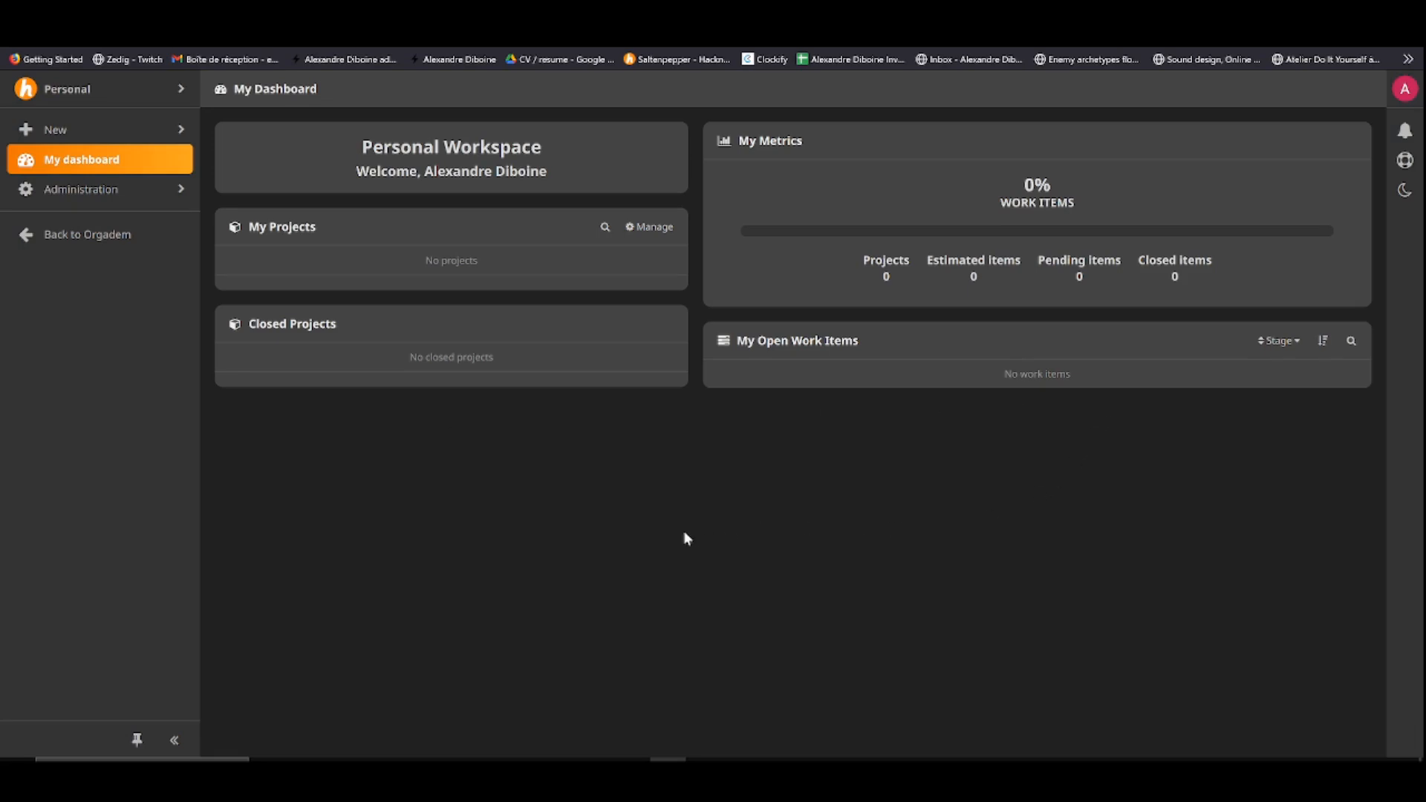
pyautogui.moveTo(670, 530)
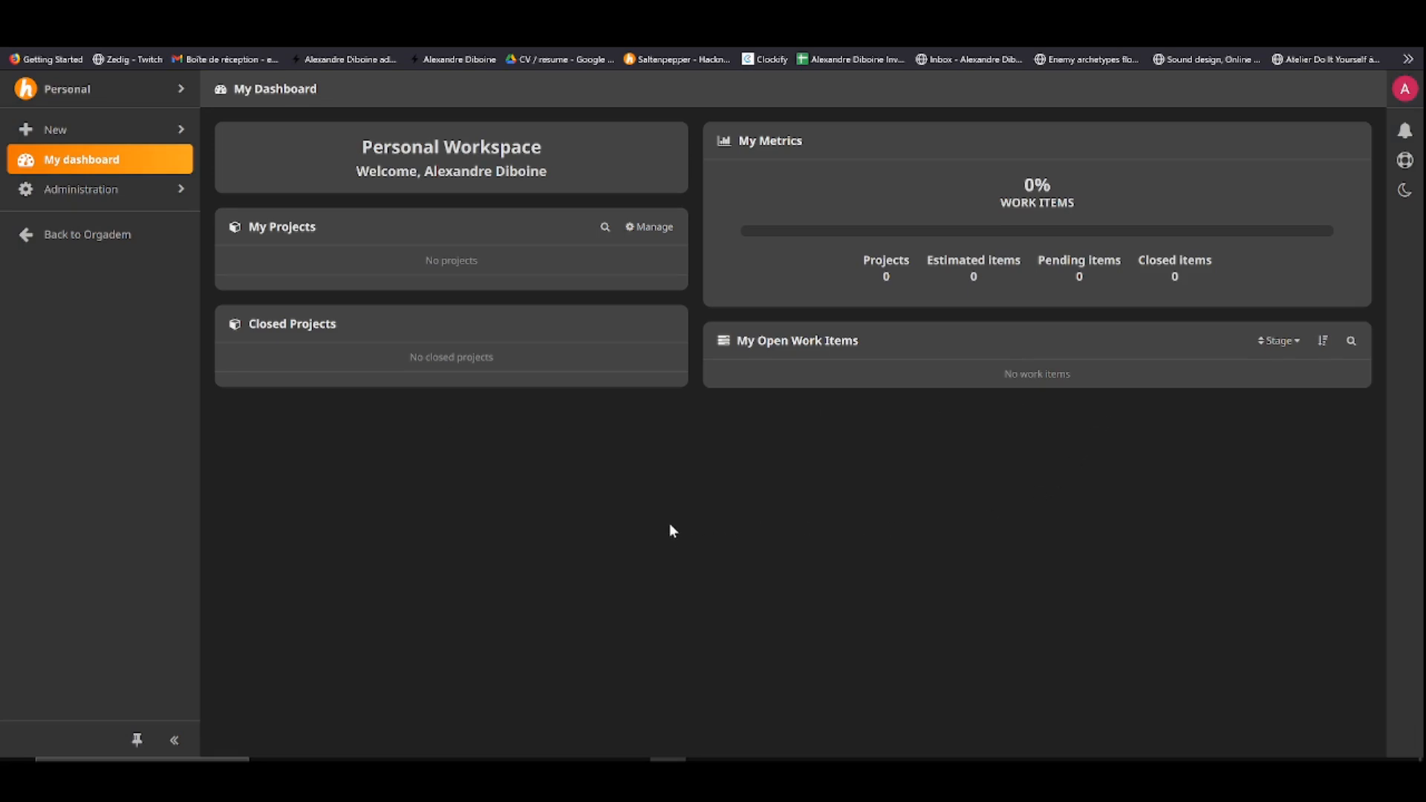
pyautogui.moveTo(841, 560)
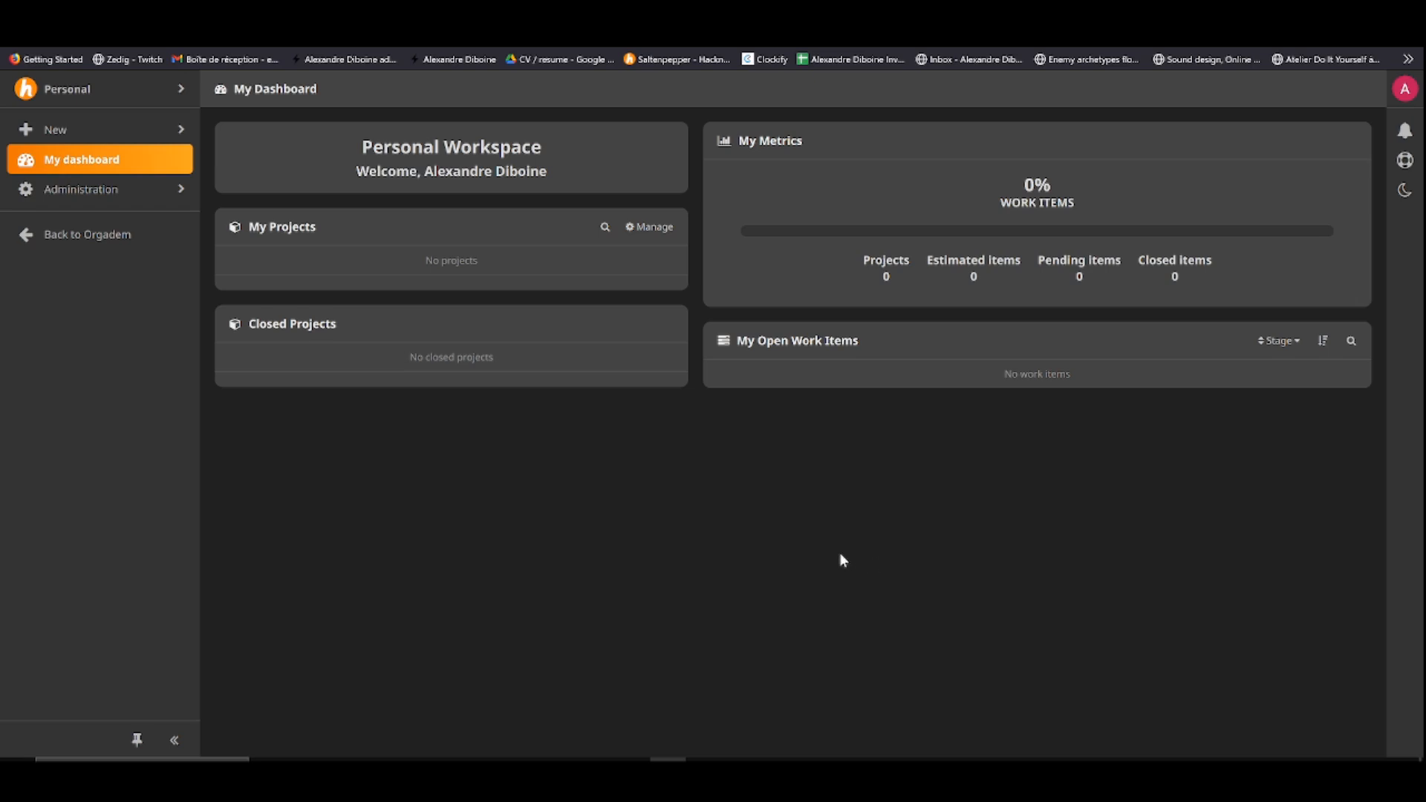
pyautogui.moveTo(716, 530)
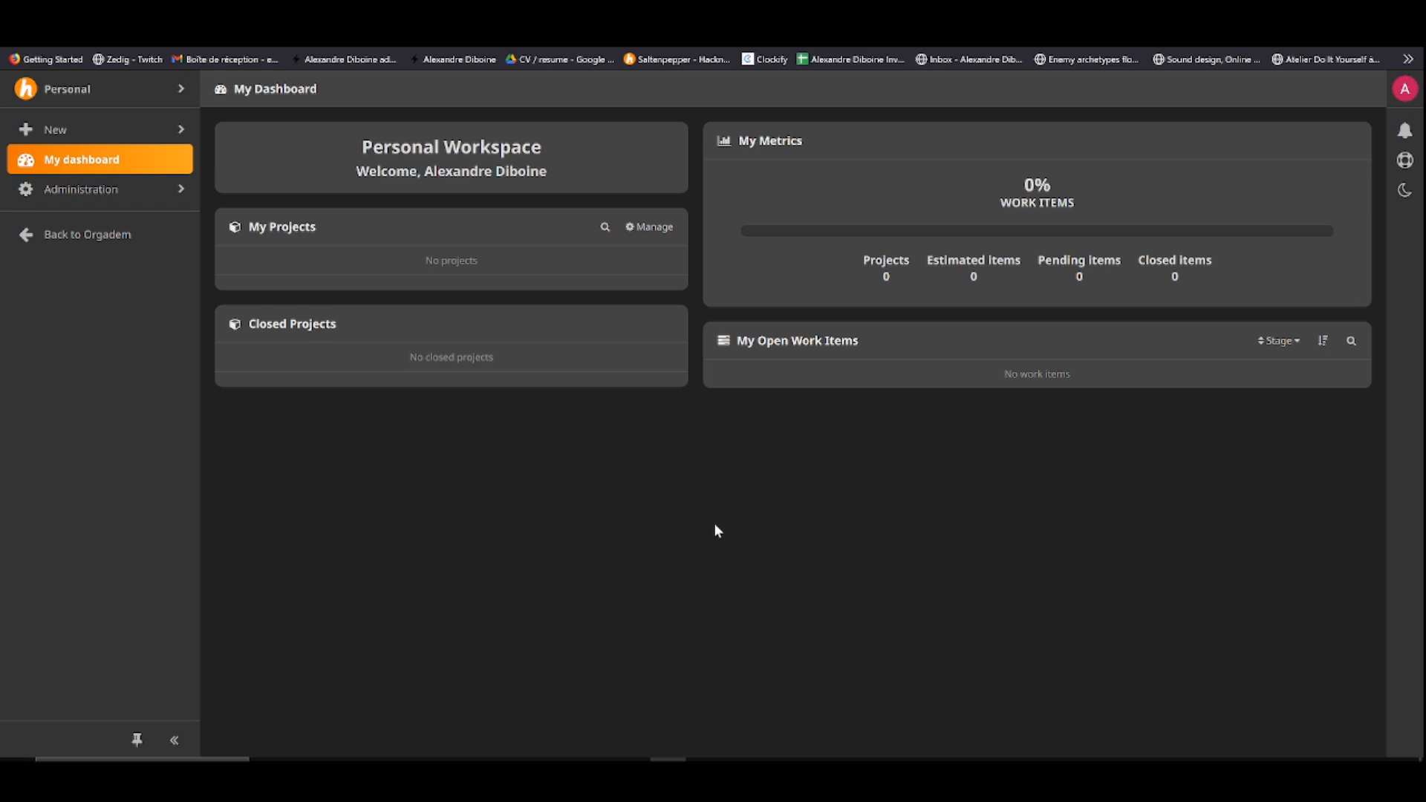
pyautogui.moveTo(799, 536)
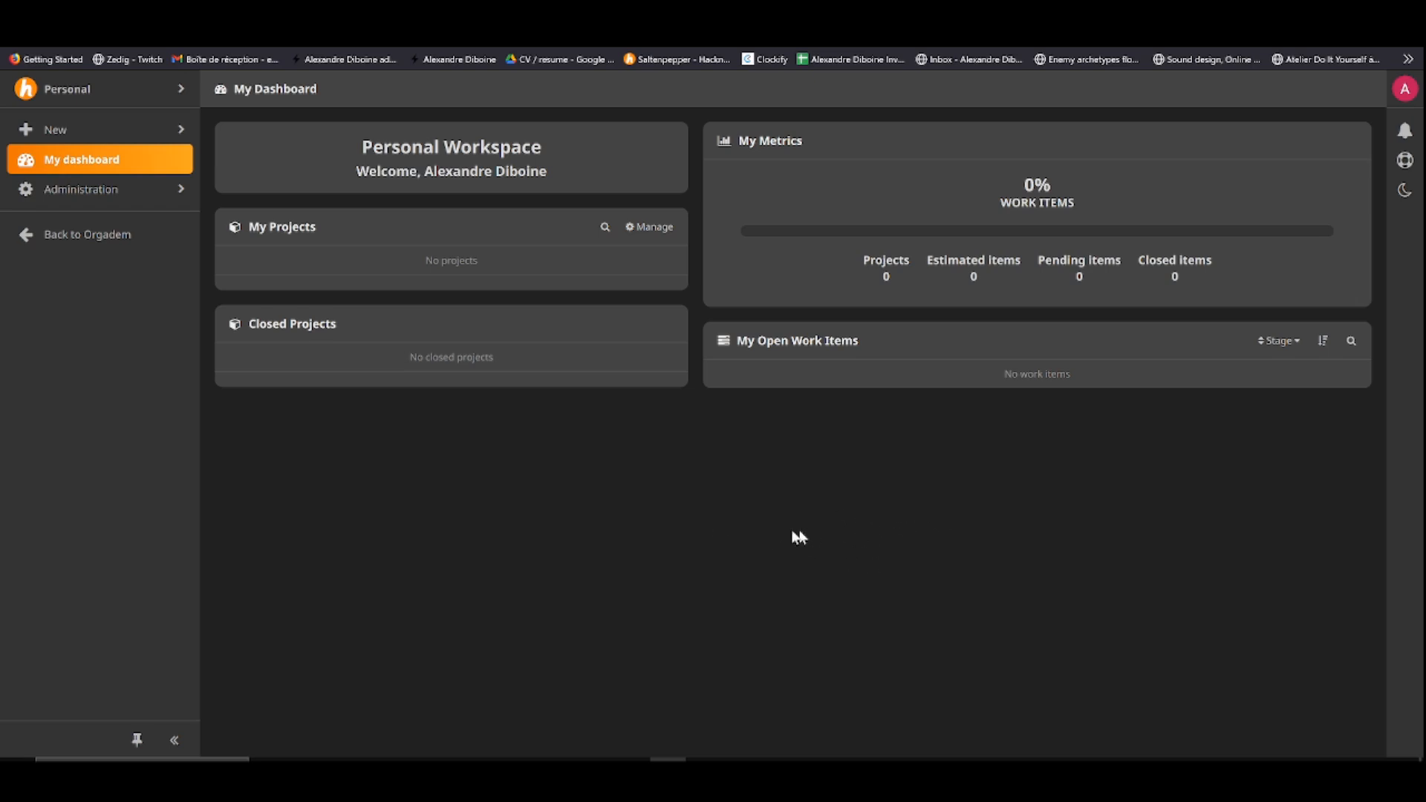
pyautogui.moveTo(217, 192)
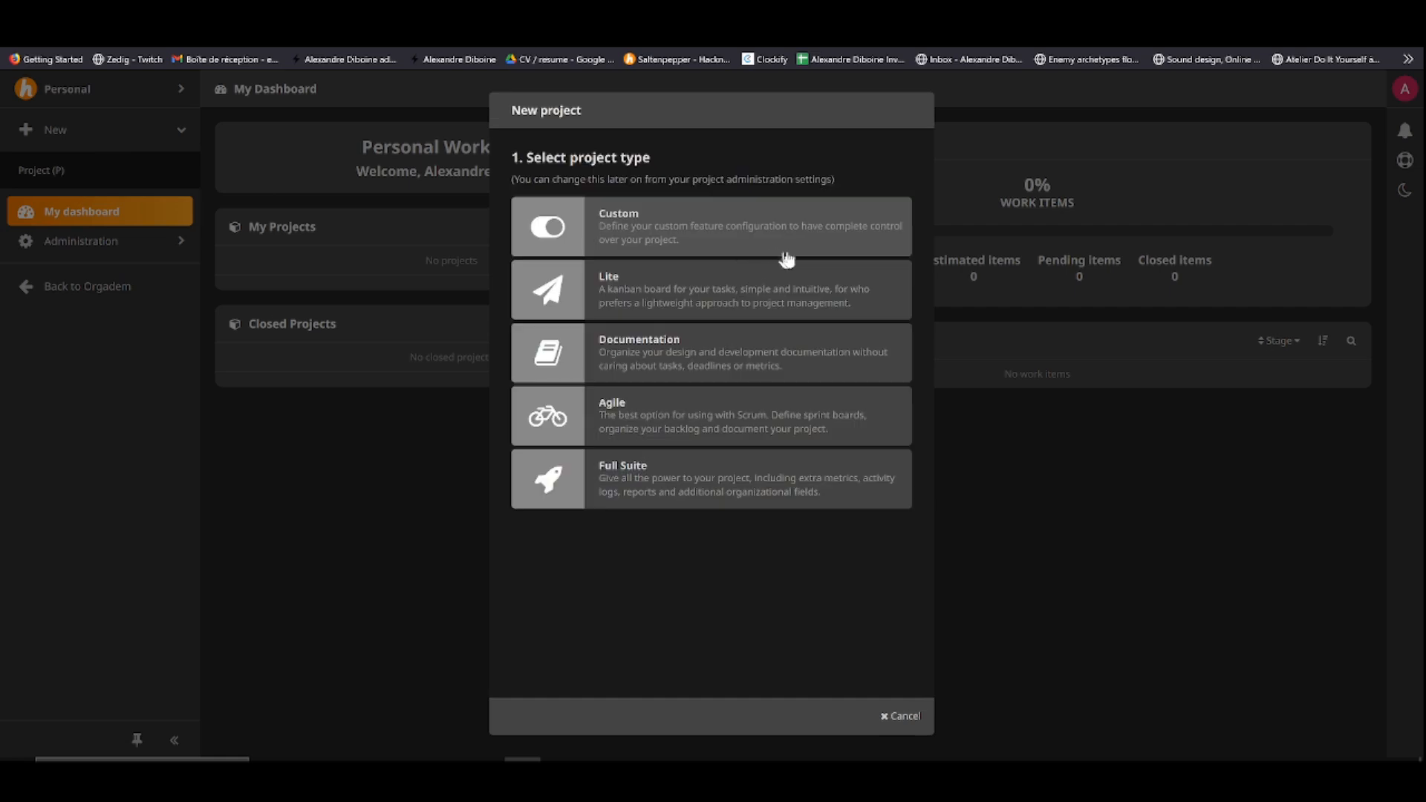
pyautogui.moveTo(678, 235)
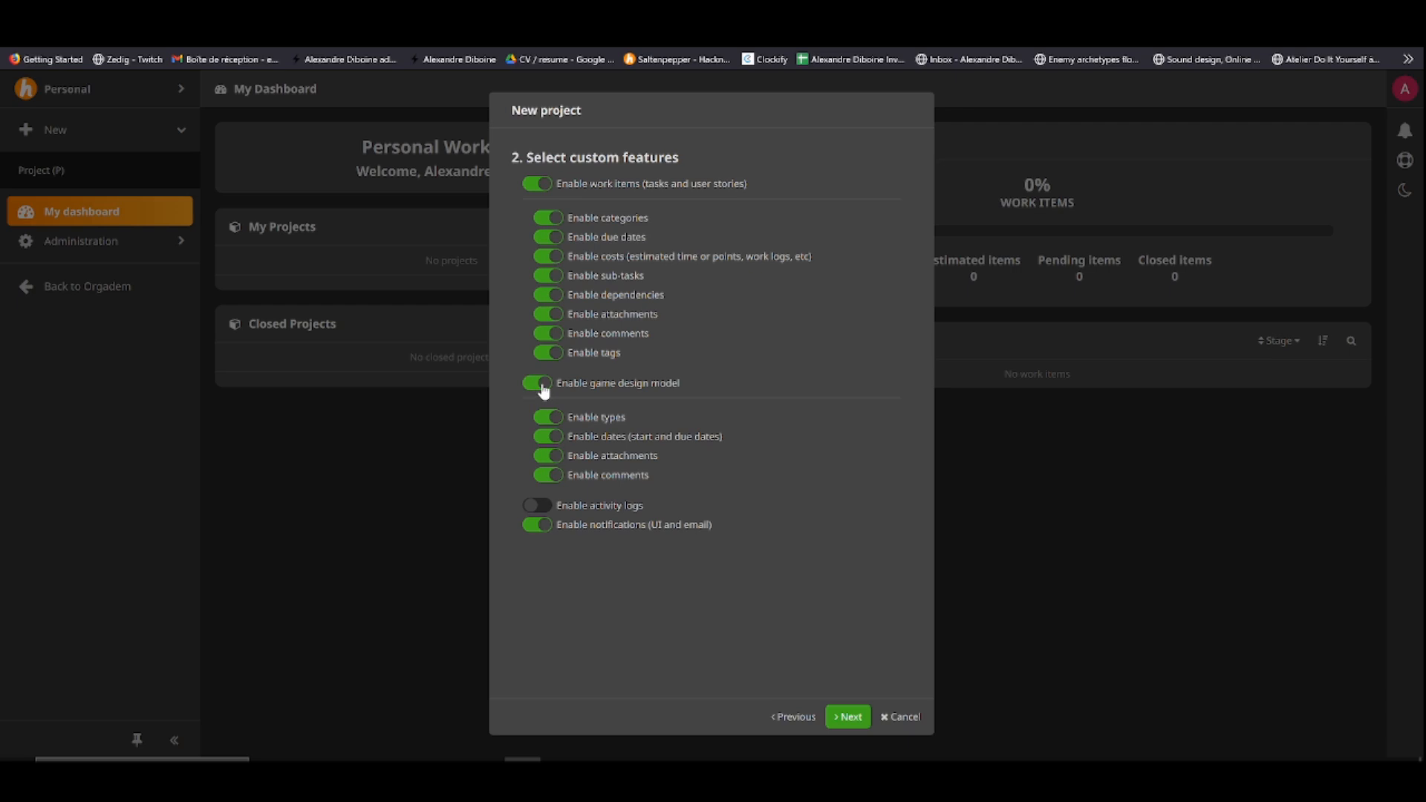
# Disable the game design model and notifications, then continue to project information
pyautogui.click(536, 383)
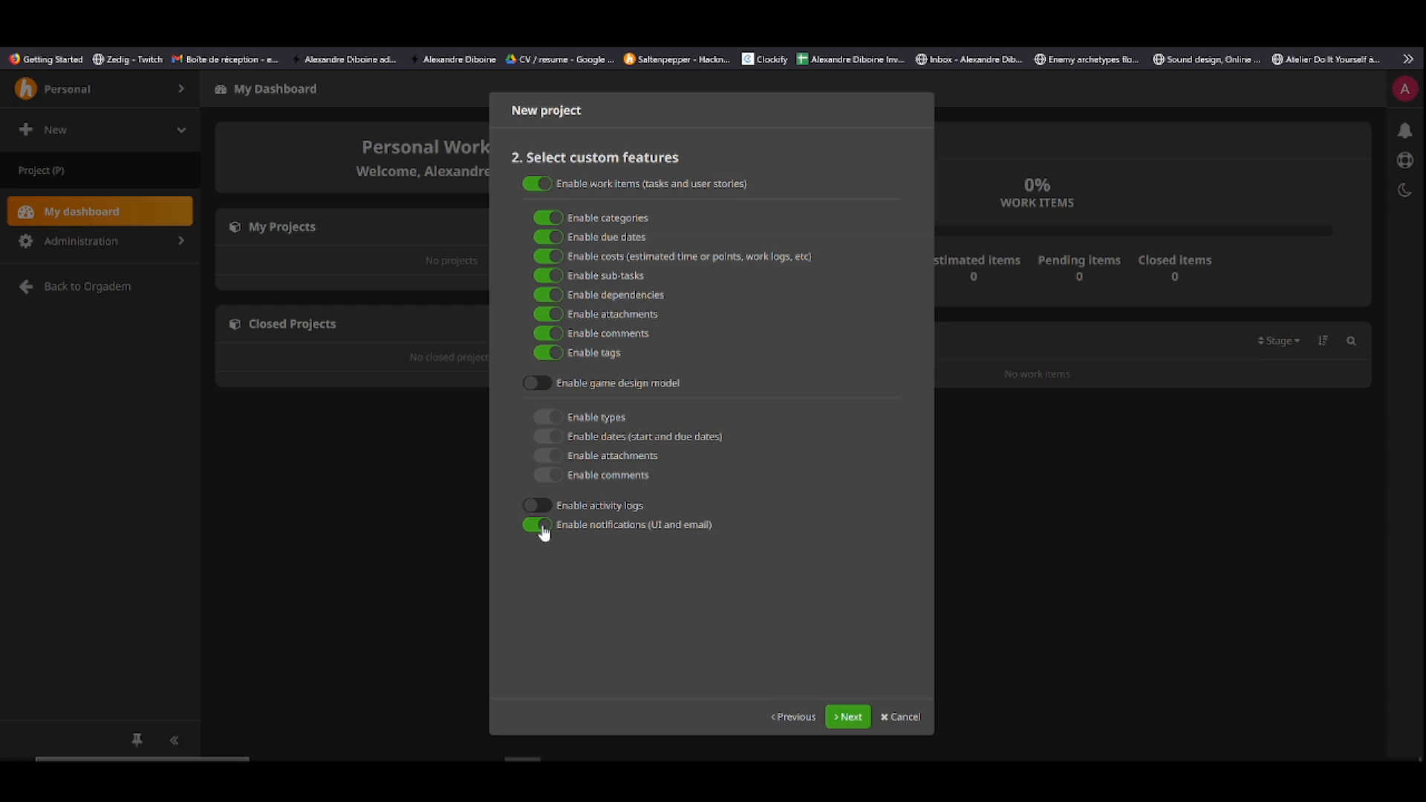
pyautogui.click(538, 524)
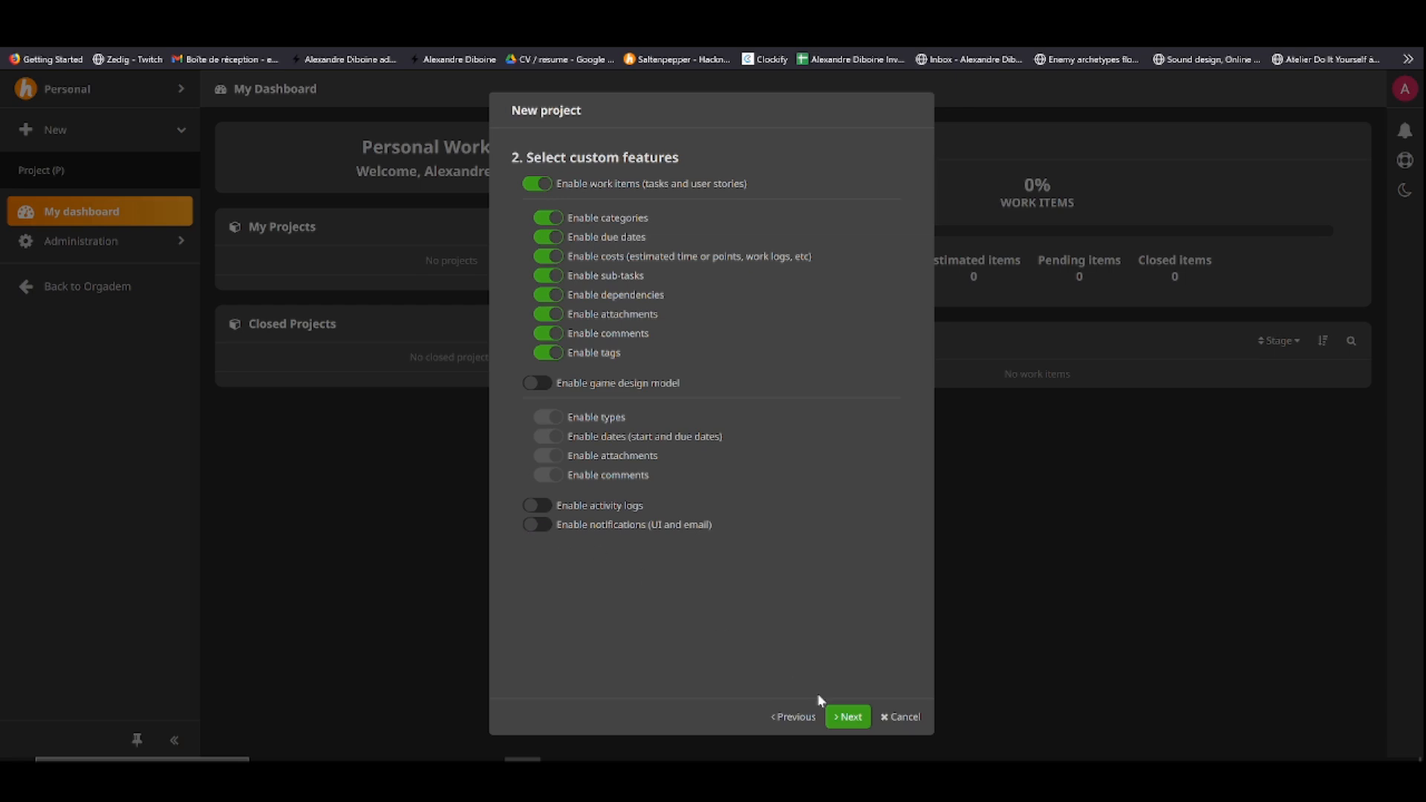
pyautogui.click(845, 715)
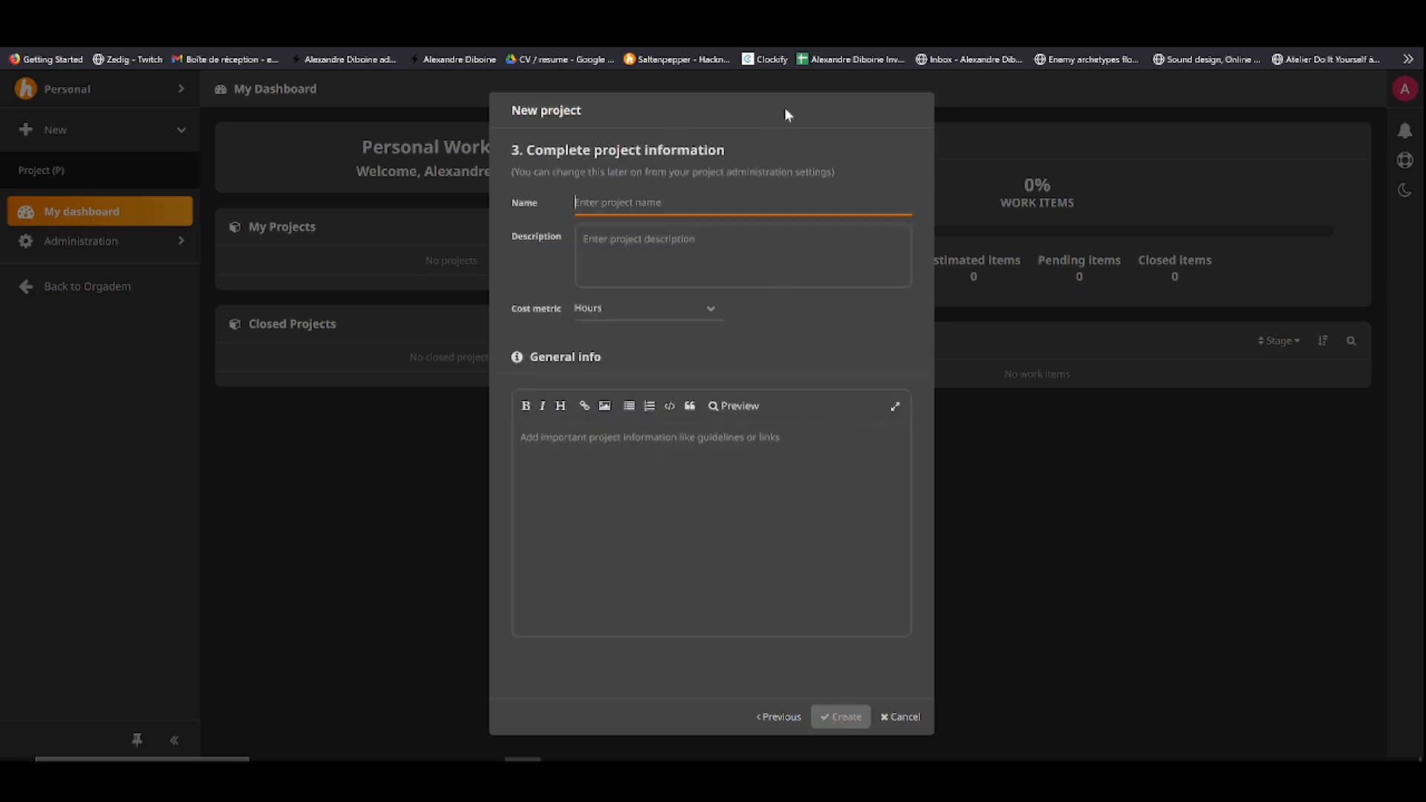
# Name the project Orgadem, keep Hours as the cost metric, and create it
pyautogui.write('Orgadem')
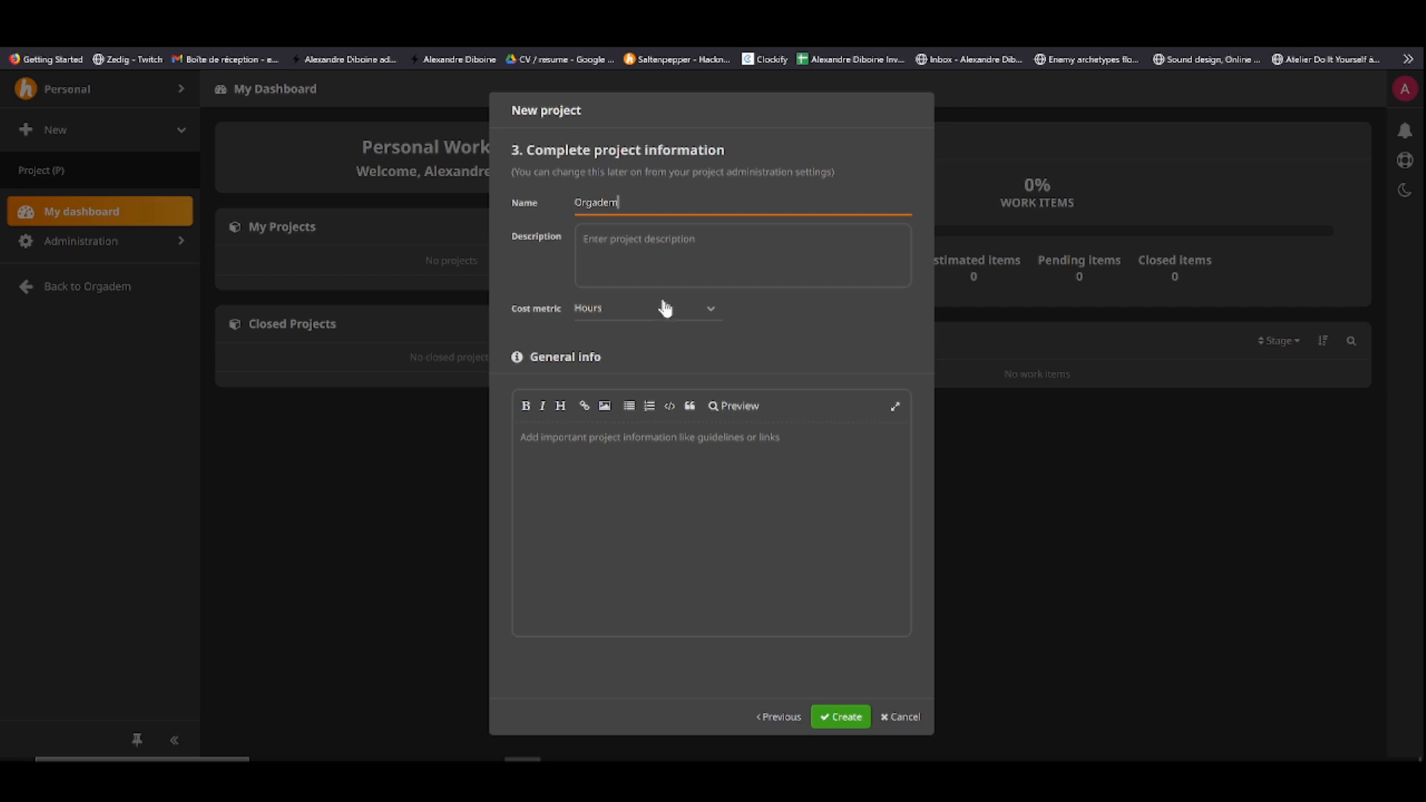
pyautogui.click(646, 308)
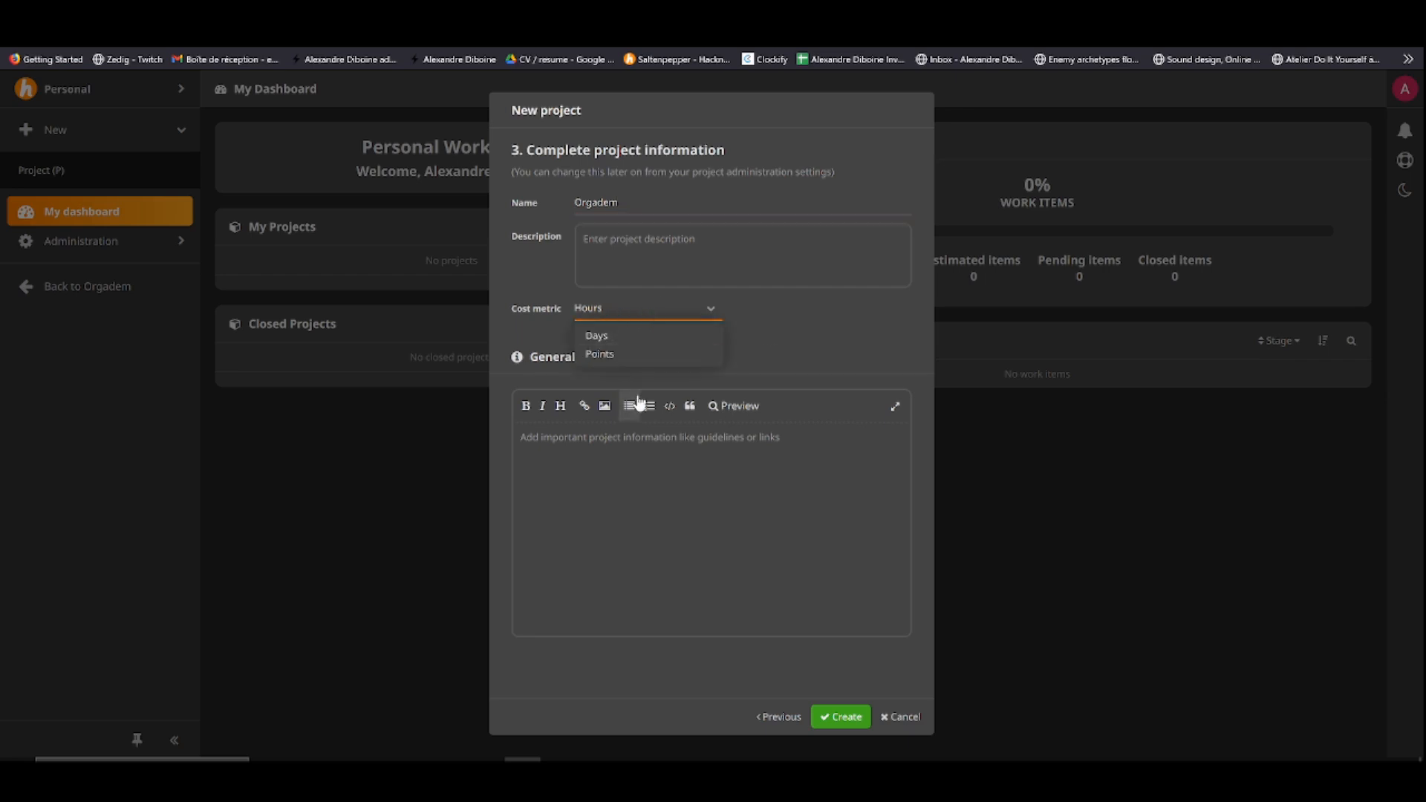
pyautogui.click(644, 309)
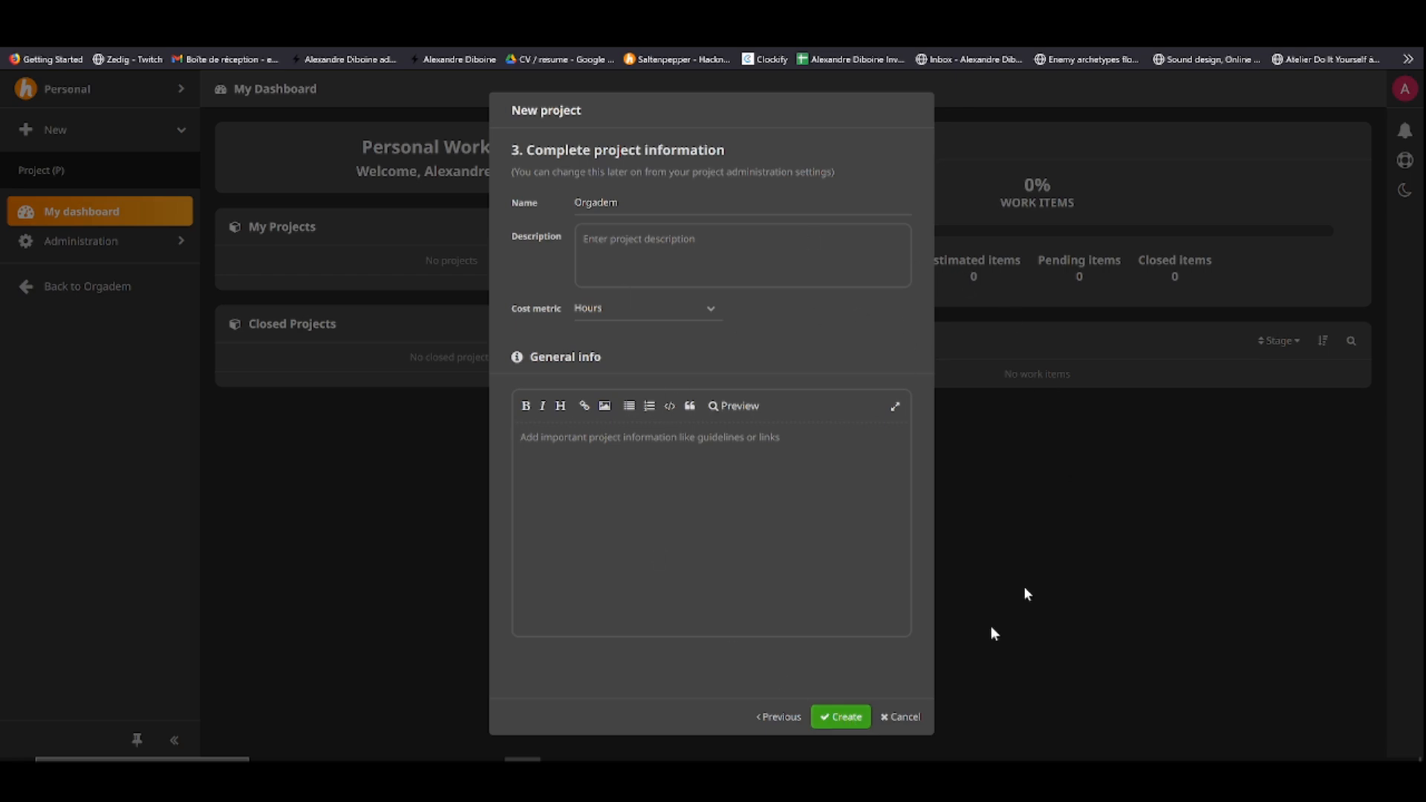
pyautogui.click(839, 716)
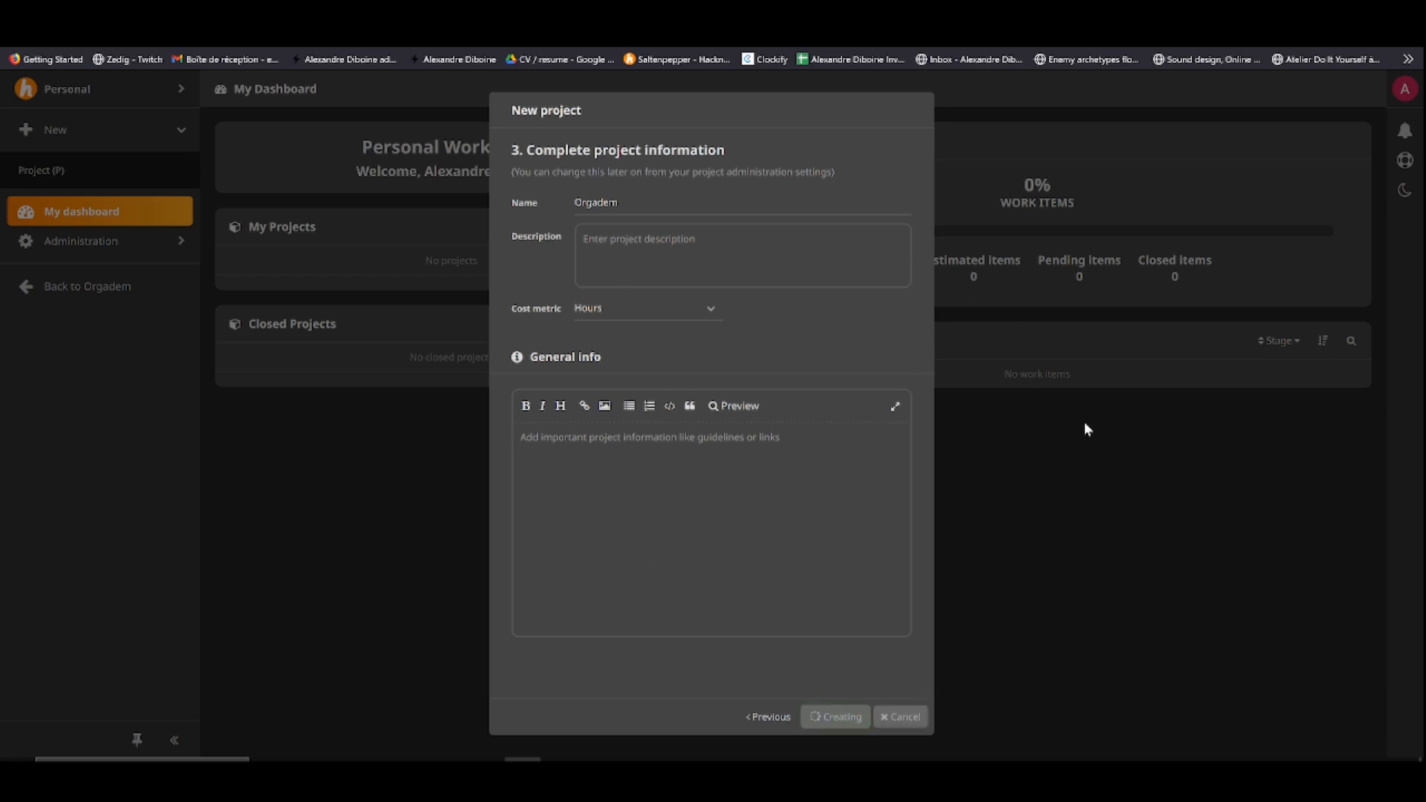
pyautogui.click(833, 716)
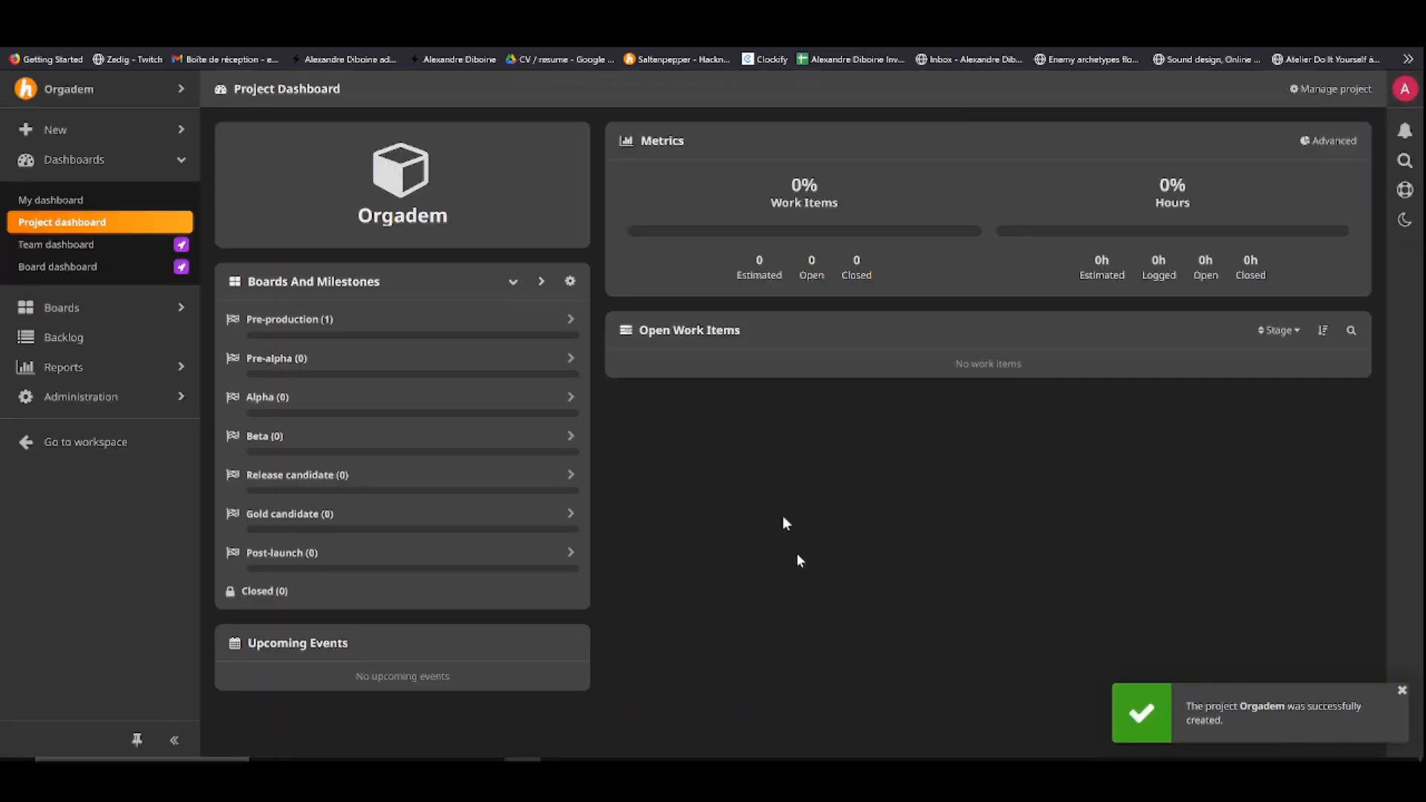
pyautogui.moveTo(80, 397)
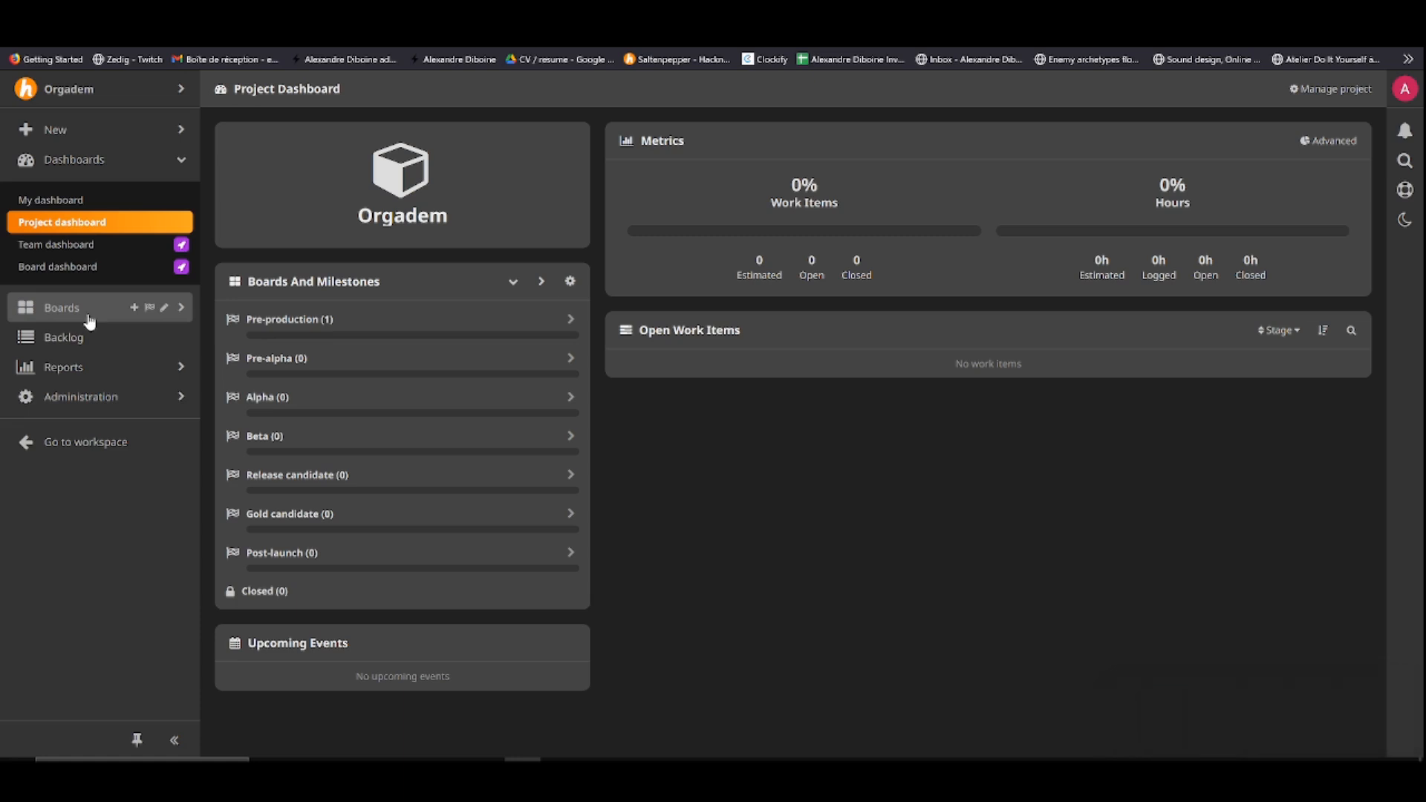
pyautogui.moveTo(80, 315)
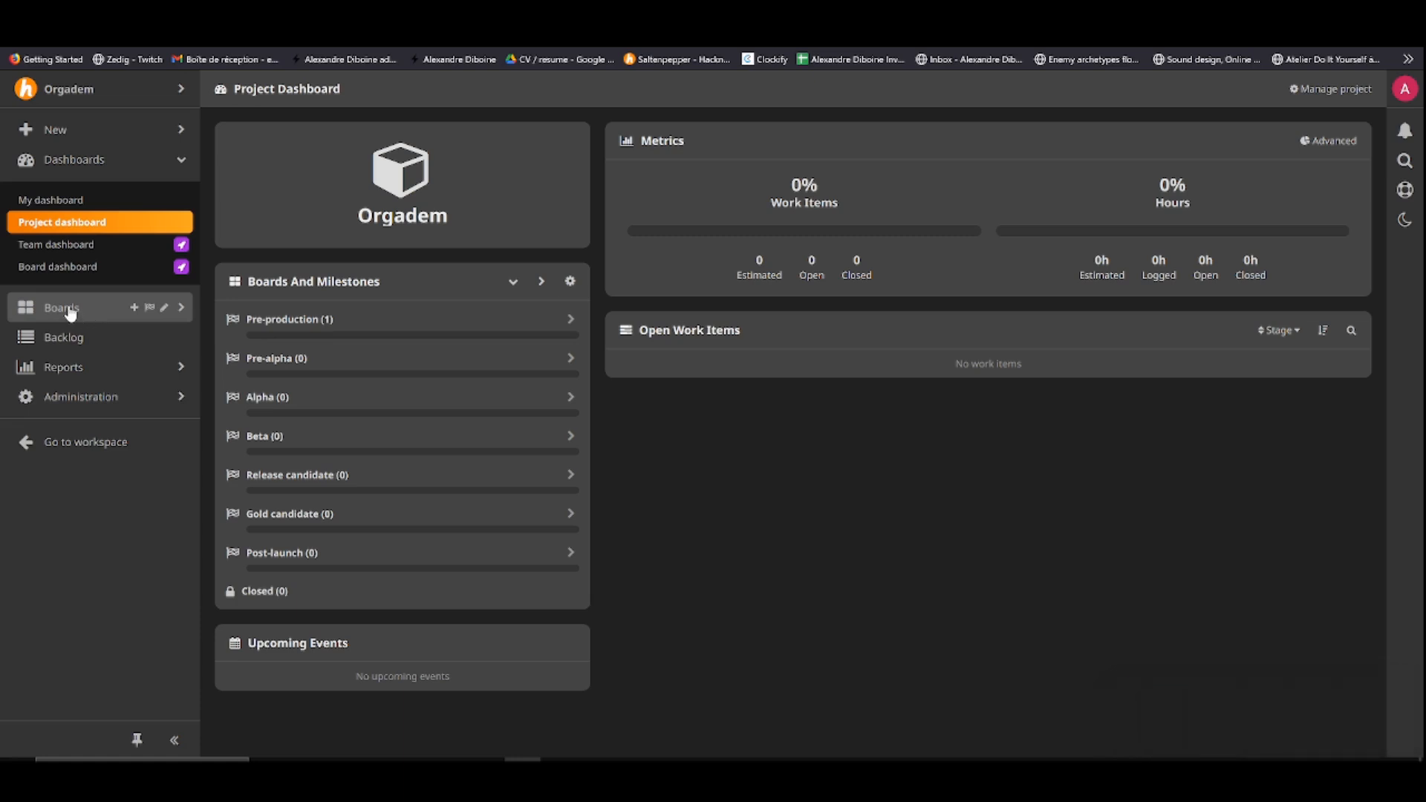
# Delete the Pre-production and Pre-alpha milestones, confirming with DELETE
pyautogui.click(62, 307)
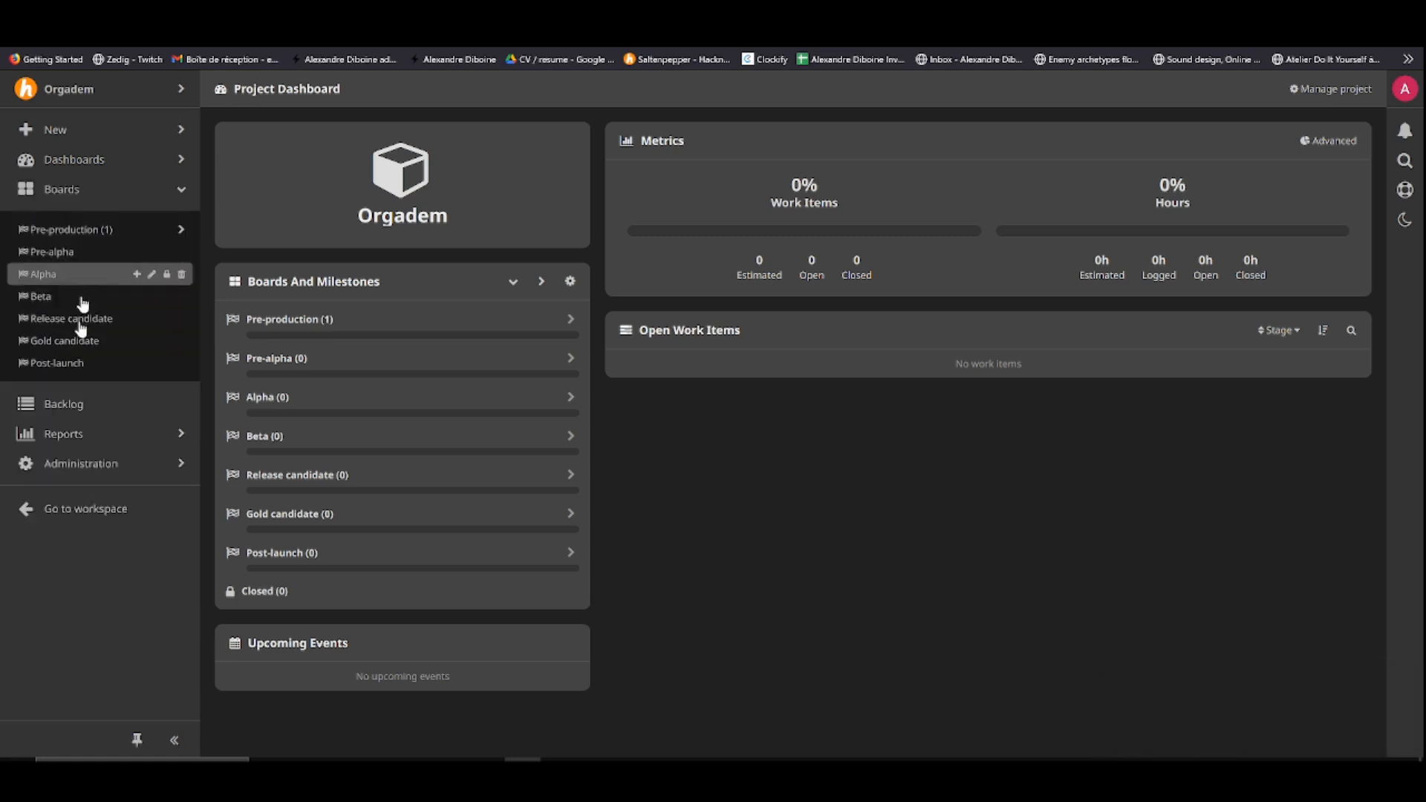
pyautogui.moveTo(52, 251)
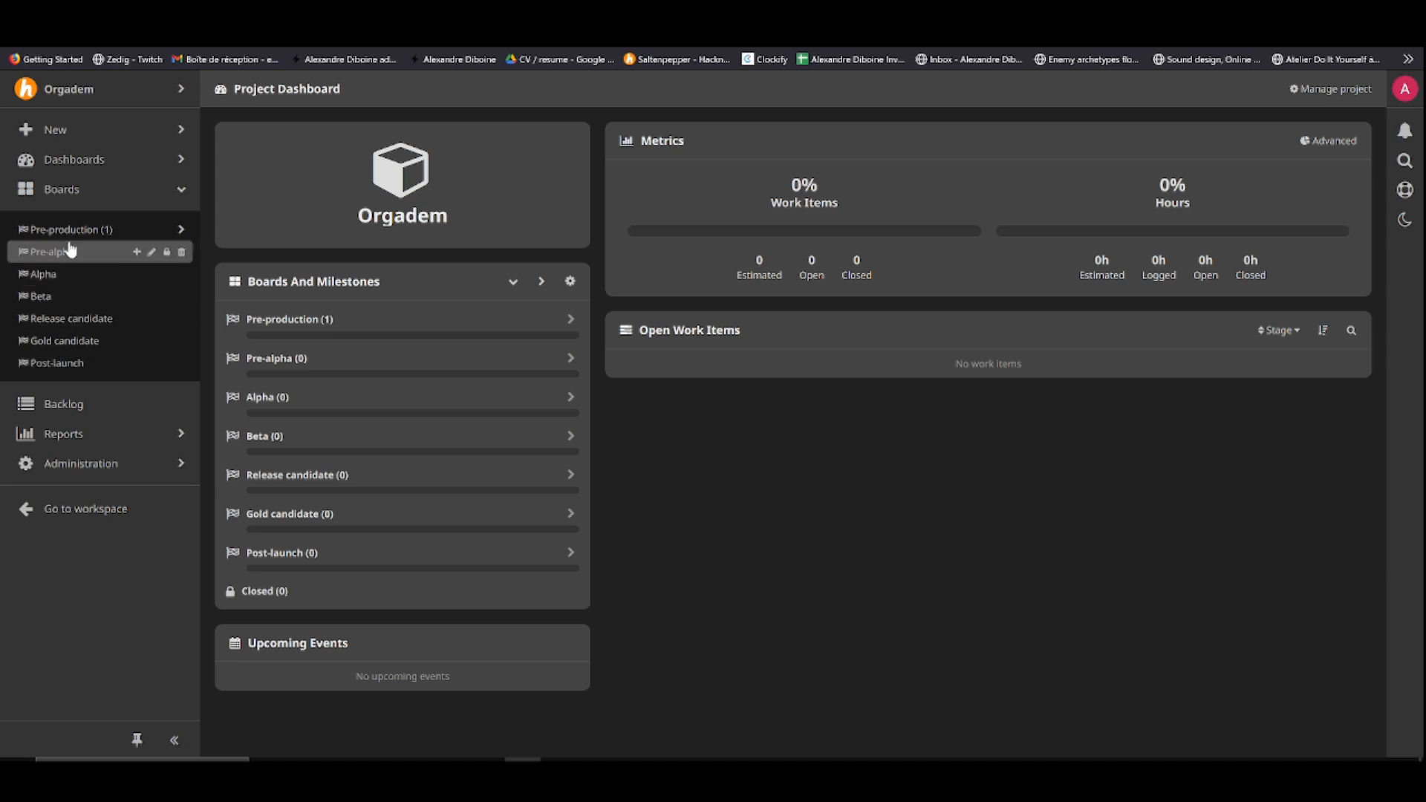
pyautogui.moveTo(165, 229)
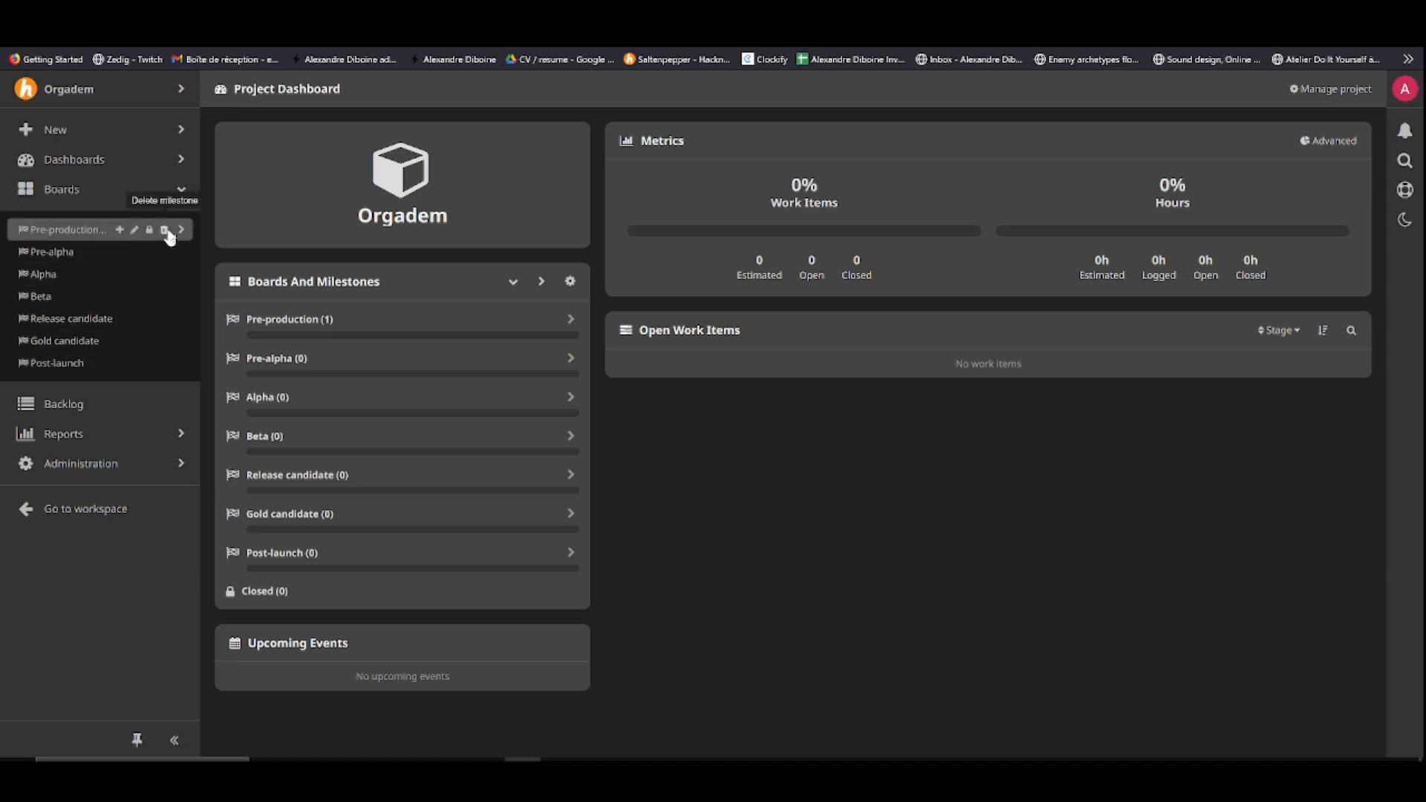
pyautogui.click(165, 228)
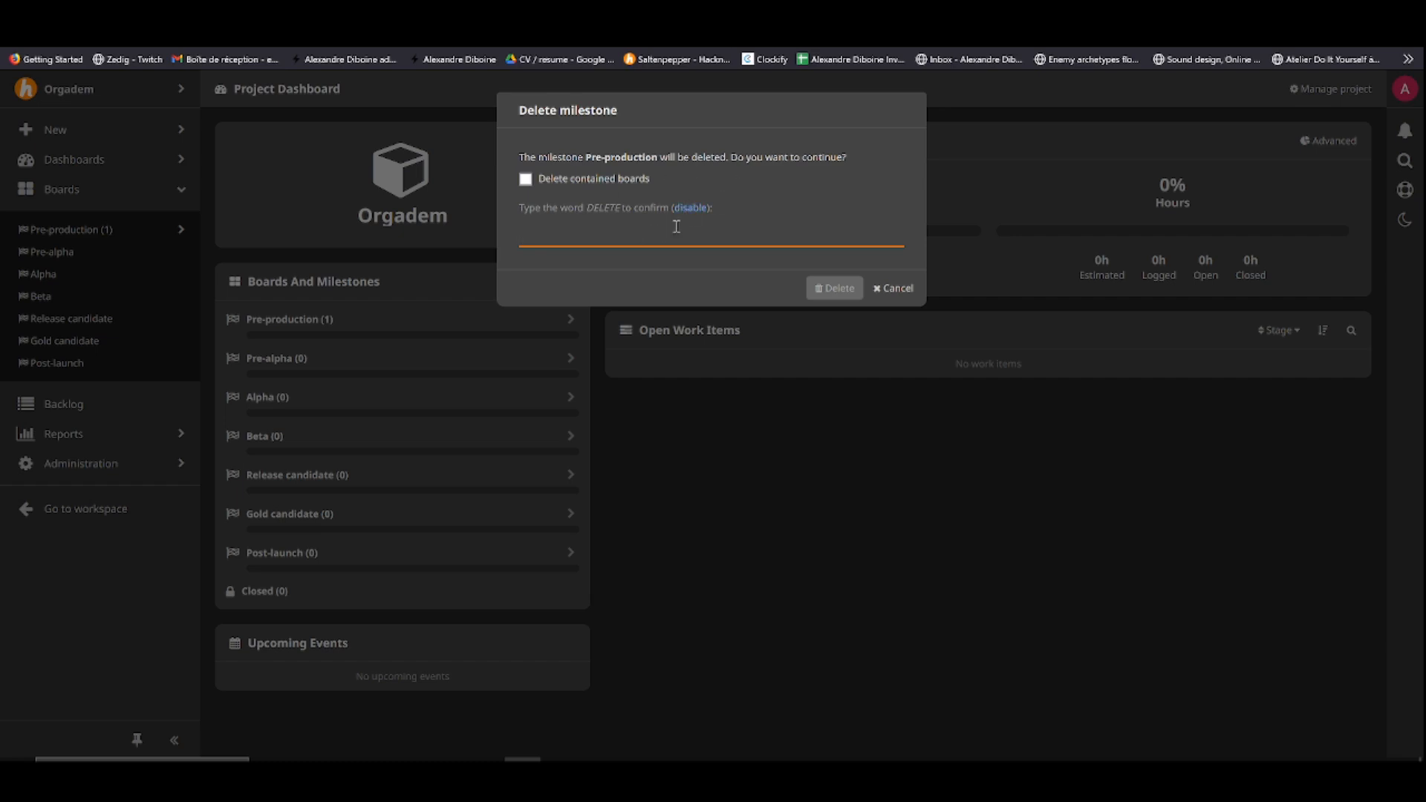
pyautogui.write('DELETE')
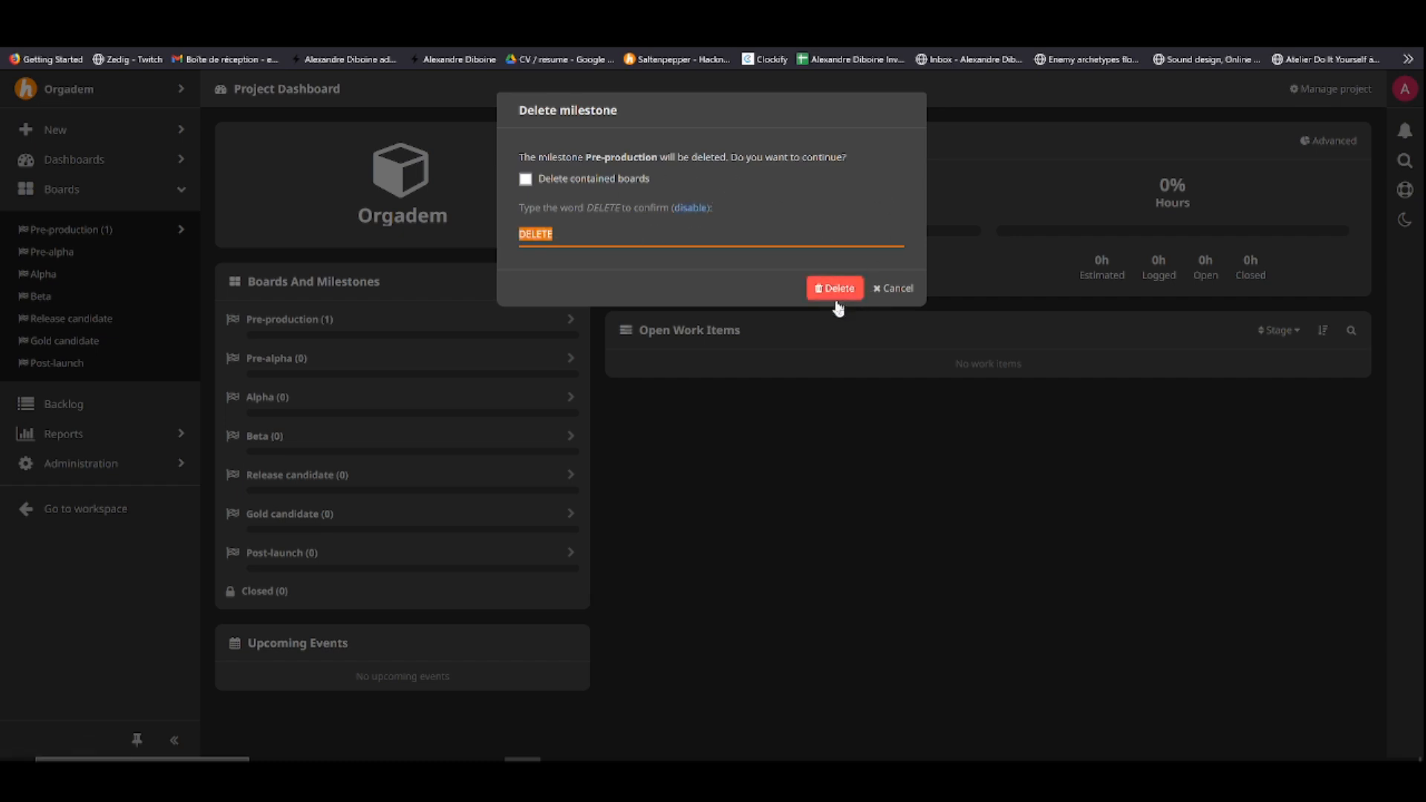
pyautogui.click(832, 288)
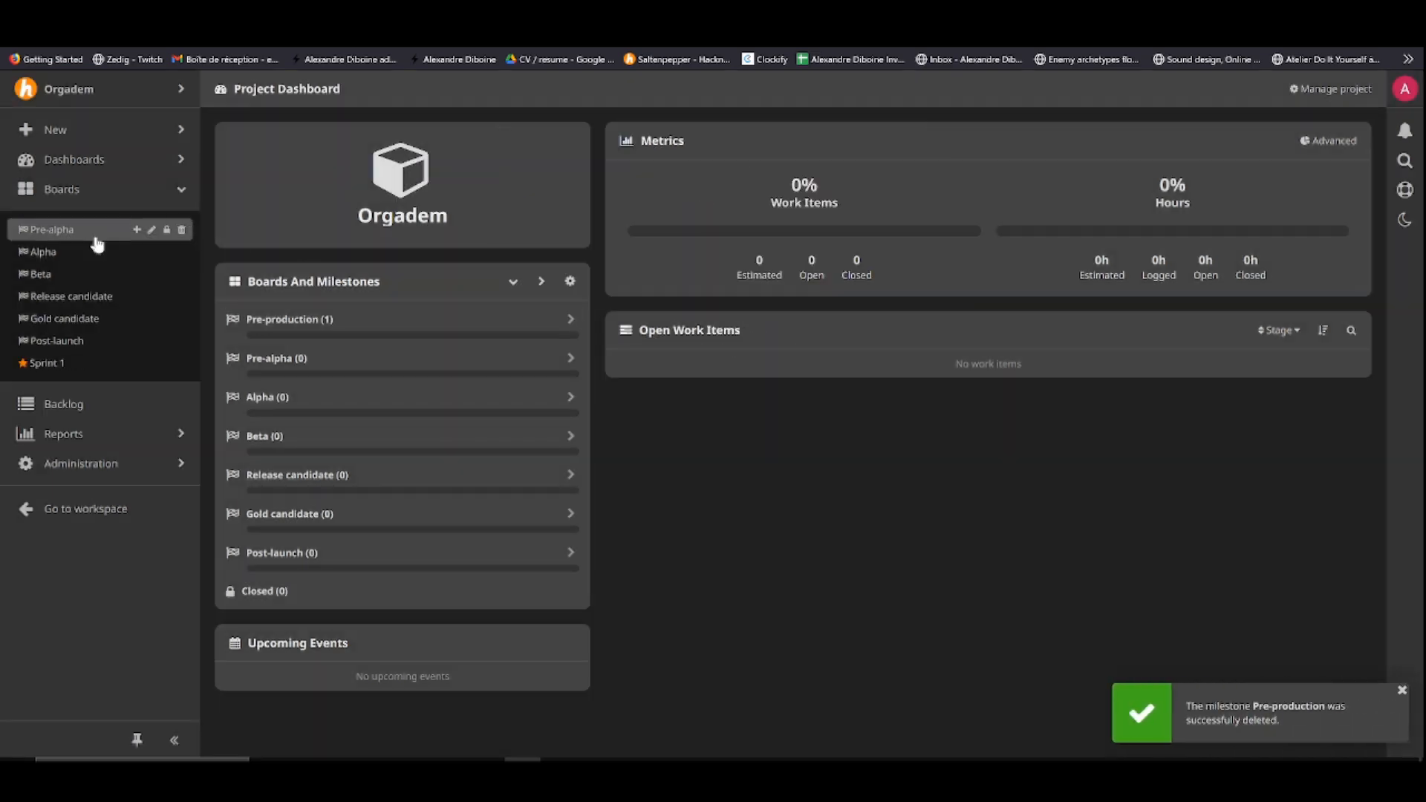
pyautogui.click(181, 229)
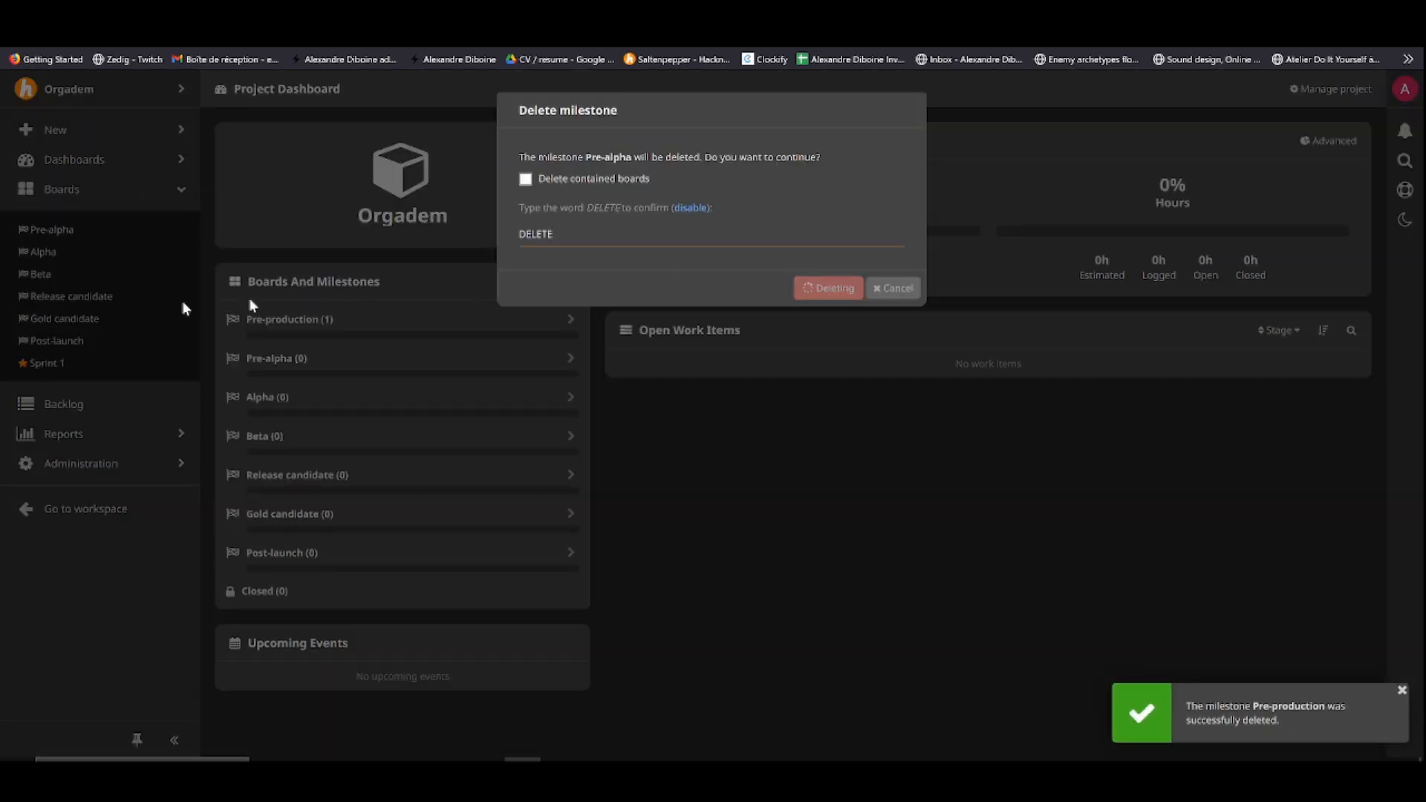
# Delete the Alpha, Release candidate, Gold candidate, Post-launch milestones and the Sprint 1 board
pyautogui.click(827, 288)
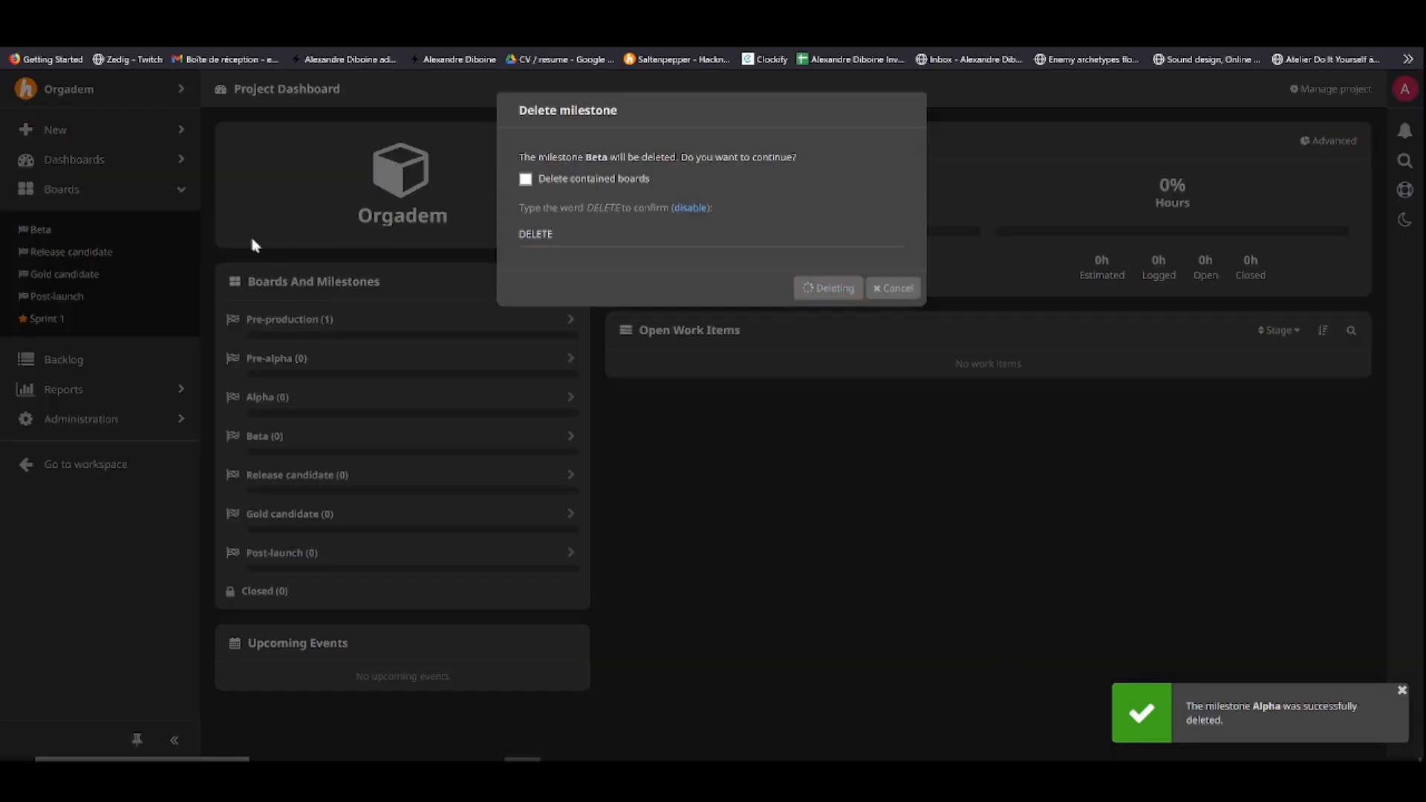
pyautogui.click(826, 288)
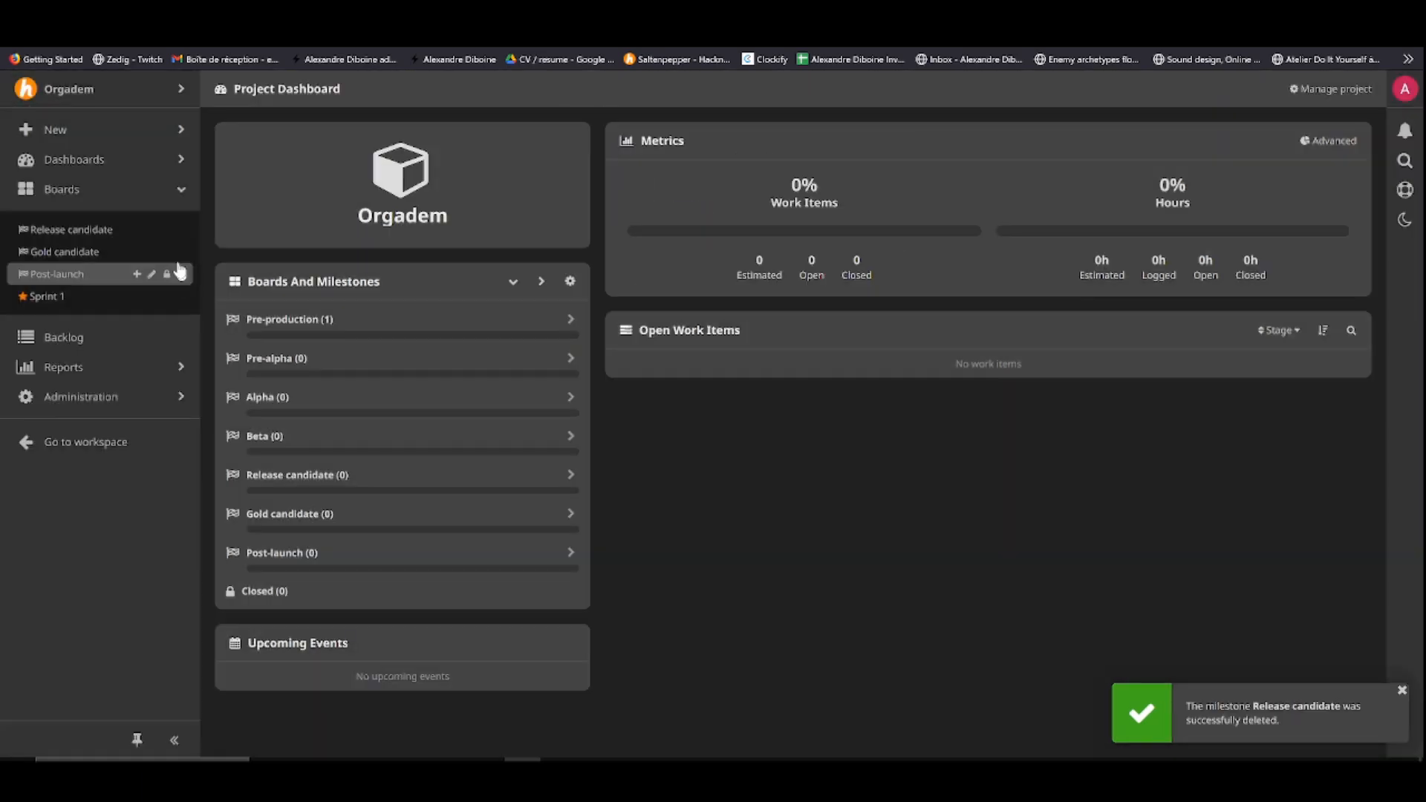
pyautogui.click(179, 252)
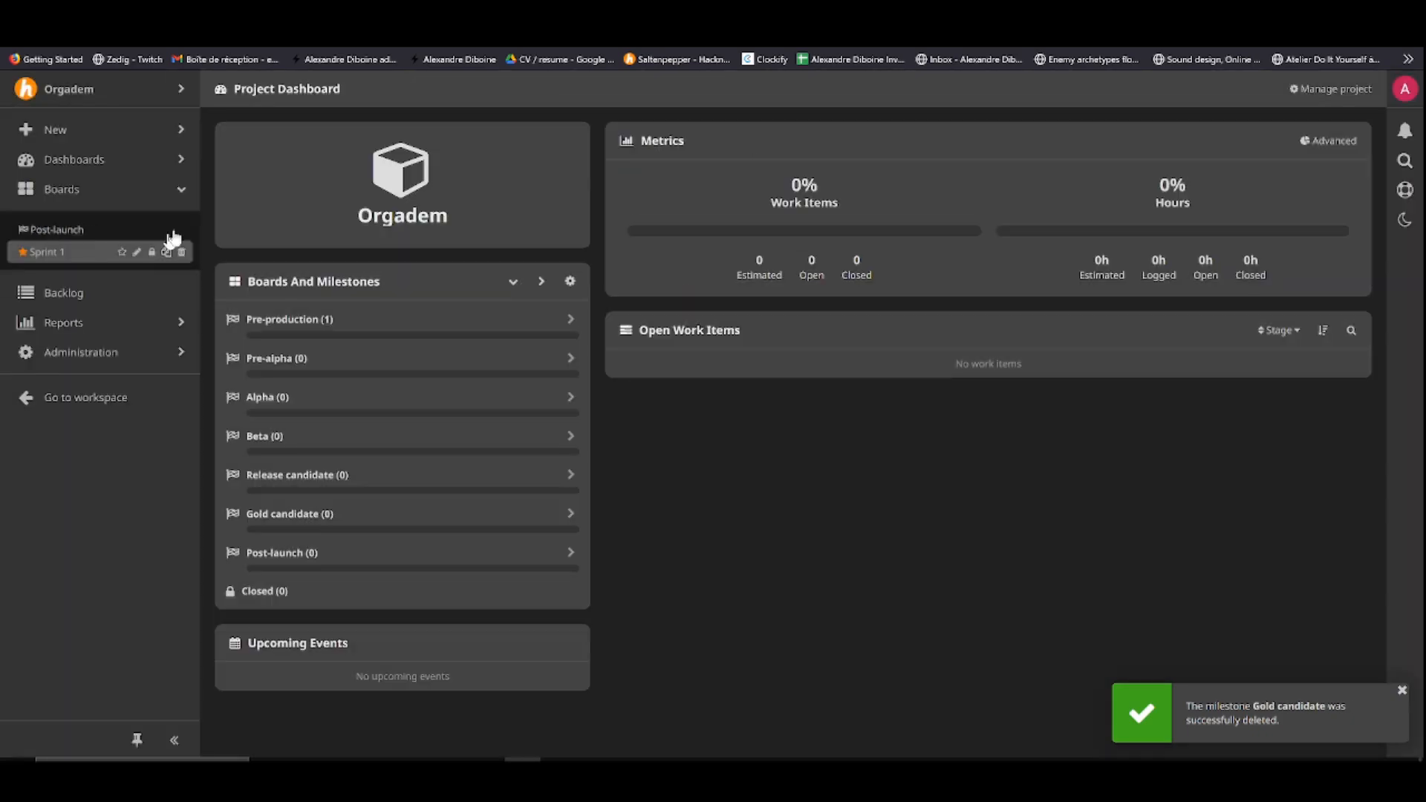
pyautogui.click(180, 230)
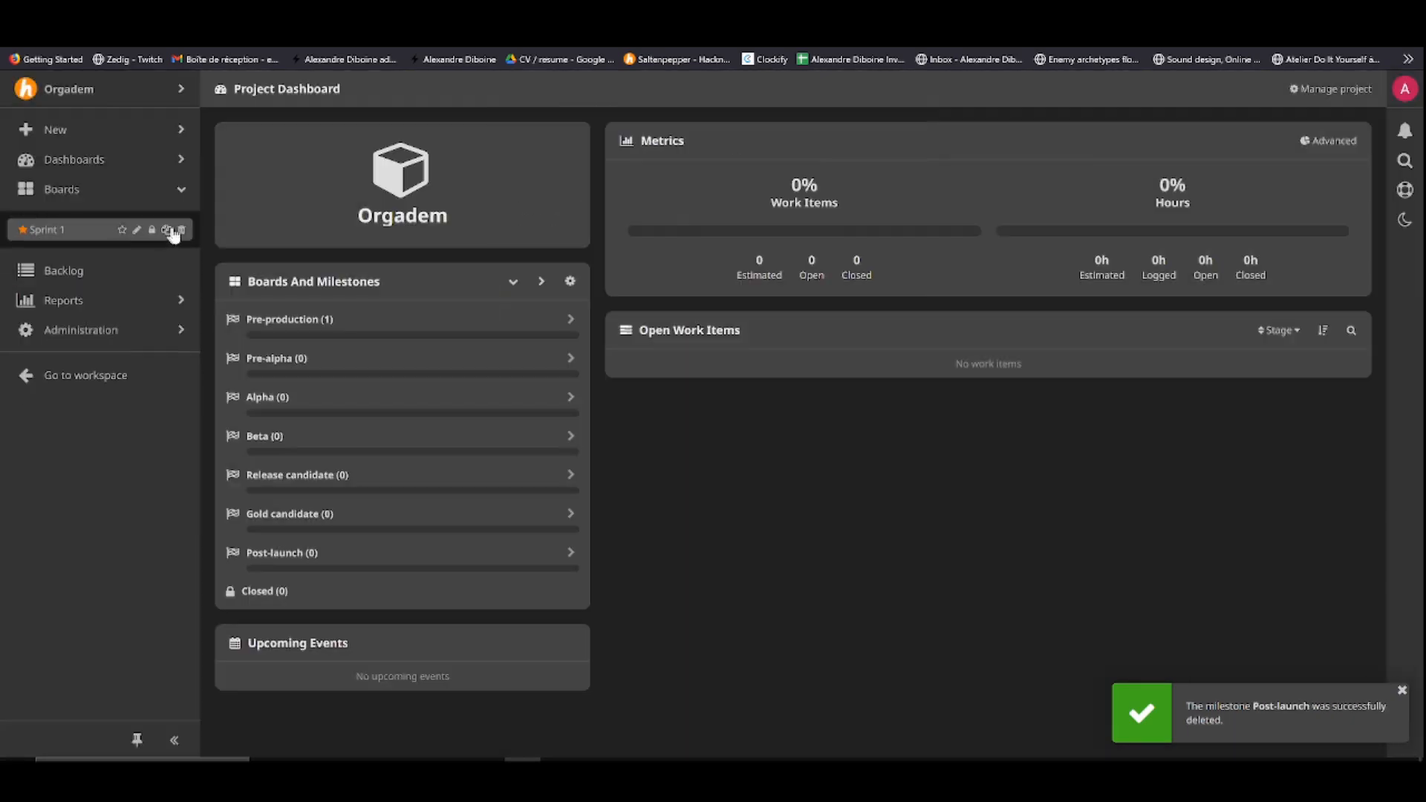
pyautogui.click(180, 228)
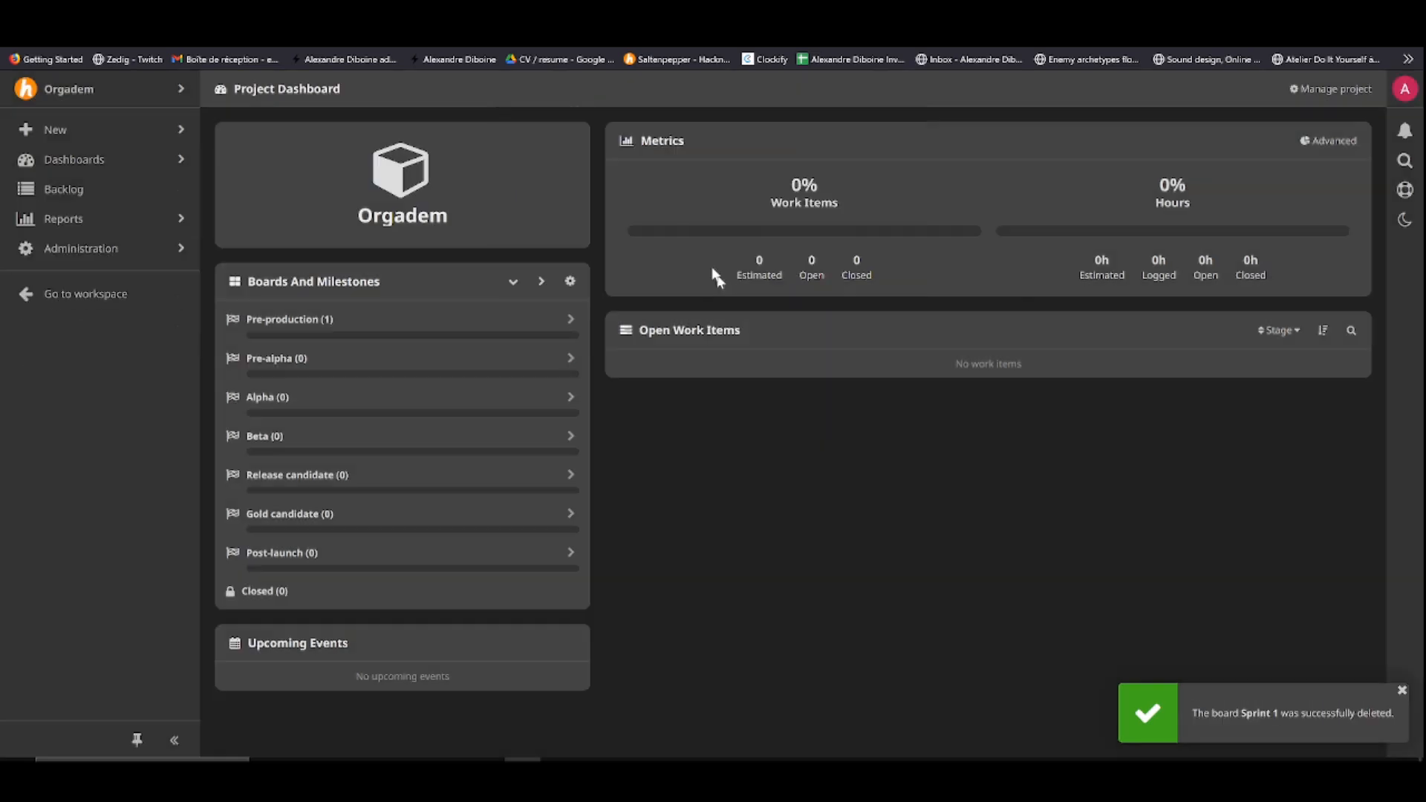
pyautogui.moveTo(91, 129)
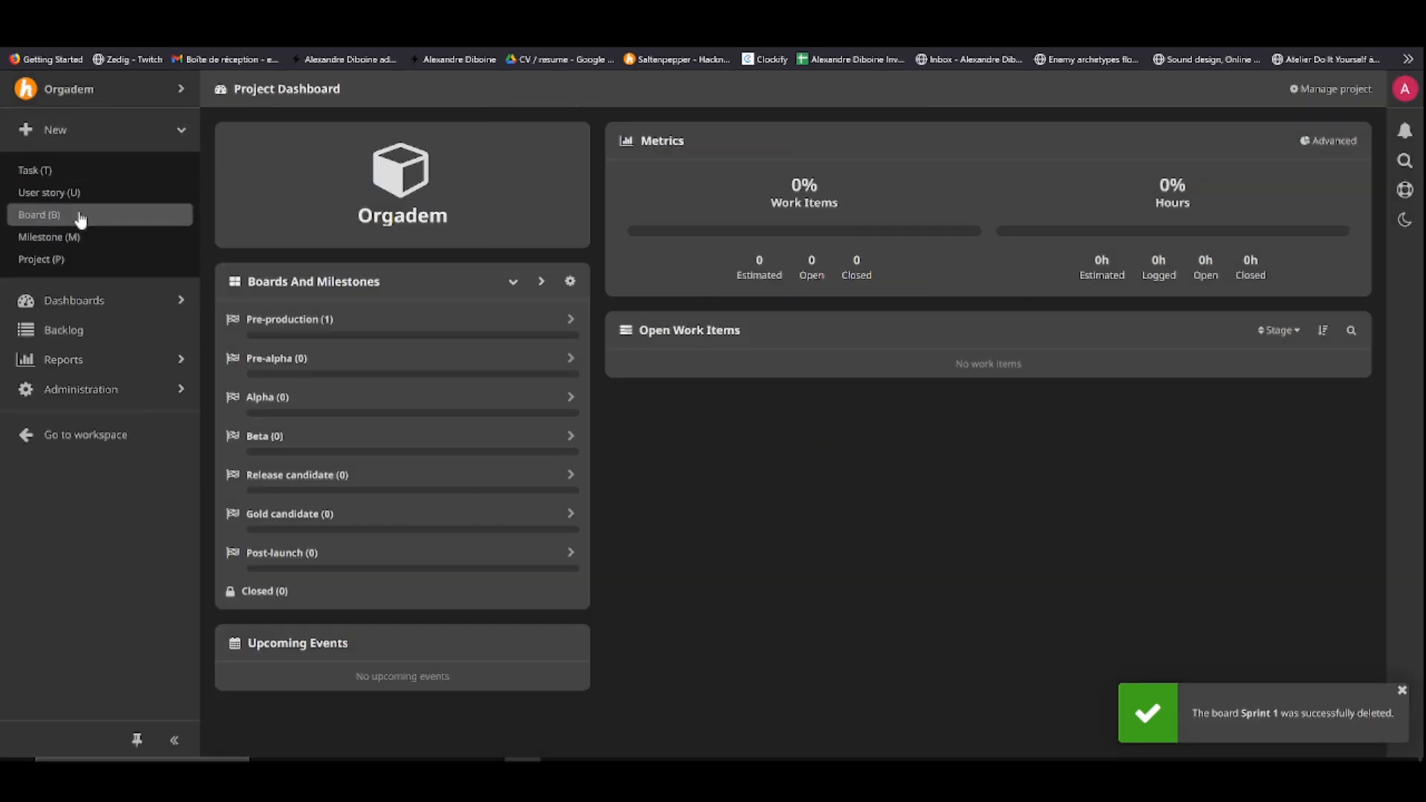
# Create a new board named Castle in the Orgadem project
pyautogui.click(38, 214)
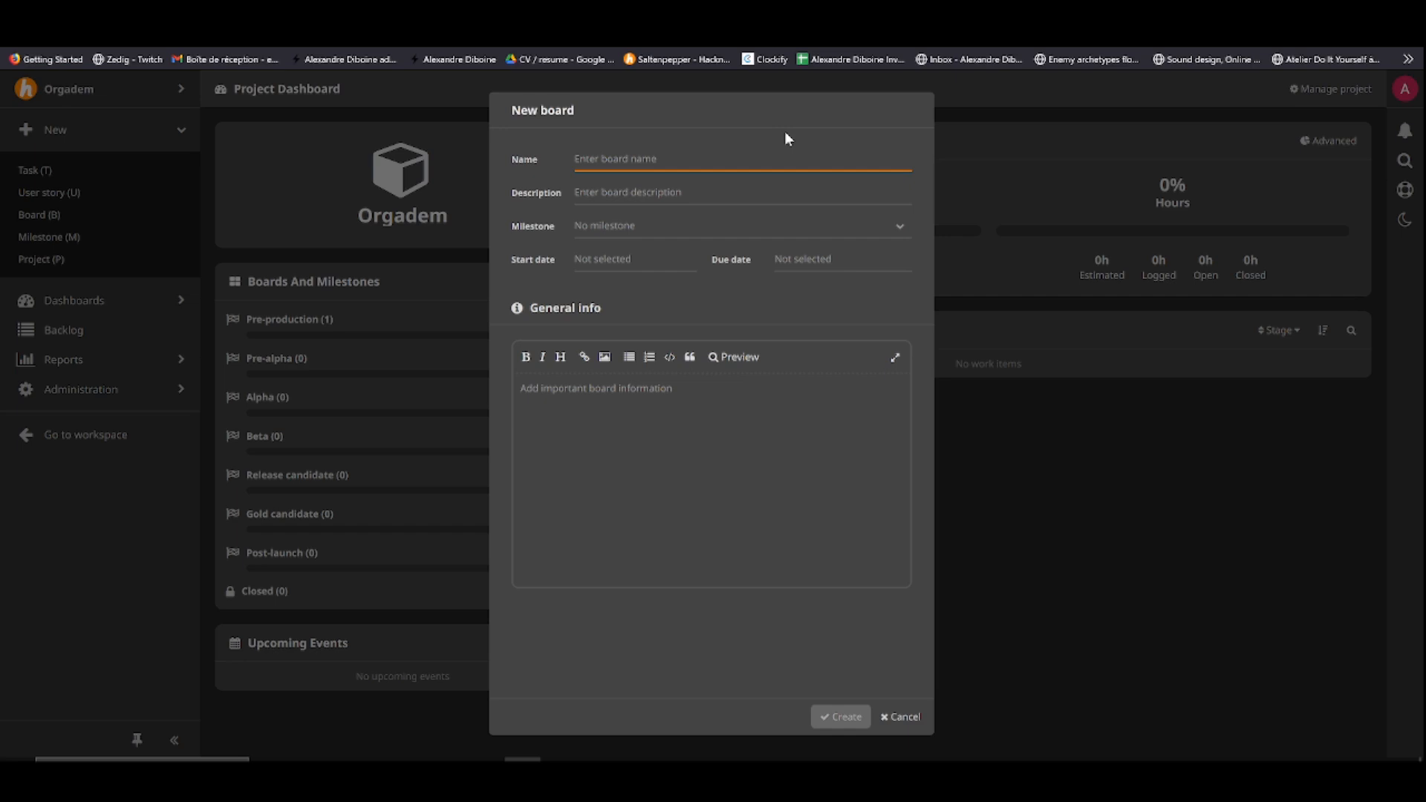
pyautogui.write('Castle')
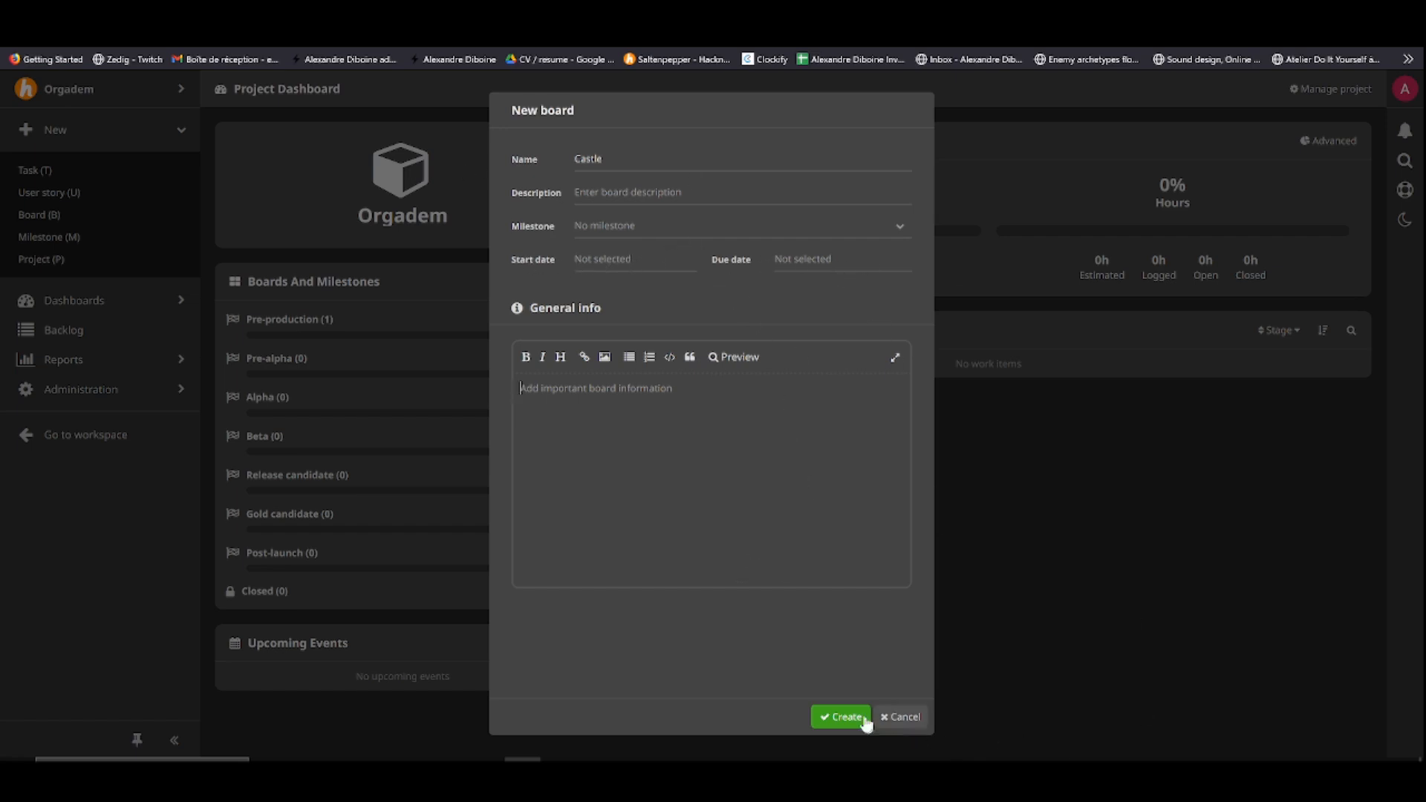
pyautogui.click(839, 716)
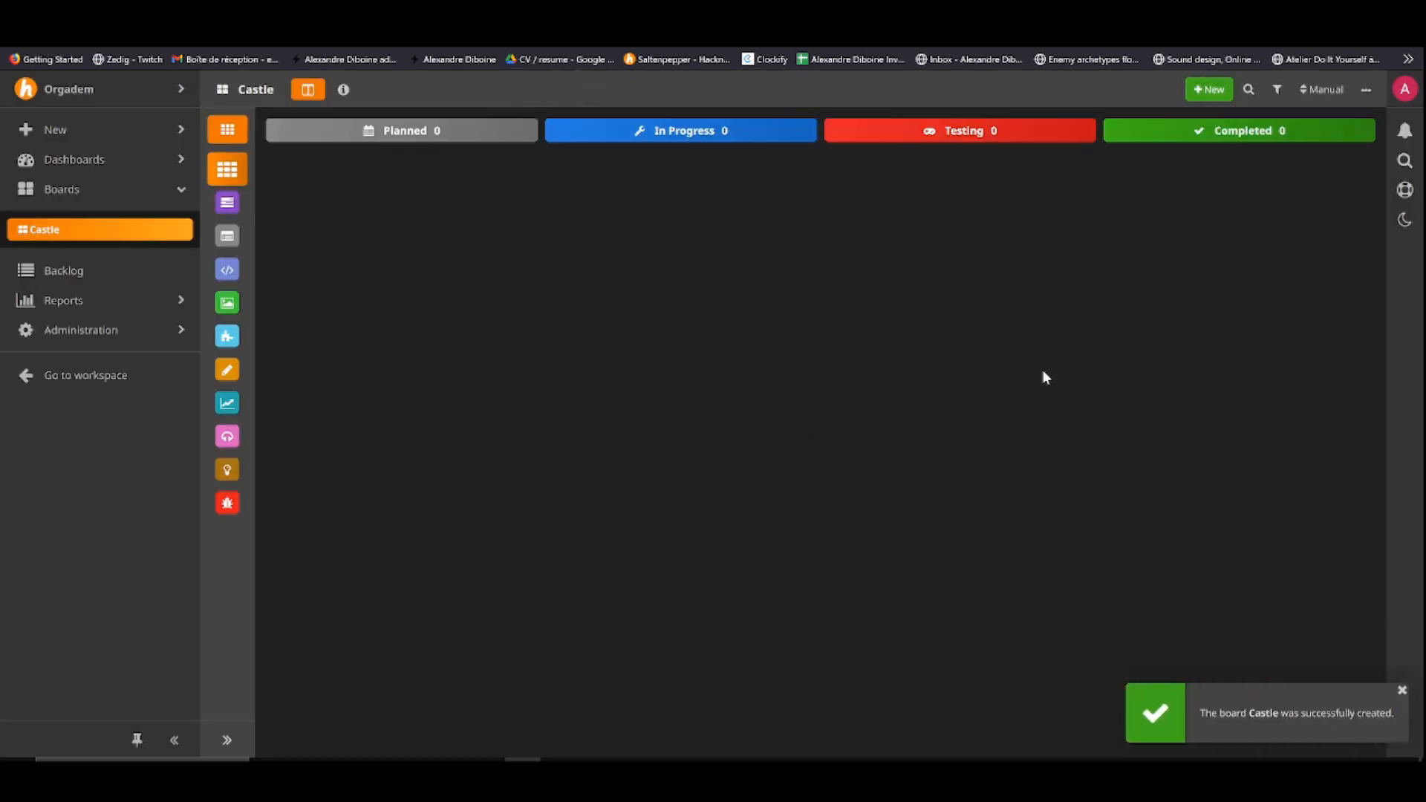
pyautogui.moveTo(962, 518)
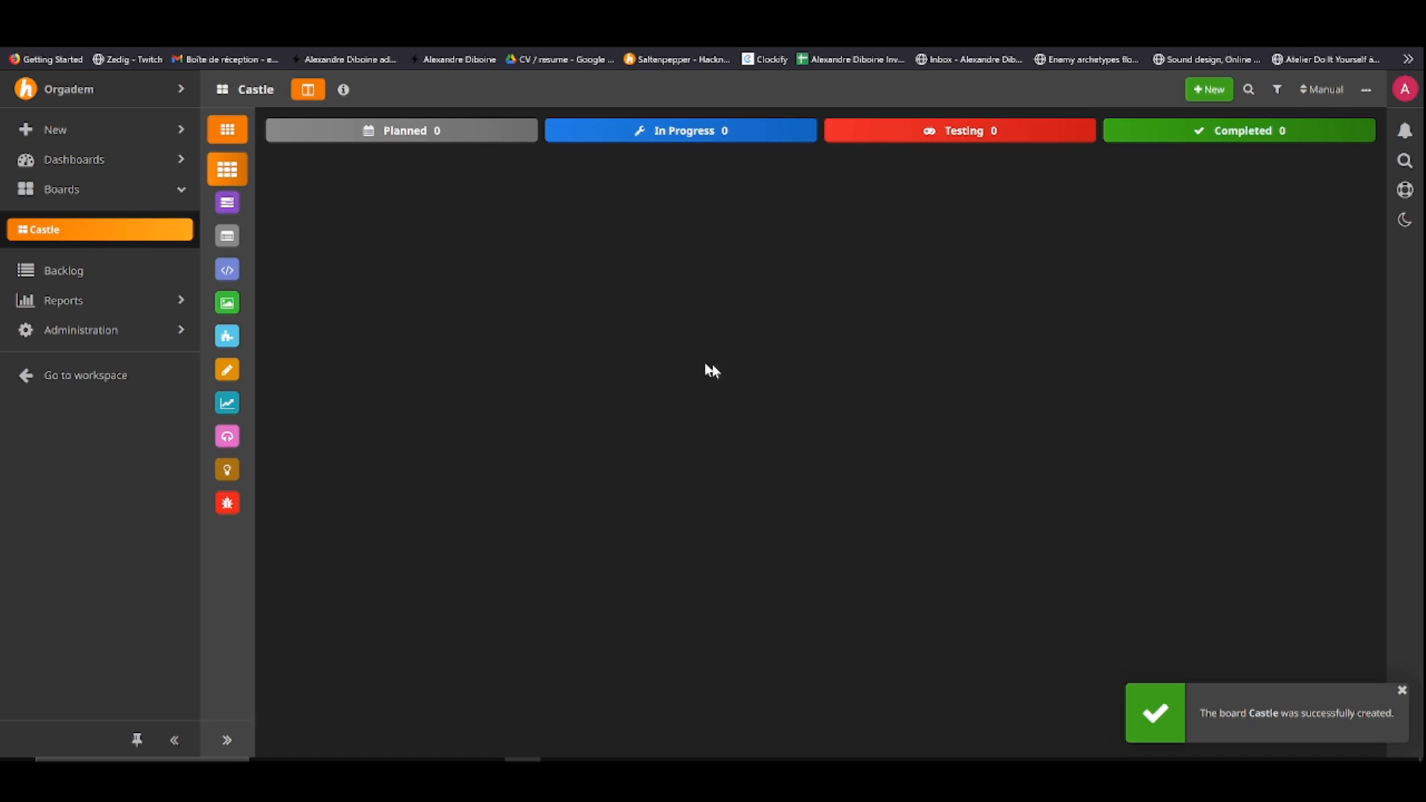
pyautogui.moveTo(919, 324)
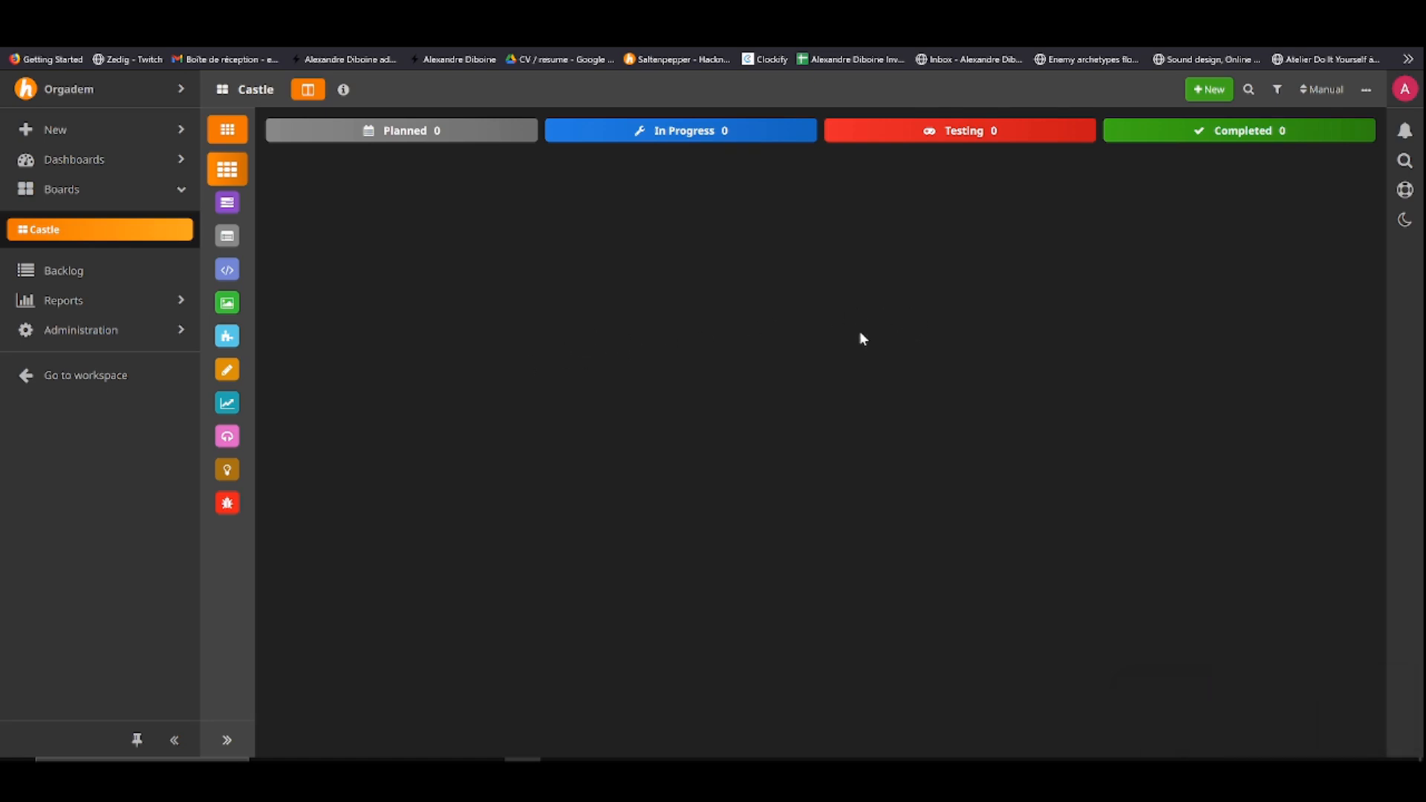
pyautogui.moveTo(460, 189)
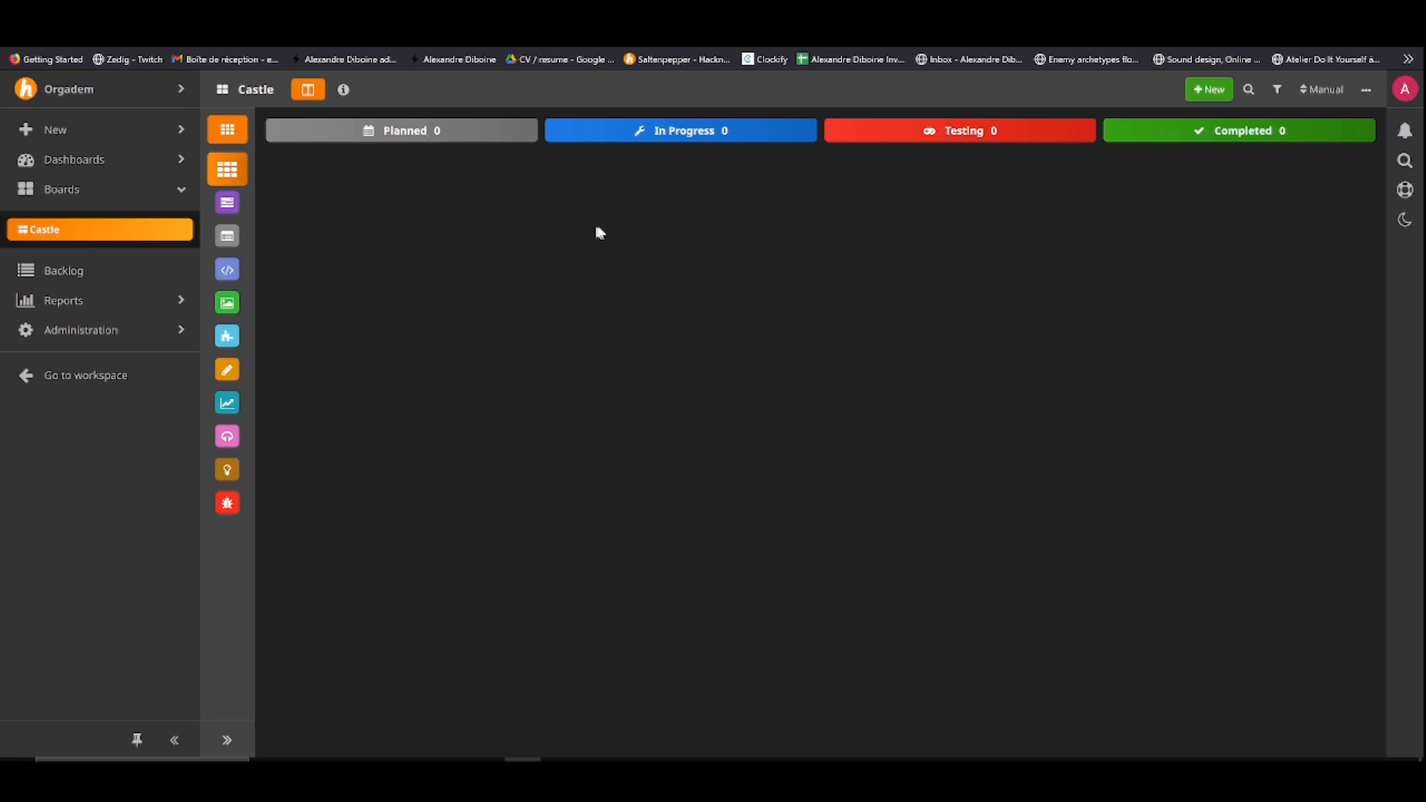
pyautogui.moveTo(1126, 147)
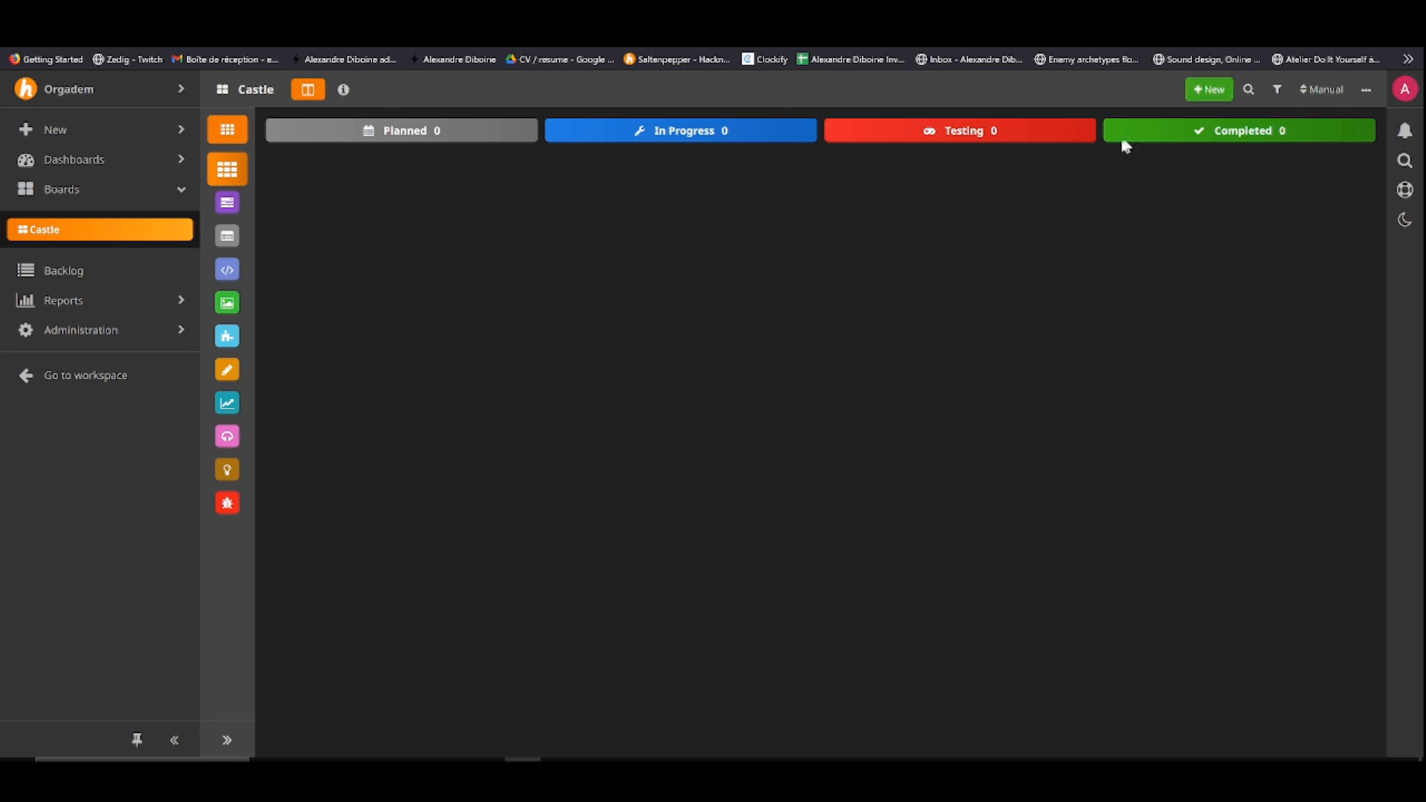
pyautogui.moveTo(1142, 177)
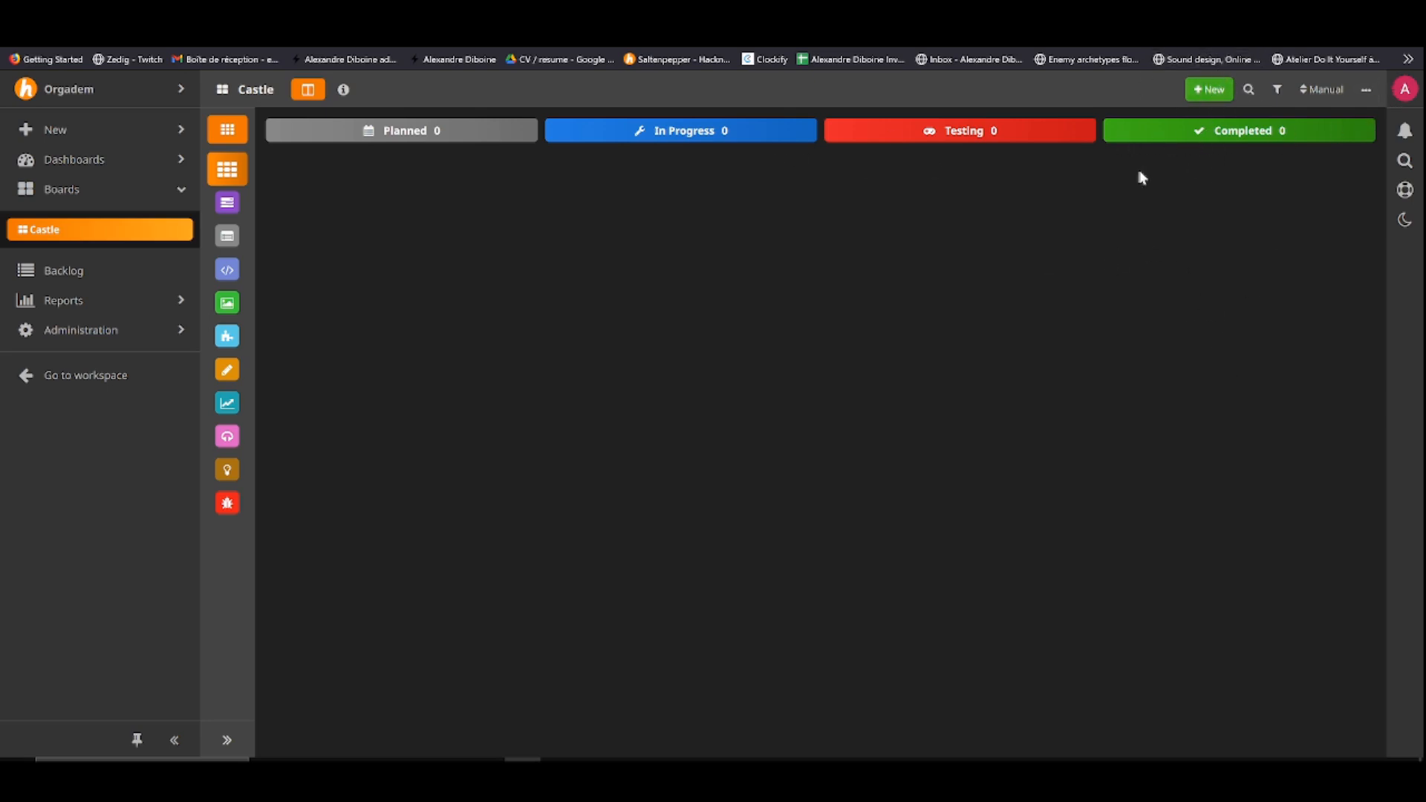
# Bring up the new-item menu offering Task or User story on the Castle board
pyautogui.click(1208, 89)
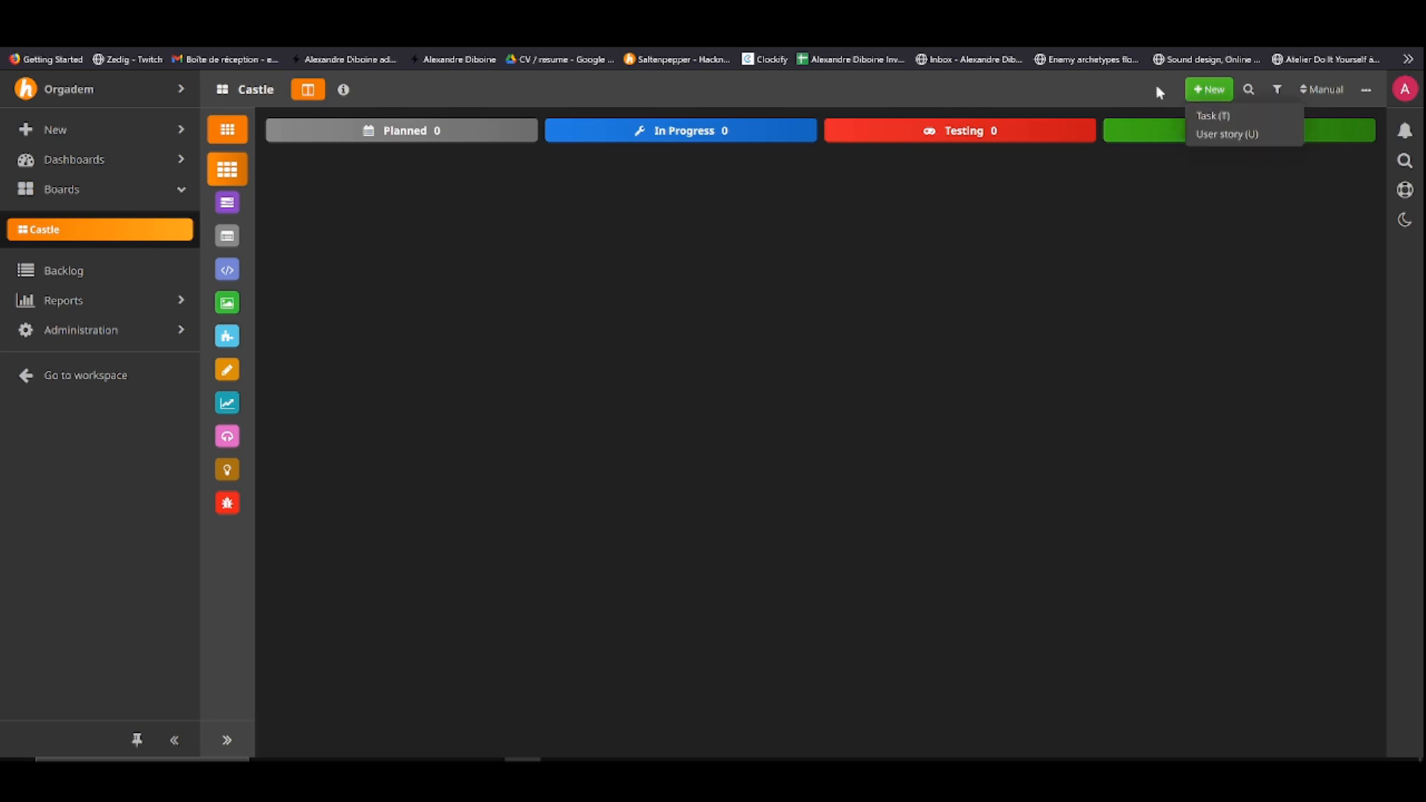
pyautogui.moveTo(1225, 134)
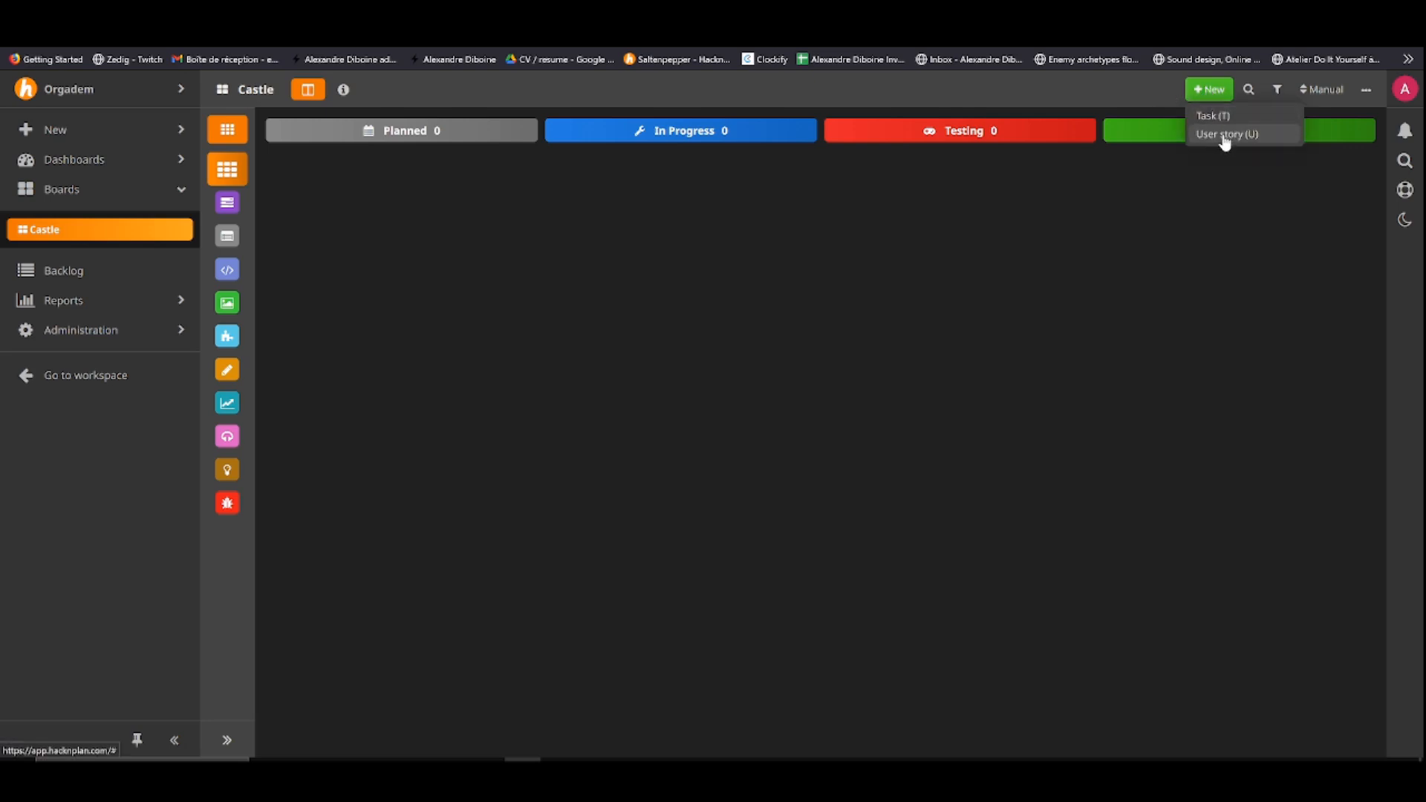
pyautogui.moveTo(1222, 118)
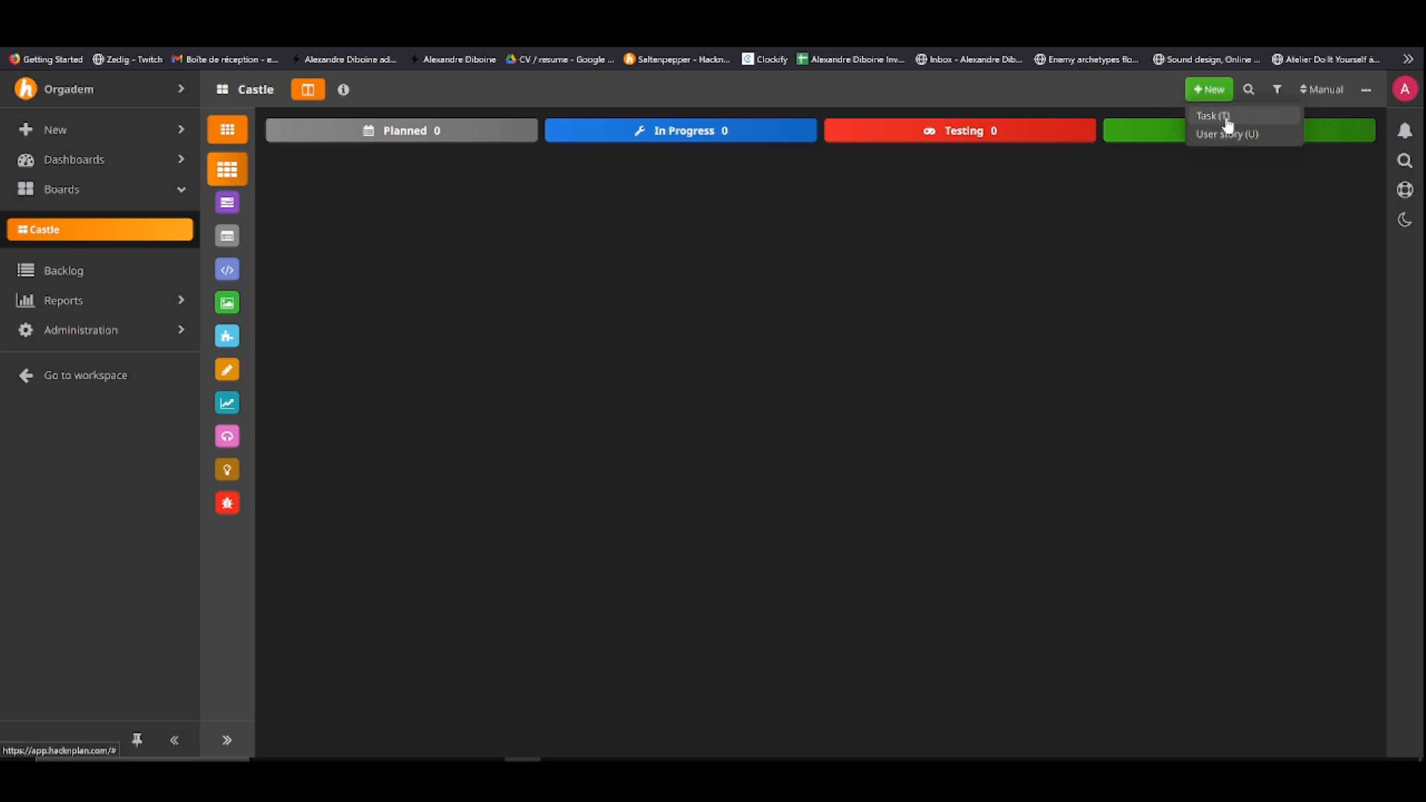
# Add a user story titled Inside to Castle's Planned column
pyautogui.click(1209, 115)
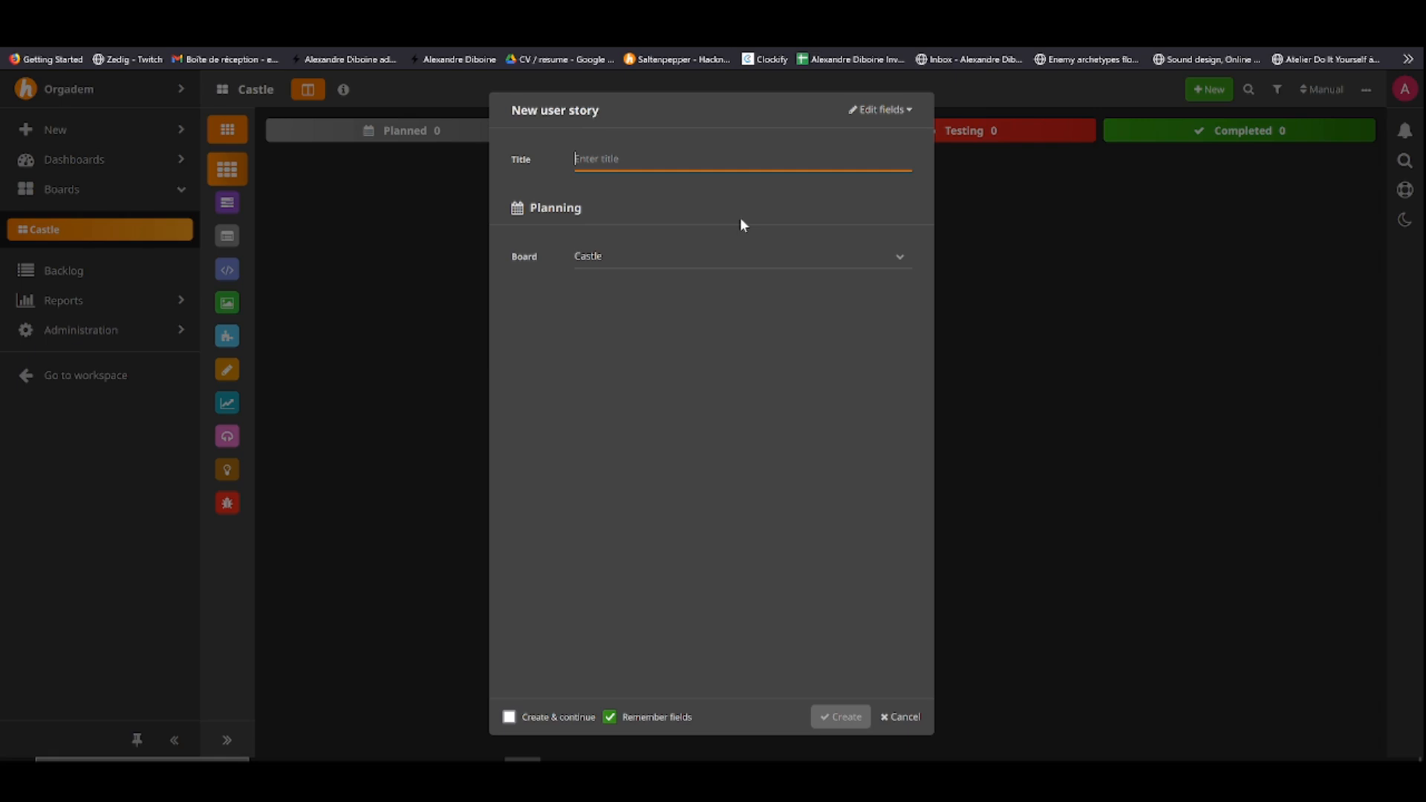
pyautogui.write('Insid')
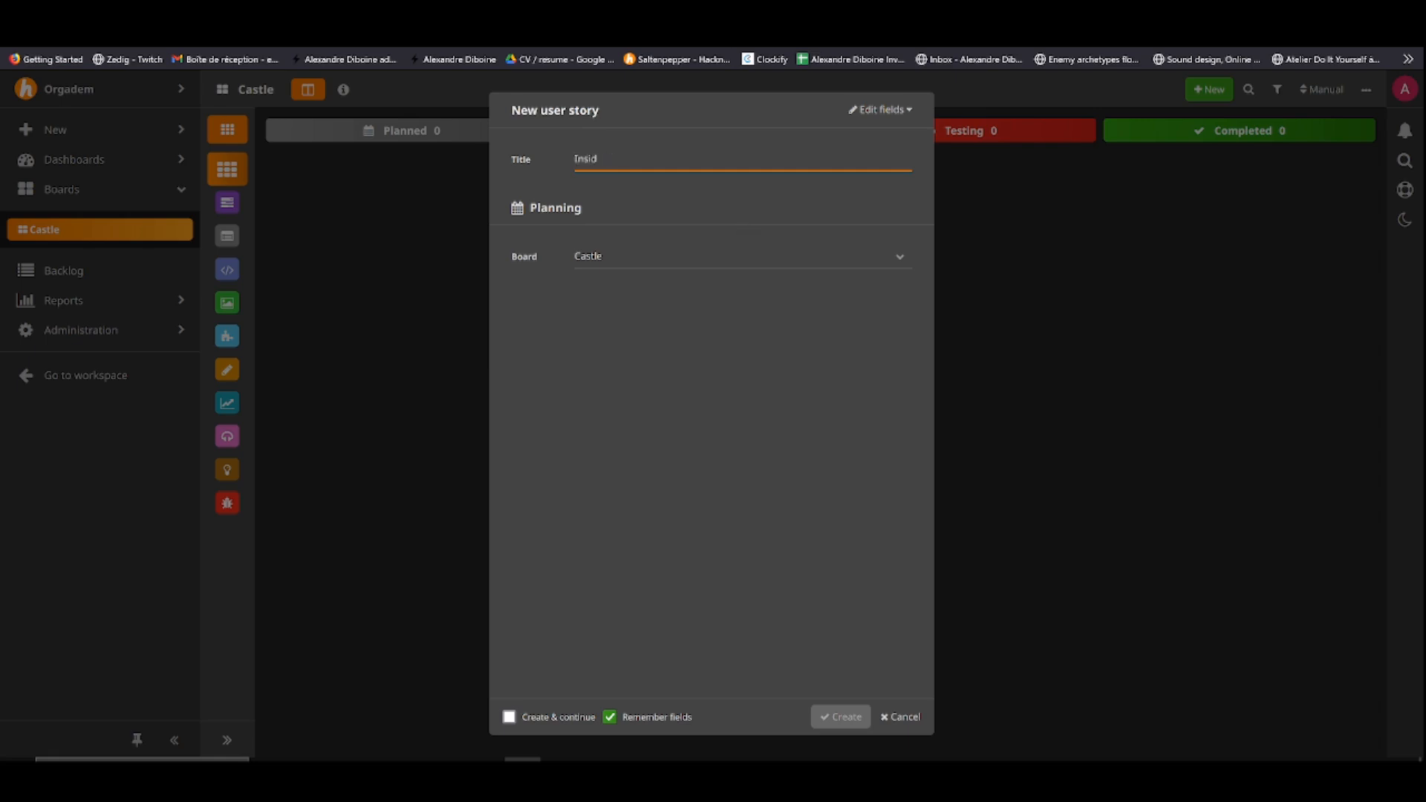
pyautogui.click(838, 716)
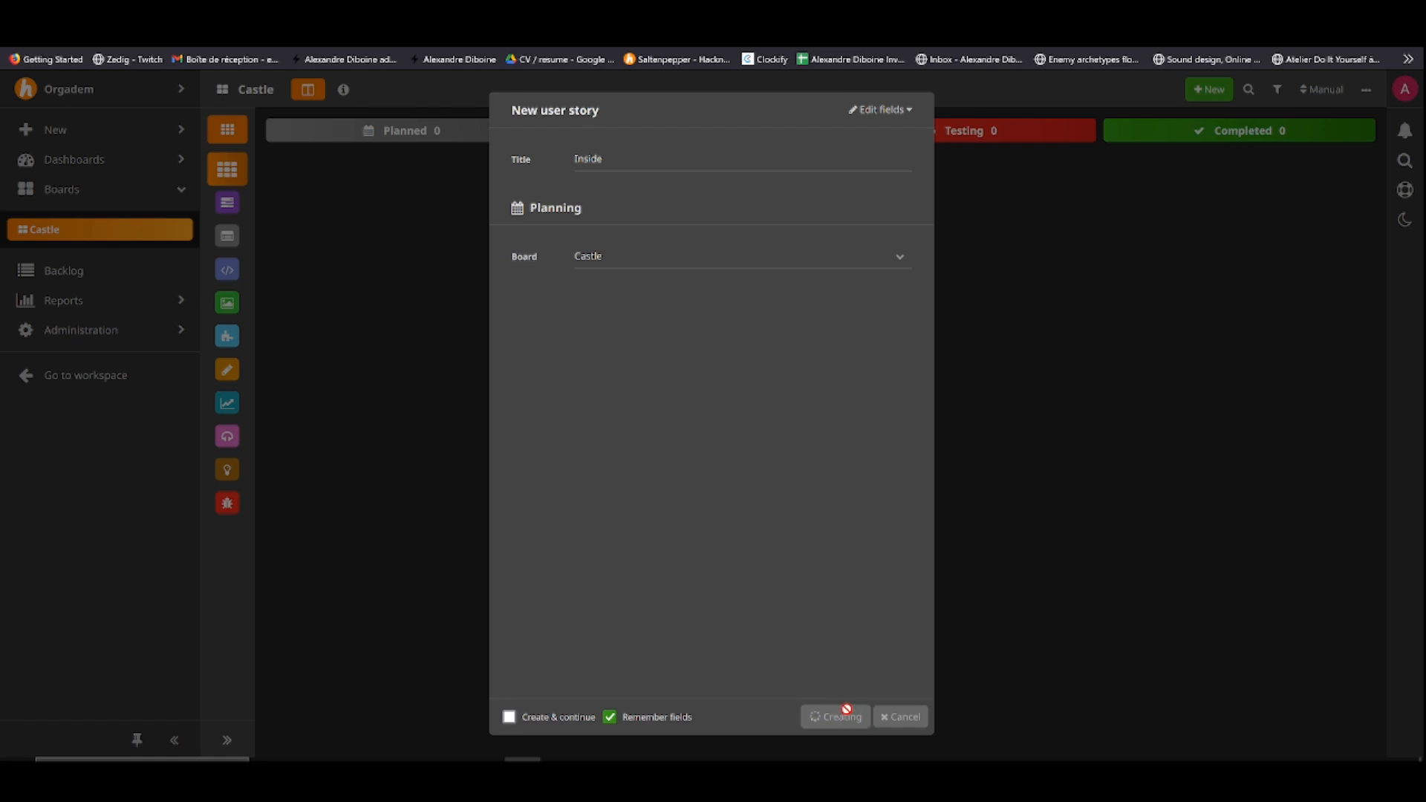
pyautogui.click(833, 716)
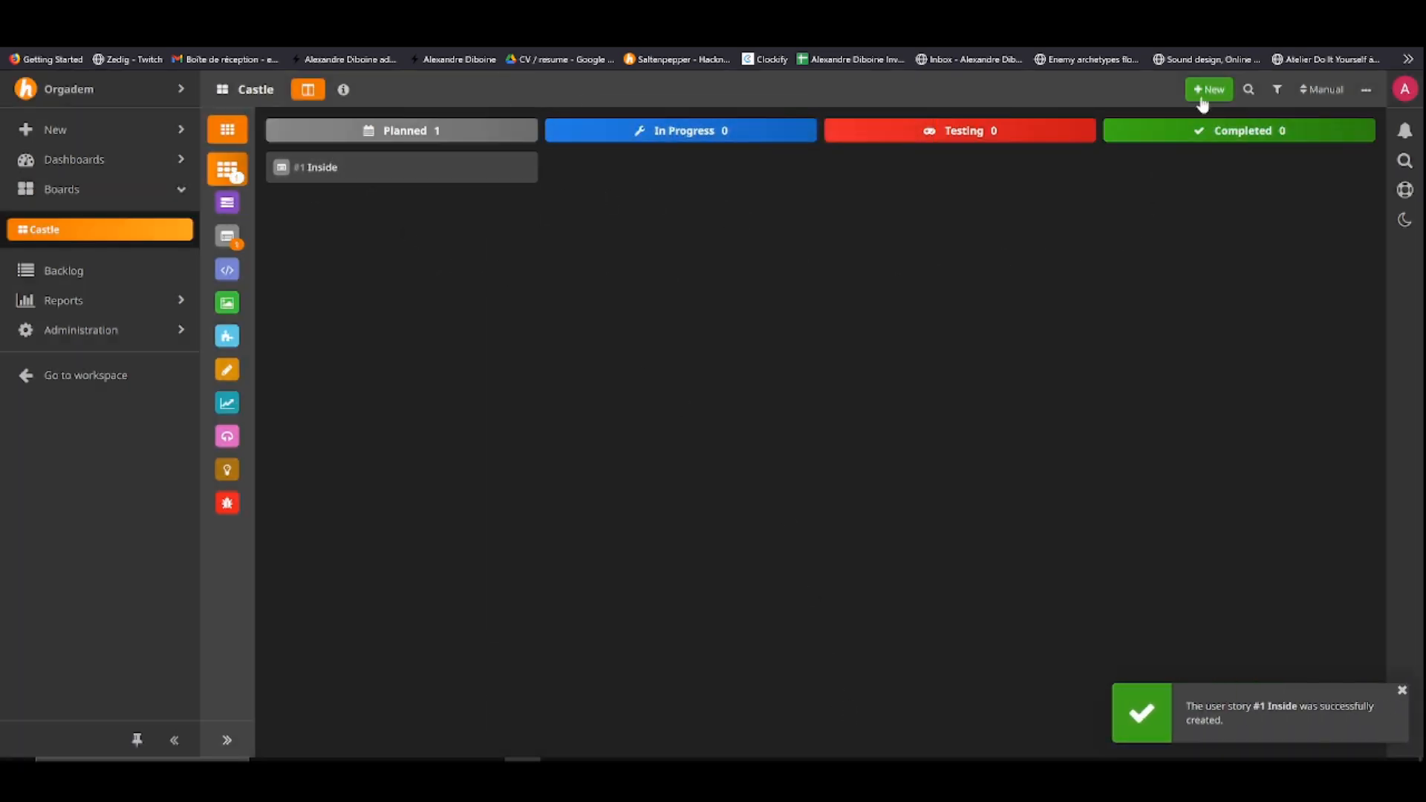
# Start a new task titled Door and set its category to Art
pyautogui.click(1209, 90)
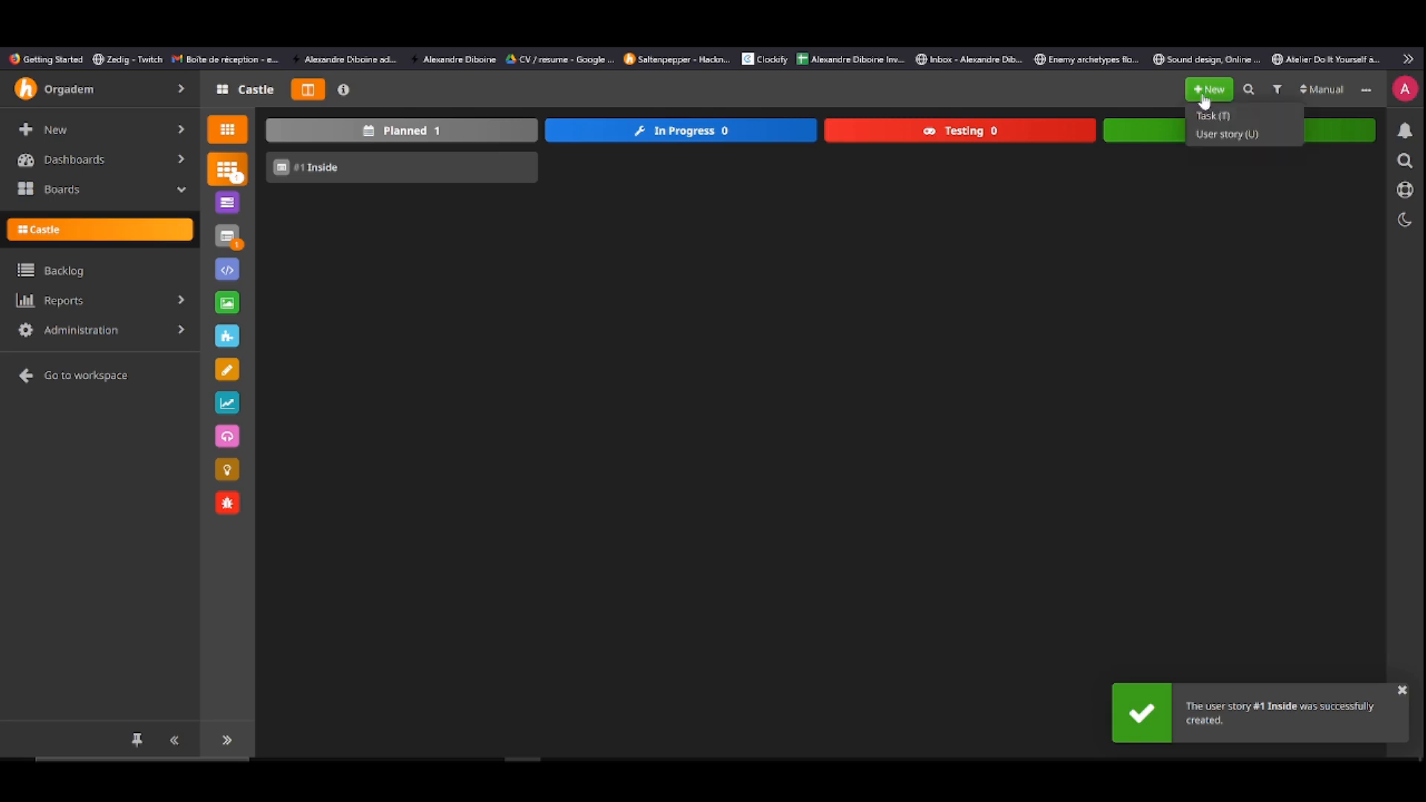
pyautogui.moveTo(1211, 117)
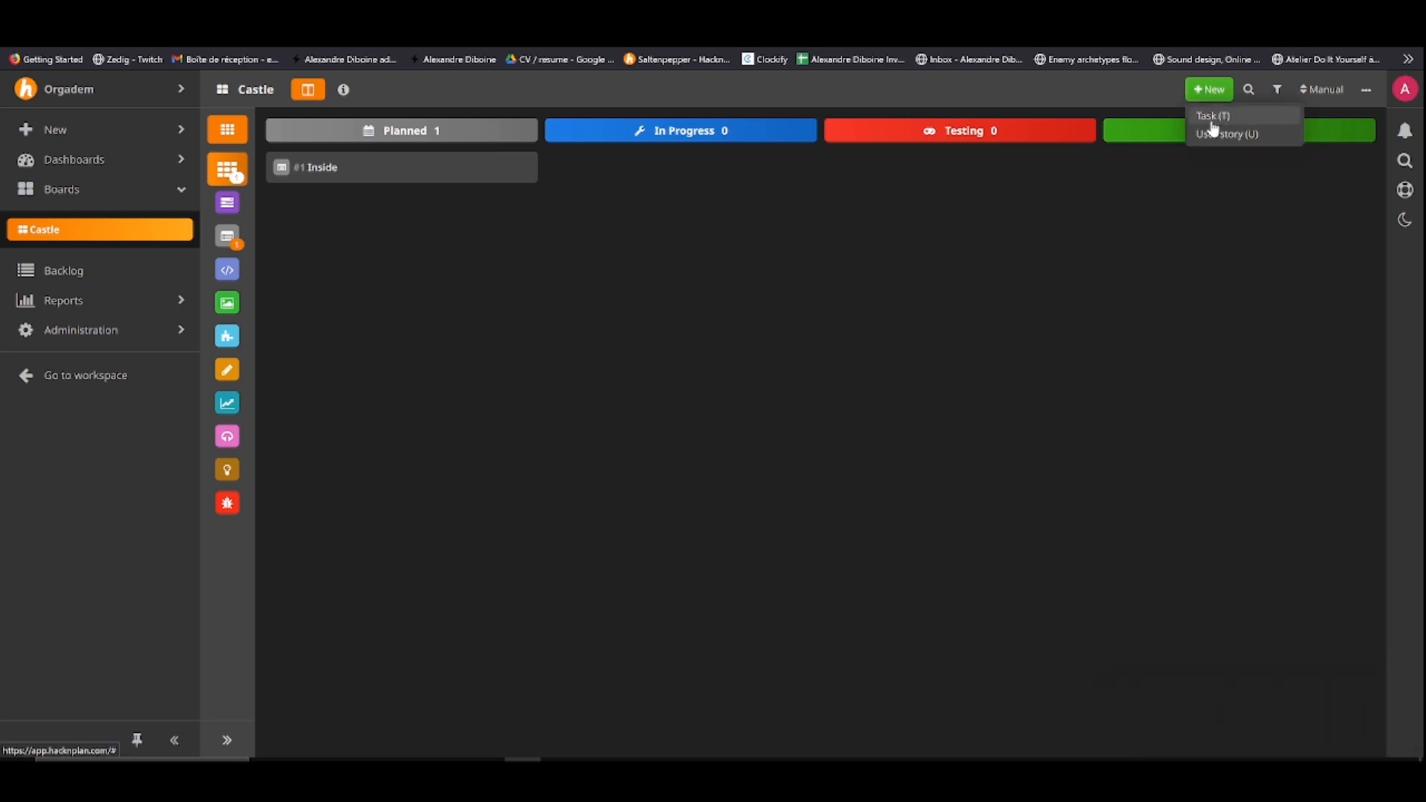
pyautogui.click(1212, 116)
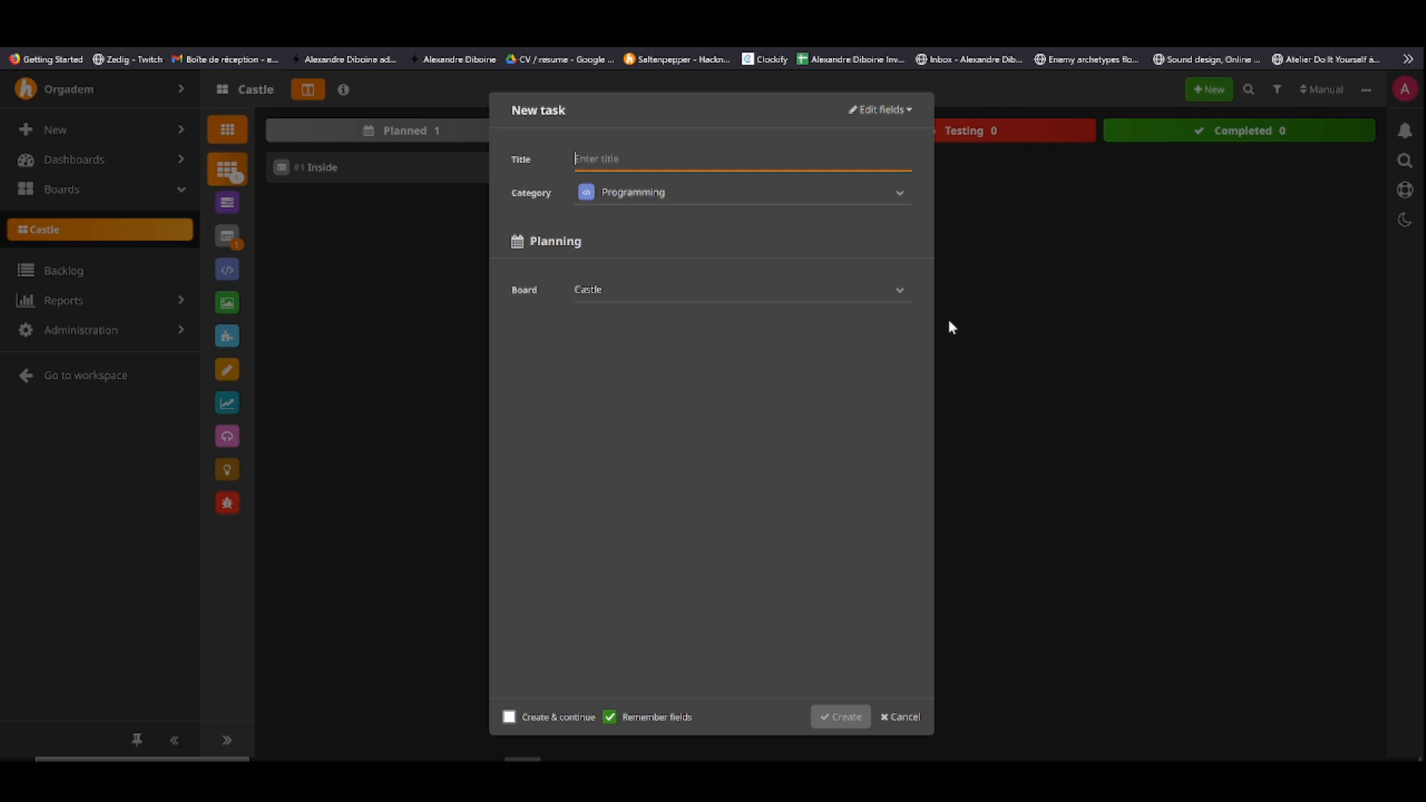
pyautogui.write('Door')
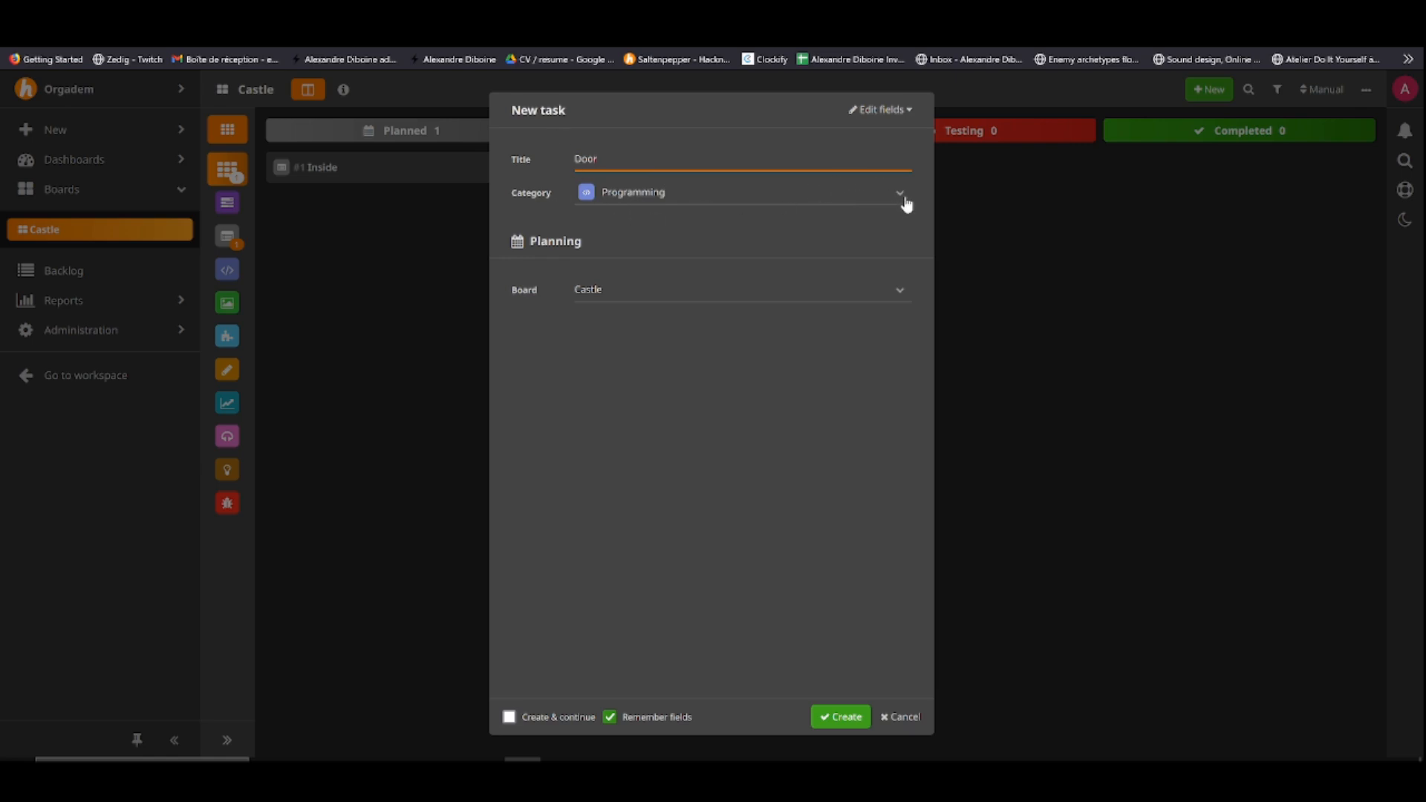
pyautogui.click(900, 192)
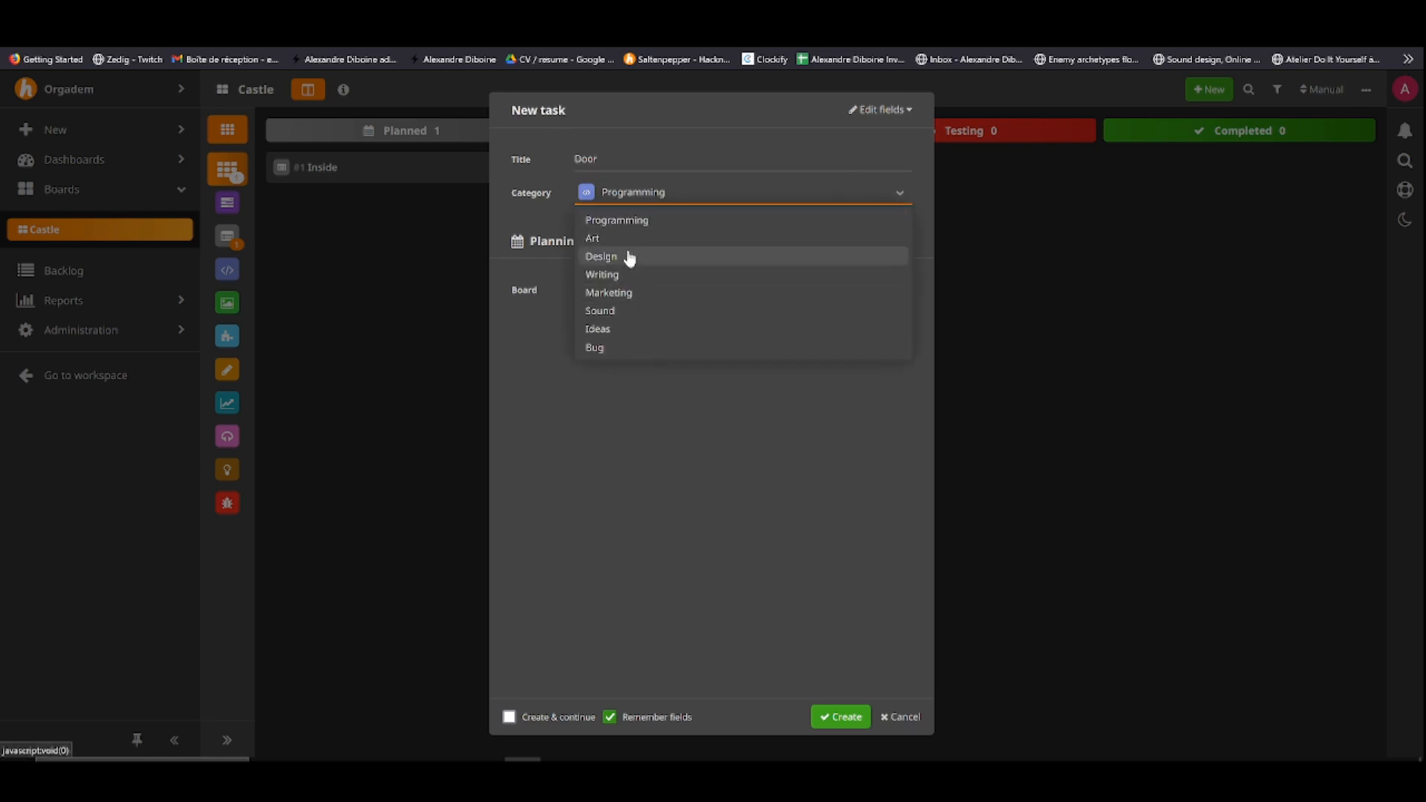
pyautogui.click(592, 238)
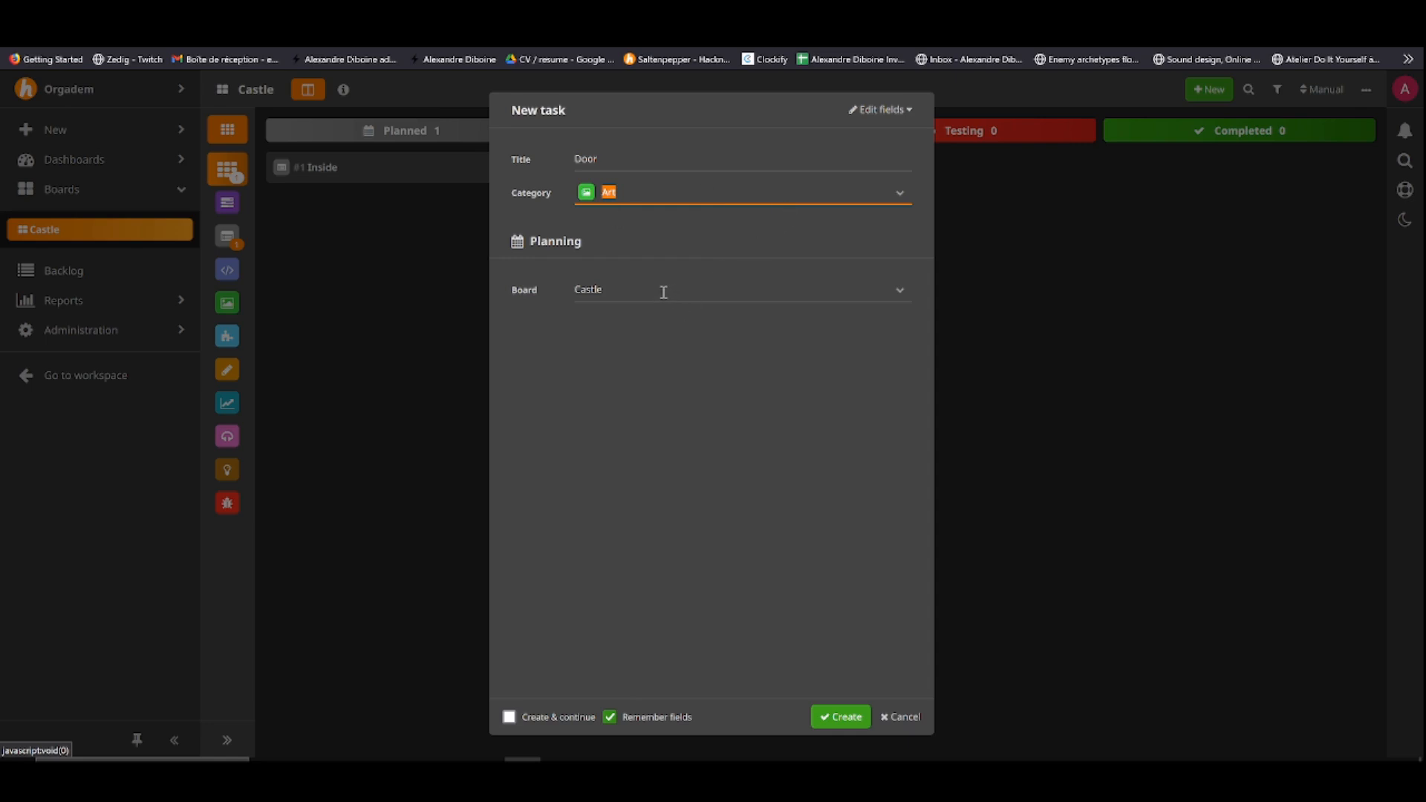
pyautogui.moveTo(817, 634)
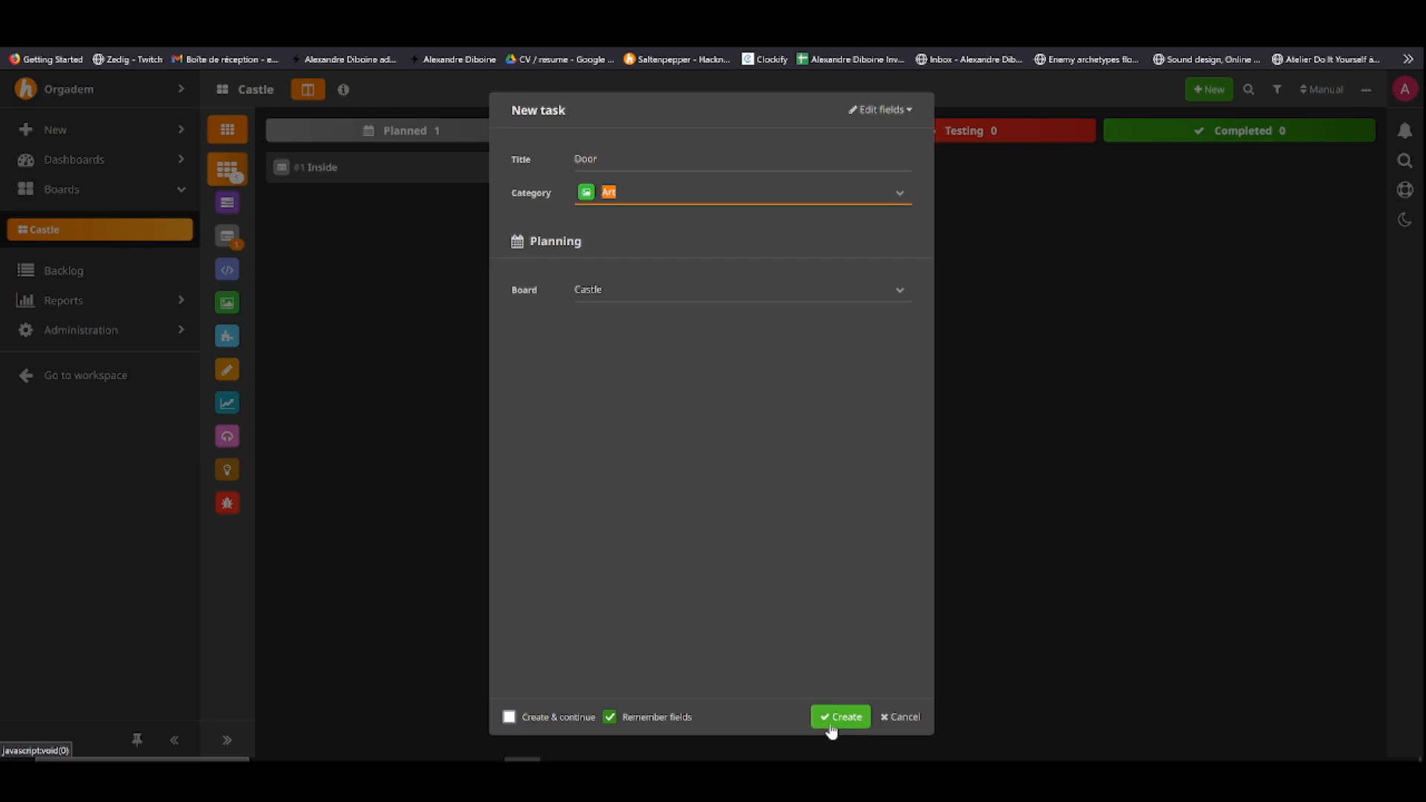
pyautogui.moveTo(516, 86)
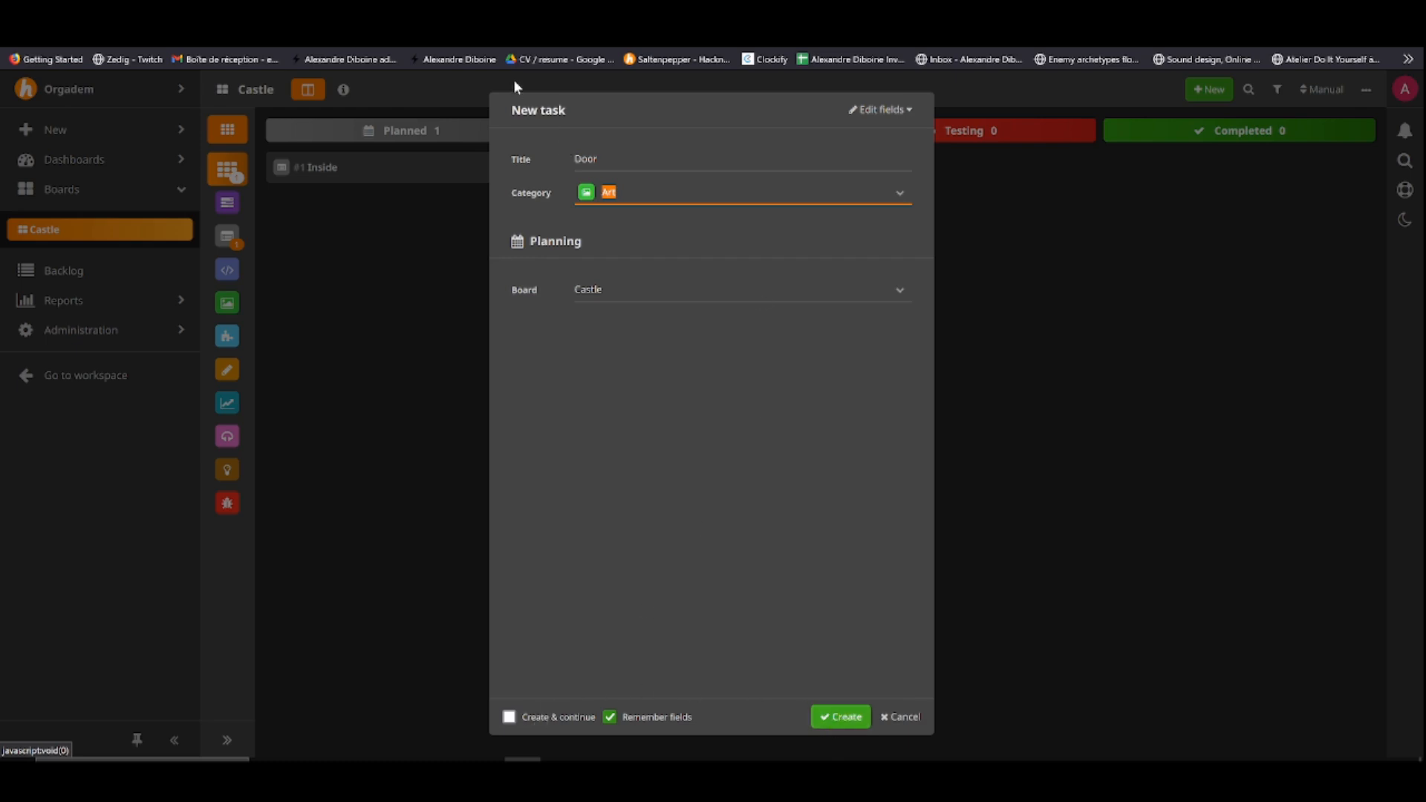
# Leave 'keep form open' off and create the Door task in Planned
pyautogui.click(510, 716)
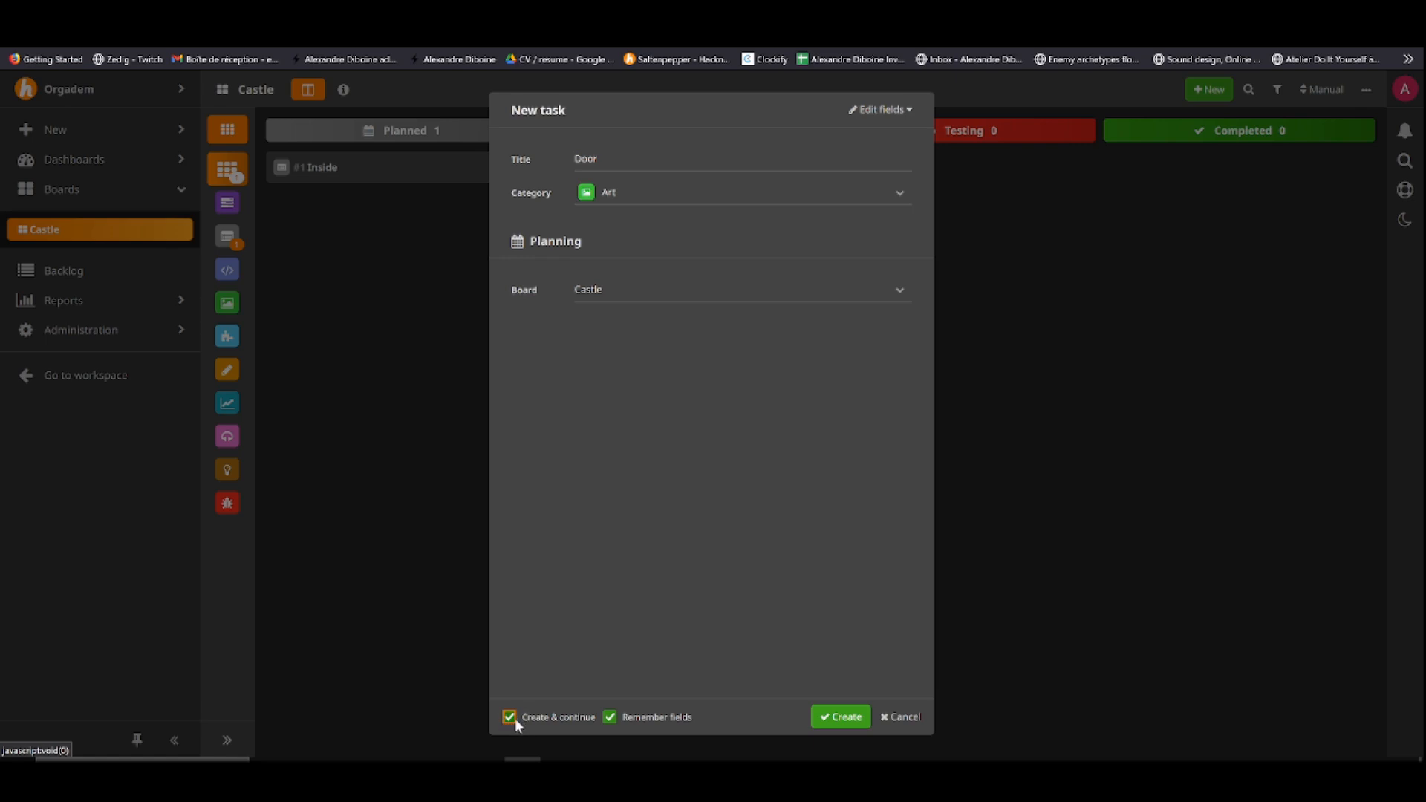
pyautogui.click(510, 717)
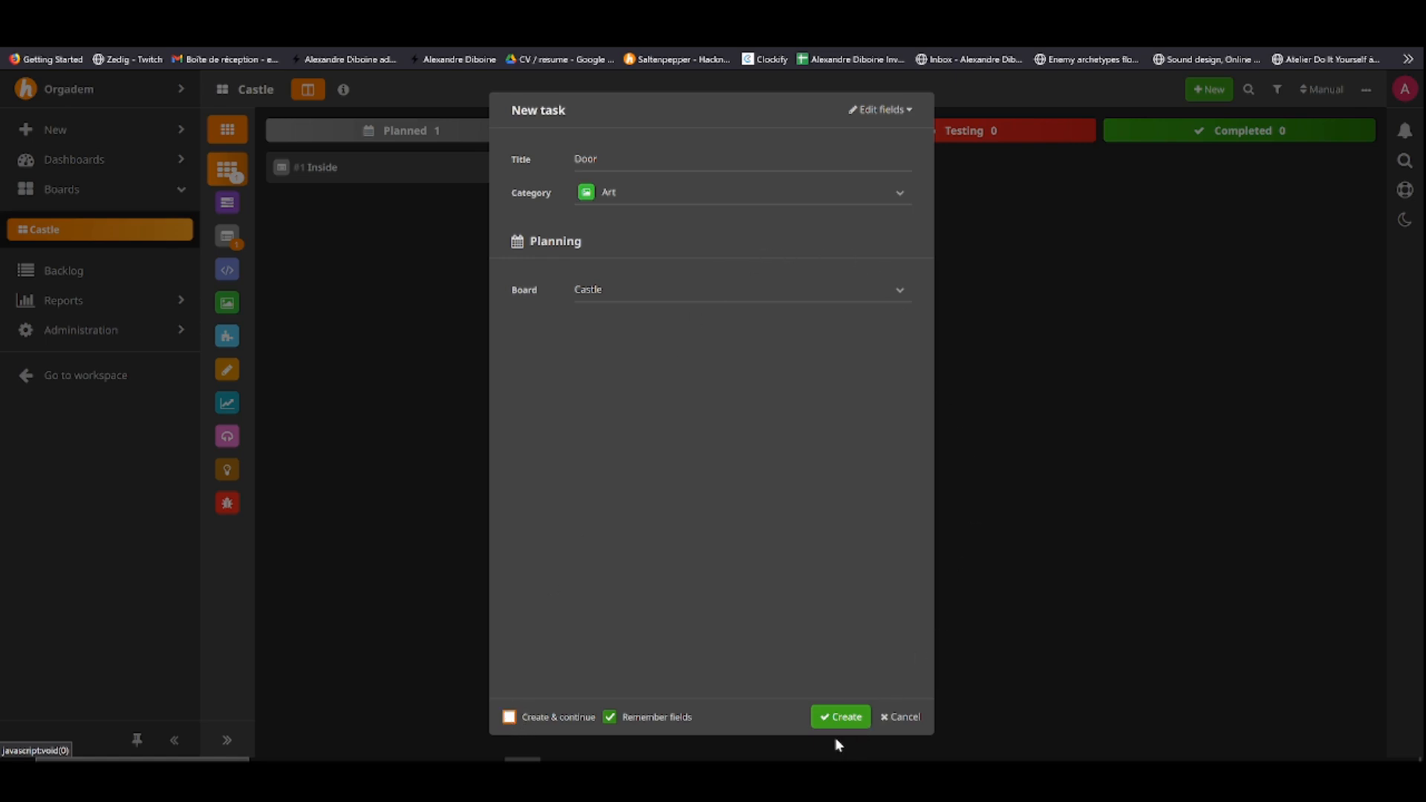
pyautogui.click(839, 716)
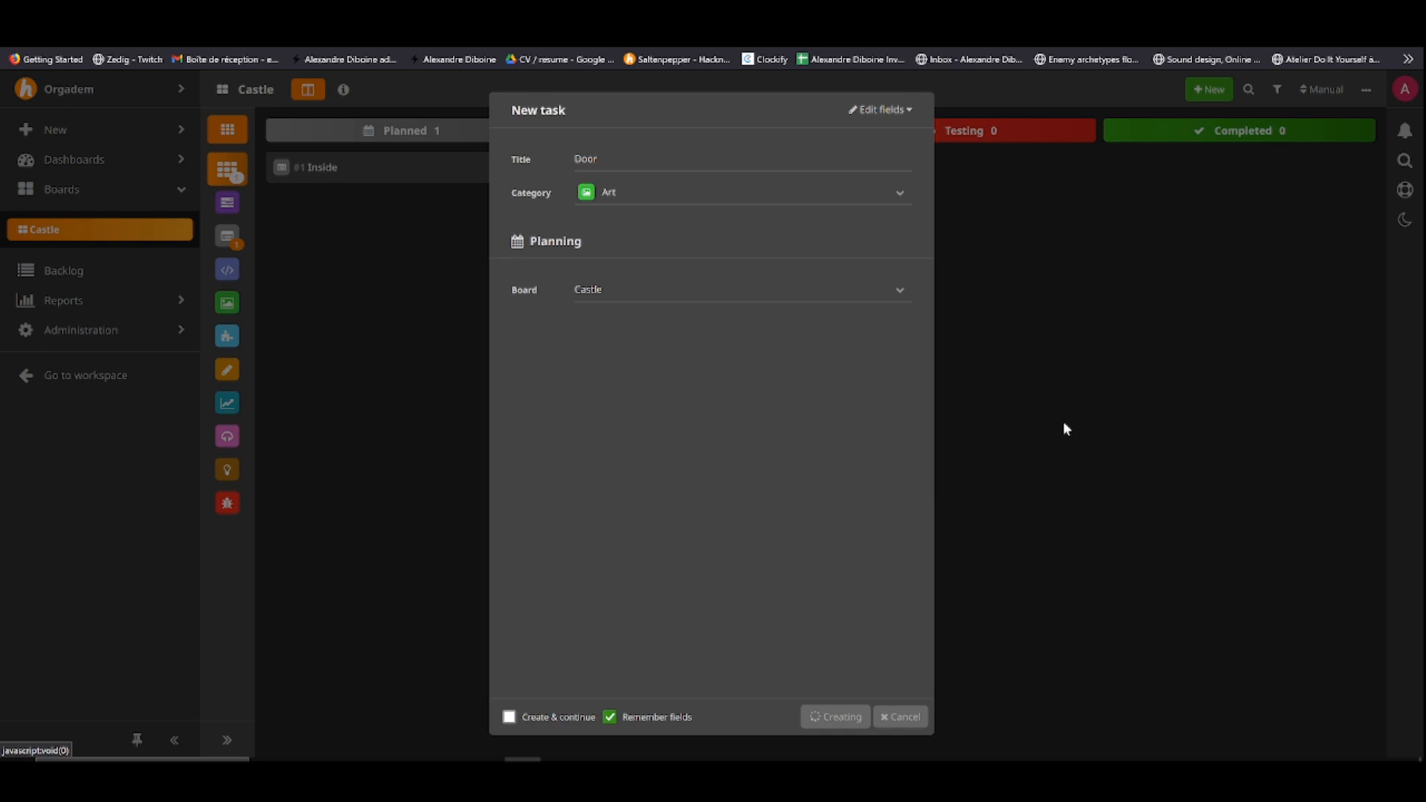
pyautogui.click(834, 716)
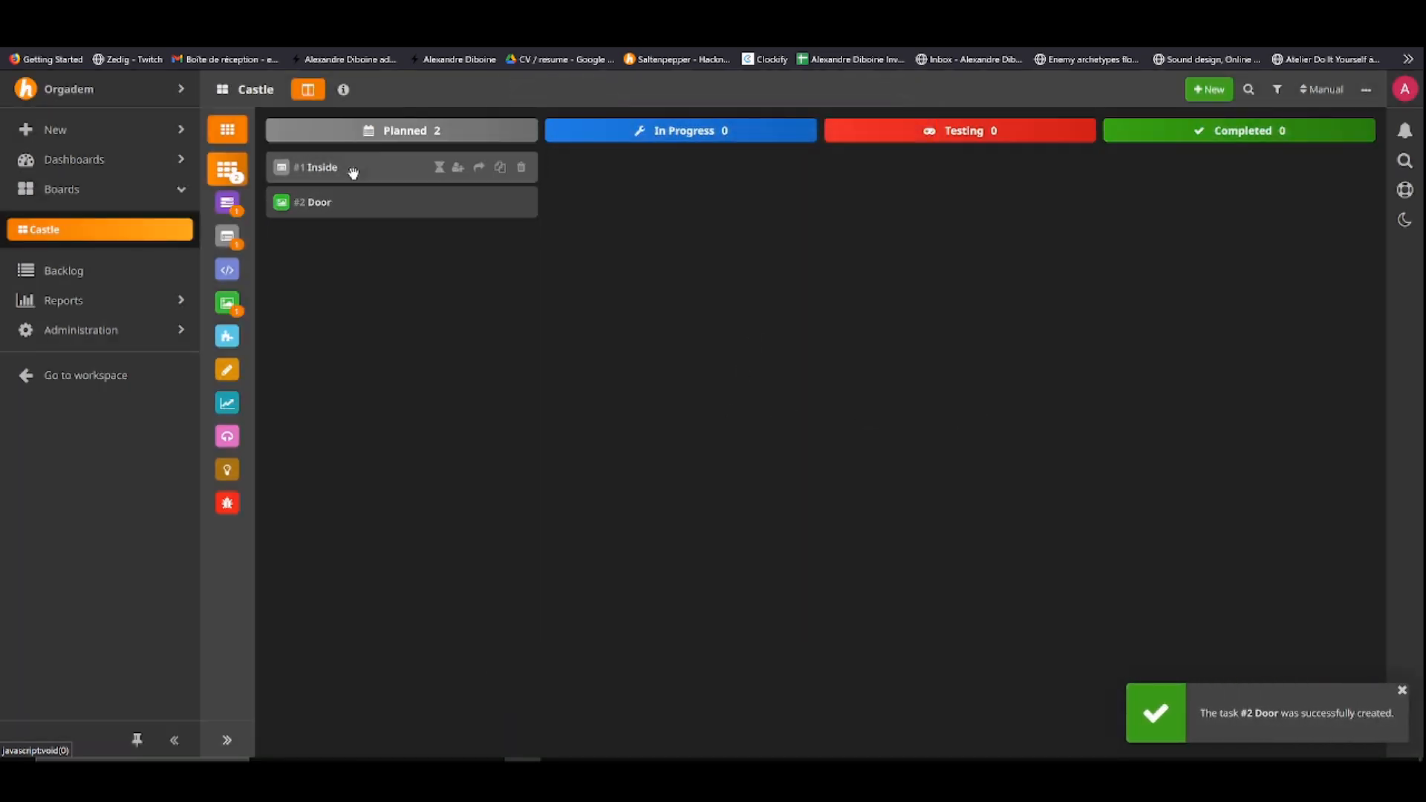
# Open the Door task's details and toggle between tabbed and one-page layouts
pyautogui.moveTo(313, 202); pyautogui.dragTo(680, 166)
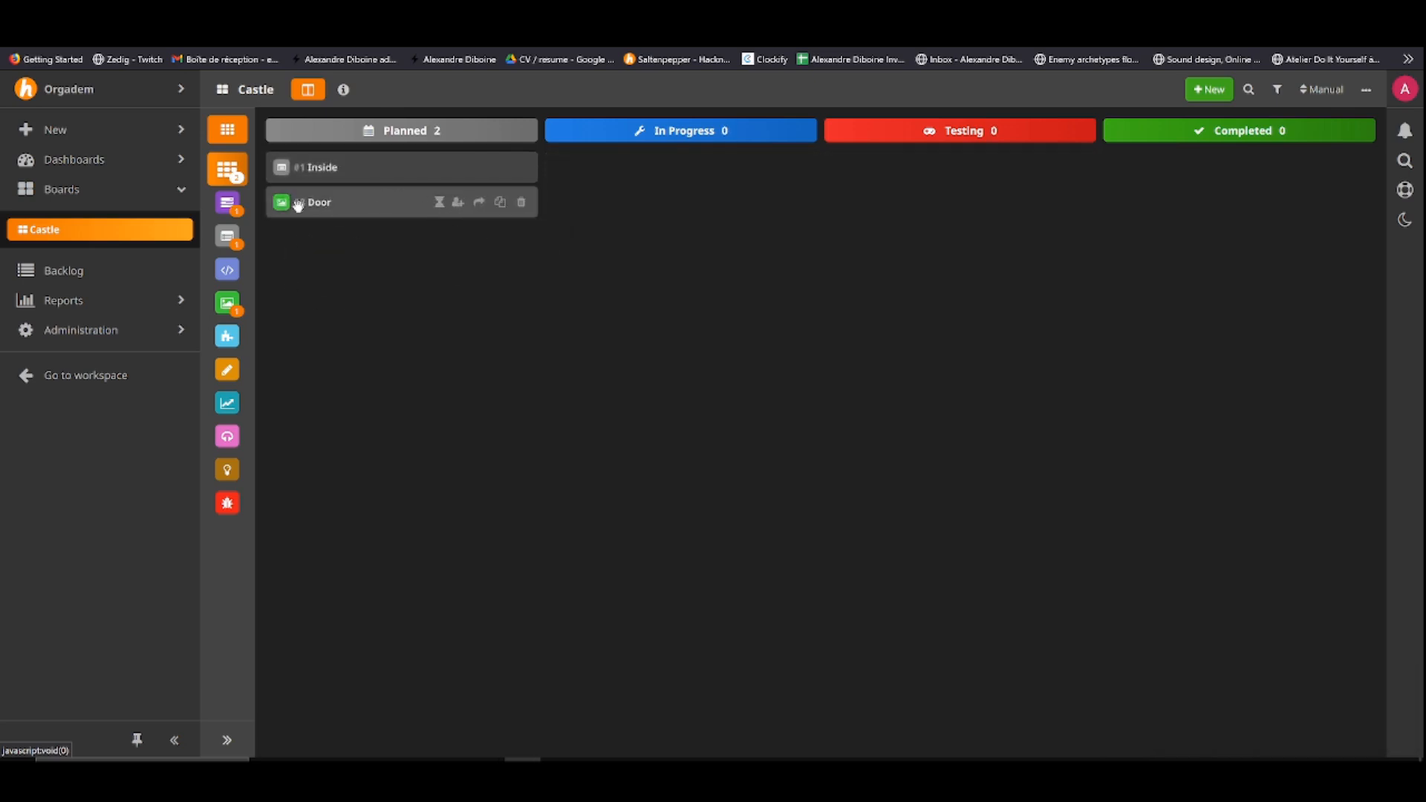
pyautogui.click(317, 202)
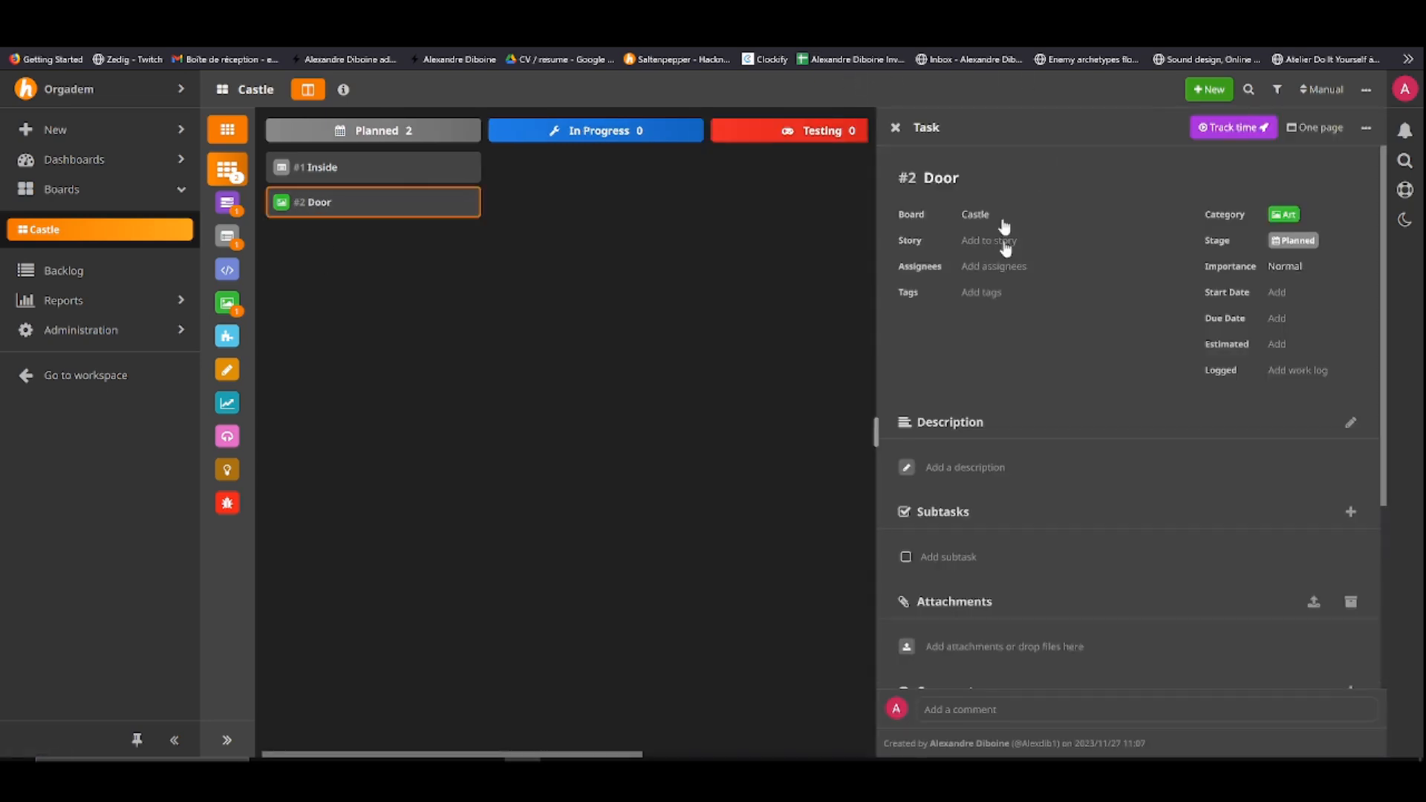
pyautogui.moveTo(1045, 416)
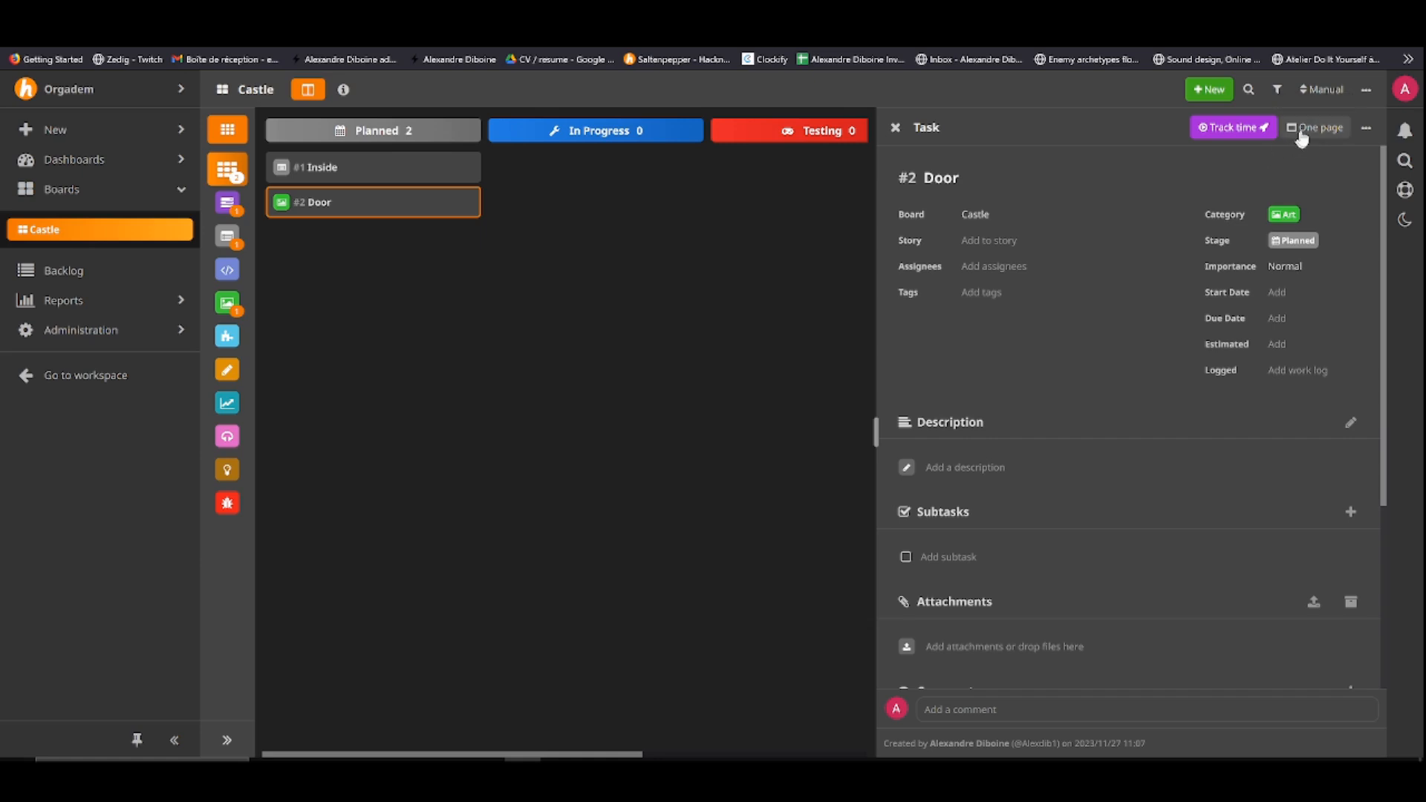
pyautogui.click(1315, 128)
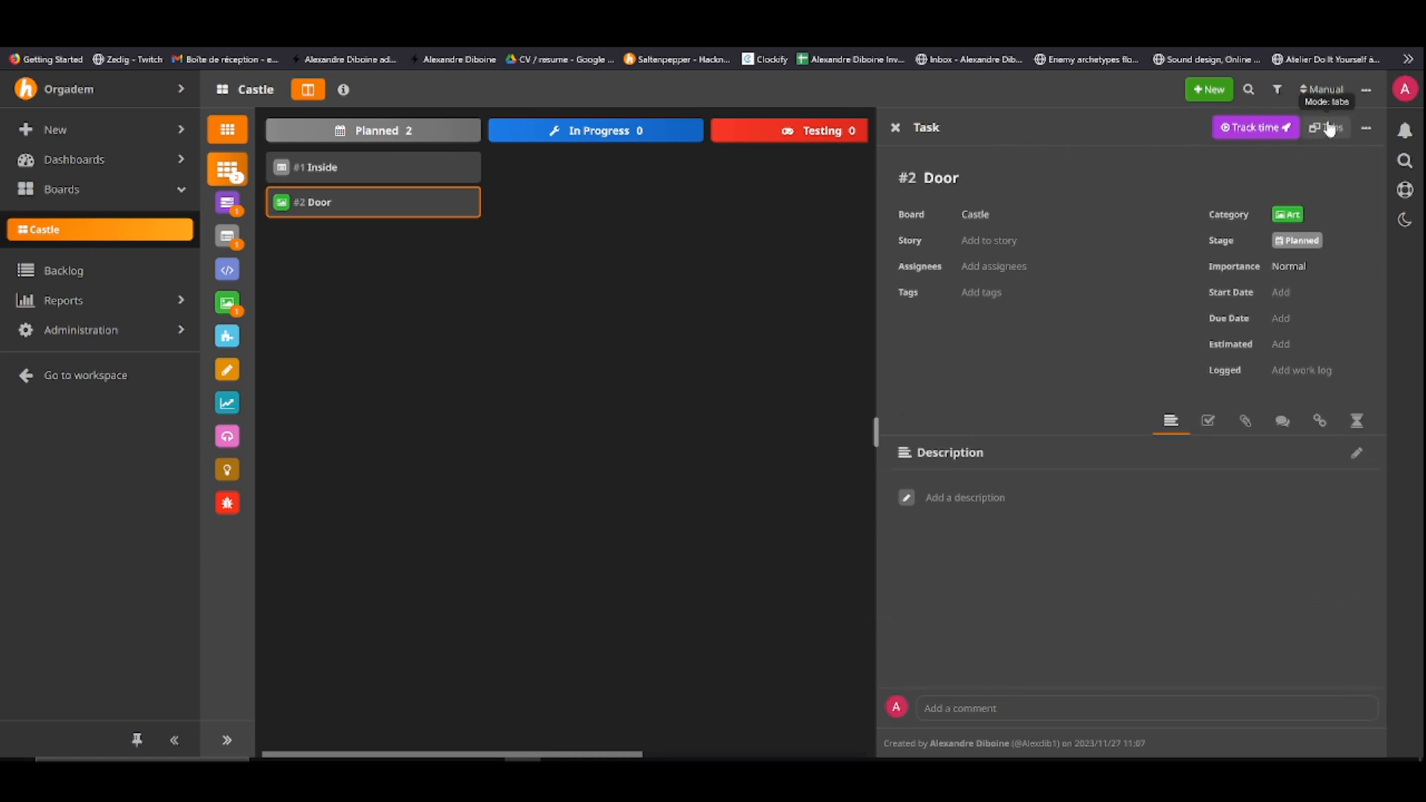
pyautogui.click(1314, 128)
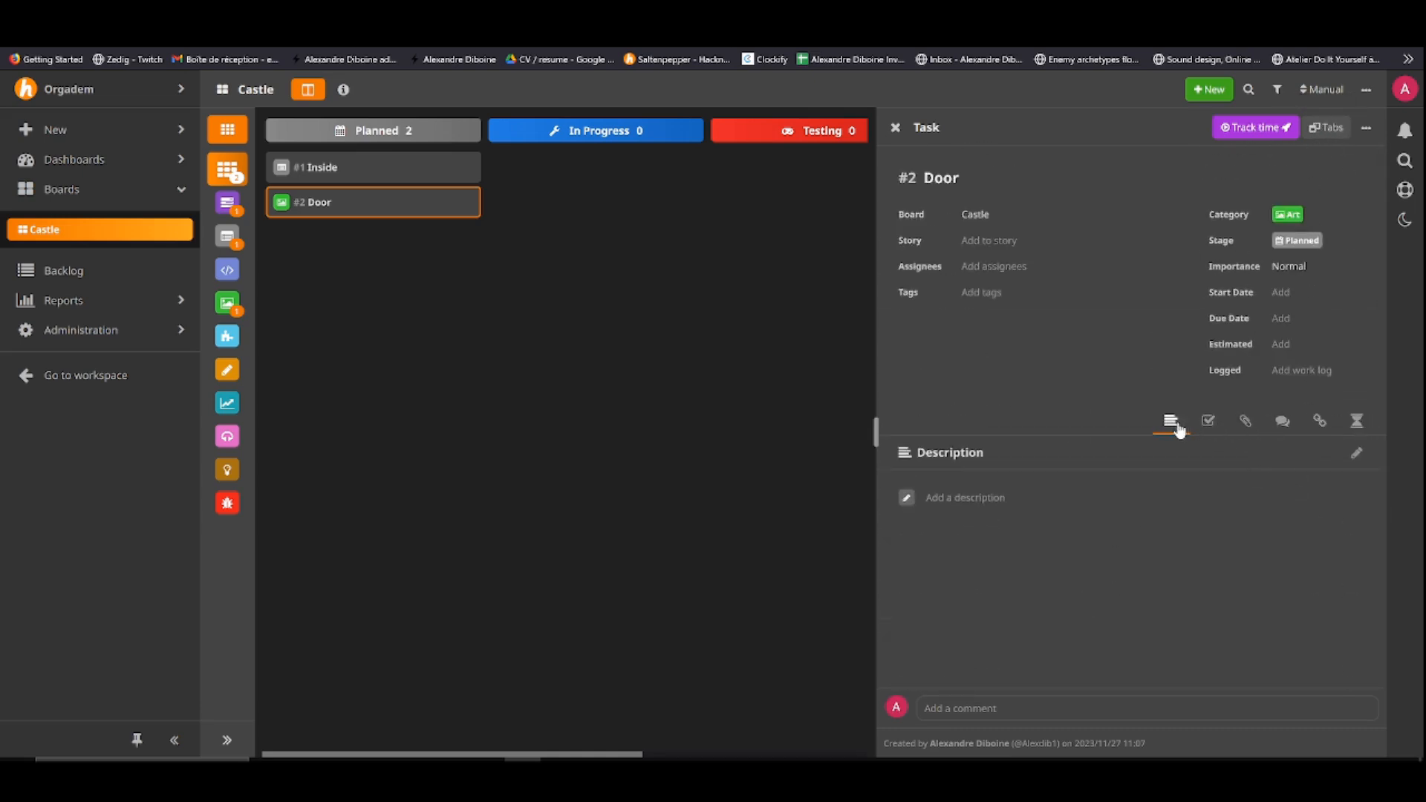
pyautogui.moveTo(1173, 428)
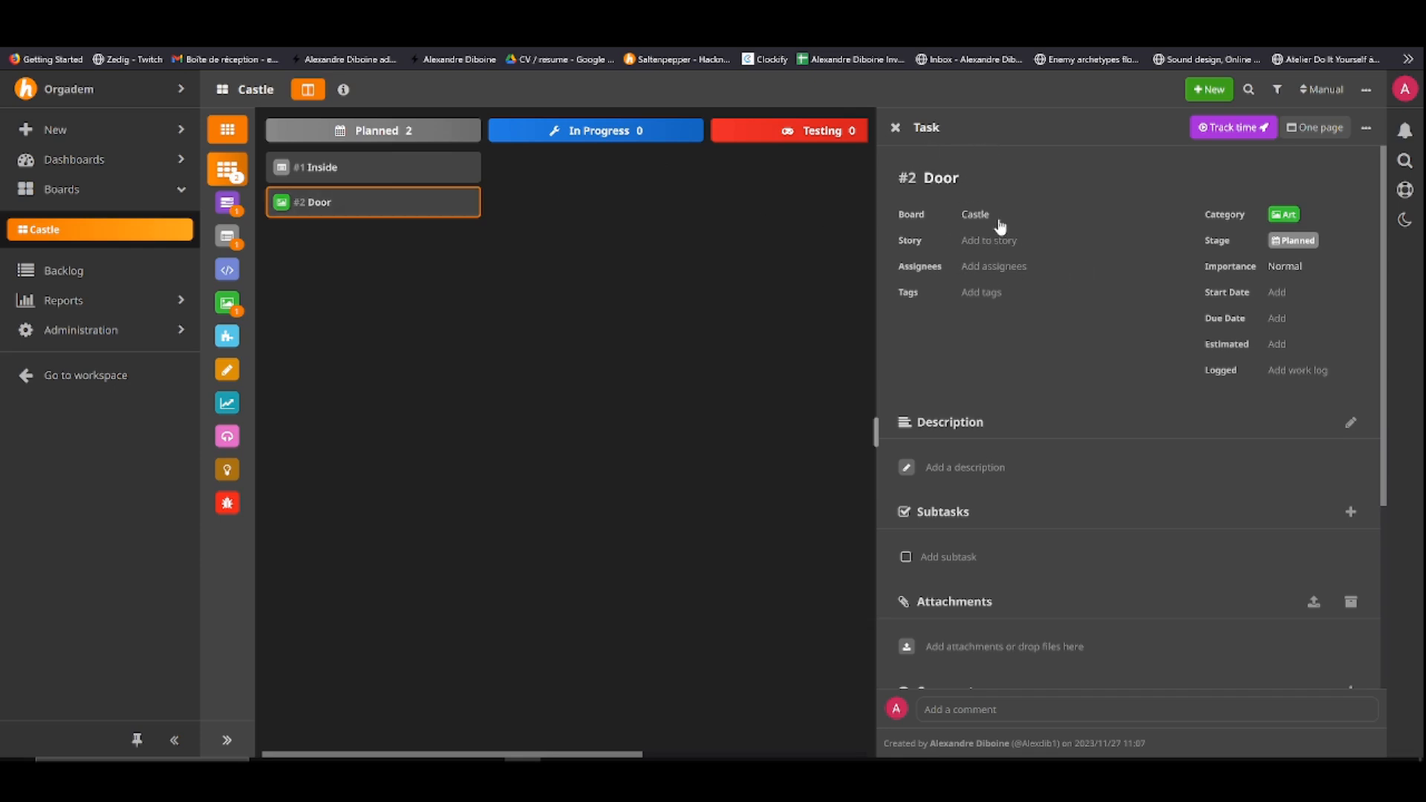
# Assign the Door task to the #1 Inside story and confirm
pyautogui.click(988, 240)
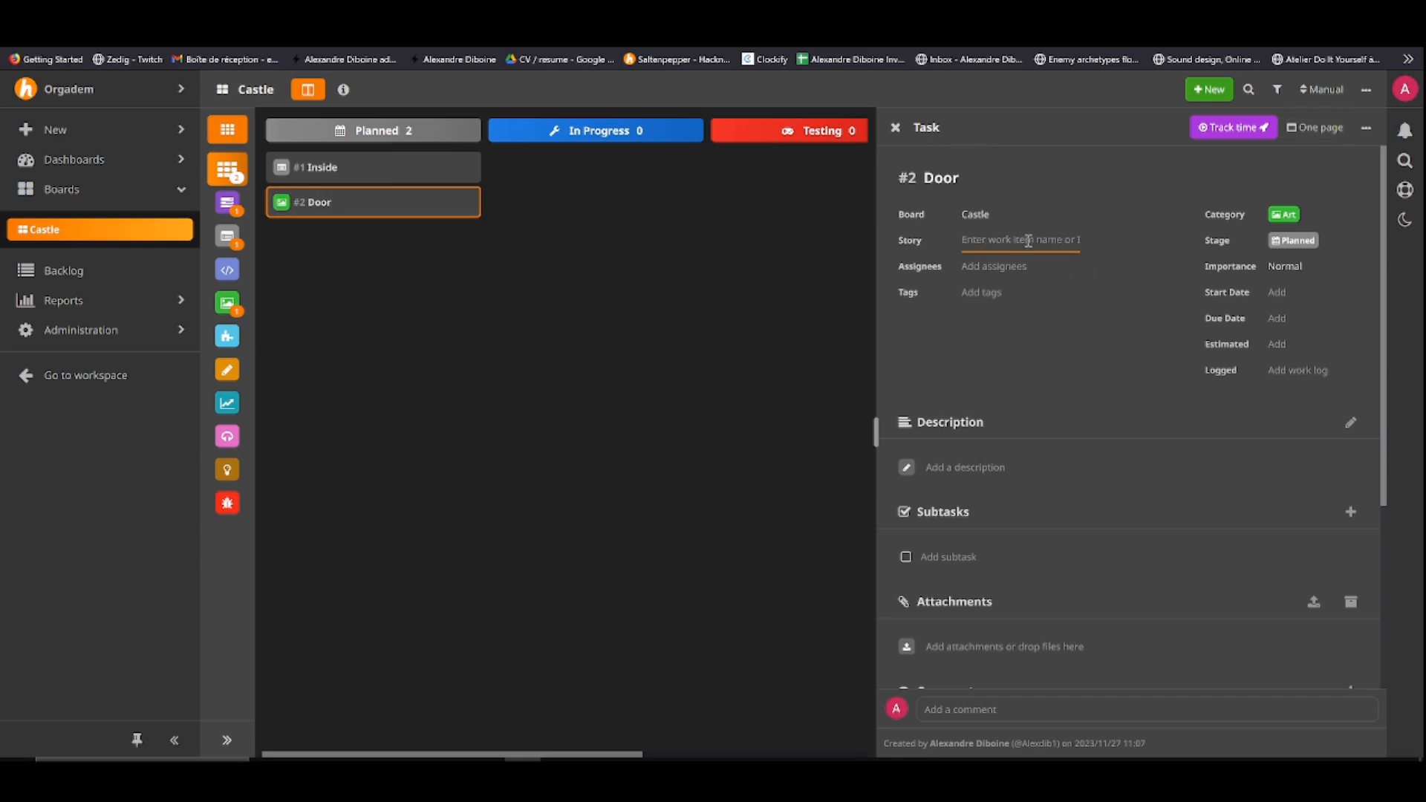
pyautogui.write('Ini')
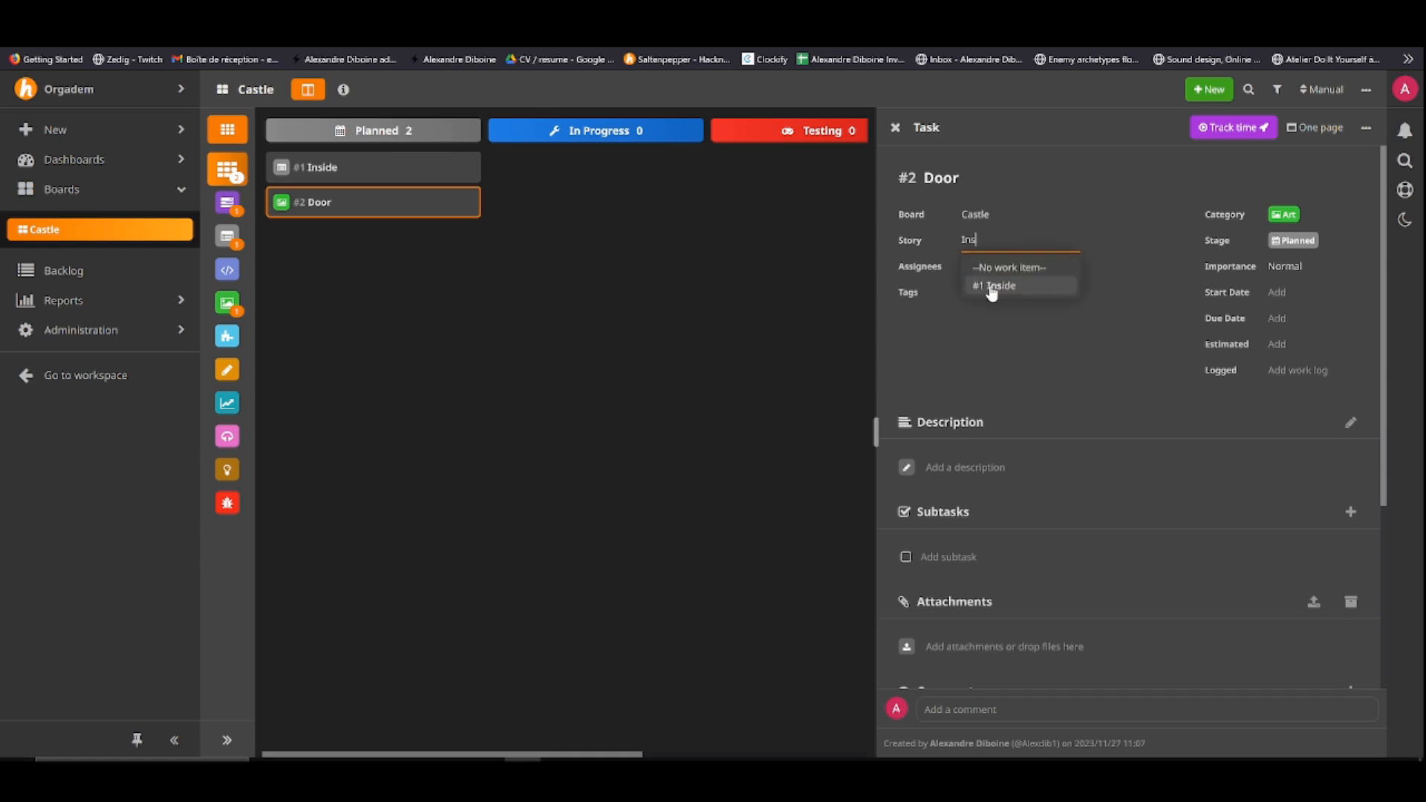
pyautogui.click(993, 286)
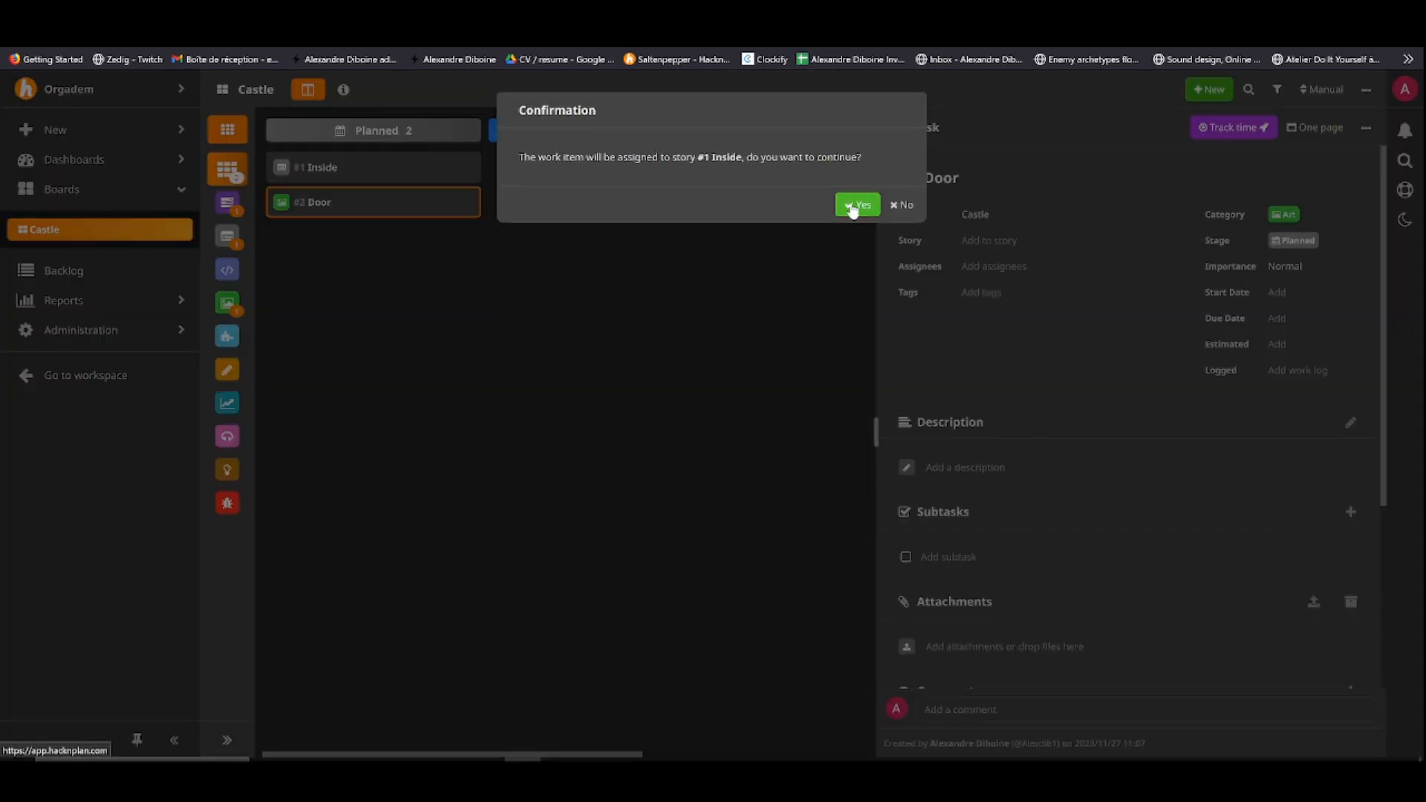
pyautogui.click(857, 205)
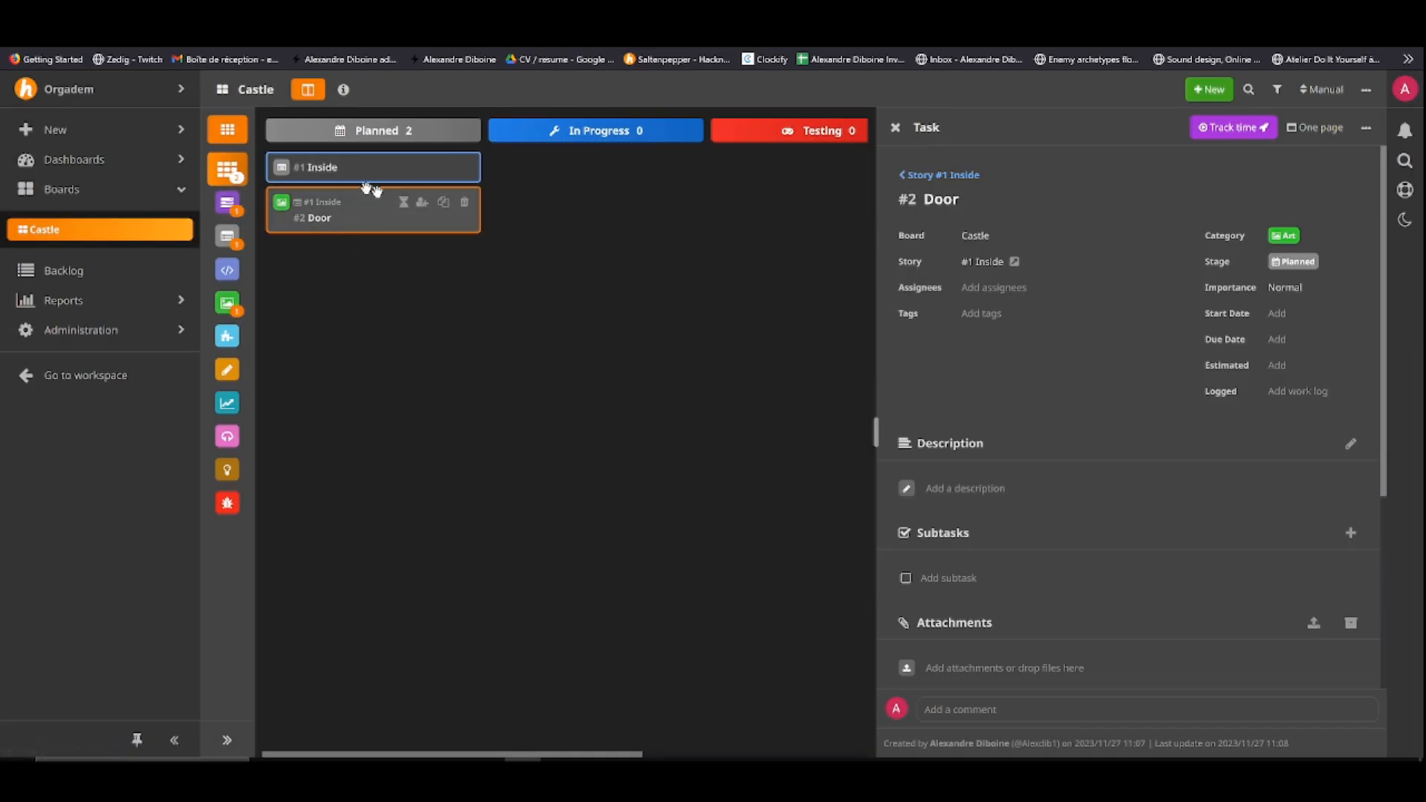
# View the Inside story's details listing Door, then close the panel
pyautogui.moveTo(373, 210); pyautogui.dragTo(432, 277)
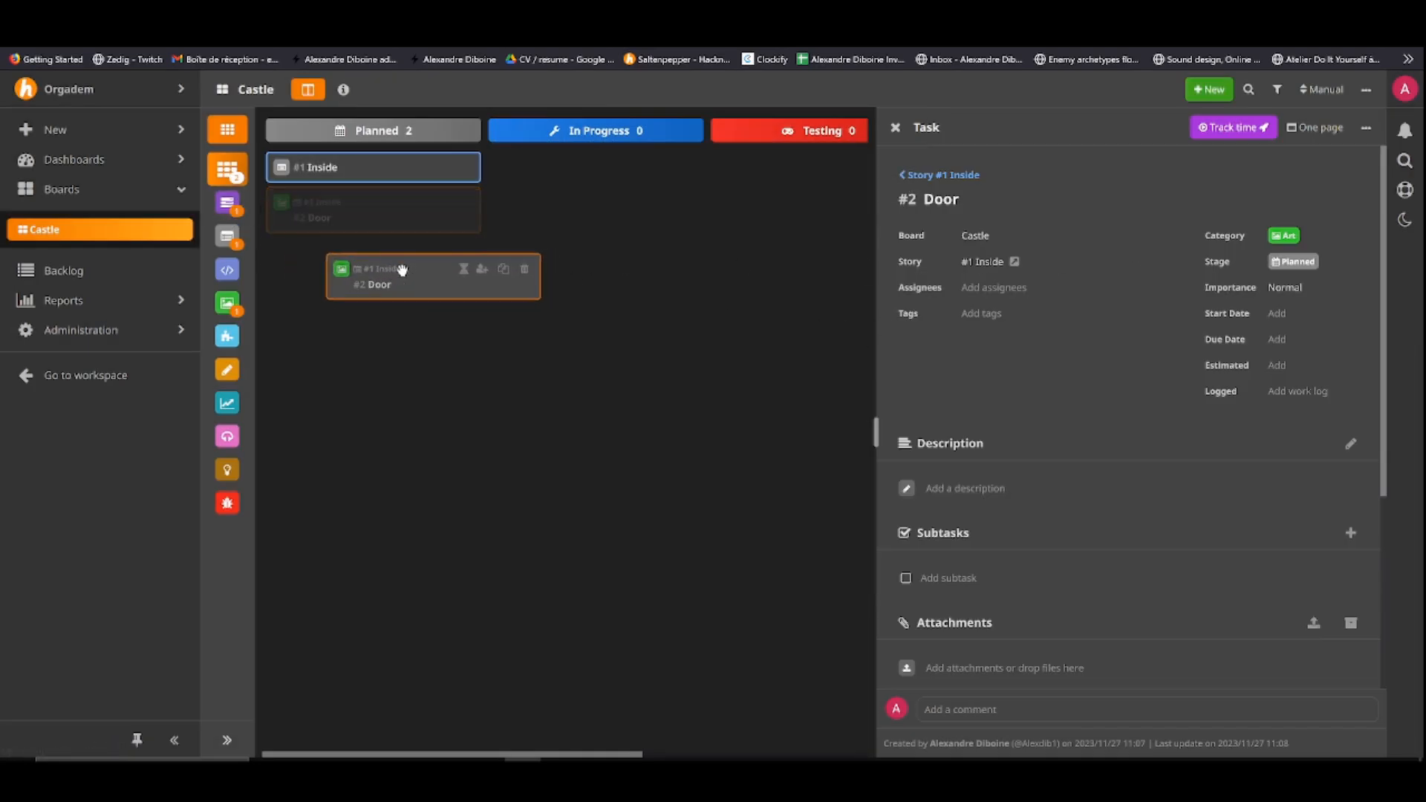
pyautogui.click(318, 166)
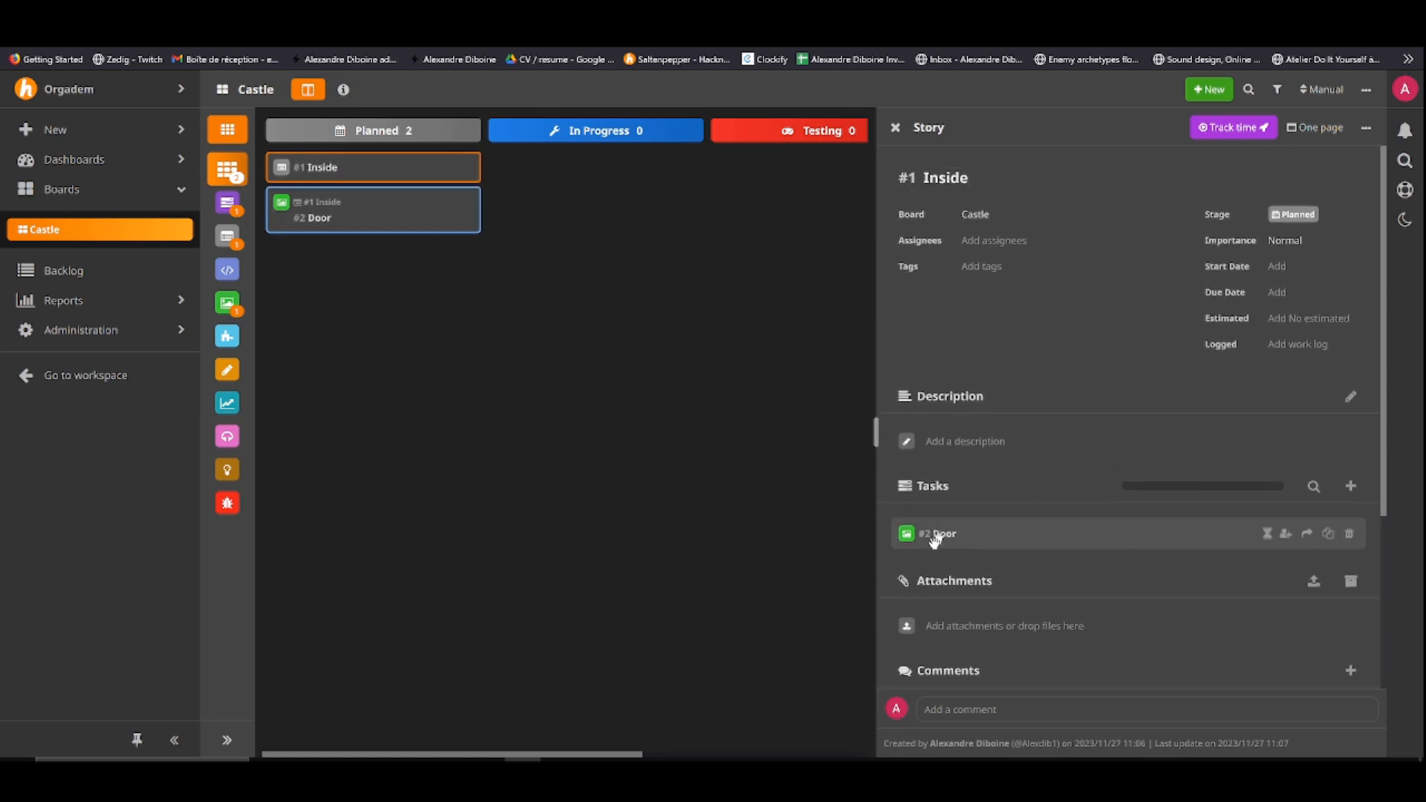
pyautogui.moveTo(1055, 552)
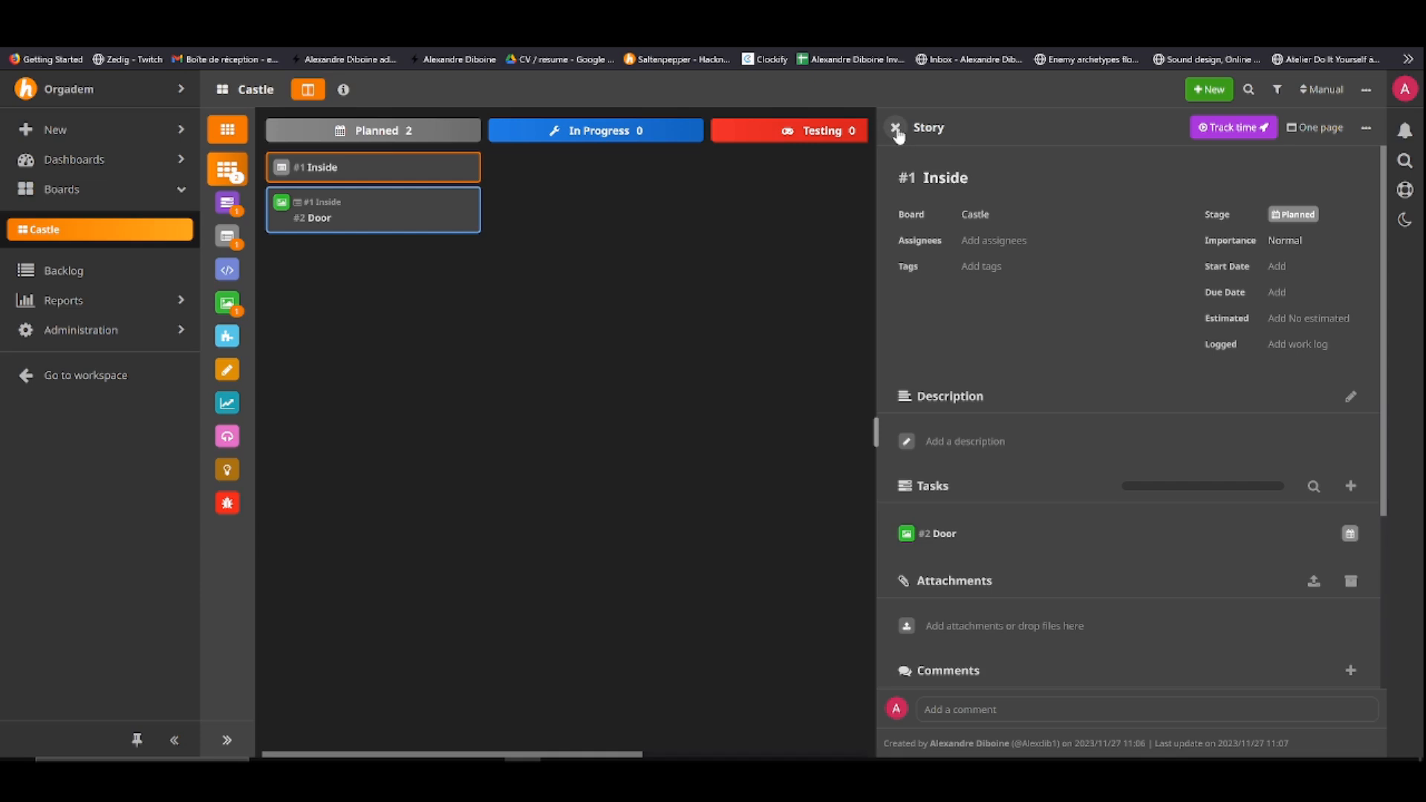
pyautogui.click(894, 128)
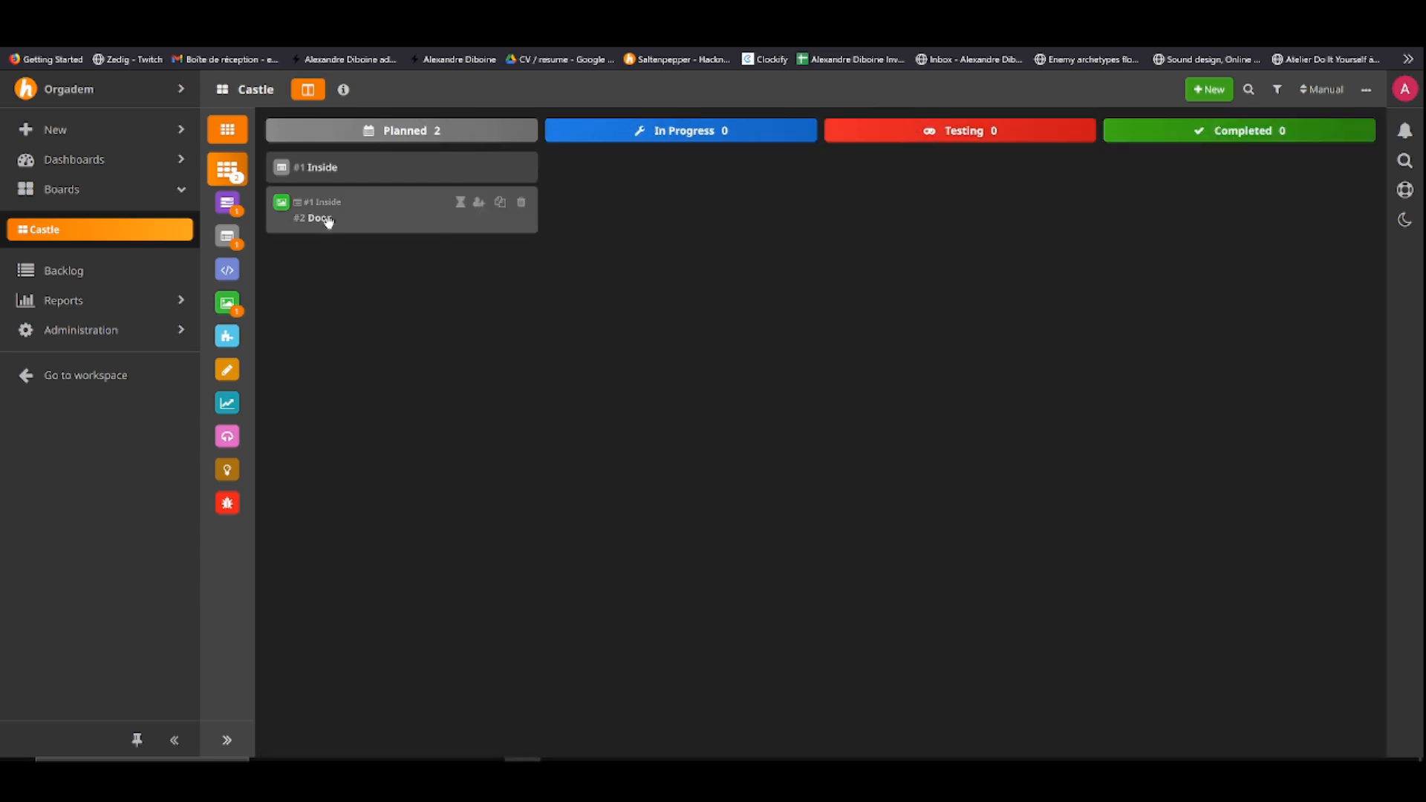
# Add subtasks Hinges and Doorknob to the Door task
pyautogui.click(315, 217)
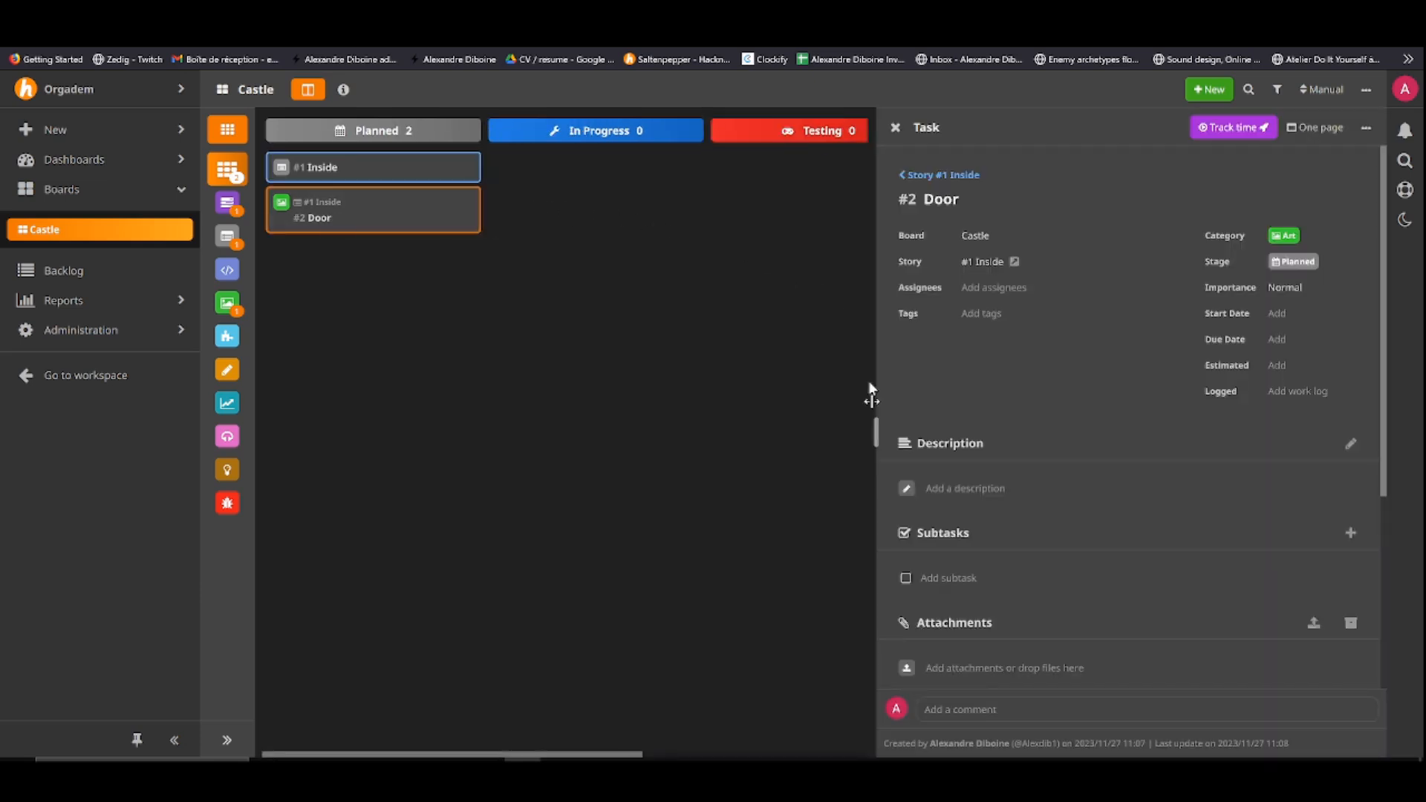
pyautogui.moveTo(1132, 435)
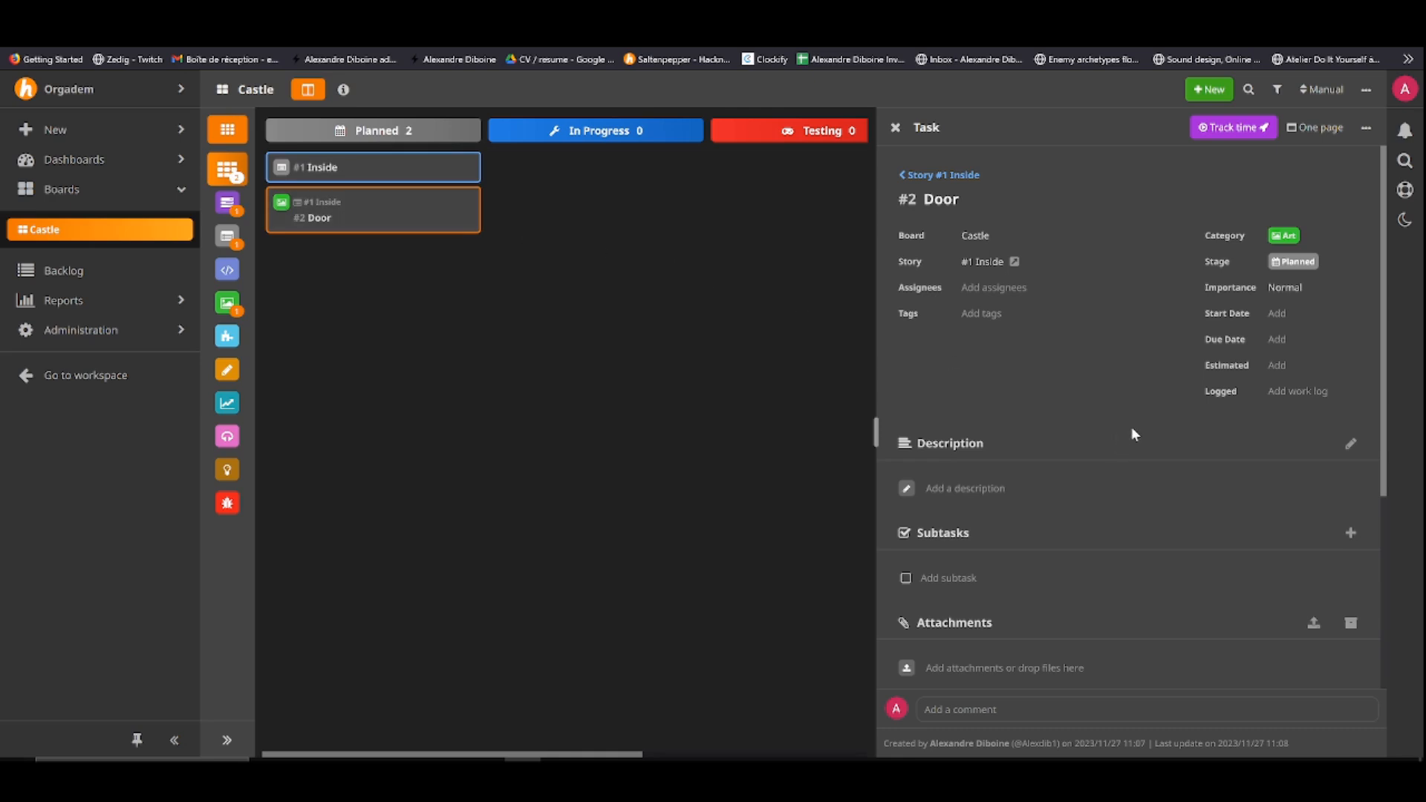
pyautogui.scroll(-3)
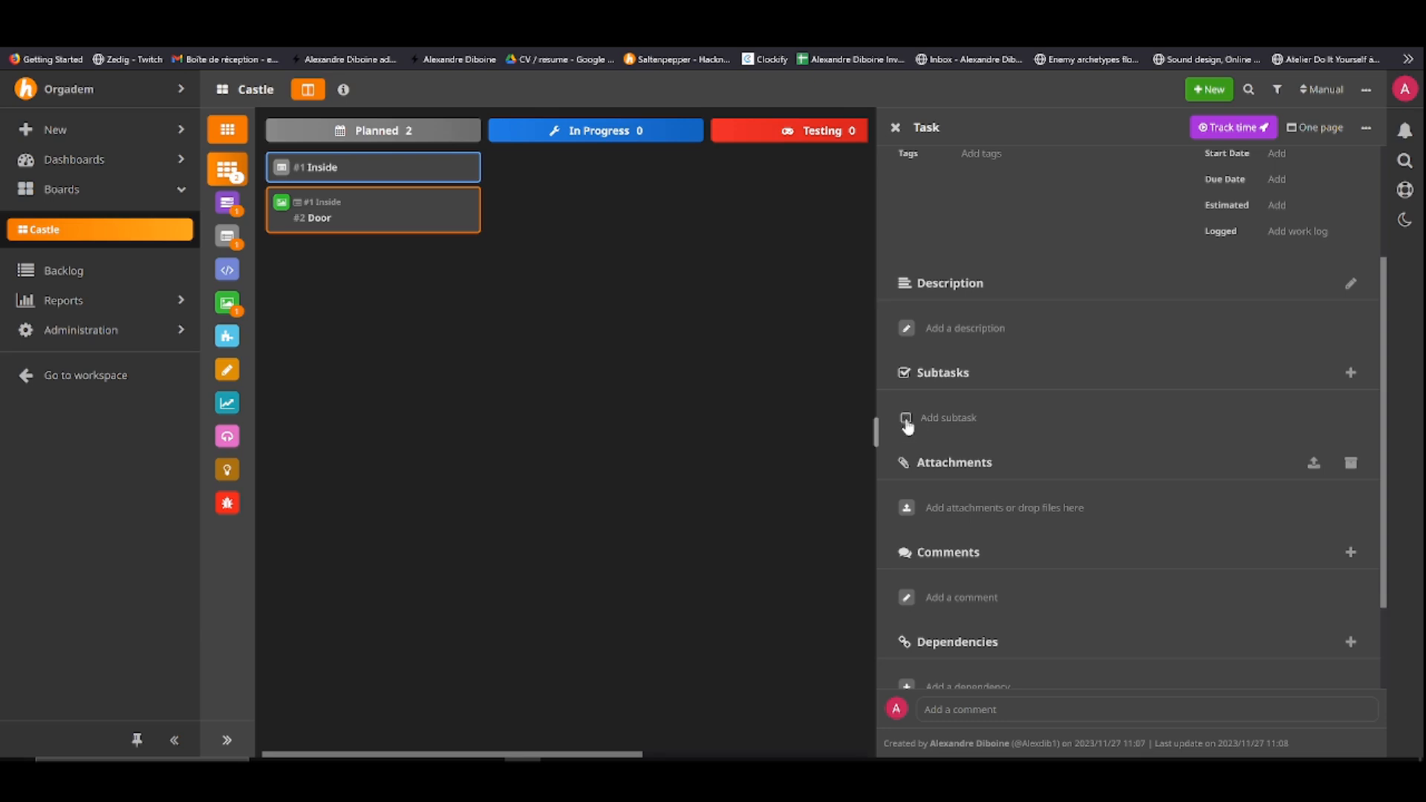
pyautogui.click(949, 417)
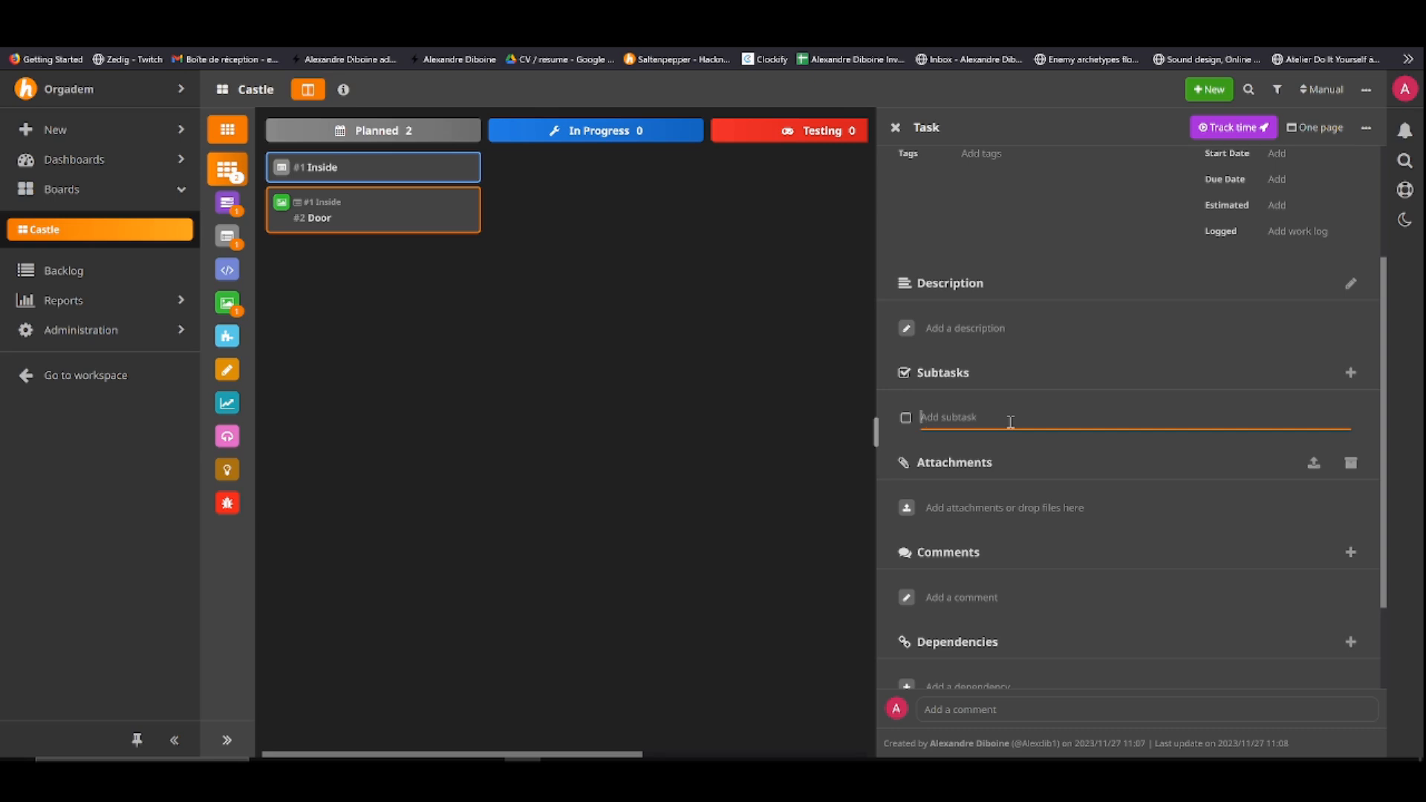
pyautogui.write('Hinges')
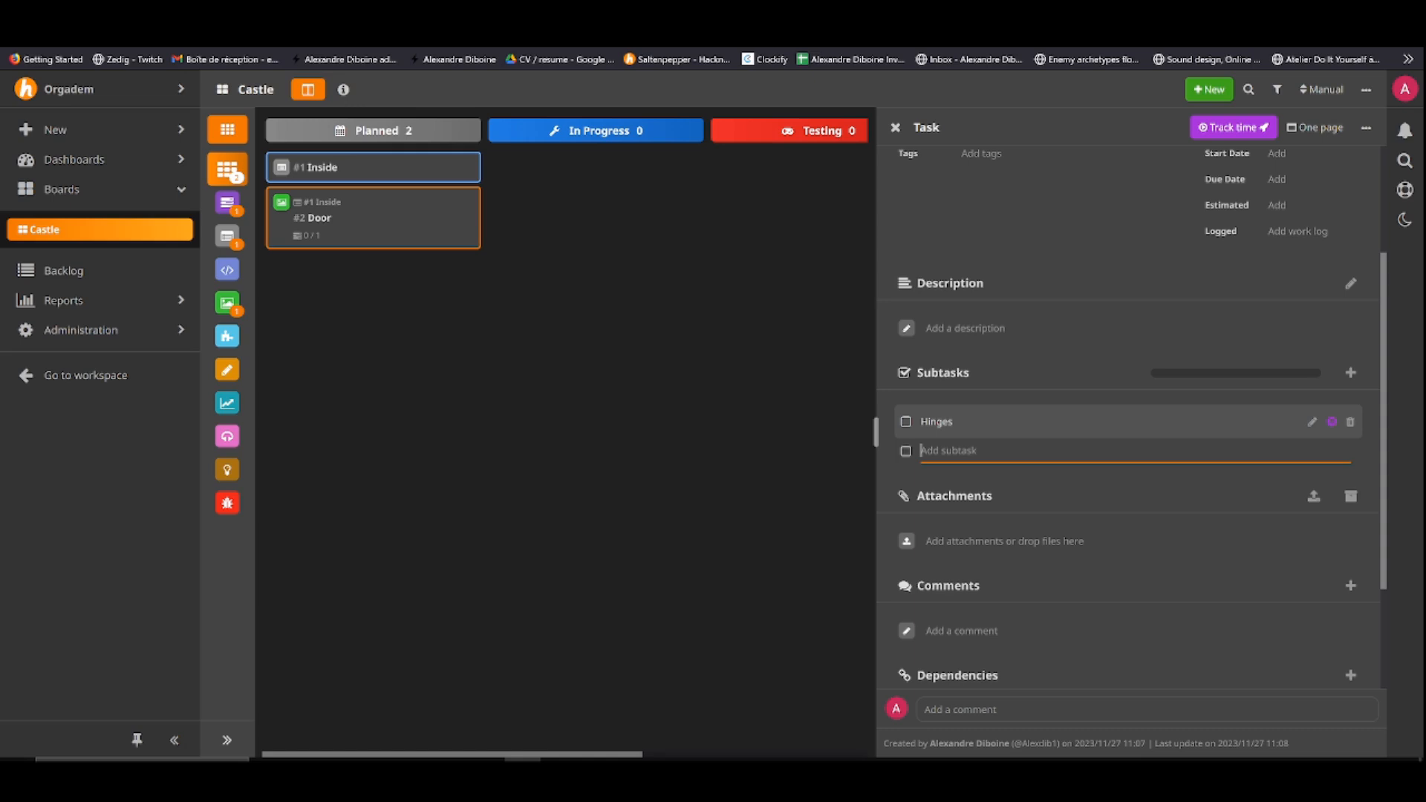
pyautogui.write('Doorknob')
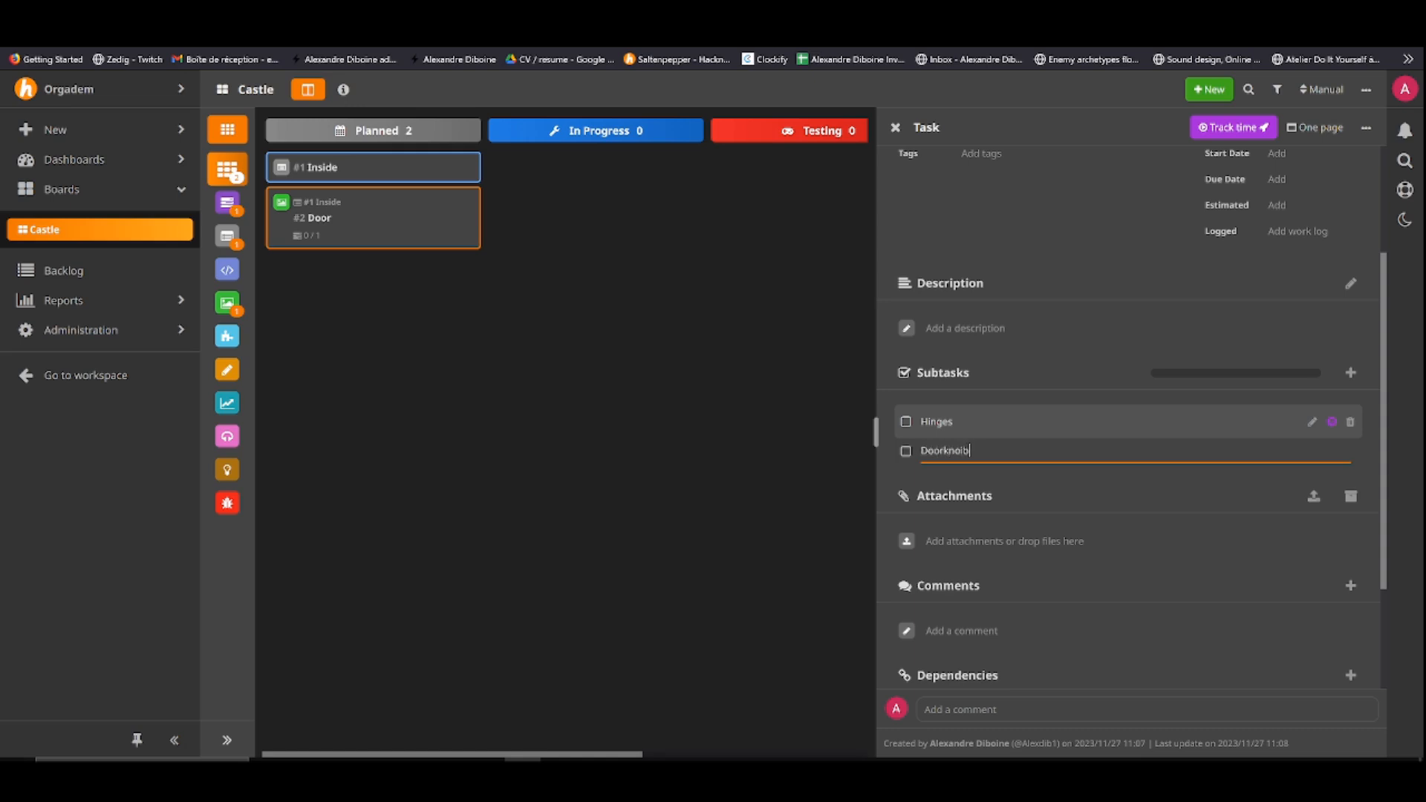
pyautogui.press('Enter')
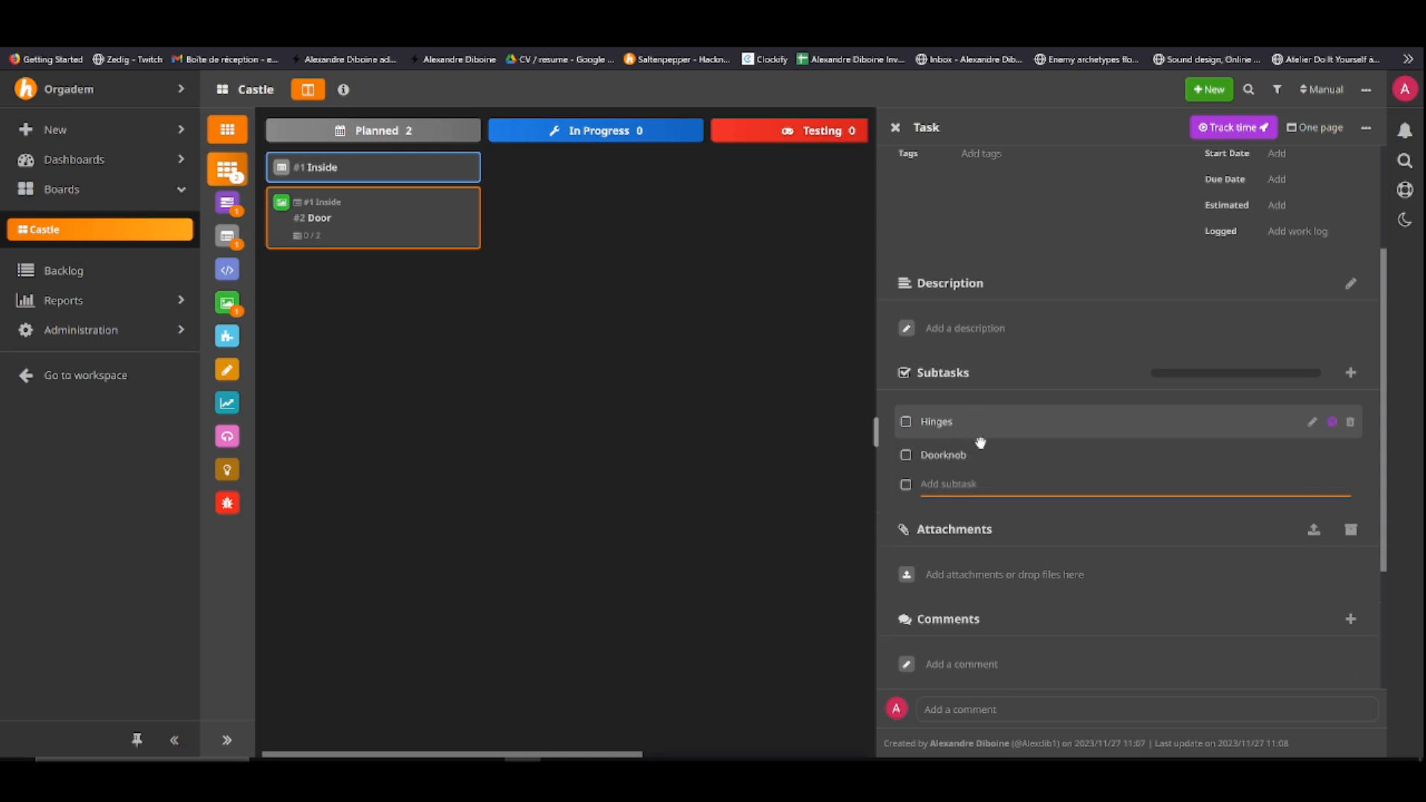
pyautogui.moveTo(943, 454)
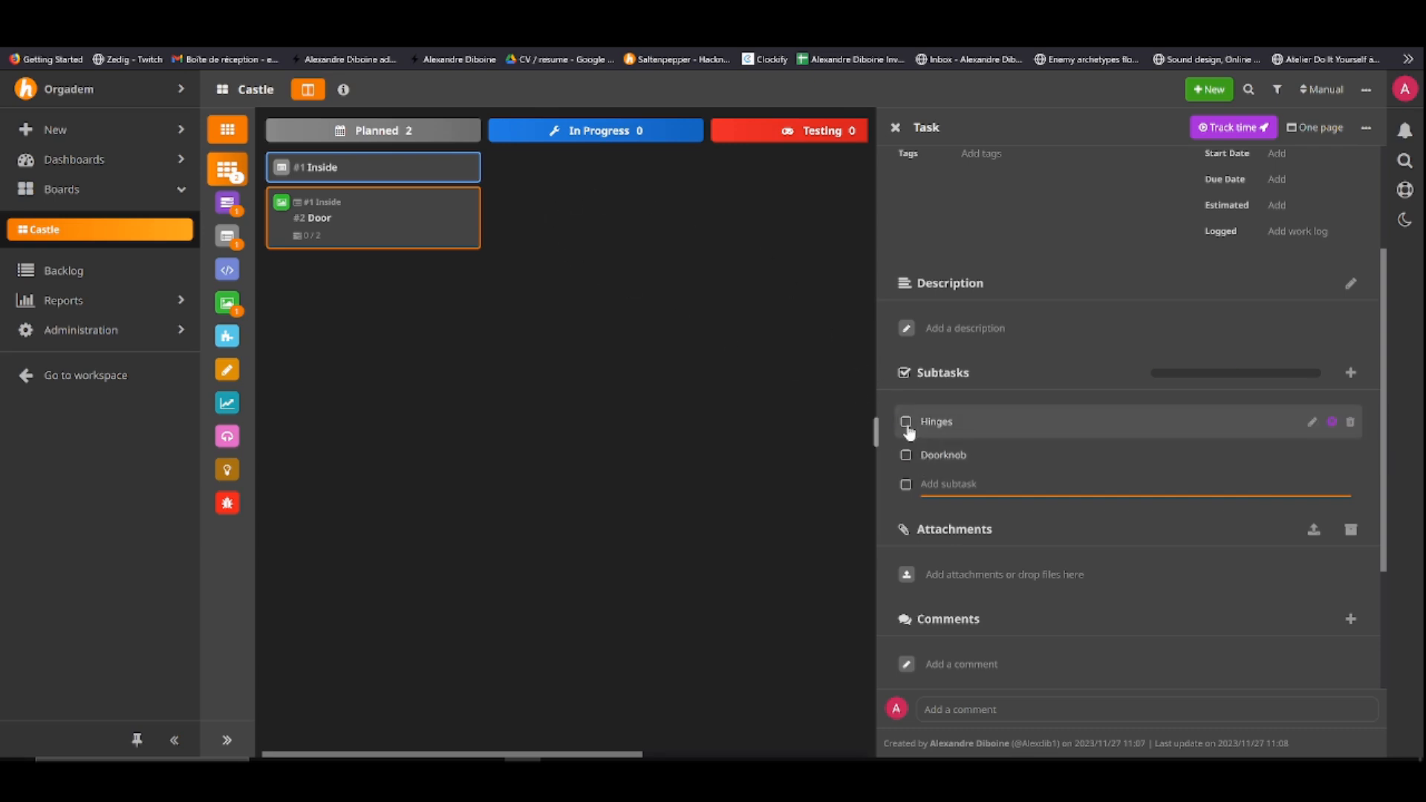
# Mark both subtasks done so the Door card shows 2/2, then close the panel
pyautogui.click(906, 420)
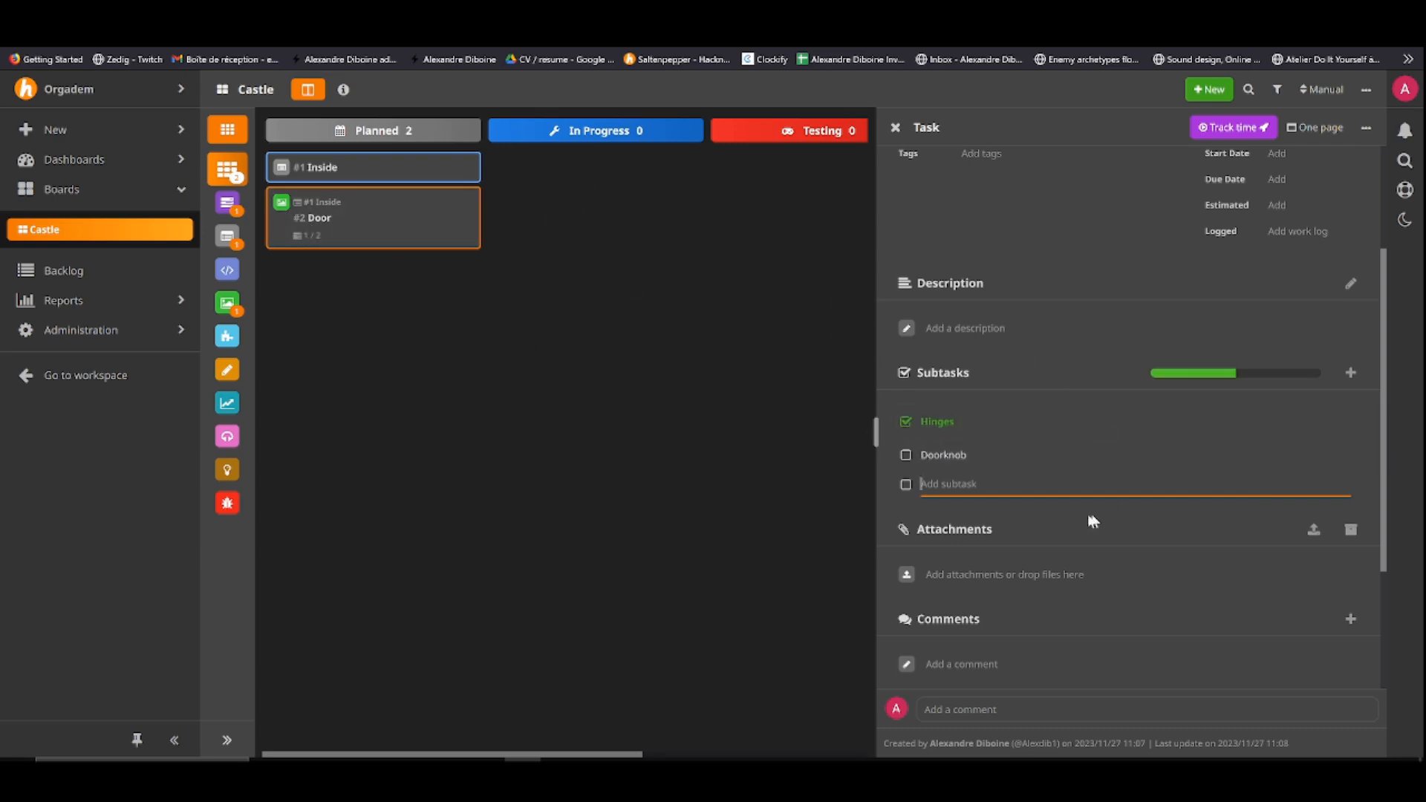
pyautogui.click(906, 455)
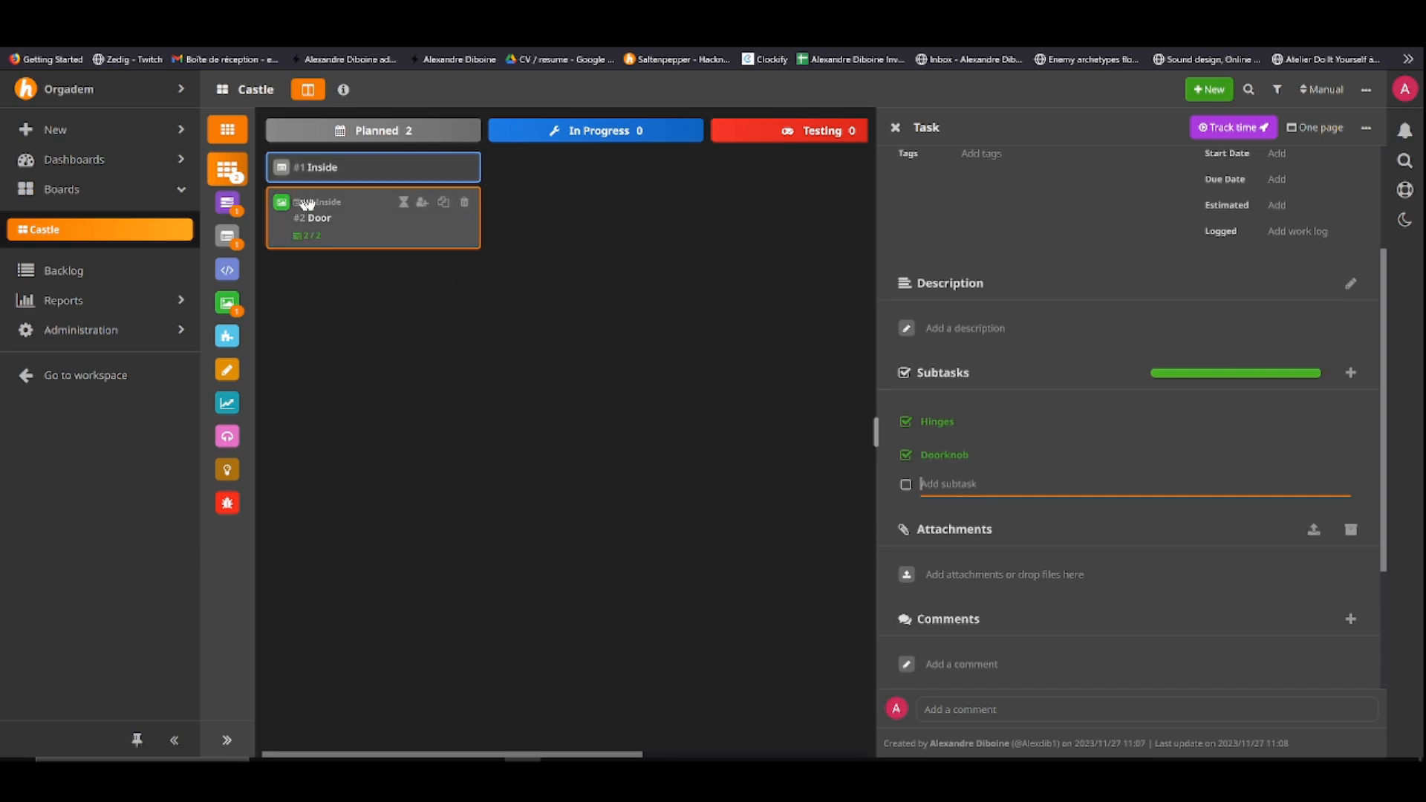
pyautogui.click(894, 128)
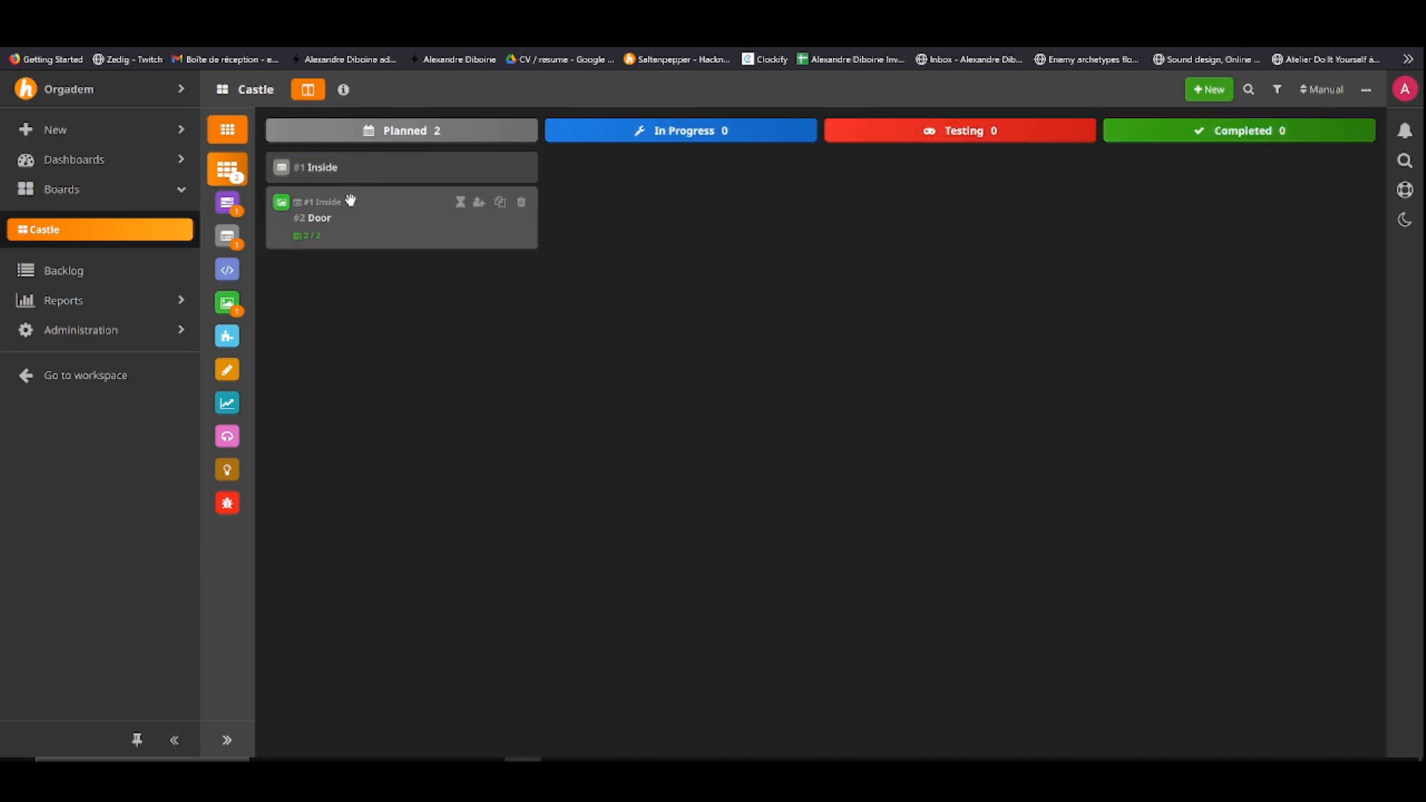
pyautogui.moveTo(972, 208)
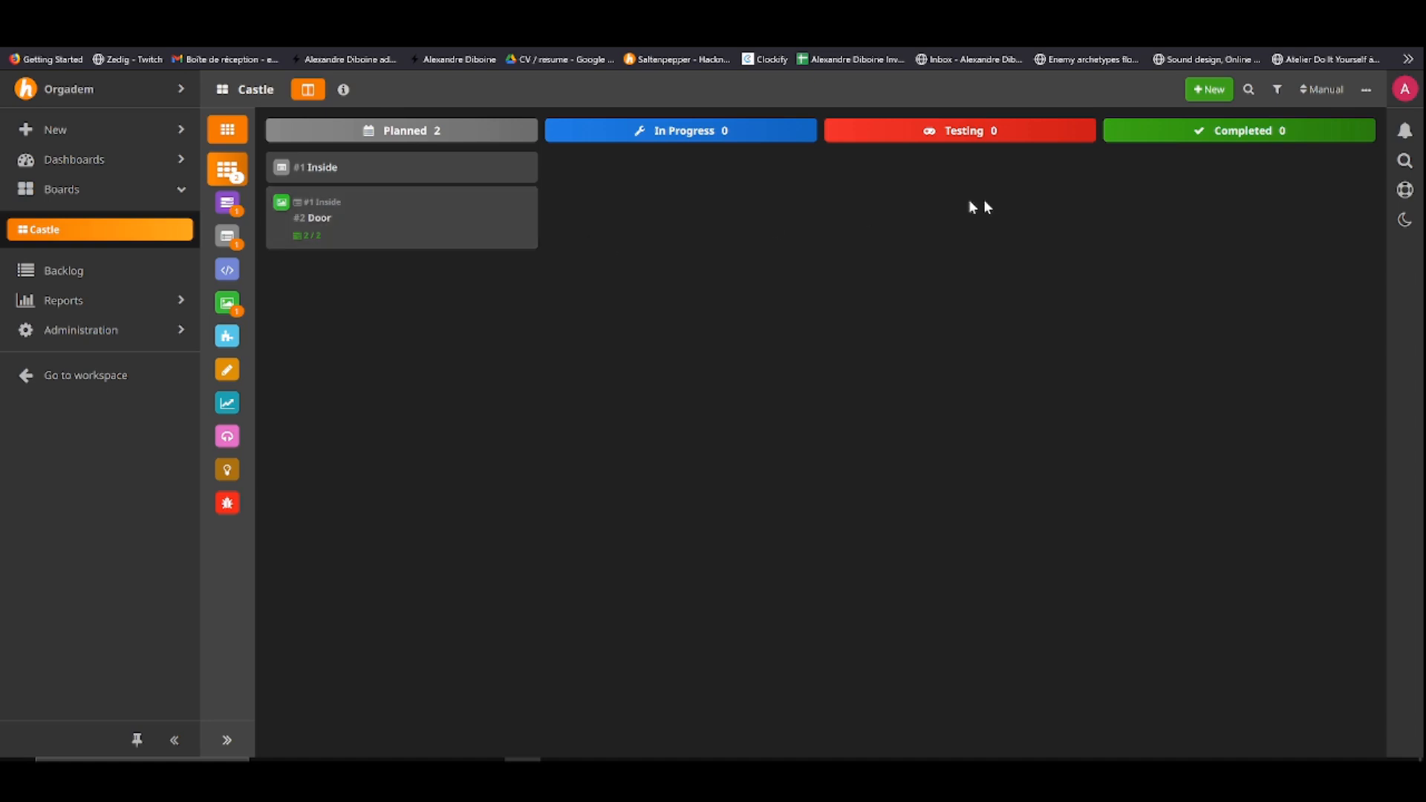
pyautogui.moveTo(300, 202)
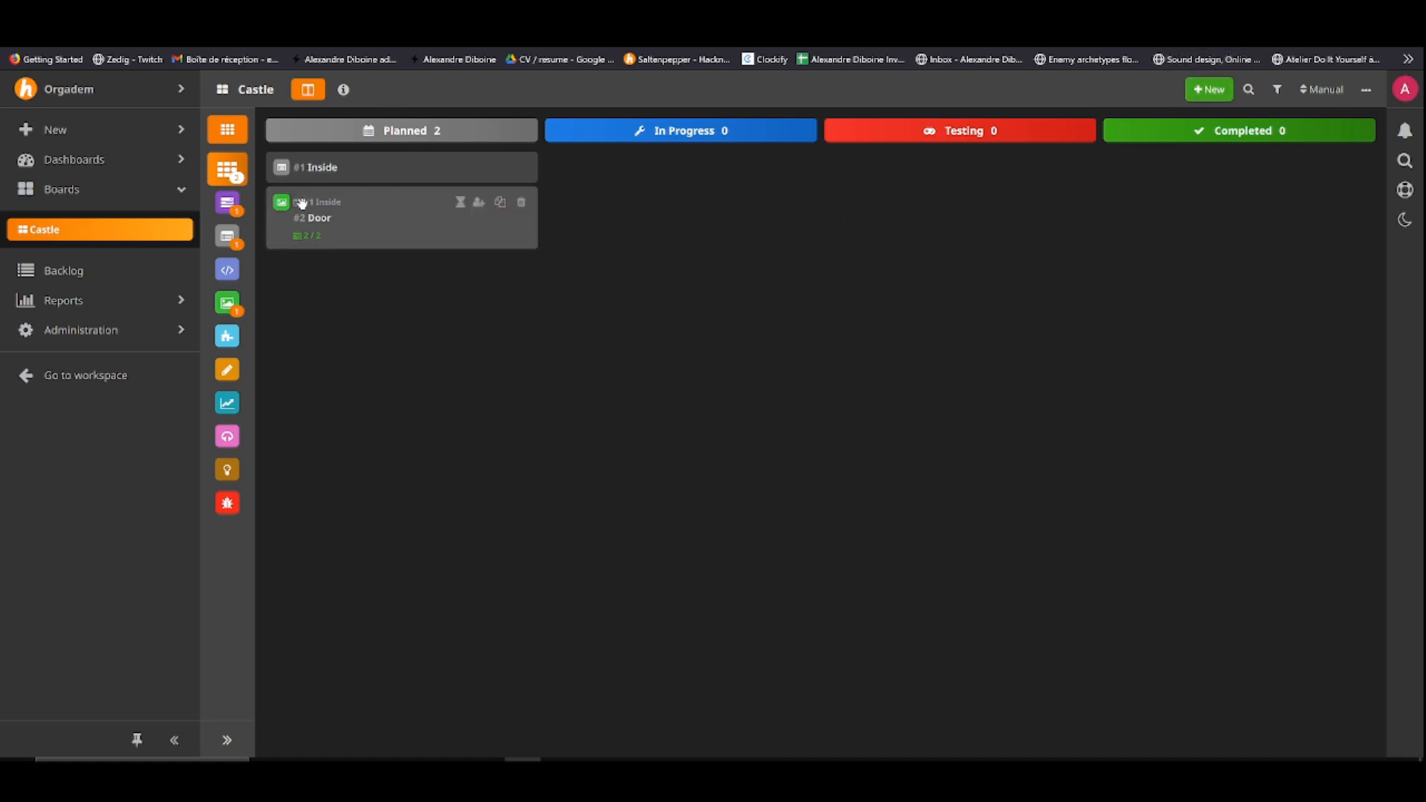
pyautogui.moveTo(1273, 95)
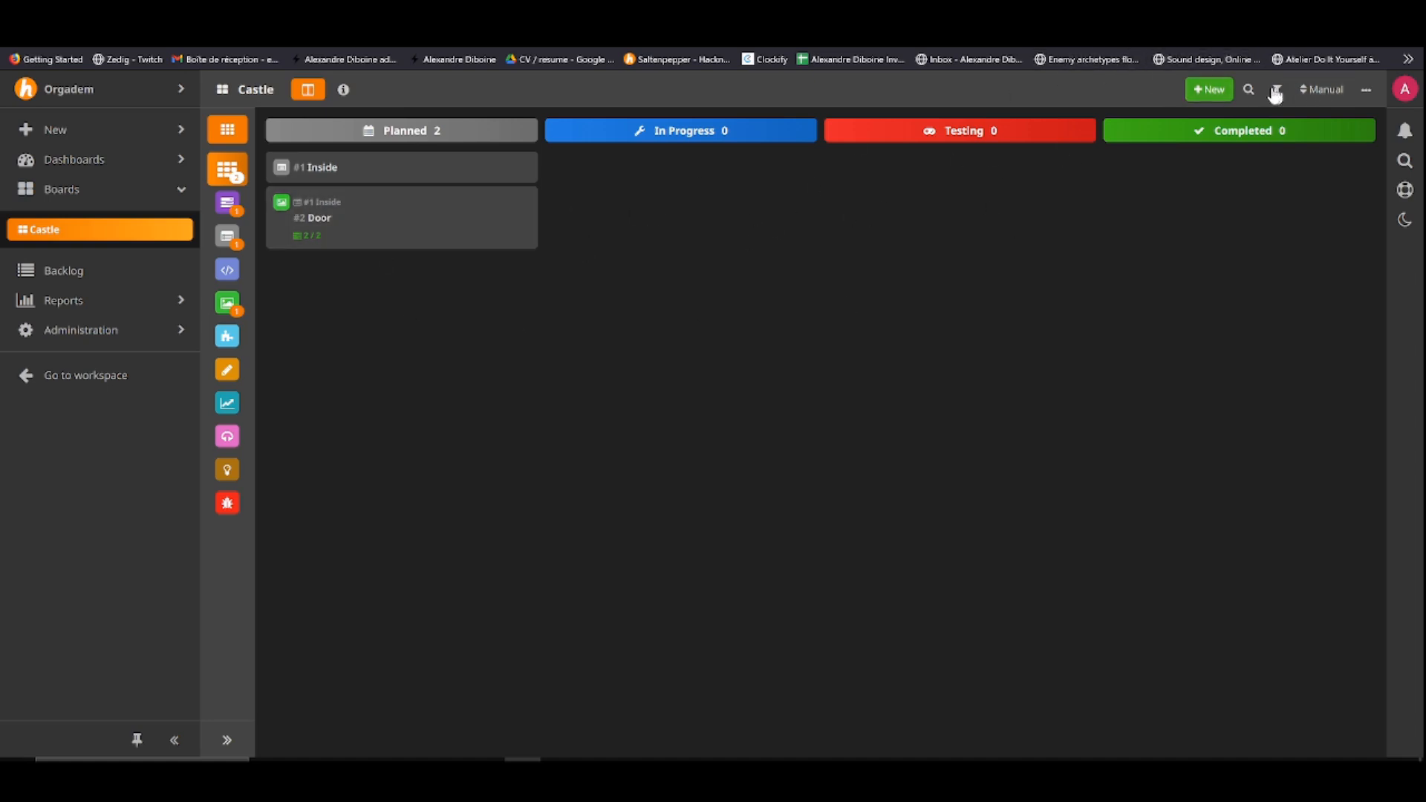
# Create a task titled walls on the Castle board and open its details
pyautogui.click(1209, 89)
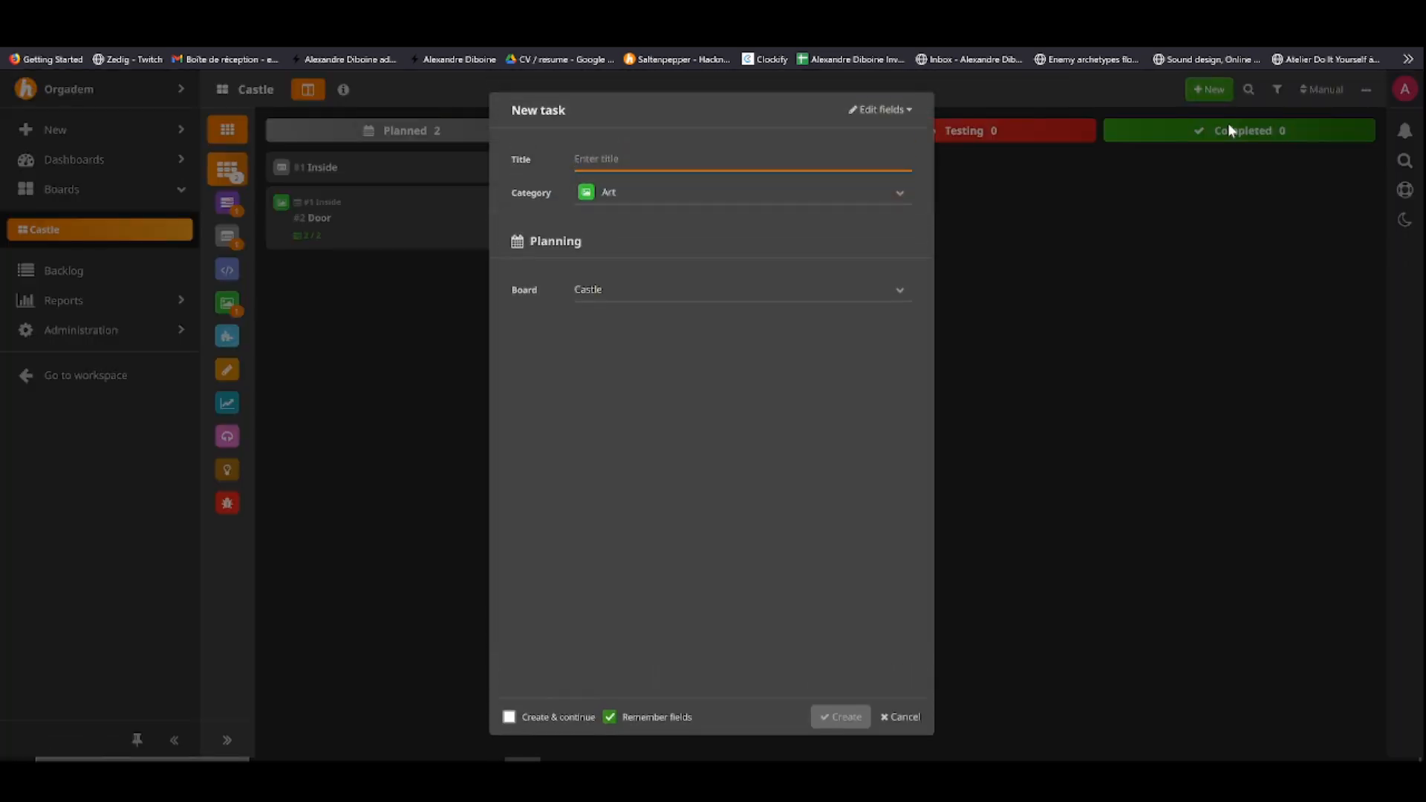
pyautogui.click(742, 159)
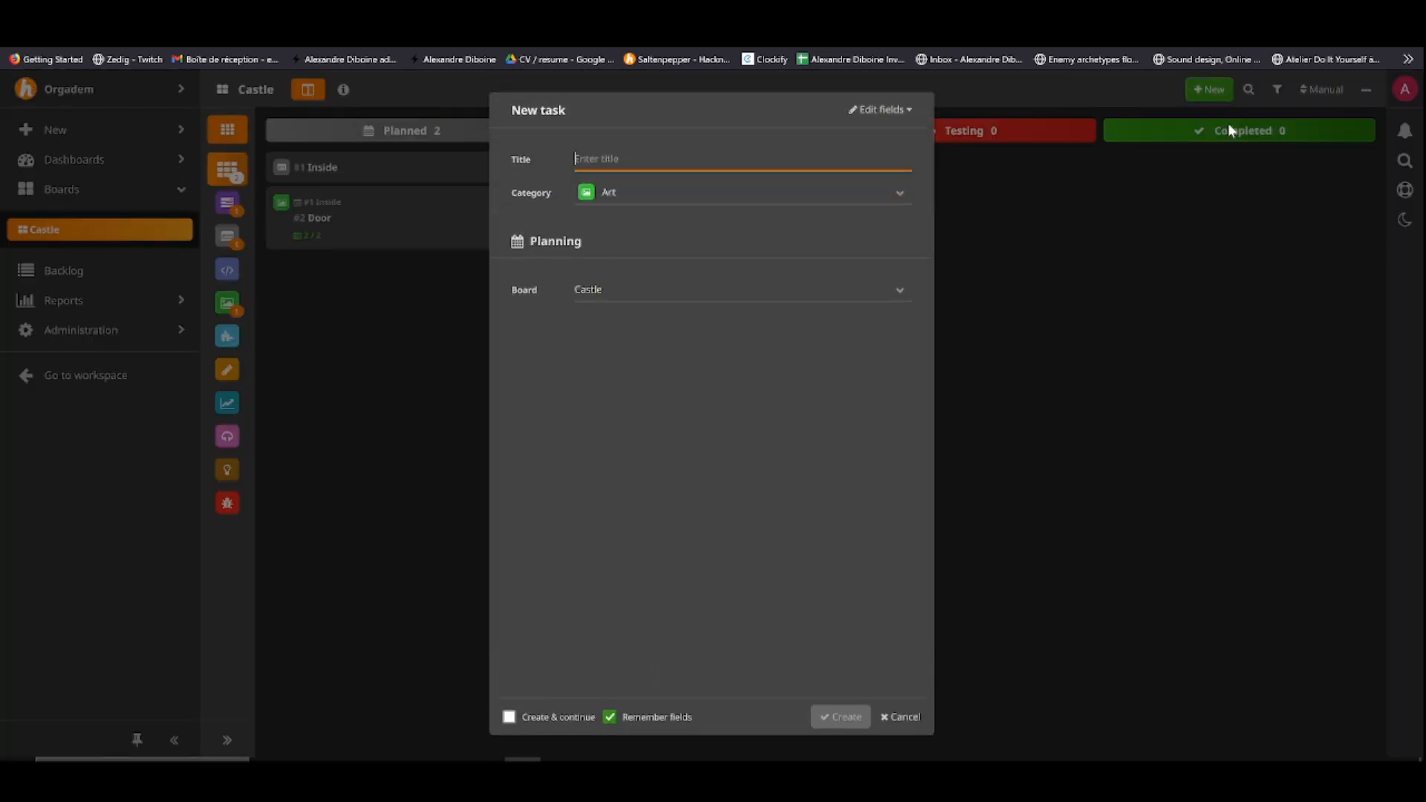
pyautogui.click(838, 716)
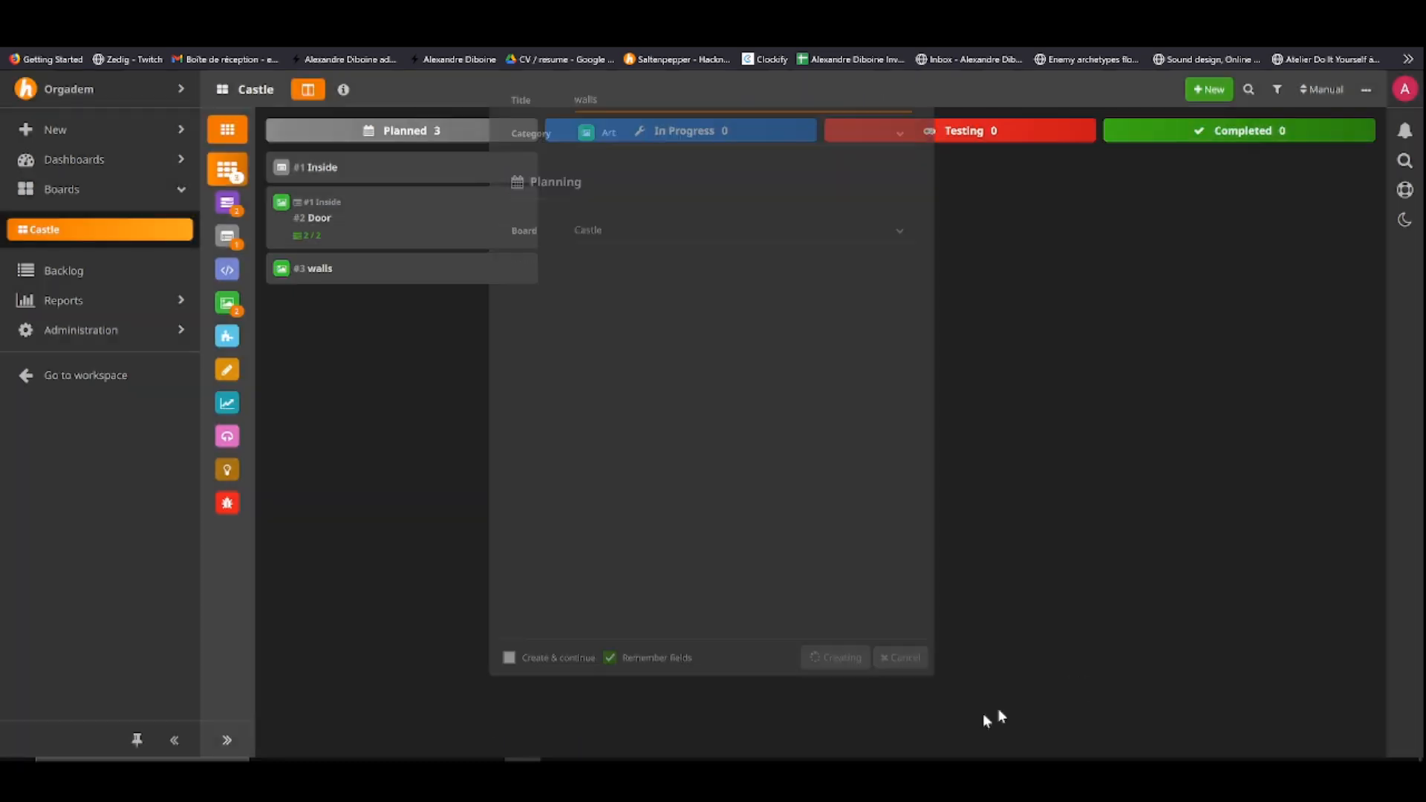
pyautogui.click(839, 658)
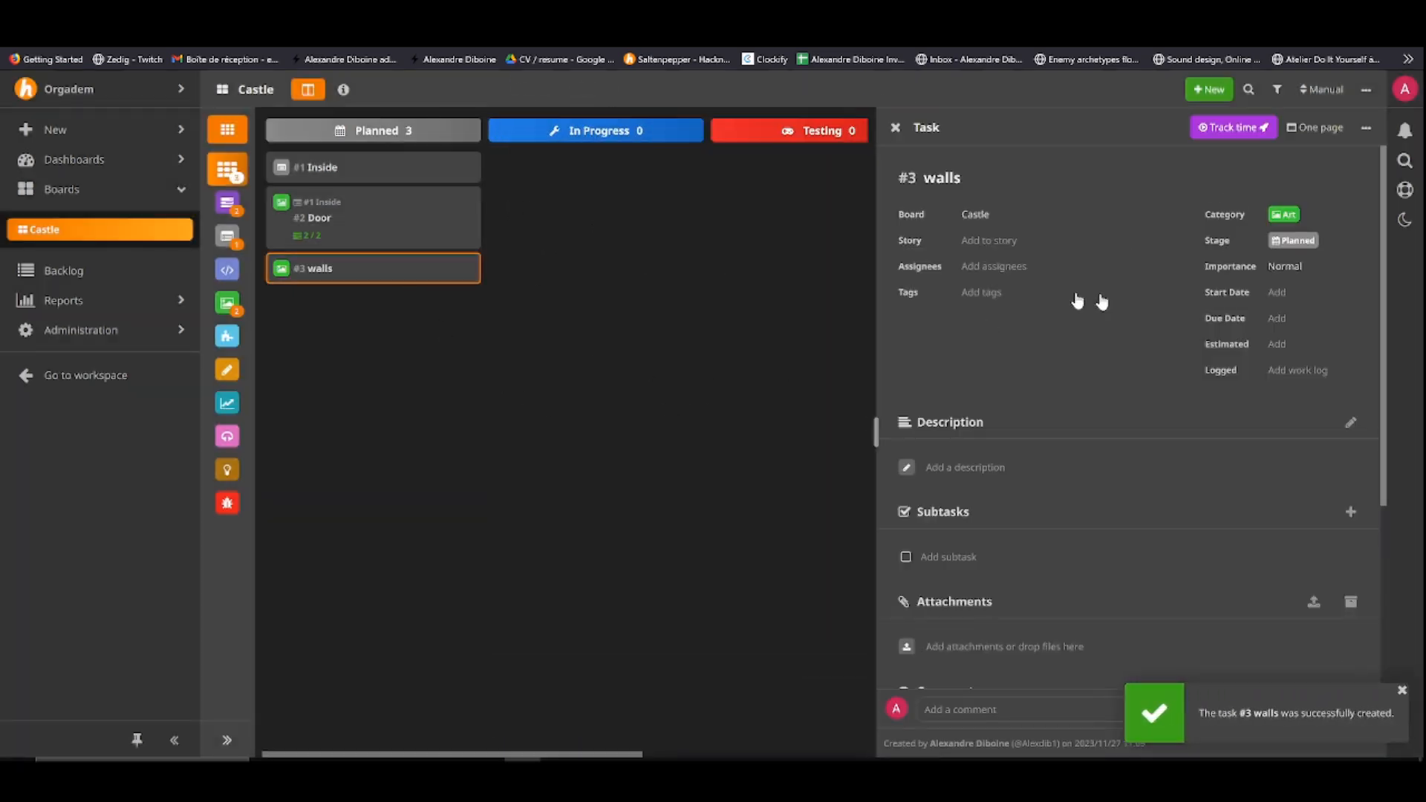
# Link the walls task to the #1 Inside story and close the panel
pyautogui.click(1019, 241)
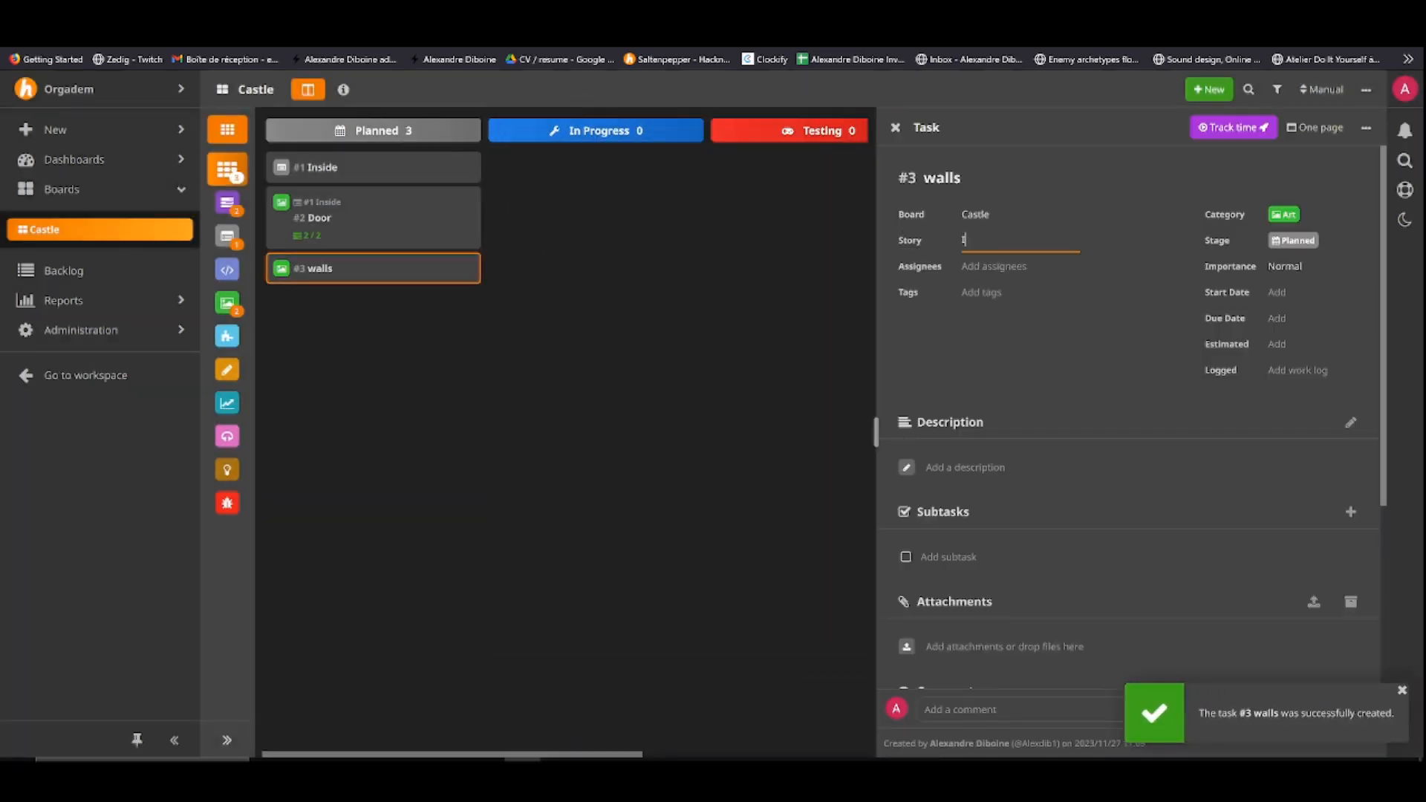
pyautogui.write('ns')
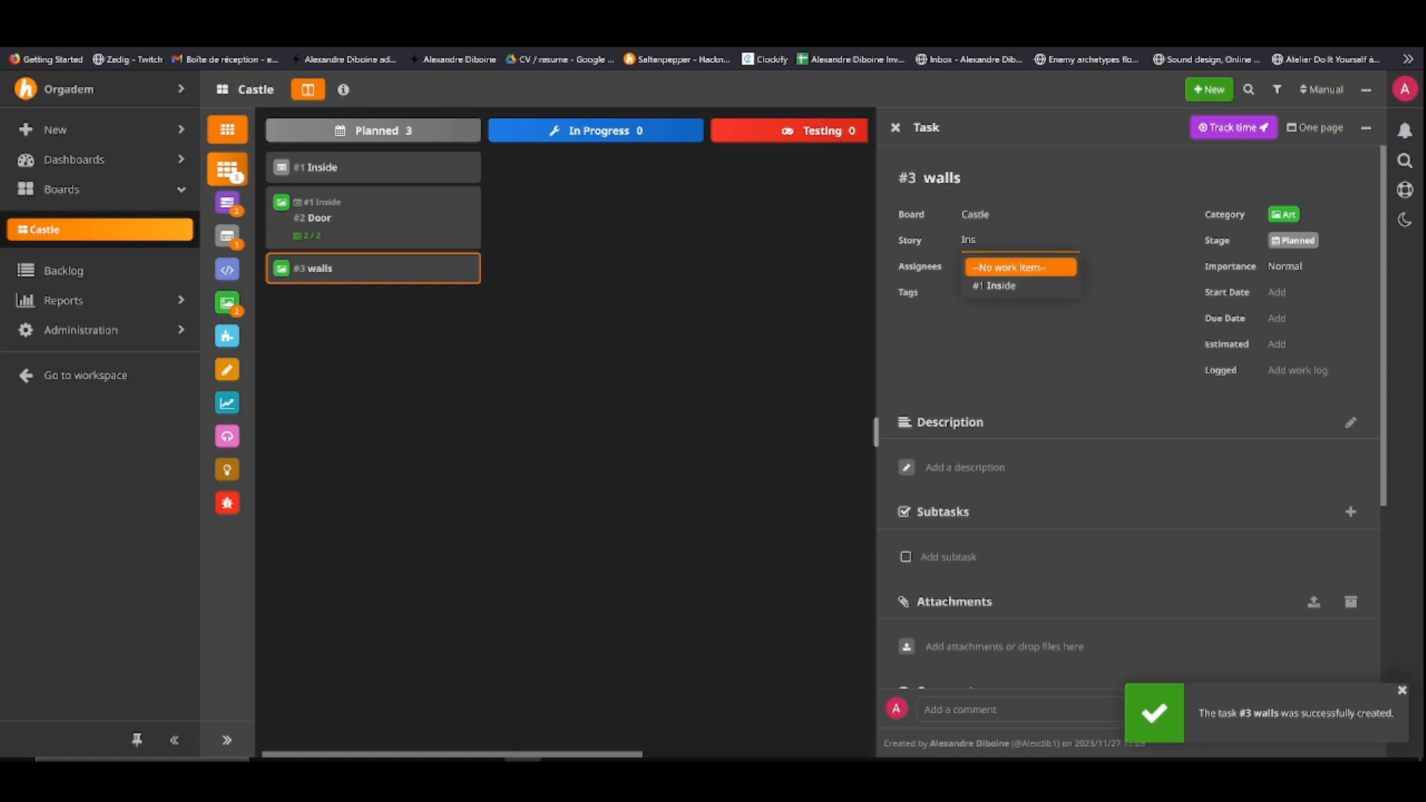
pyautogui.click(993, 285)
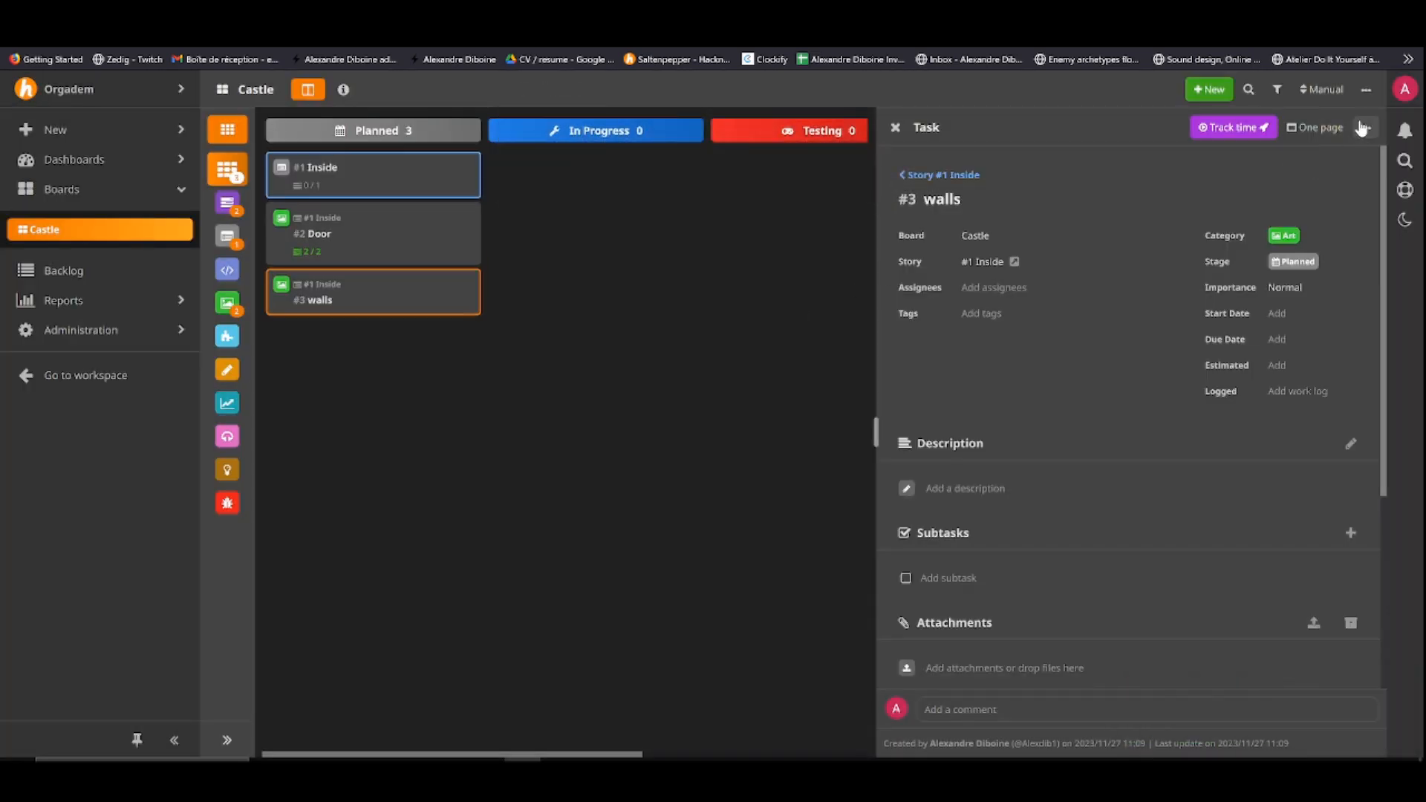
pyautogui.click(894, 127)
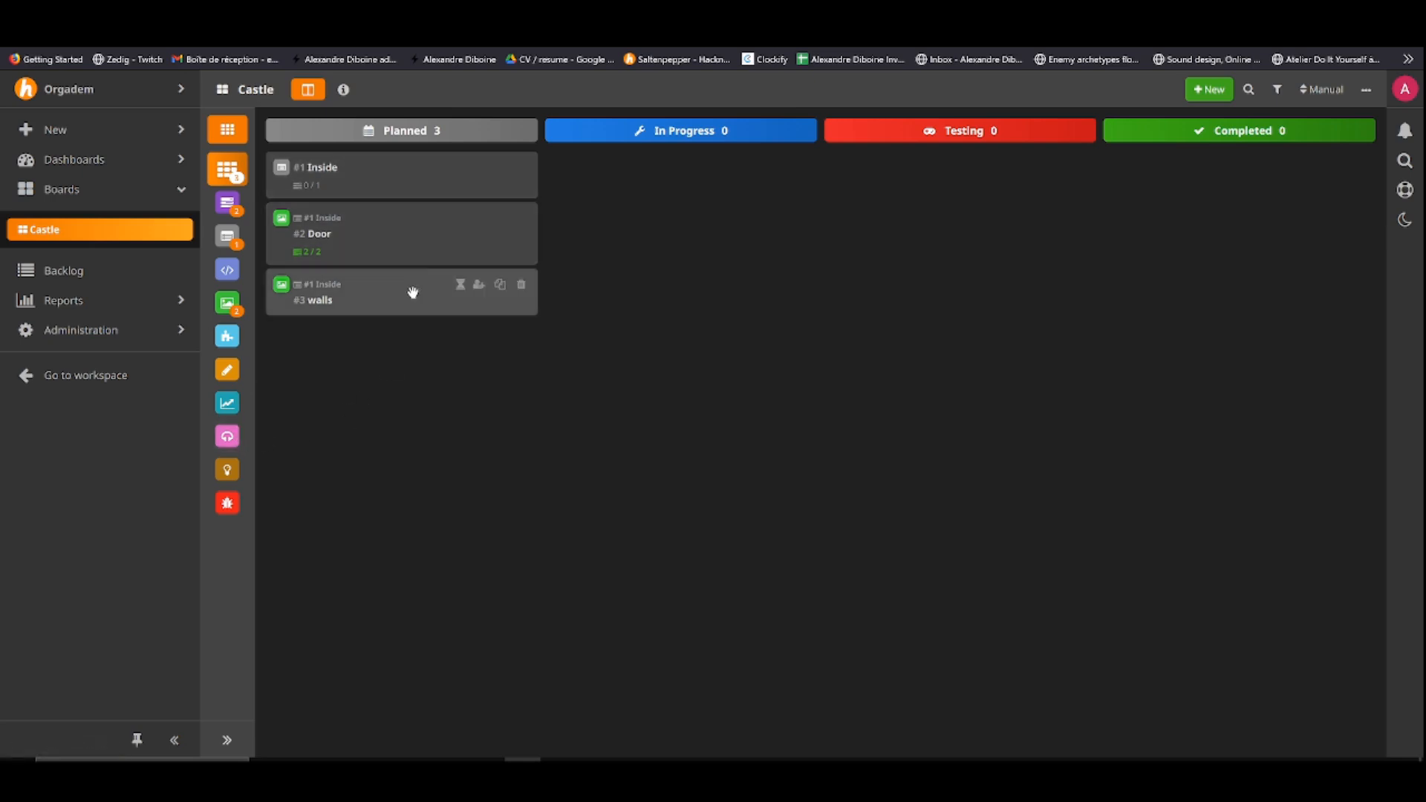
pyautogui.moveTo(407, 353)
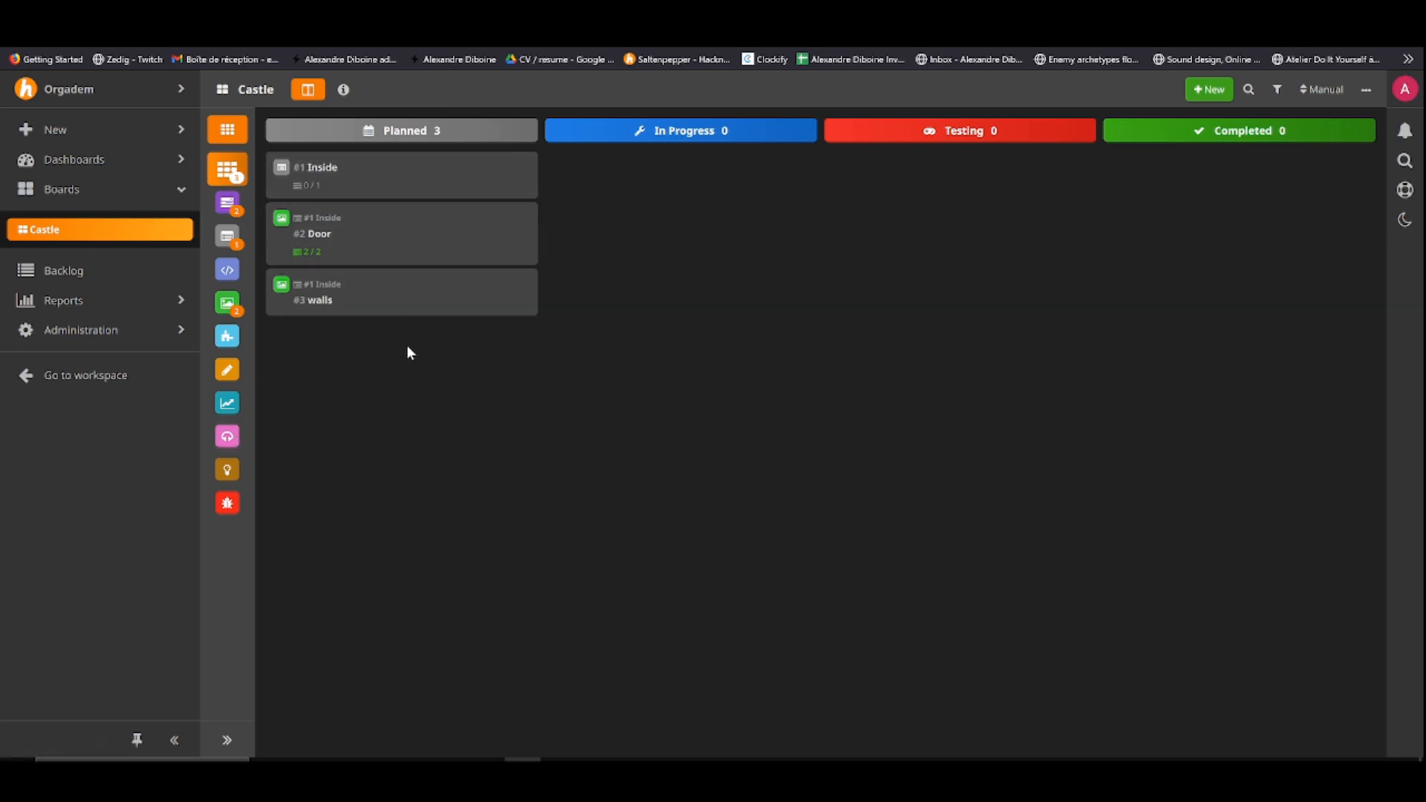
pyautogui.moveTo(358, 296)
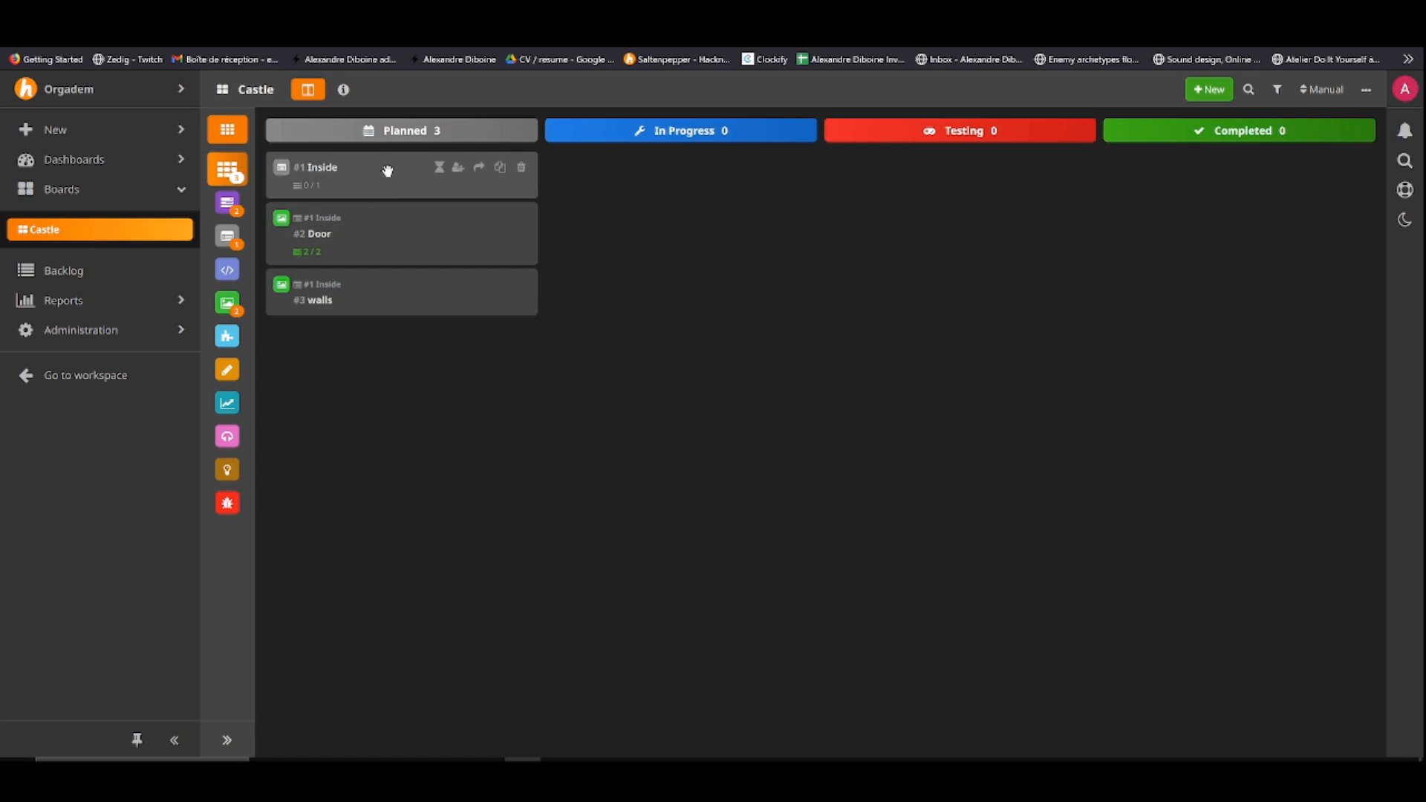
pyautogui.moveTo(380, 303)
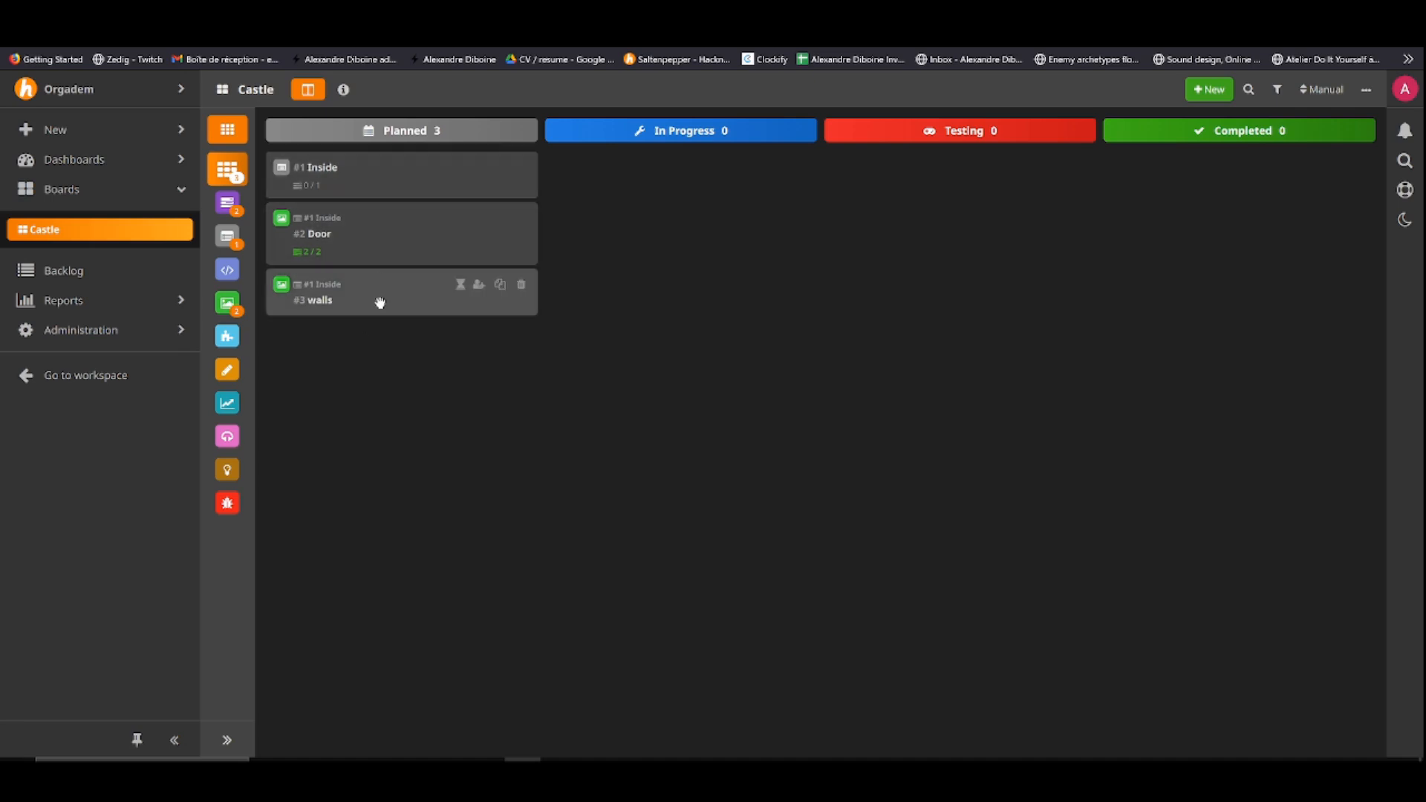
pyautogui.moveTo(700, 420)
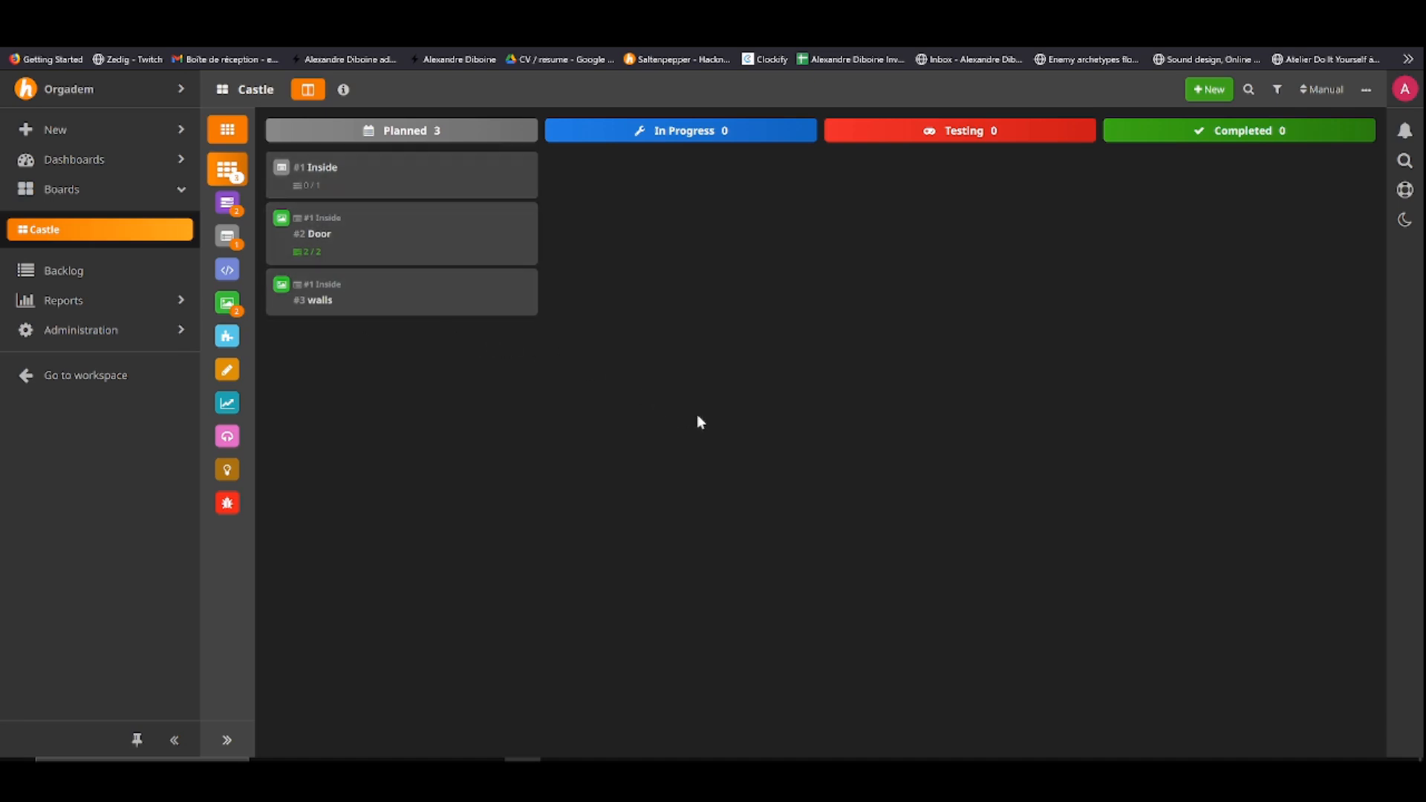
pyautogui.moveTo(391, 229)
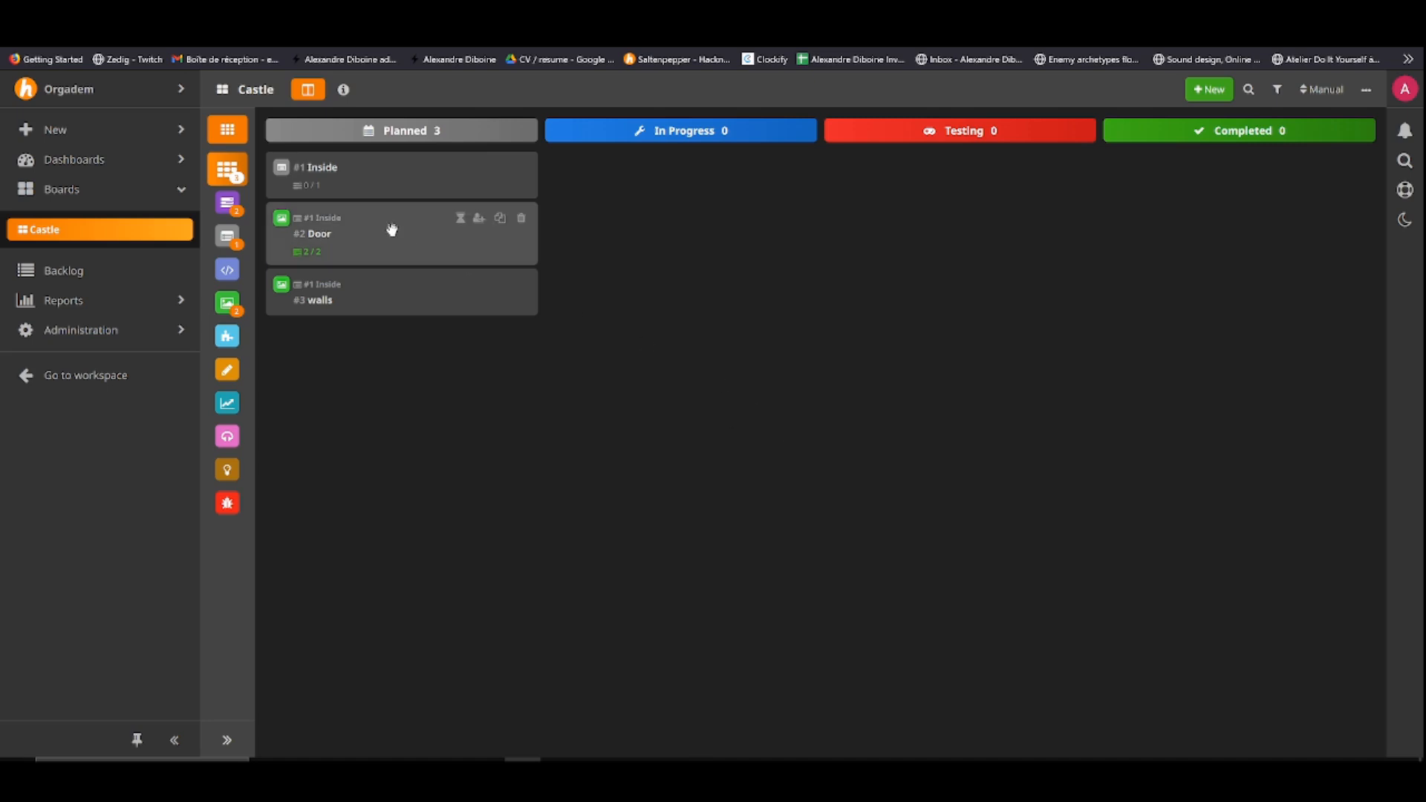
pyautogui.moveTo(379, 740)
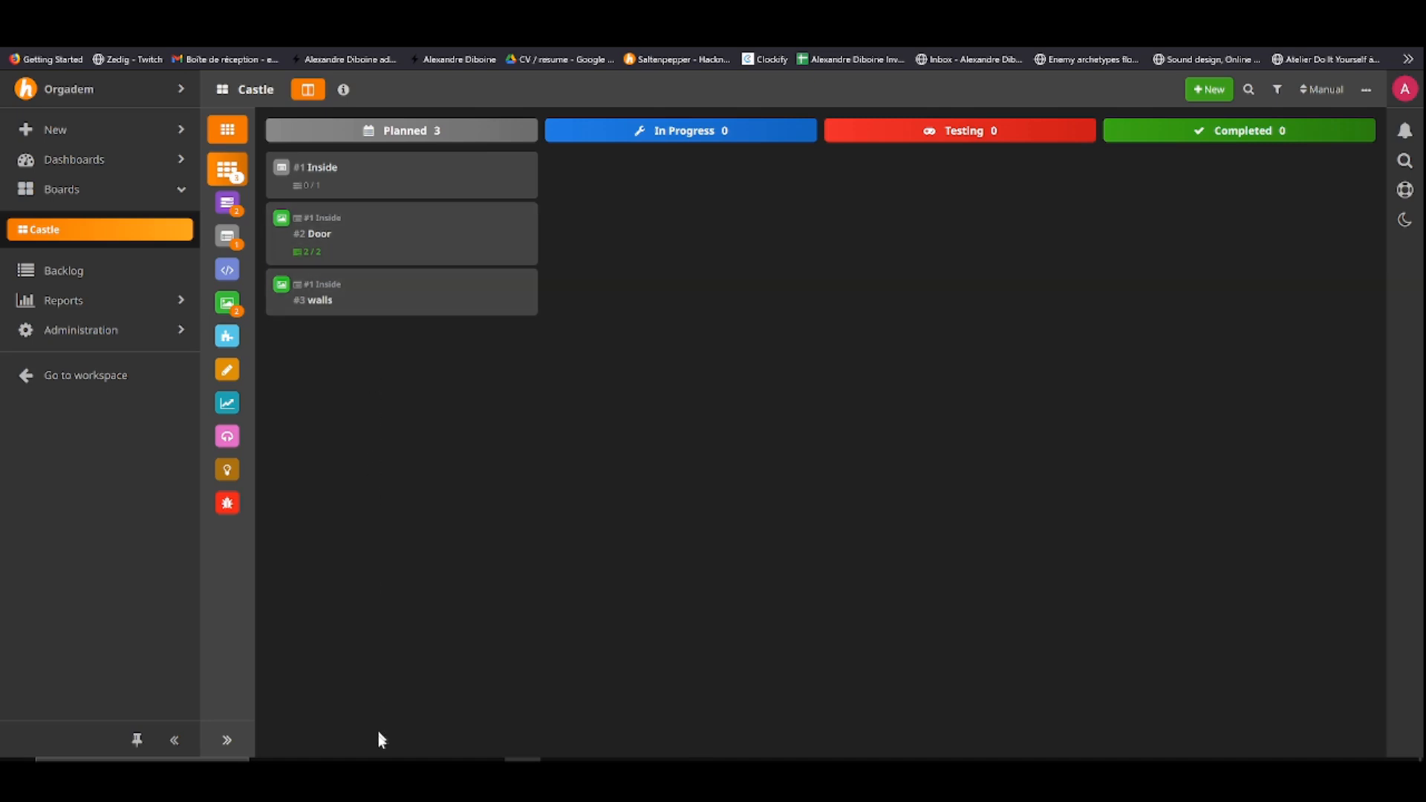
pyautogui.moveTo(432, 557)
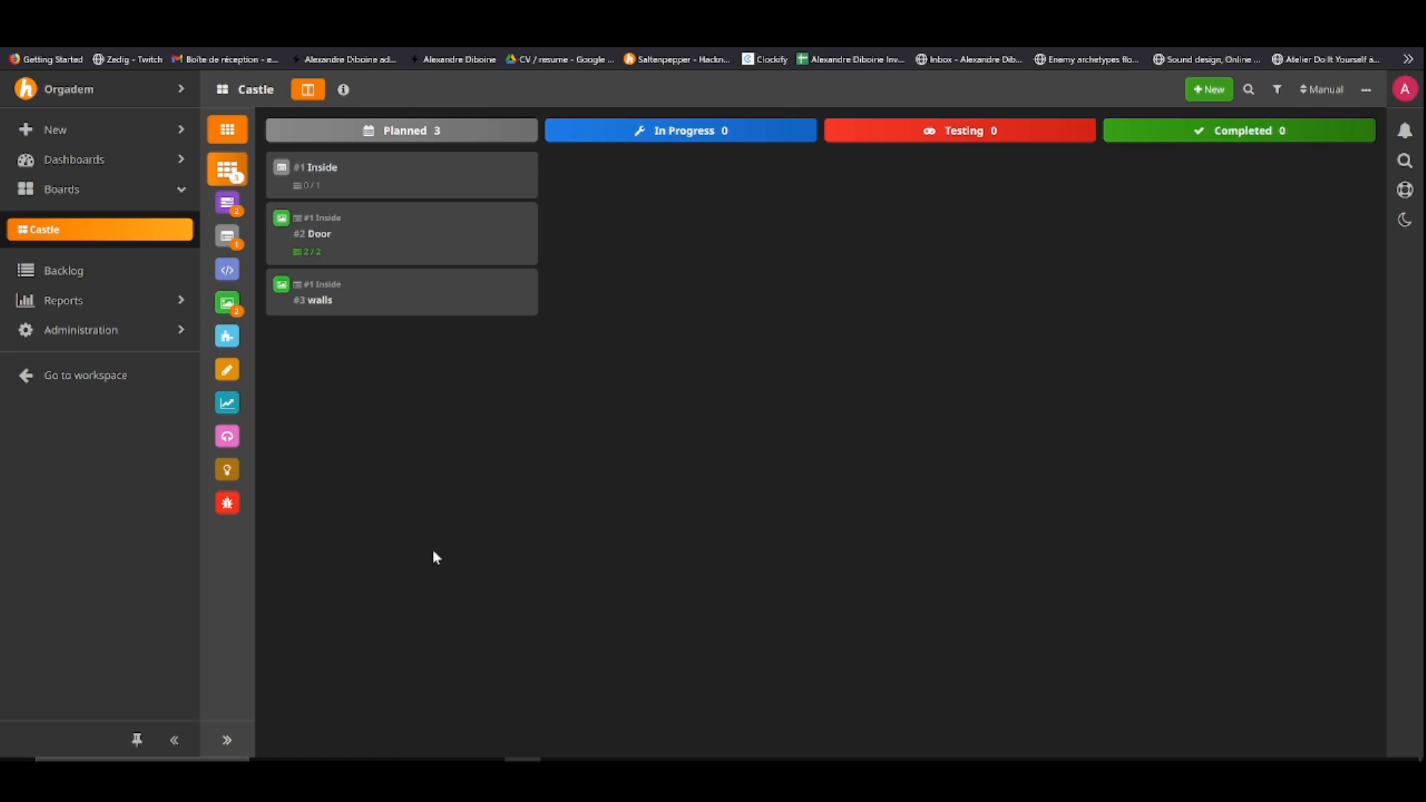
pyautogui.moveTo(707, 444)
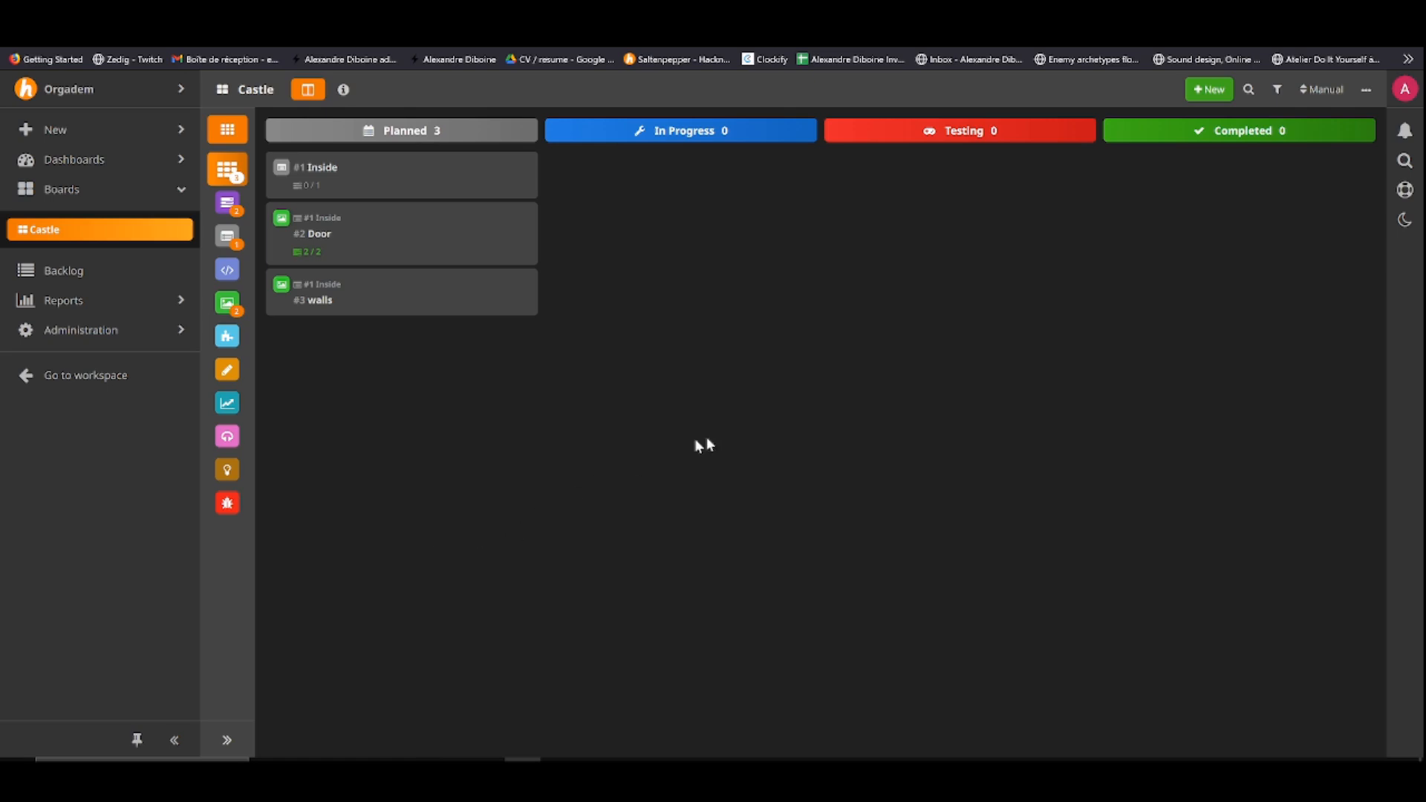
pyautogui.moveTo(390, 273)
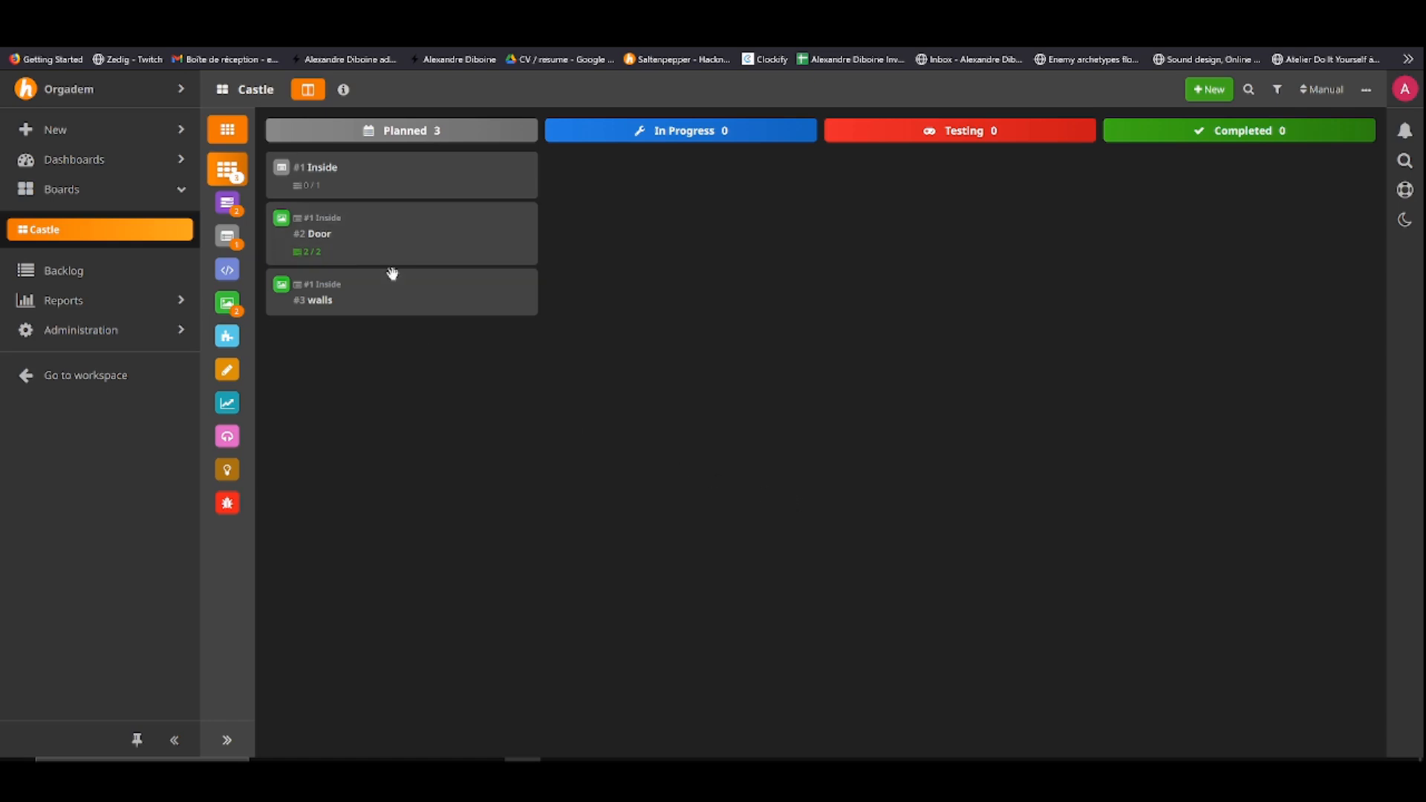
pyautogui.moveTo(542, 456)
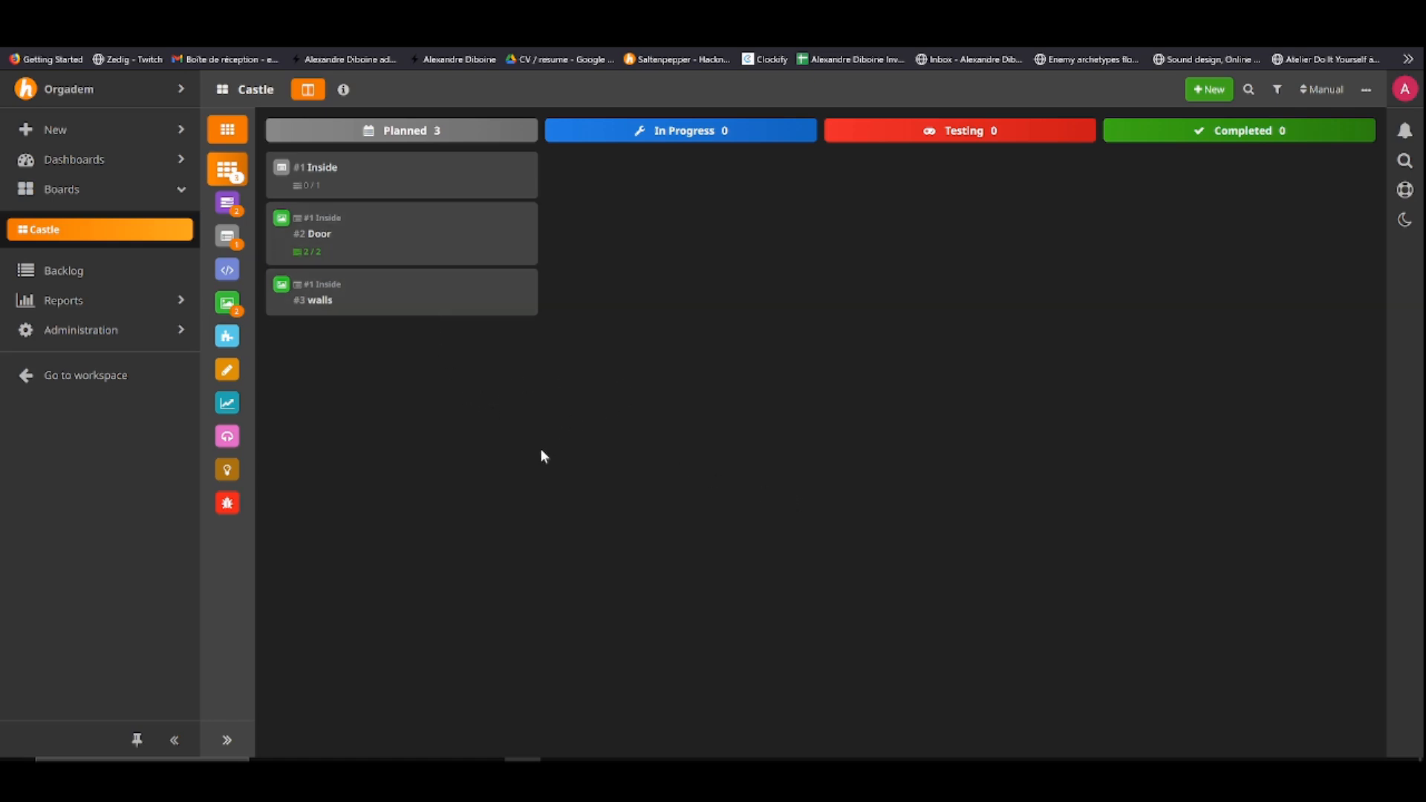
pyautogui.moveTo(419, 472)
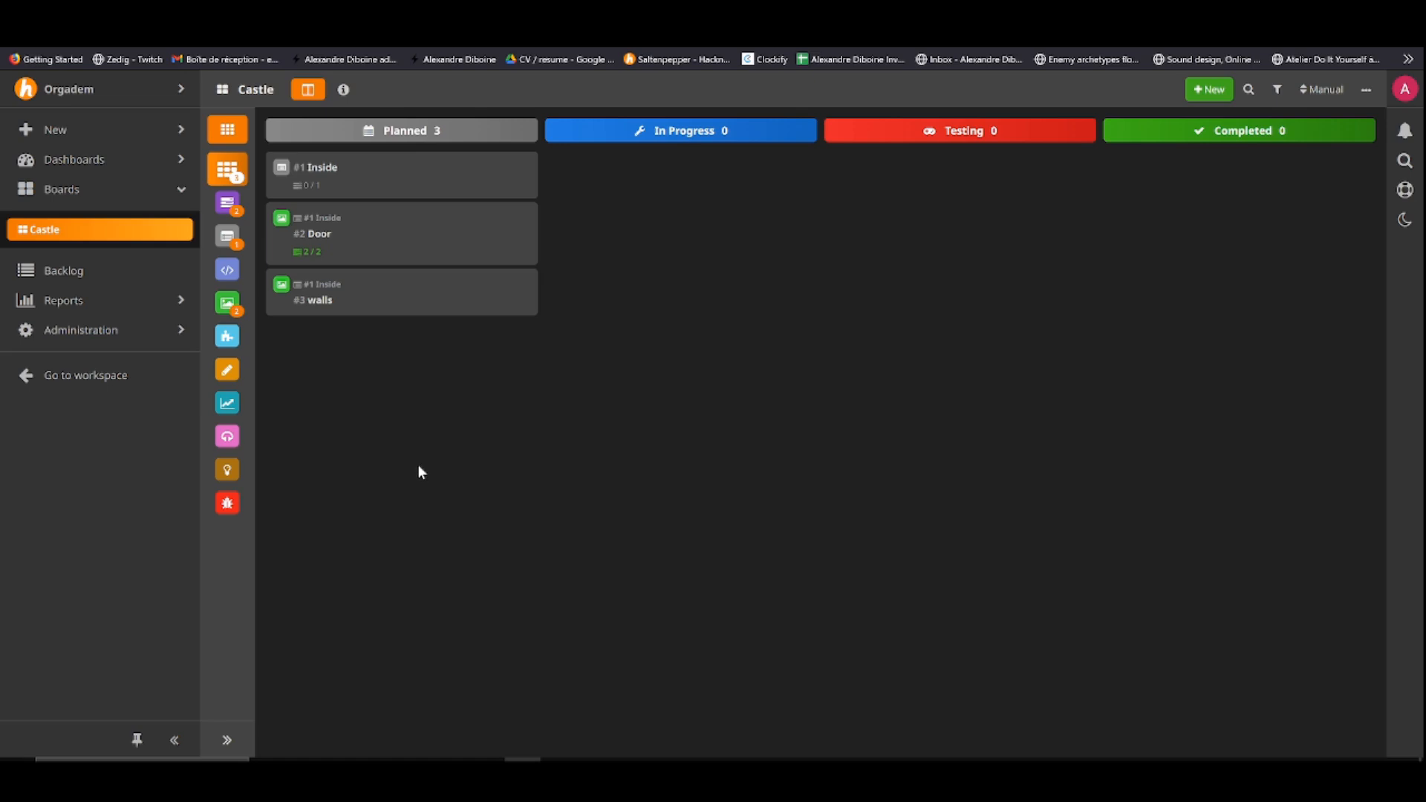
pyautogui.moveTo(397, 461)
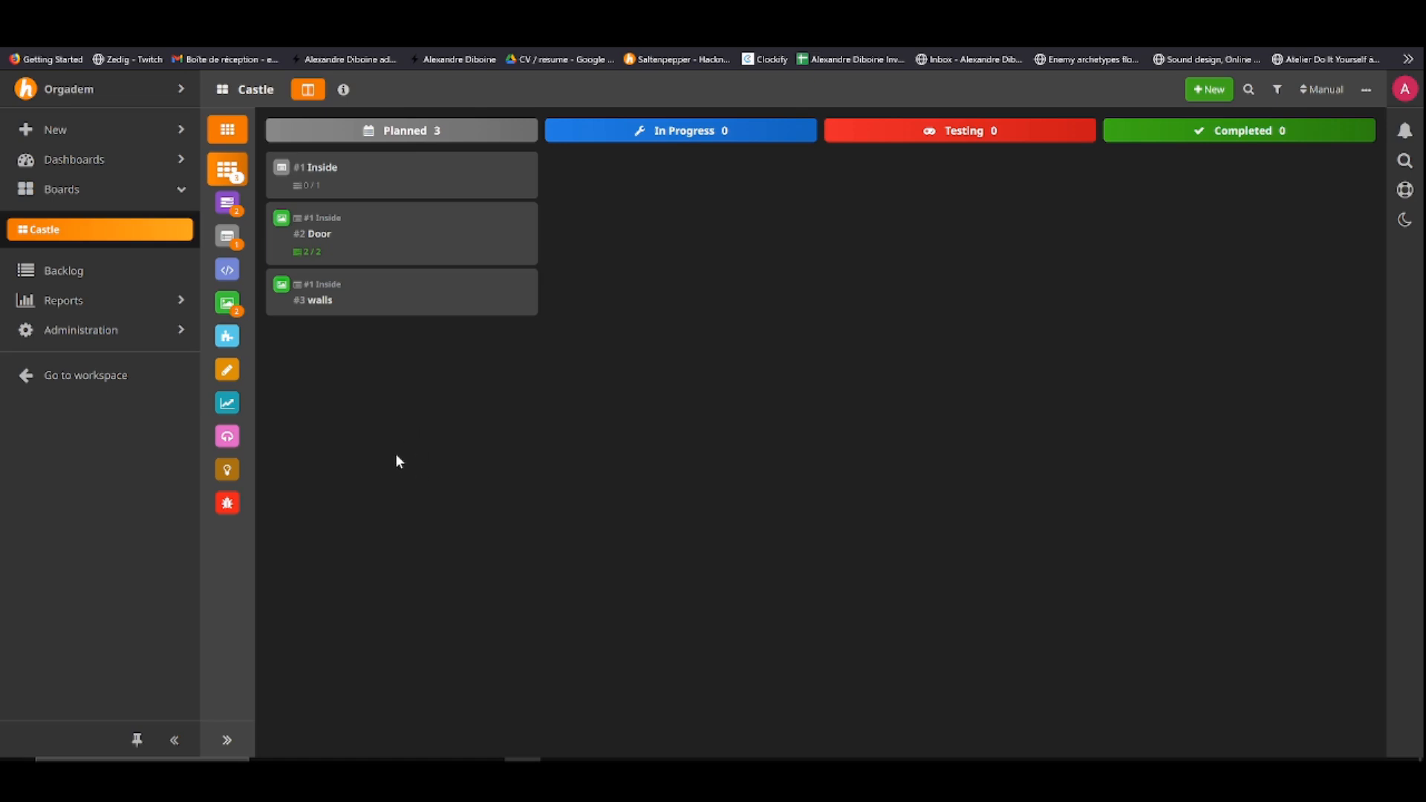
pyautogui.moveTo(410, 386)
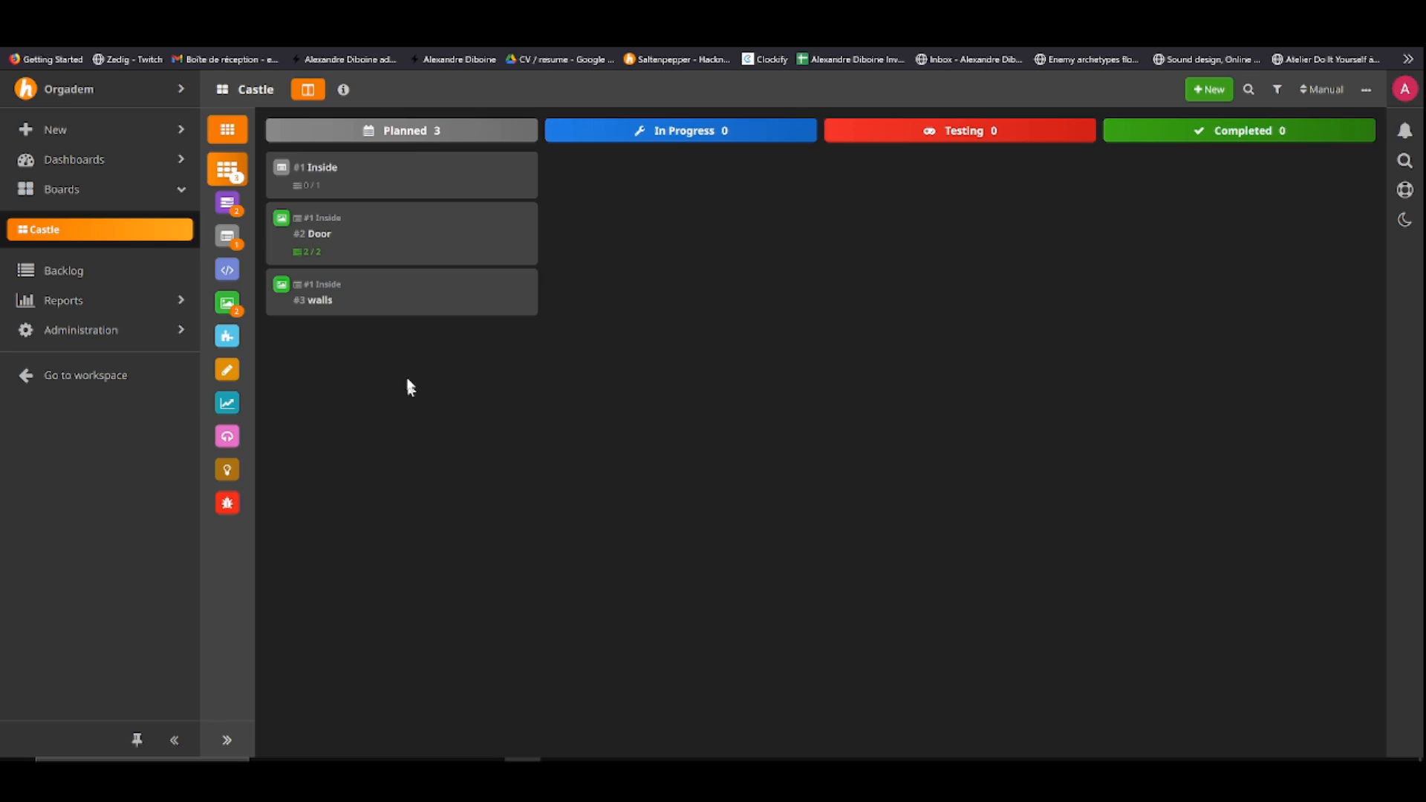
pyautogui.moveTo(368, 304)
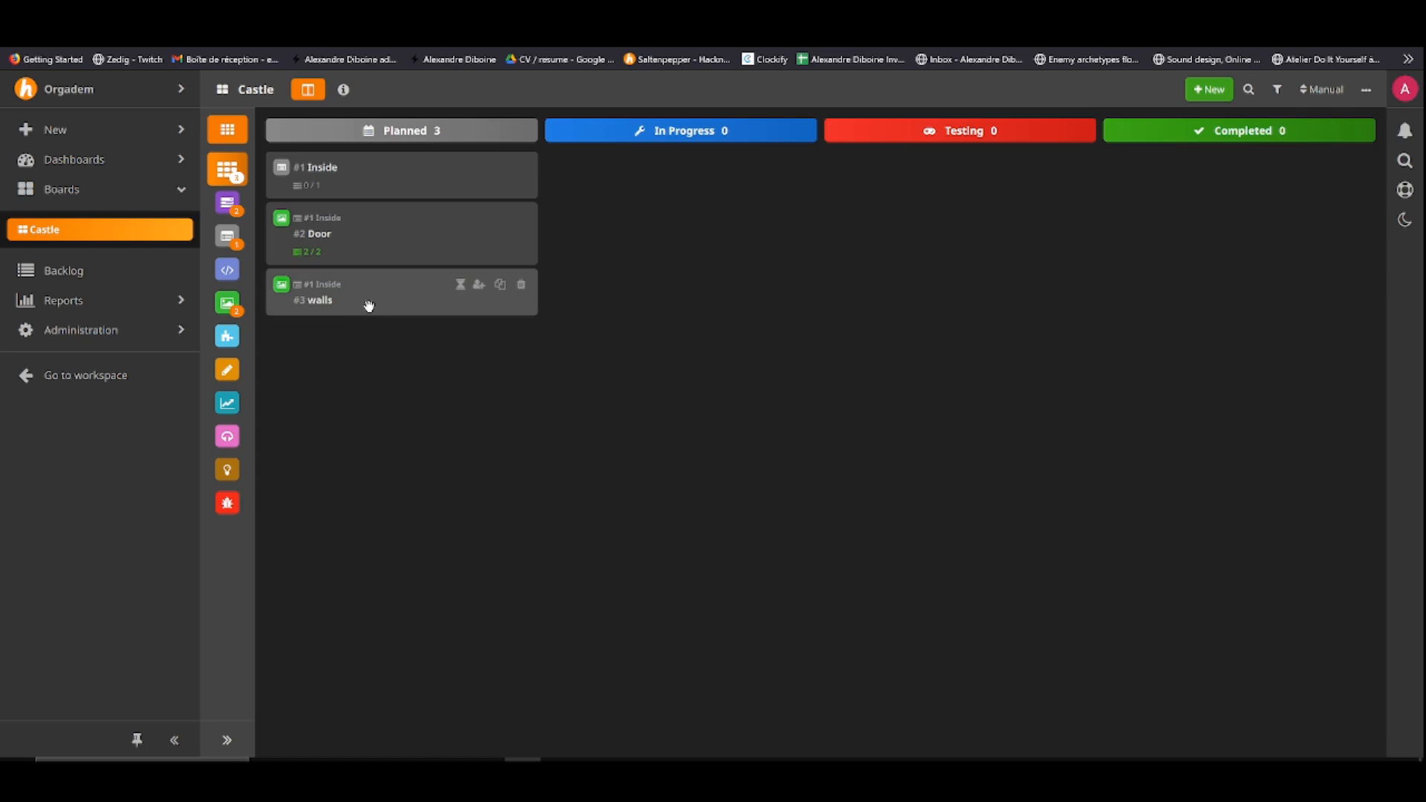
pyautogui.moveTo(406, 277)
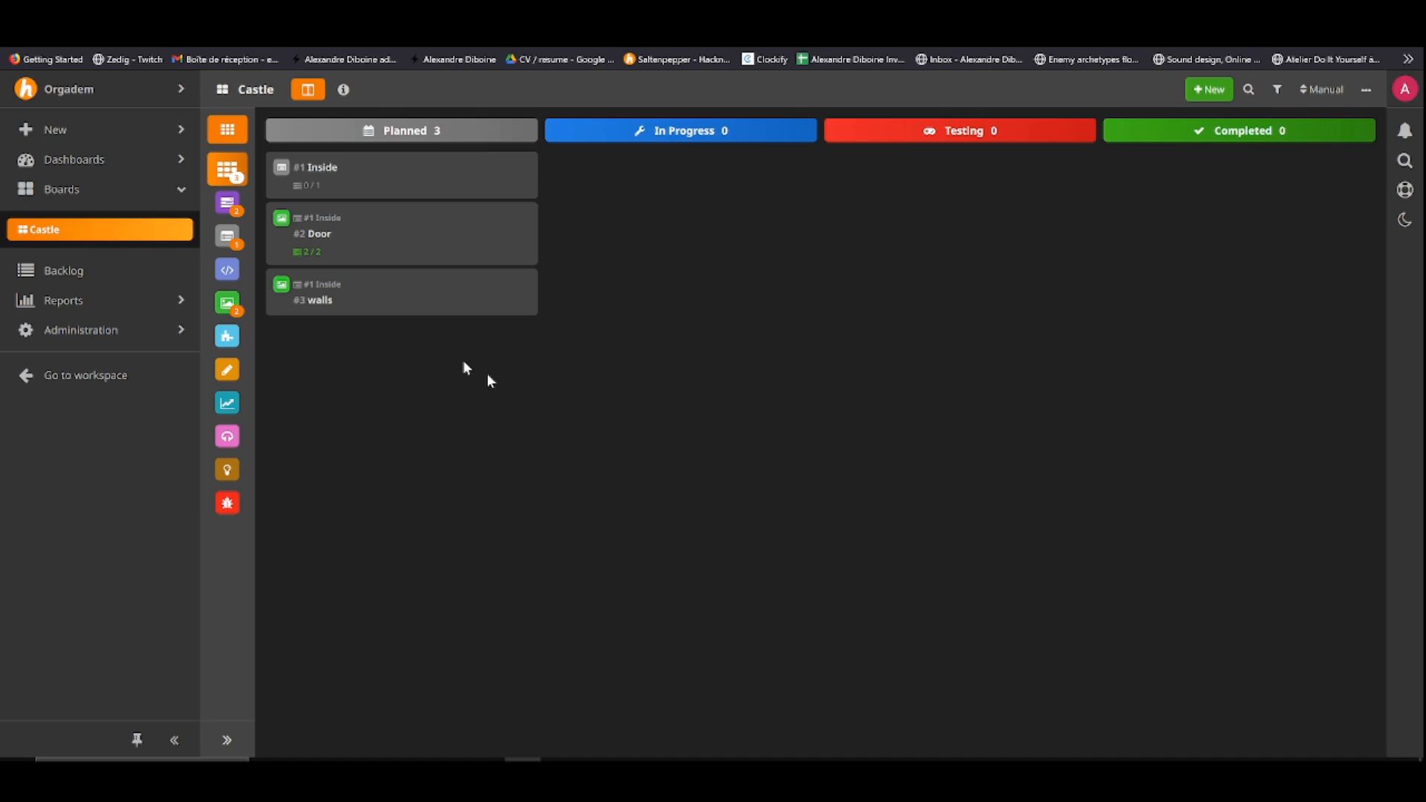
pyautogui.moveTo(400, 233); pyautogui.dragTo(680, 181)
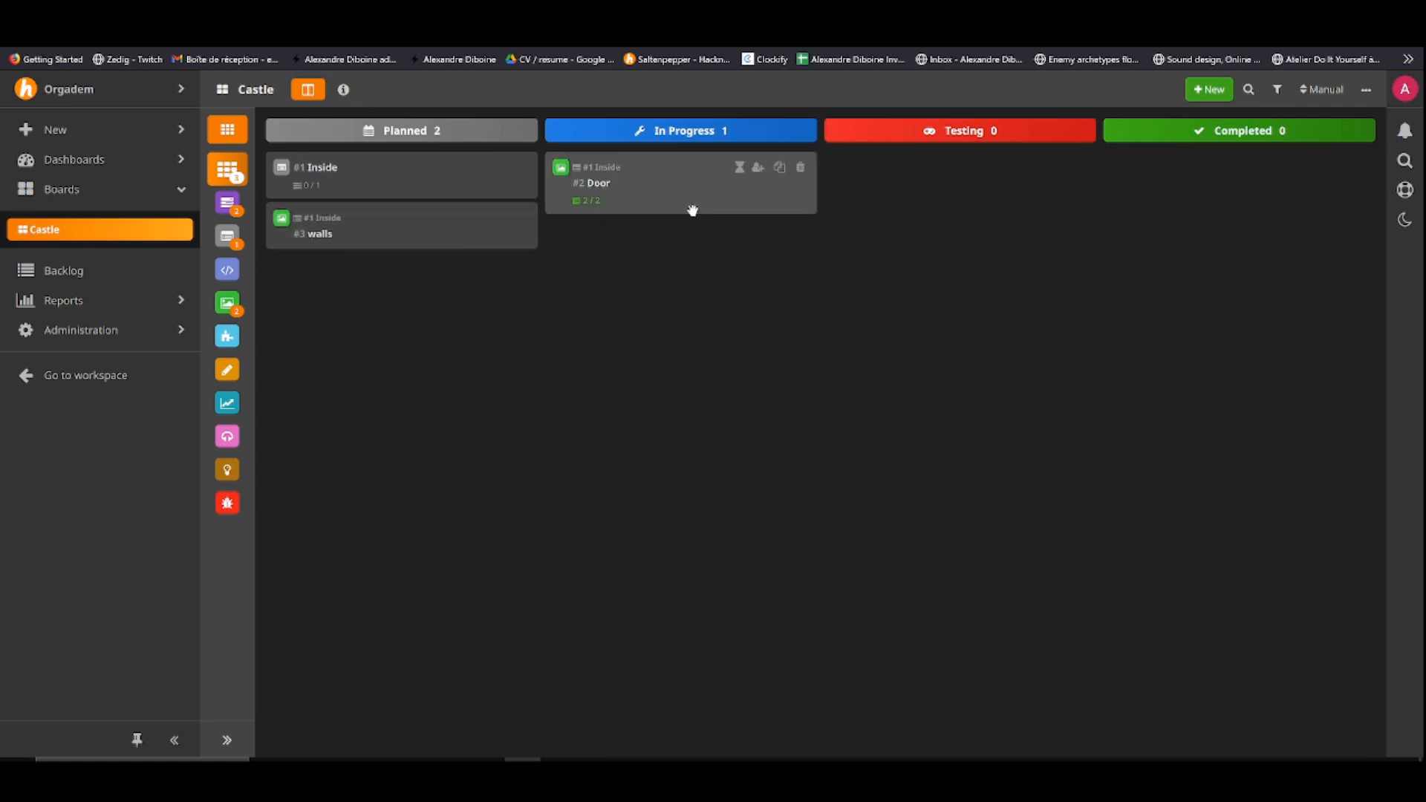
pyautogui.moveTo(773, 336)
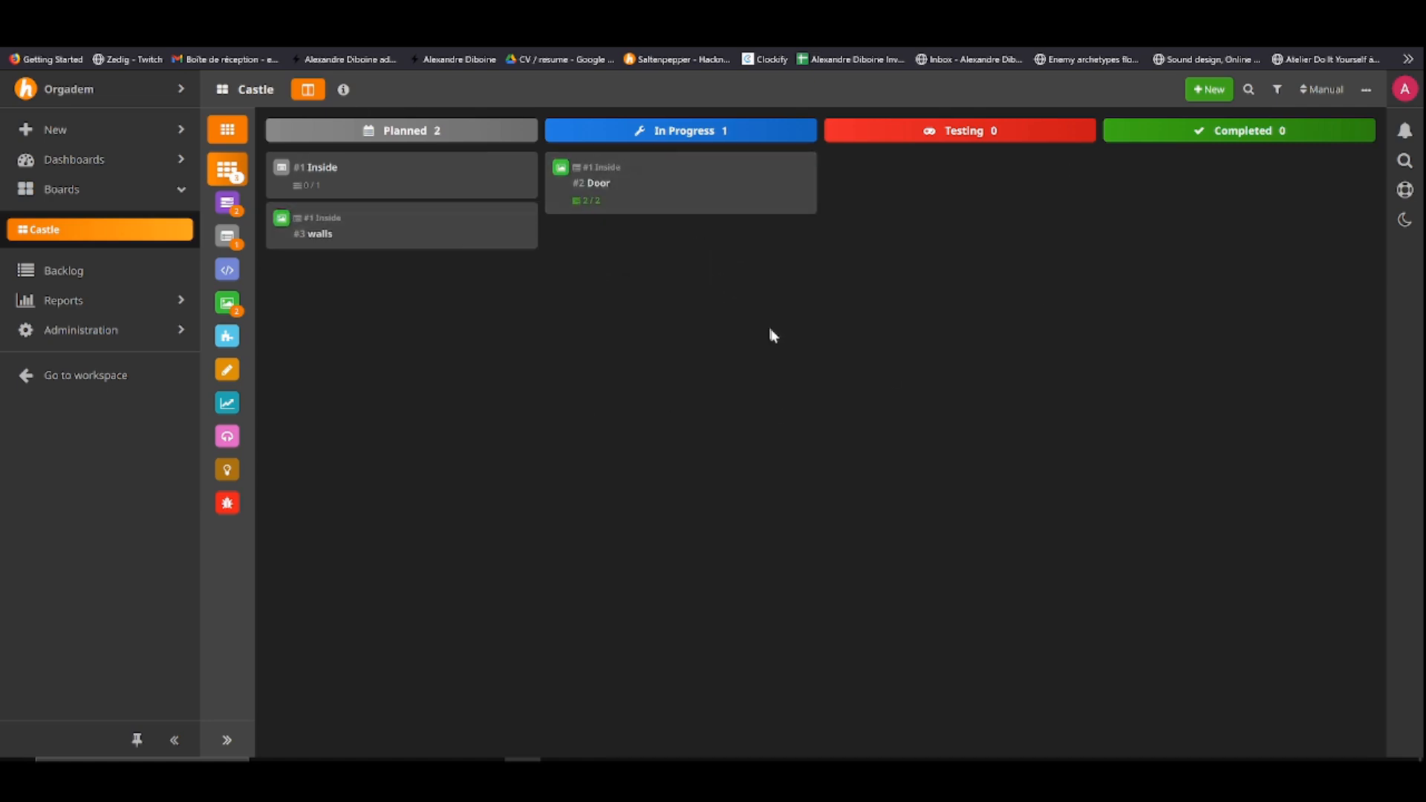
pyautogui.moveTo(1157, 149)
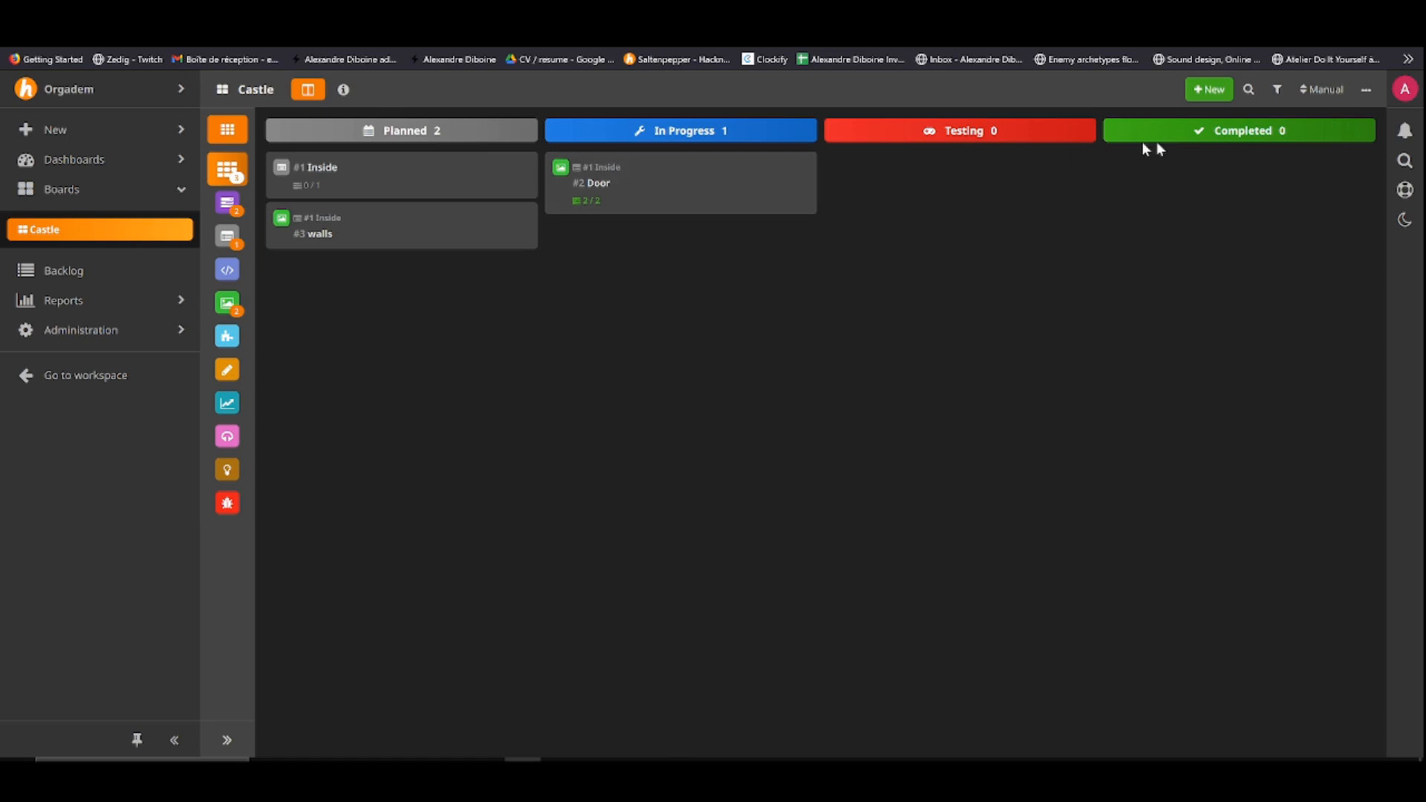
pyautogui.moveTo(1403, 170)
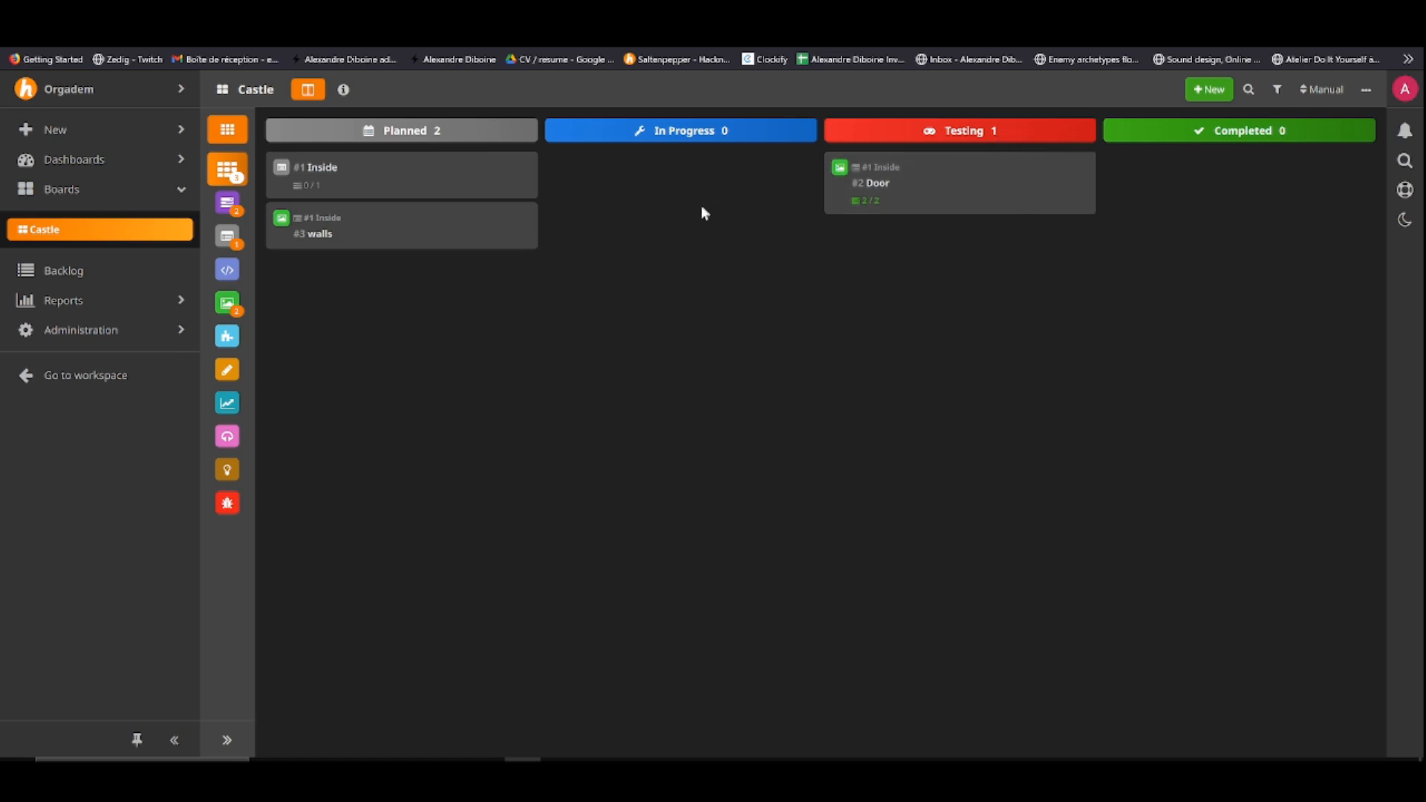
pyautogui.moveTo(1167, 182)
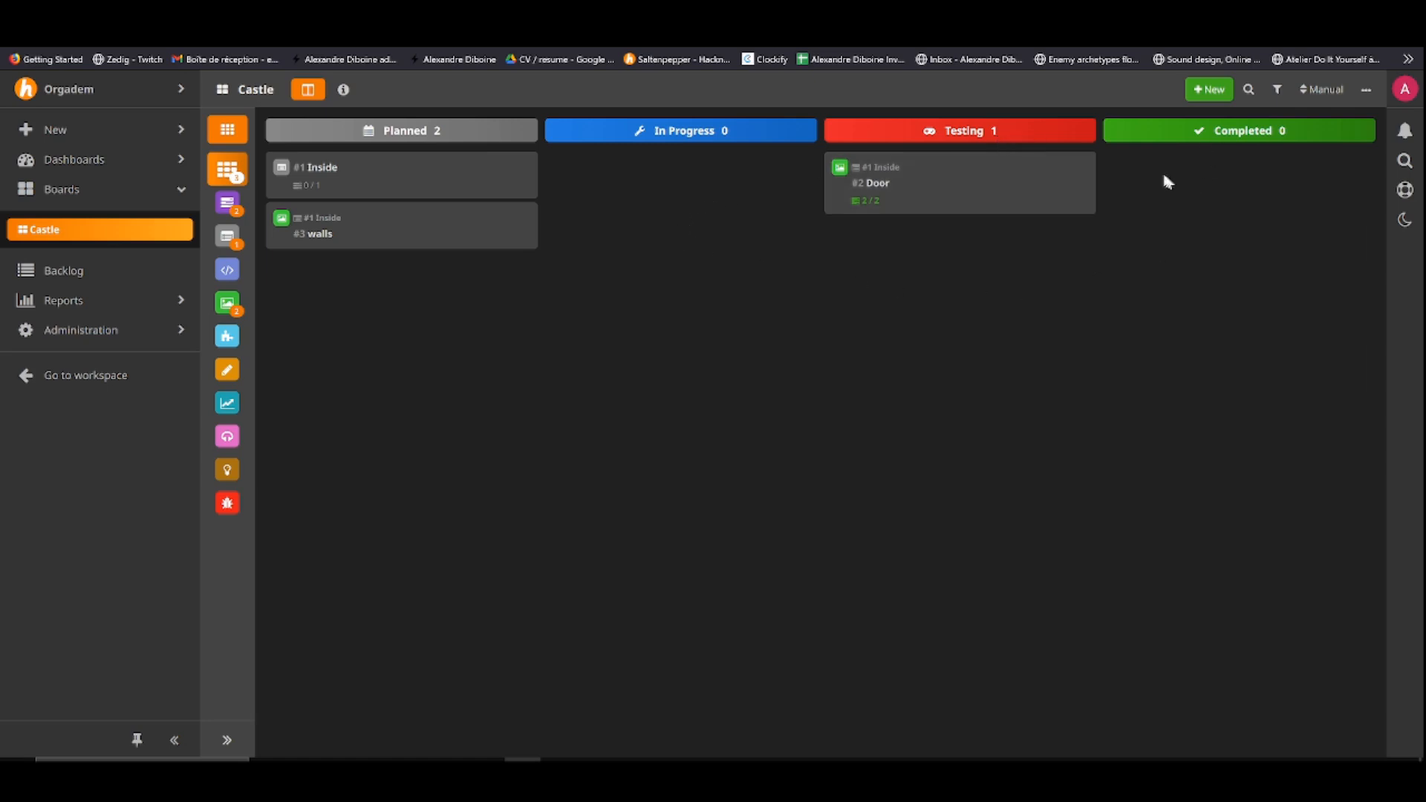
pyautogui.moveTo(1014, 172)
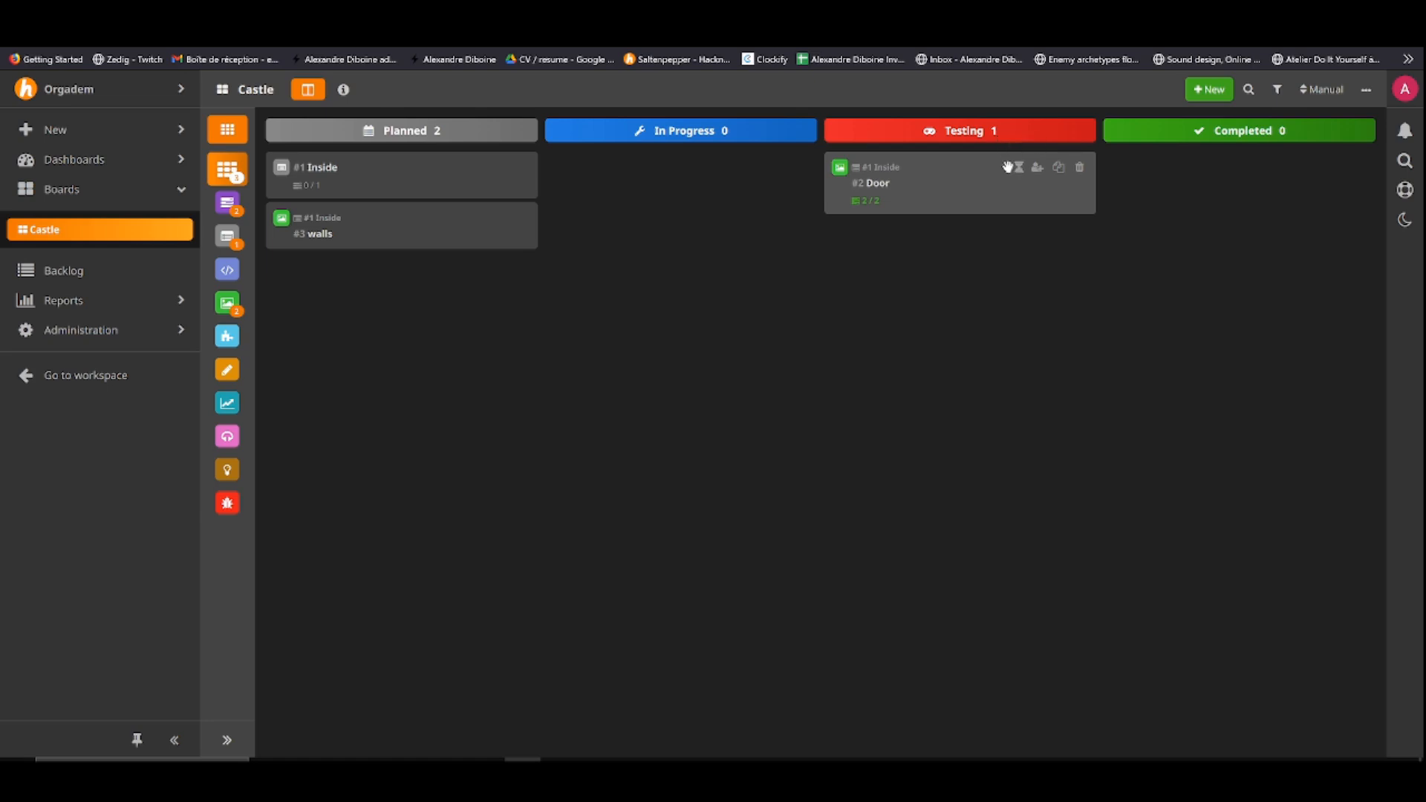
pyautogui.moveTo(1019, 168)
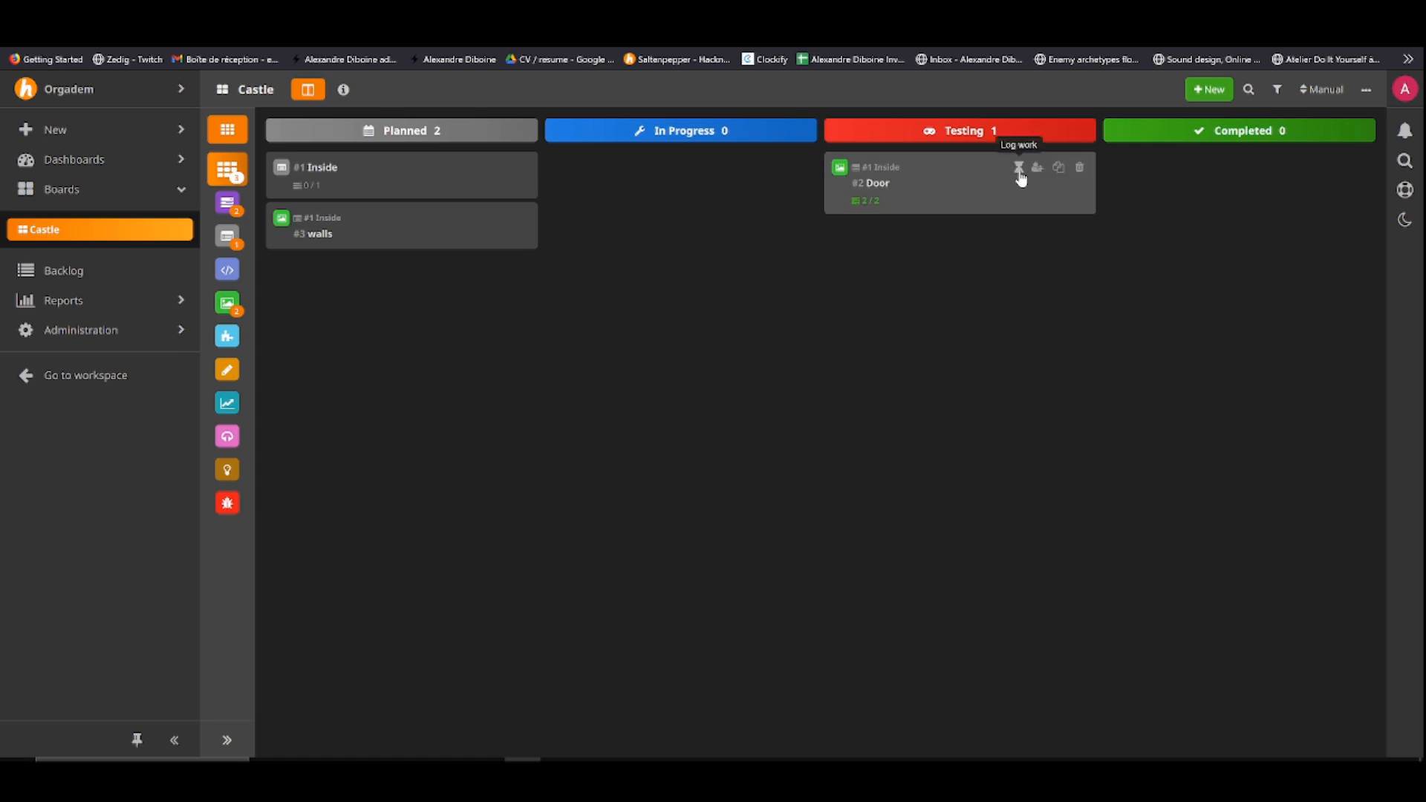
pyautogui.moveTo(1011, 185)
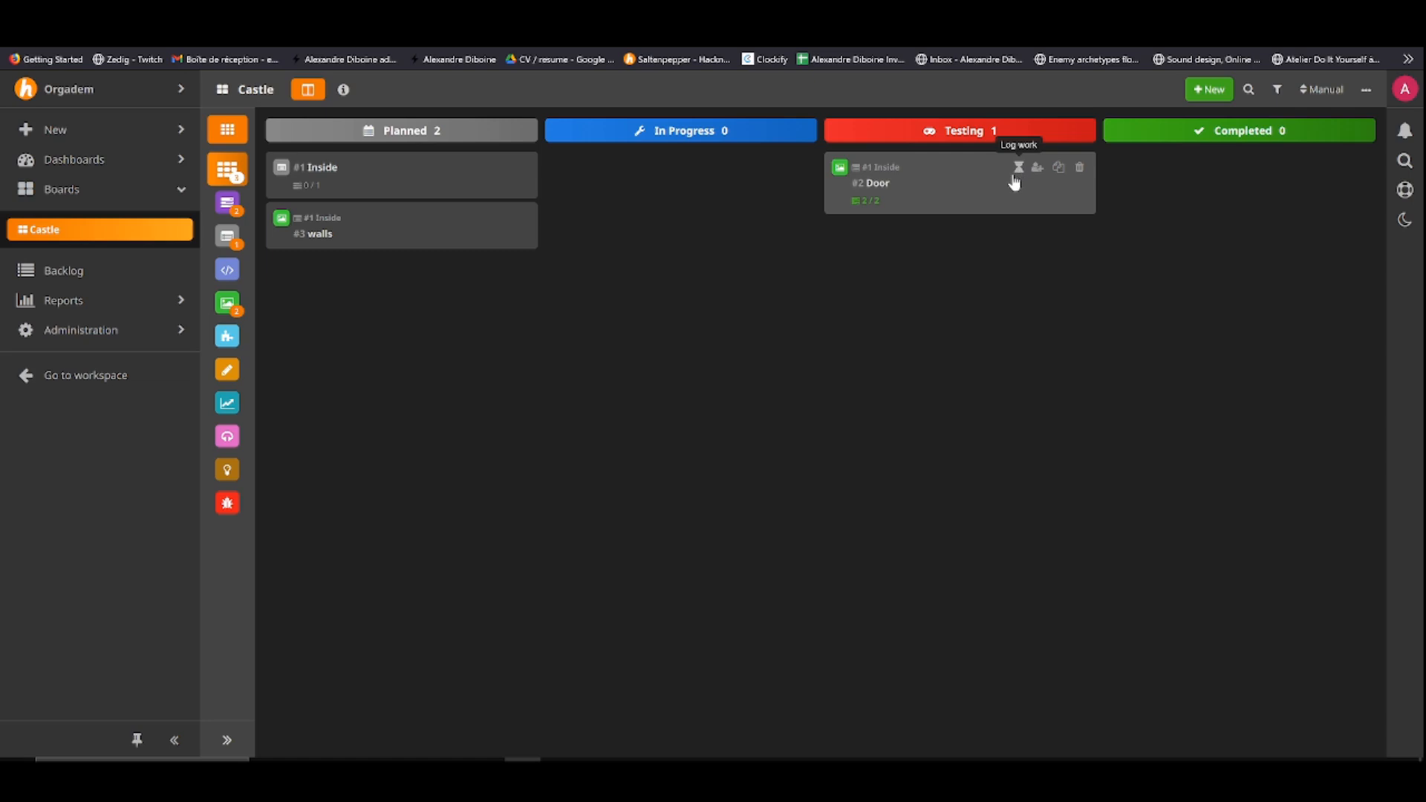
# Log 8 hours of work against the Door task from its card
pyautogui.click(1018, 167)
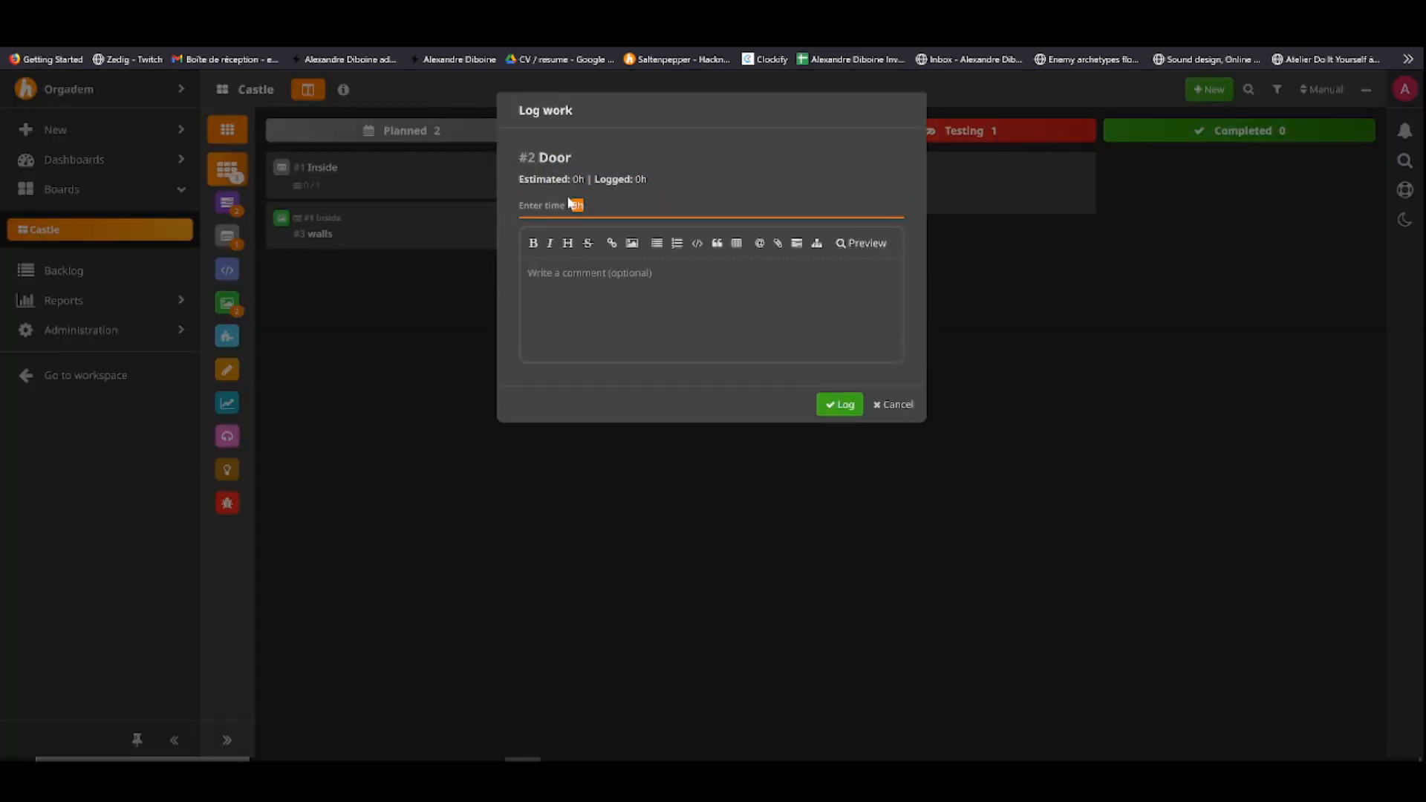
pyautogui.click(836, 404)
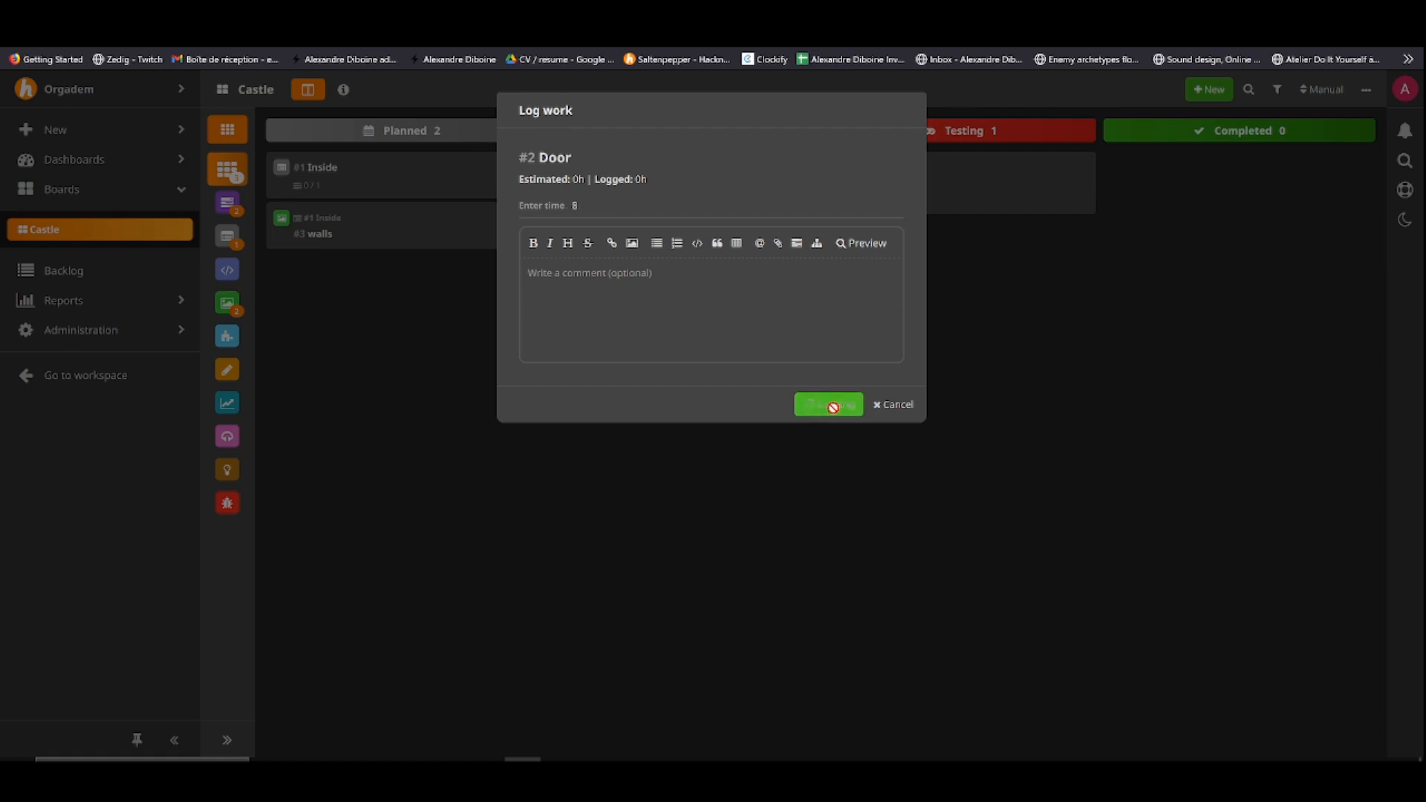
pyautogui.click(827, 404)
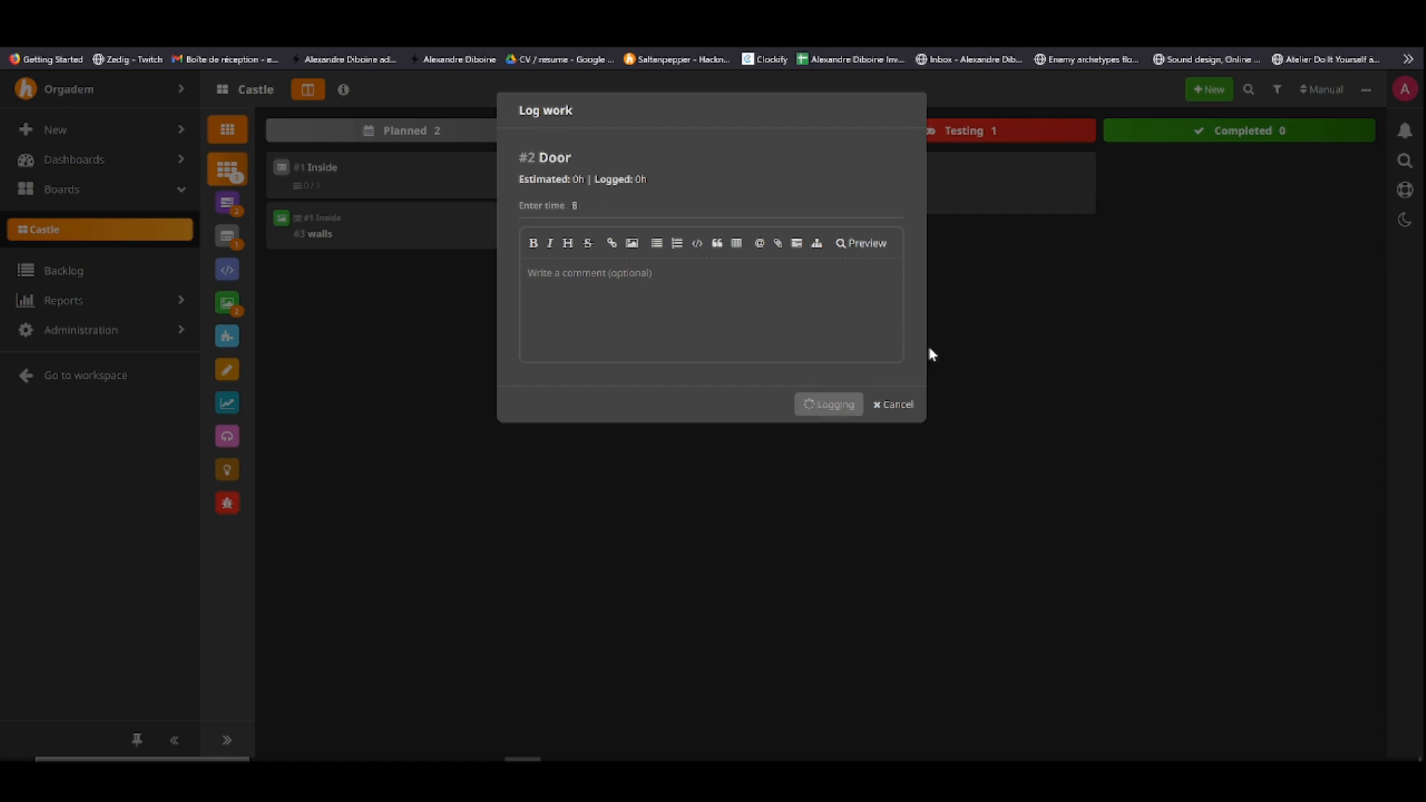
pyautogui.click(828, 404)
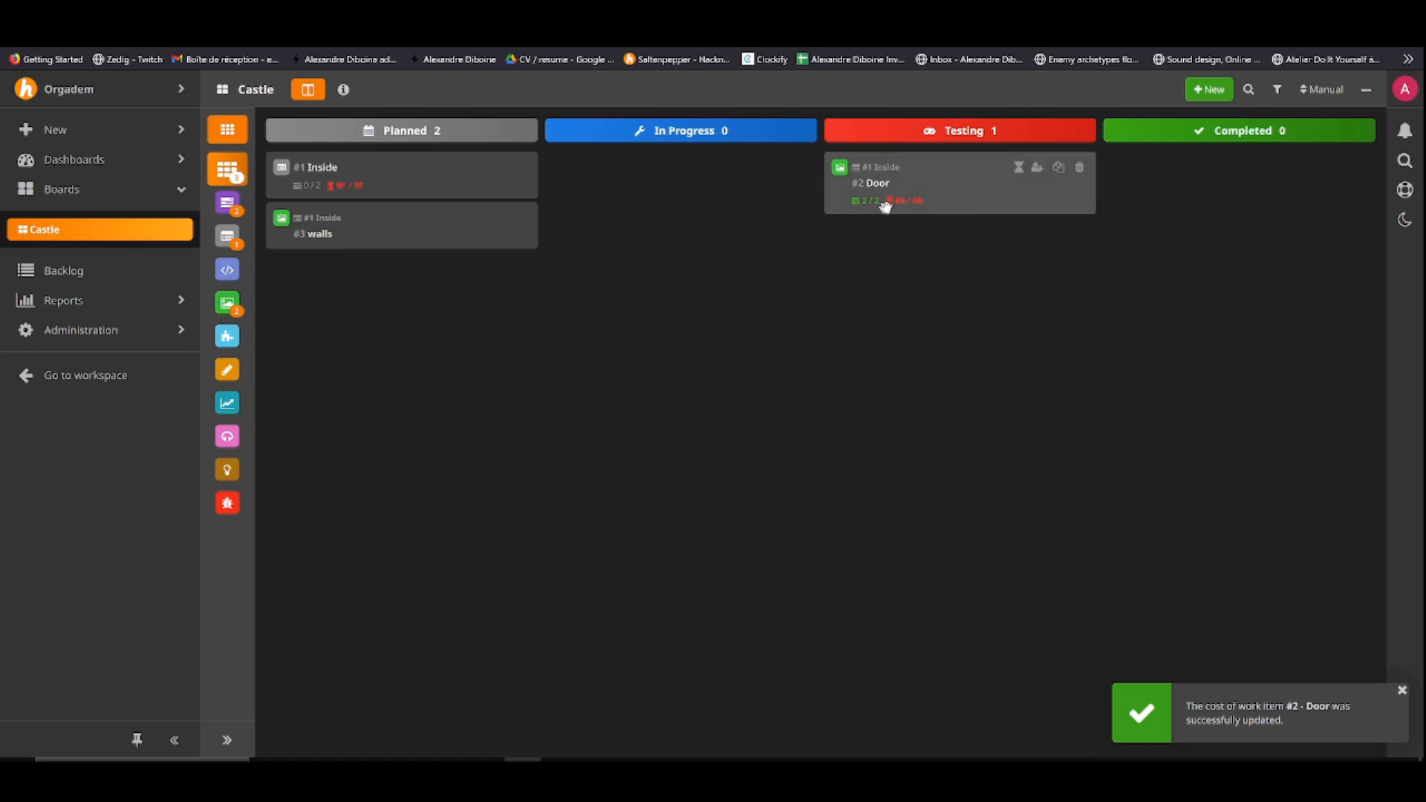
pyautogui.moveTo(932, 202)
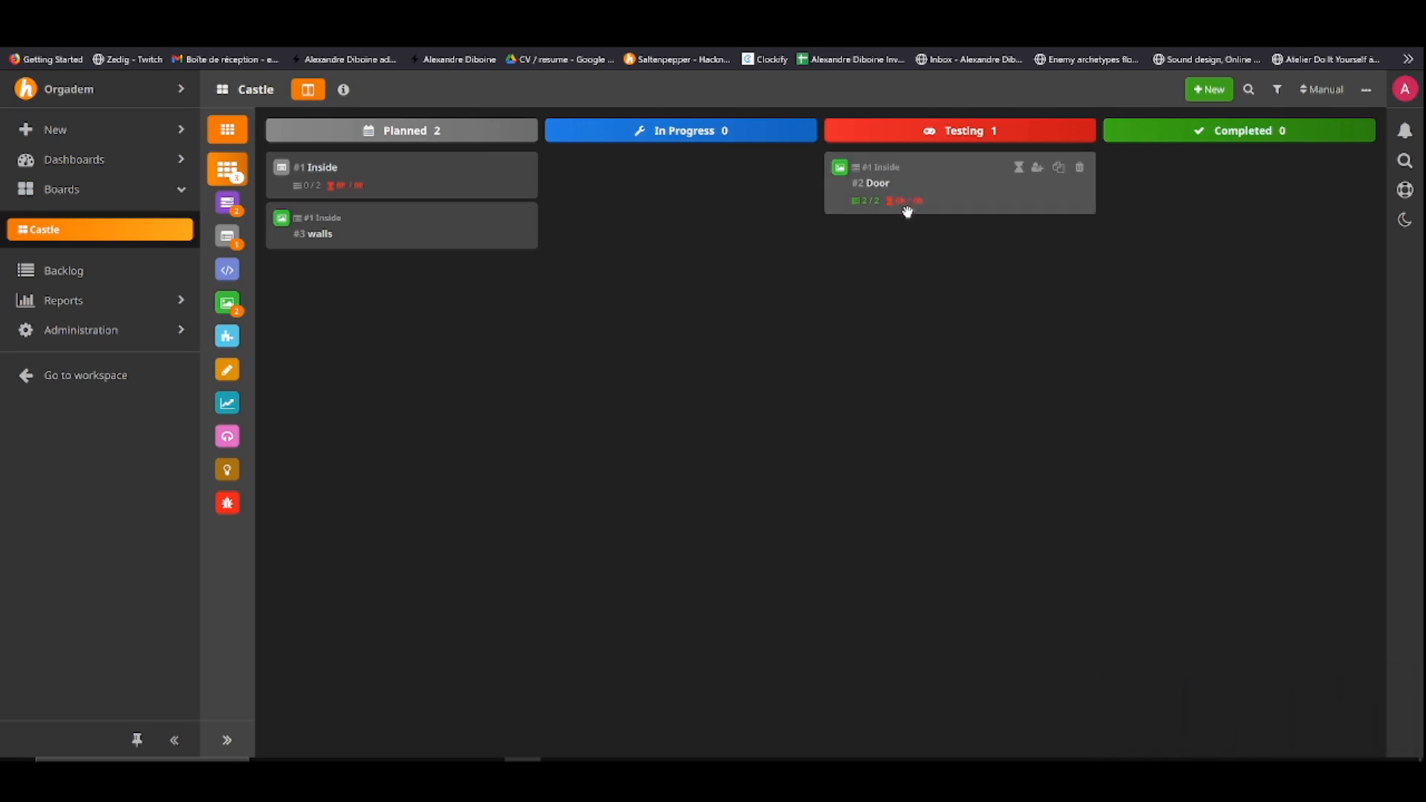
pyautogui.moveTo(930, 253)
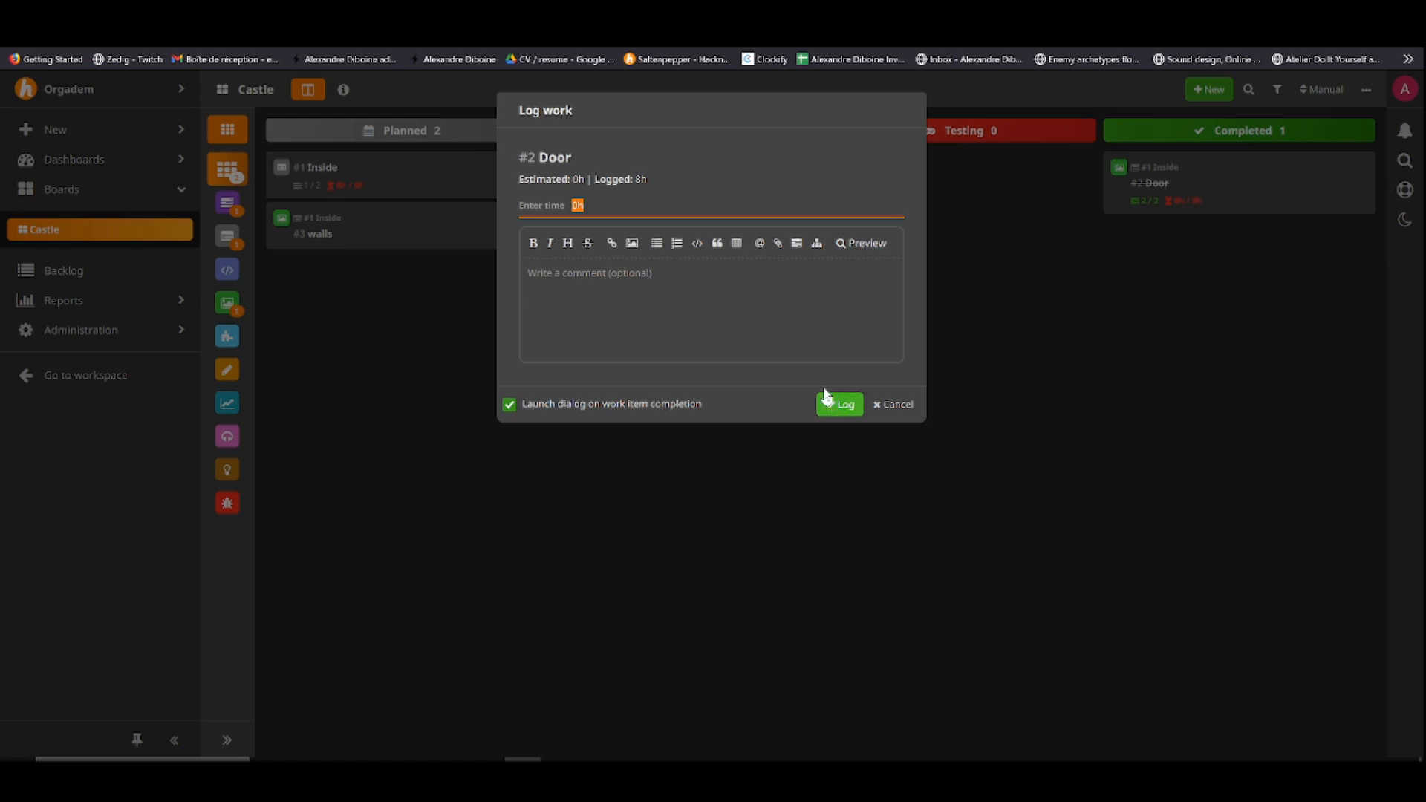
# Log the extra 2 hours on Door, settle the card in Completed, and switch to Clockify
pyautogui.click(838, 404)
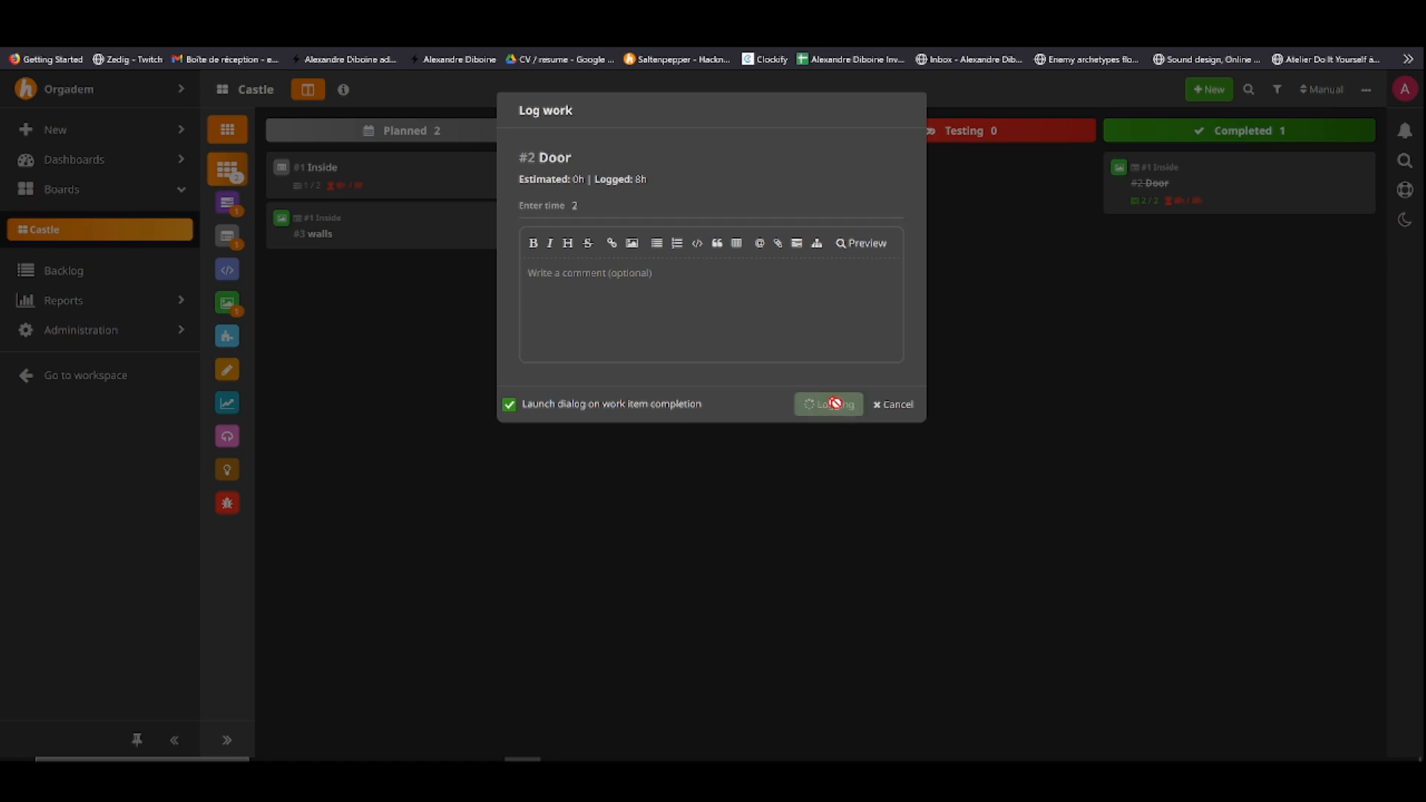
pyautogui.click(827, 404)
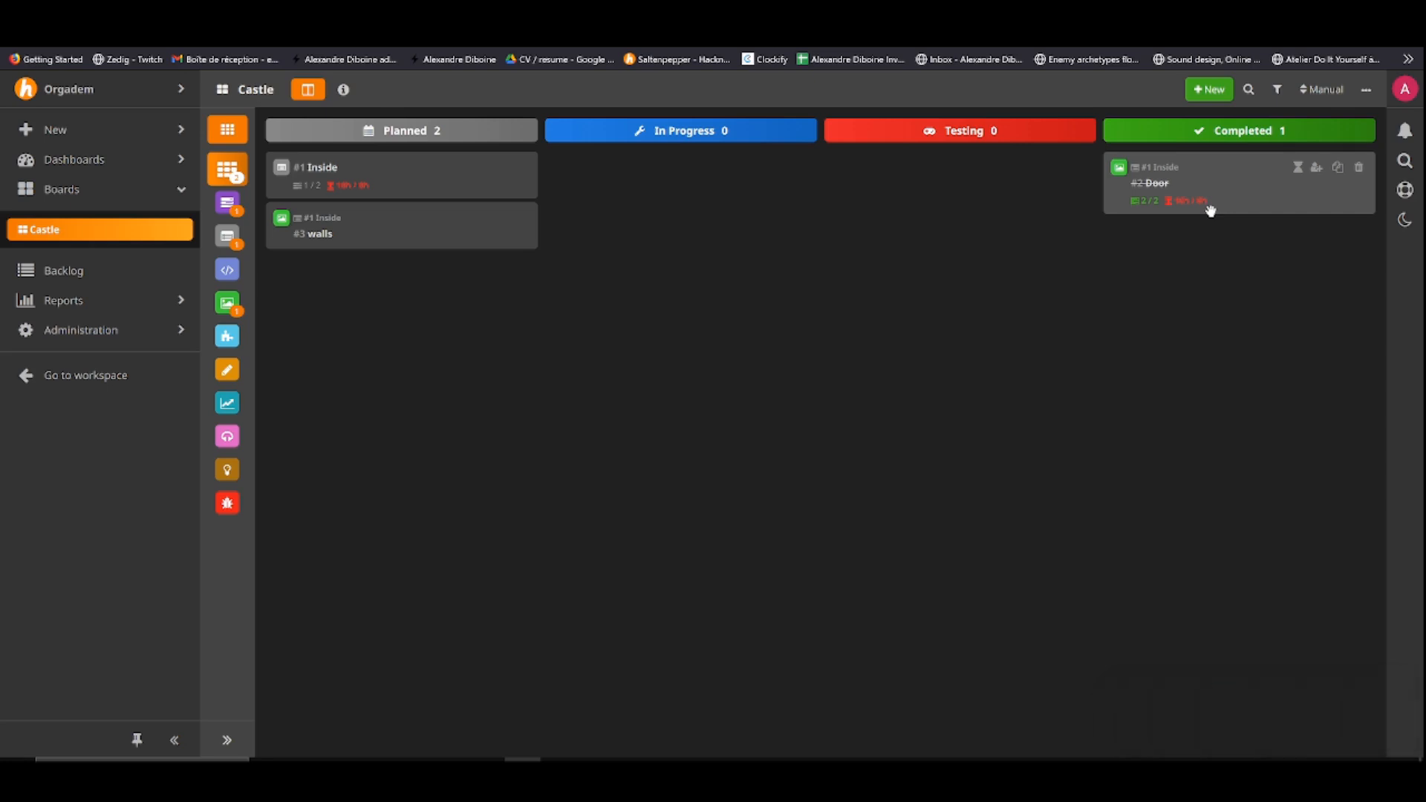
pyautogui.moveTo(1196, 165)
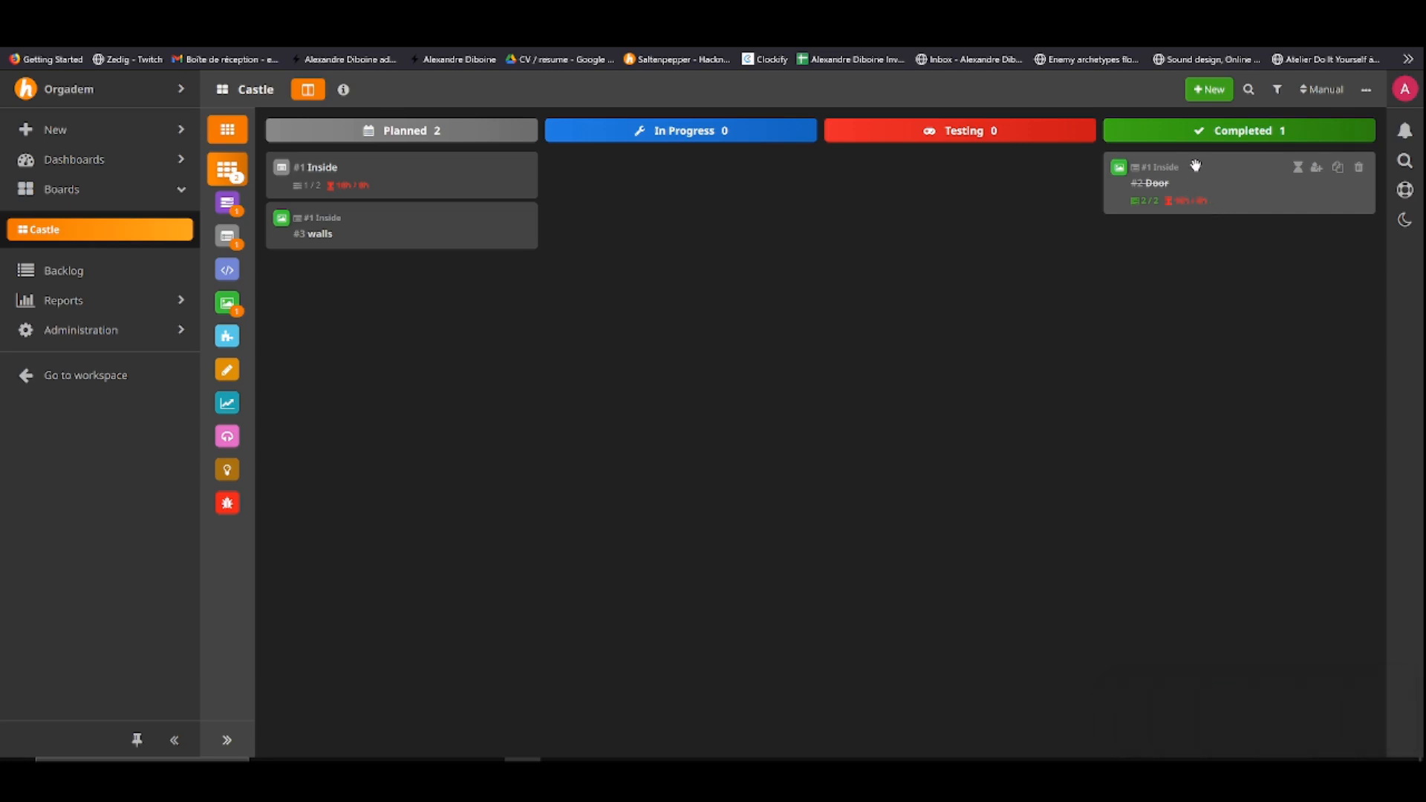
pyautogui.moveTo(1237, 181); pyautogui.dragTo(960, 181)
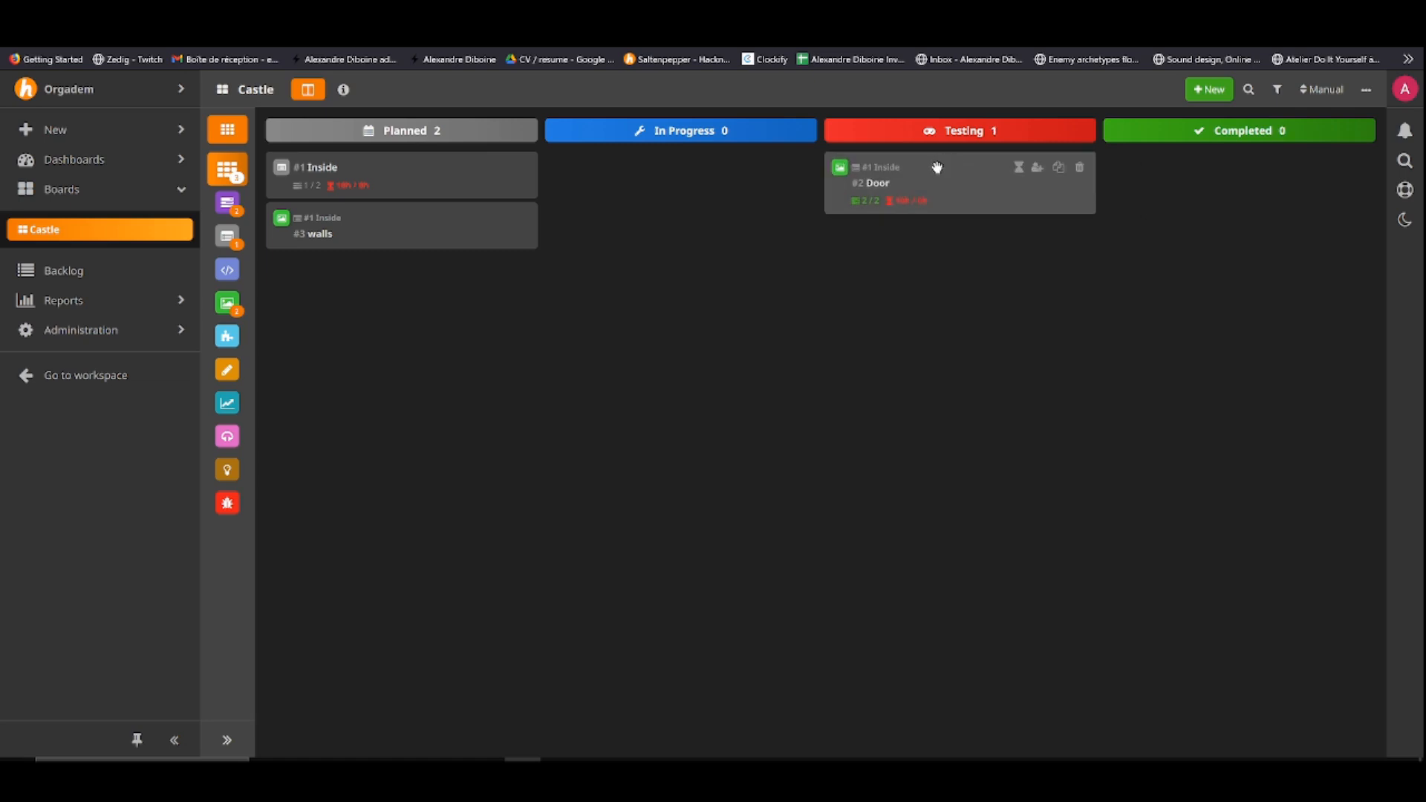
pyautogui.moveTo(897, 165)
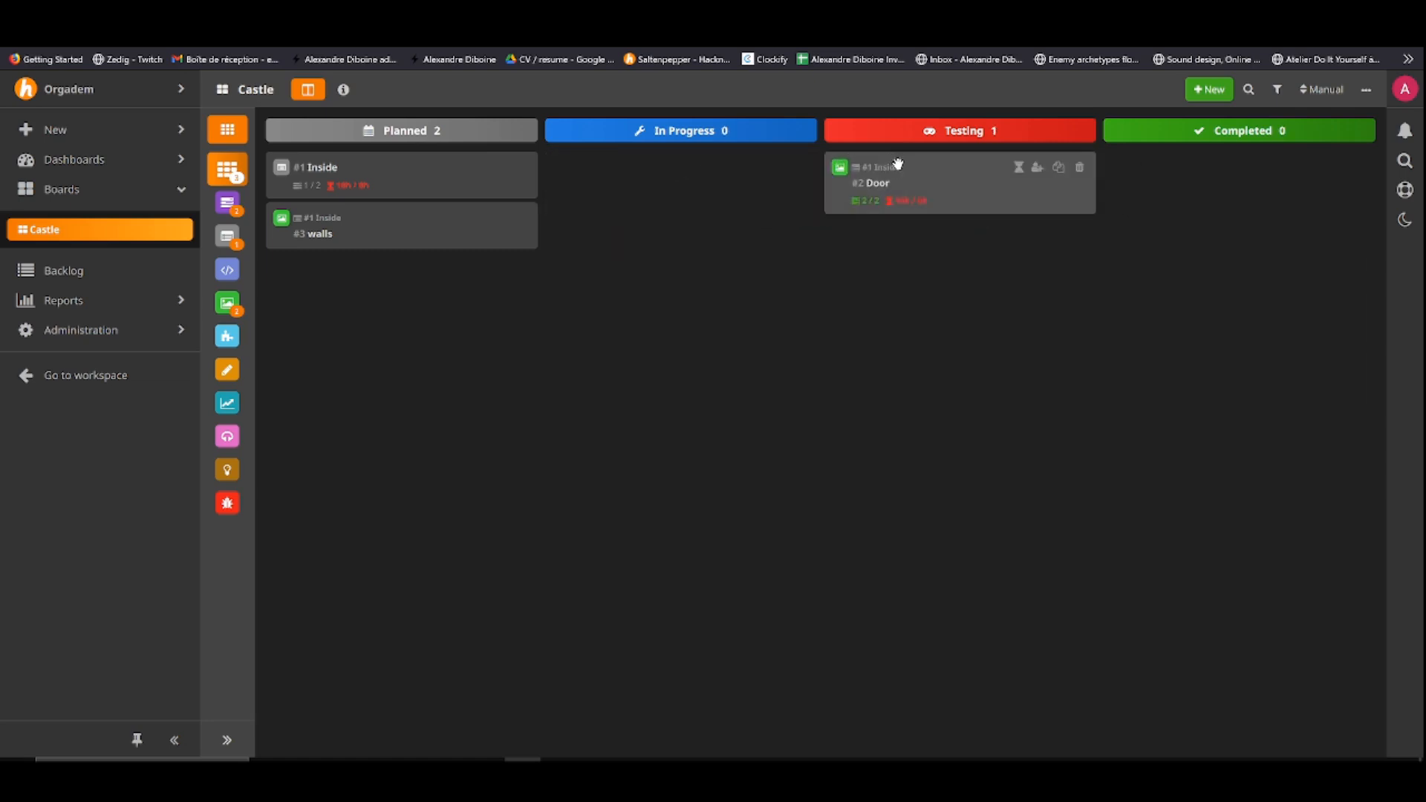
pyautogui.moveTo(942, 161)
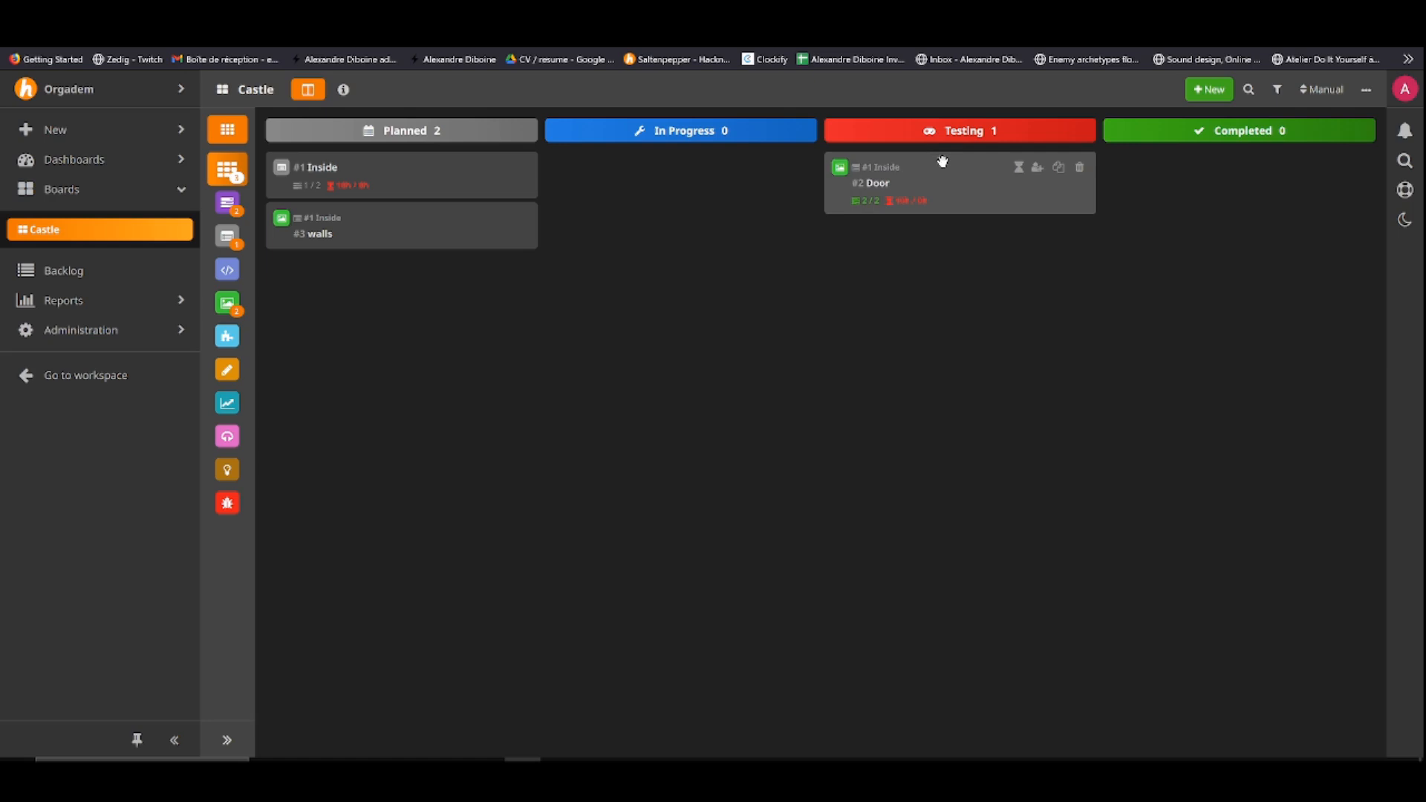
pyautogui.moveTo(941, 162); pyautogui.dragTo(728, 188)
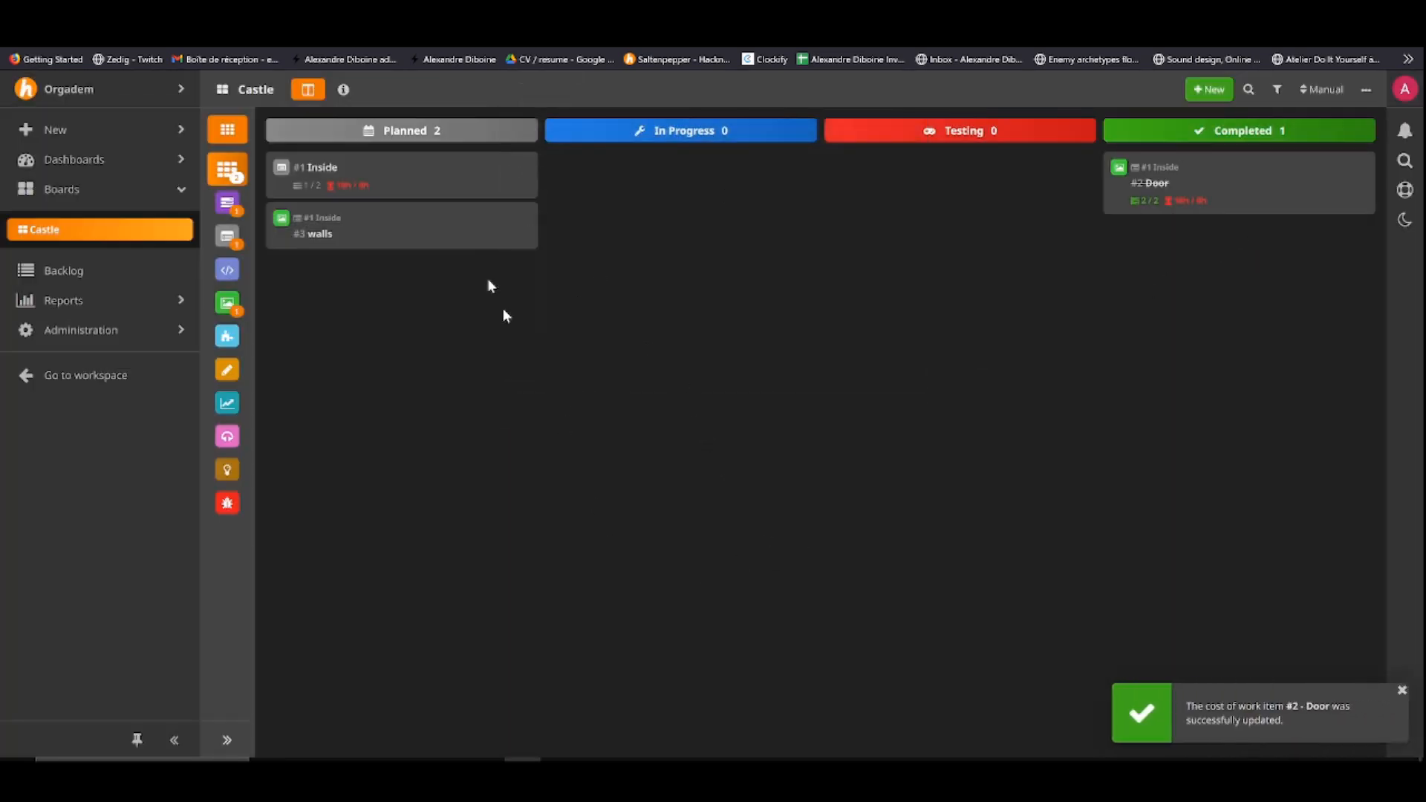
pyautogui.click(765, 59)
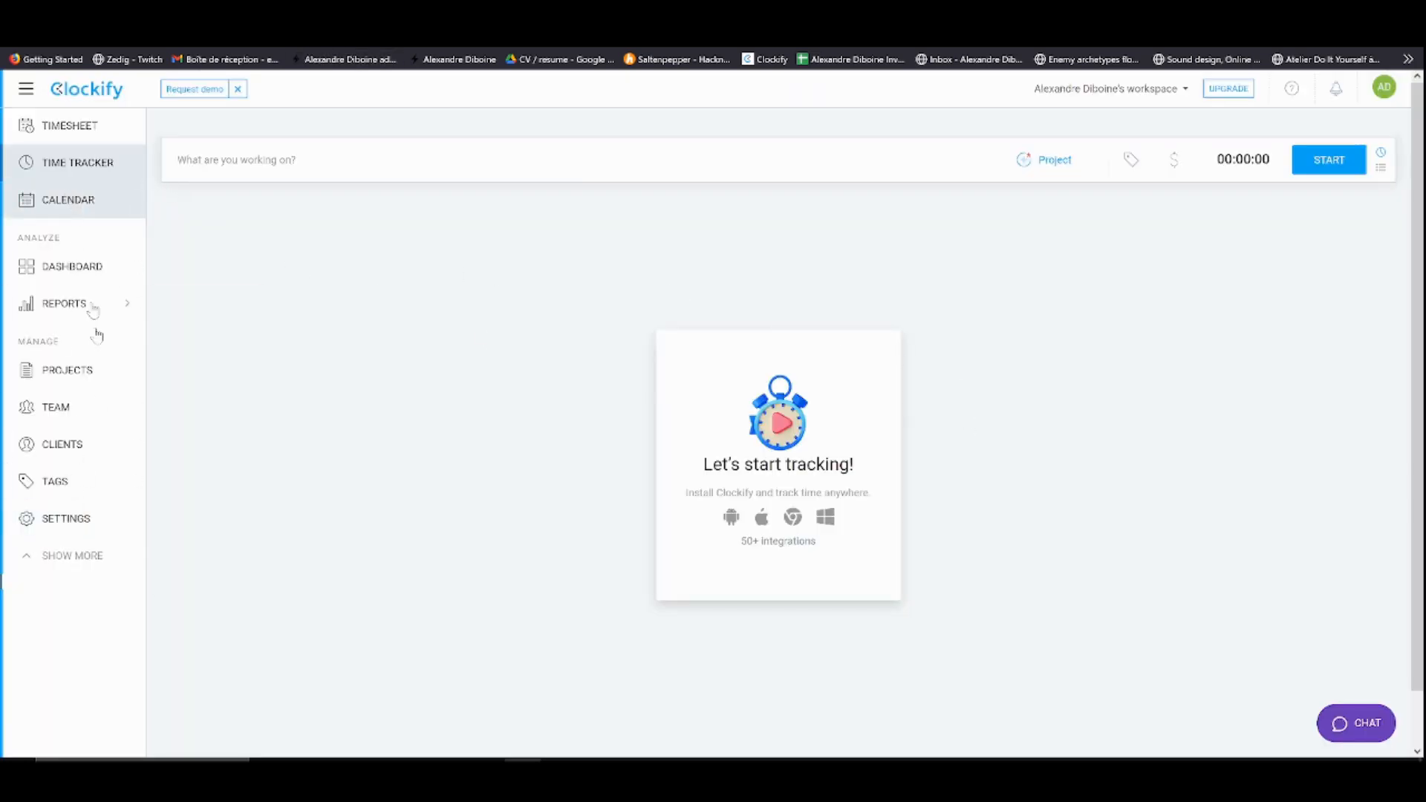
# Create a new Clockify project named Orgadem from the project picker
pyautogui.click(64, 303)
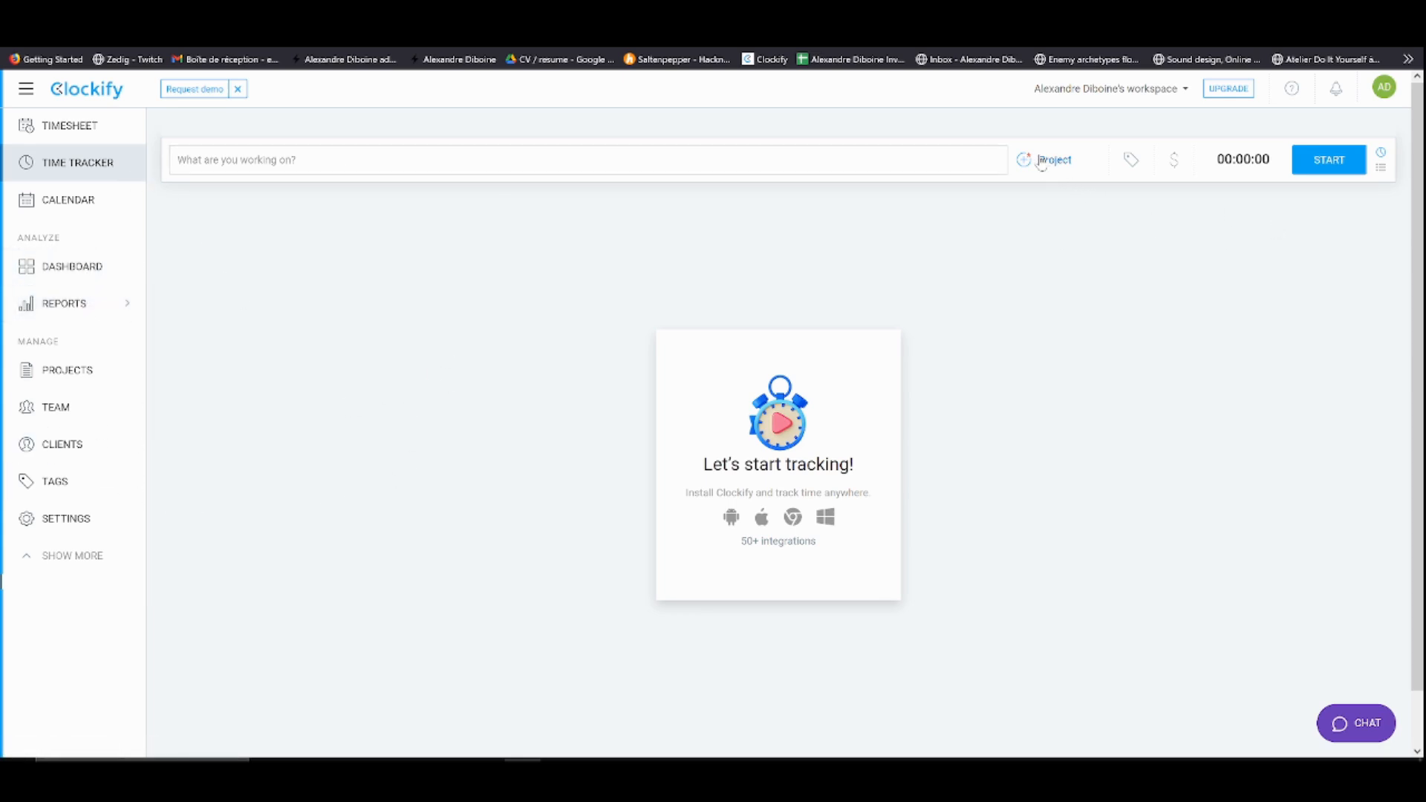
pyautogui.click(1053, 159)
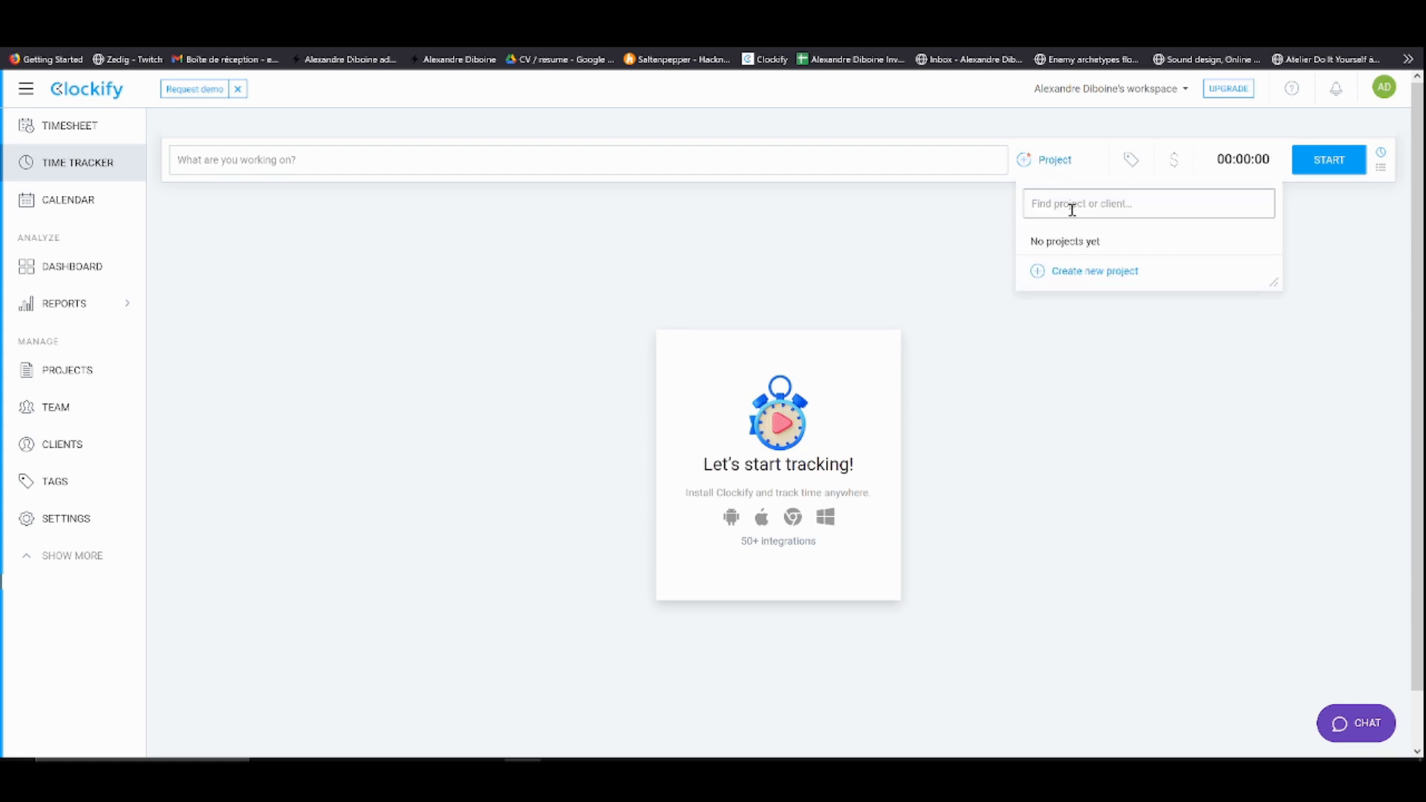
pyautogui.click(1095, 271)
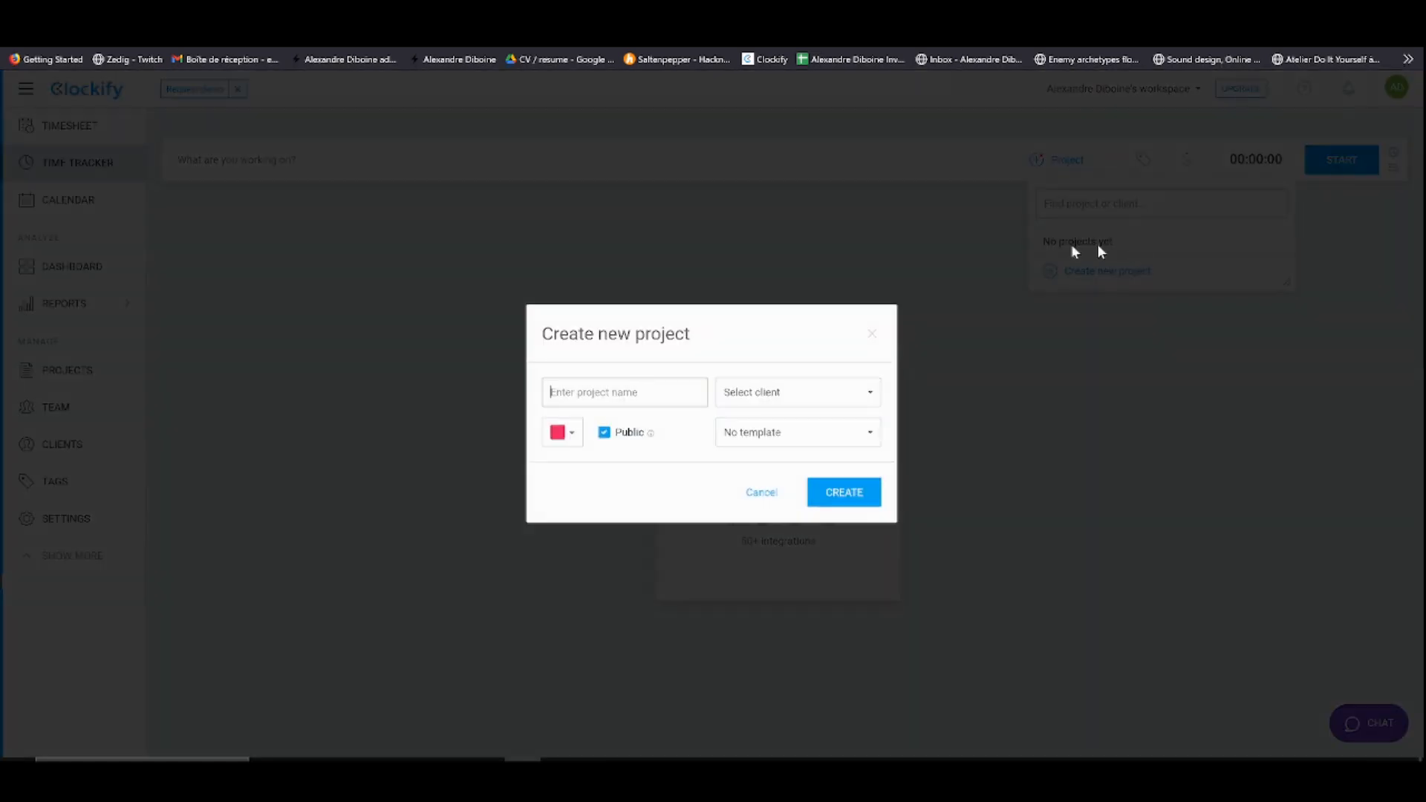
pyautogui.write('Orgam')
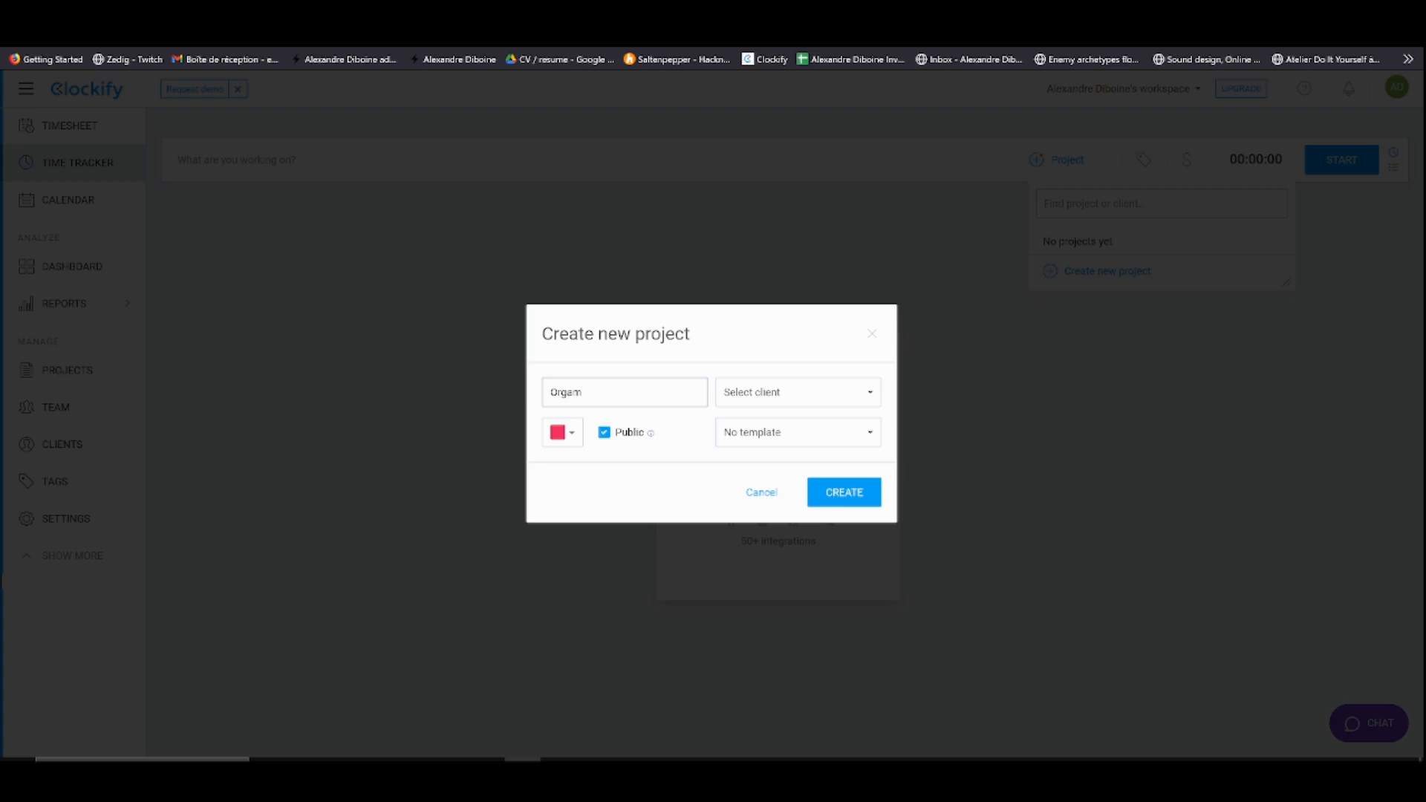
pyautogui.write('dem')
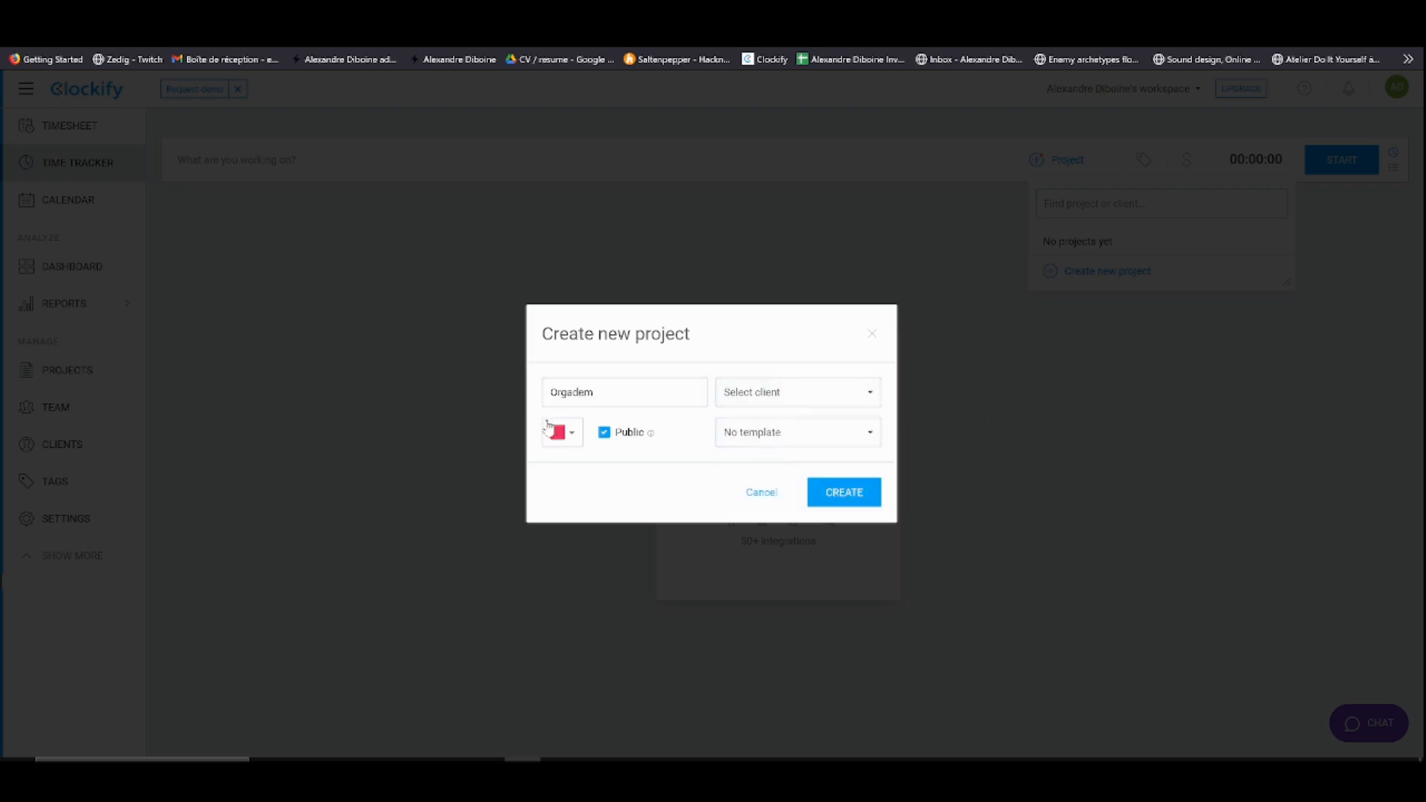
pyautogui.click(842, 491)
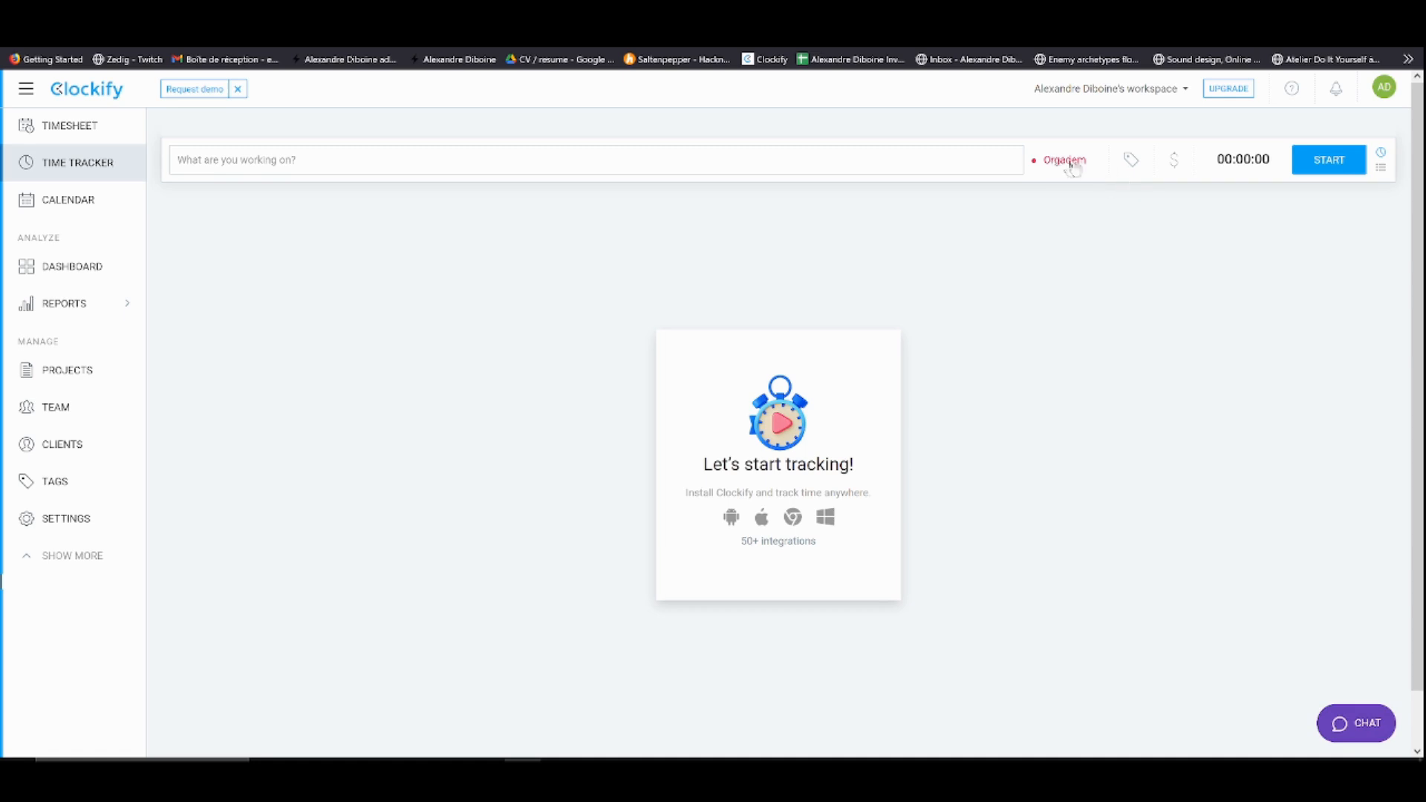
# Record a short two-second time entry under the Orgadem project
pyautogui.click(1328, 159)
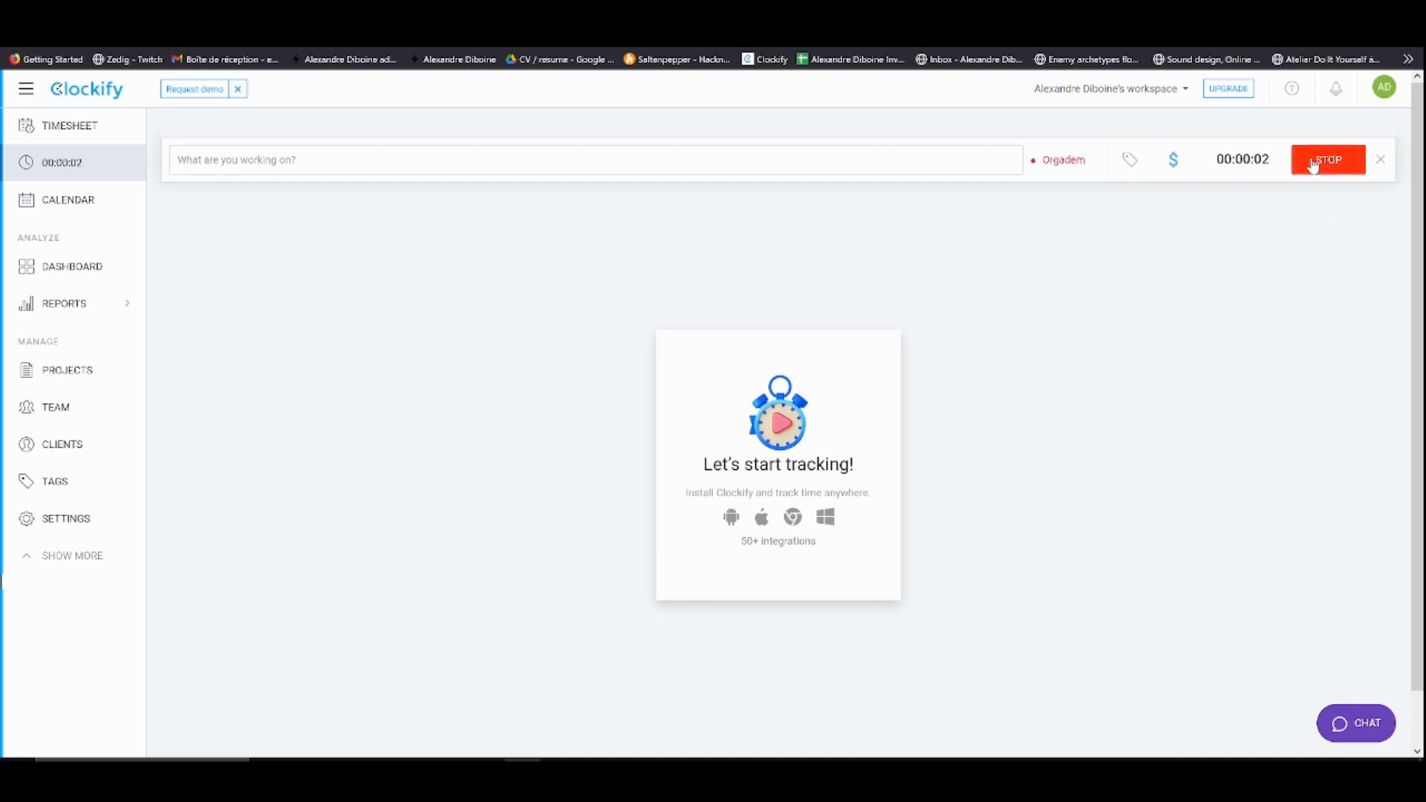
pyautogui.click(1326, 159)
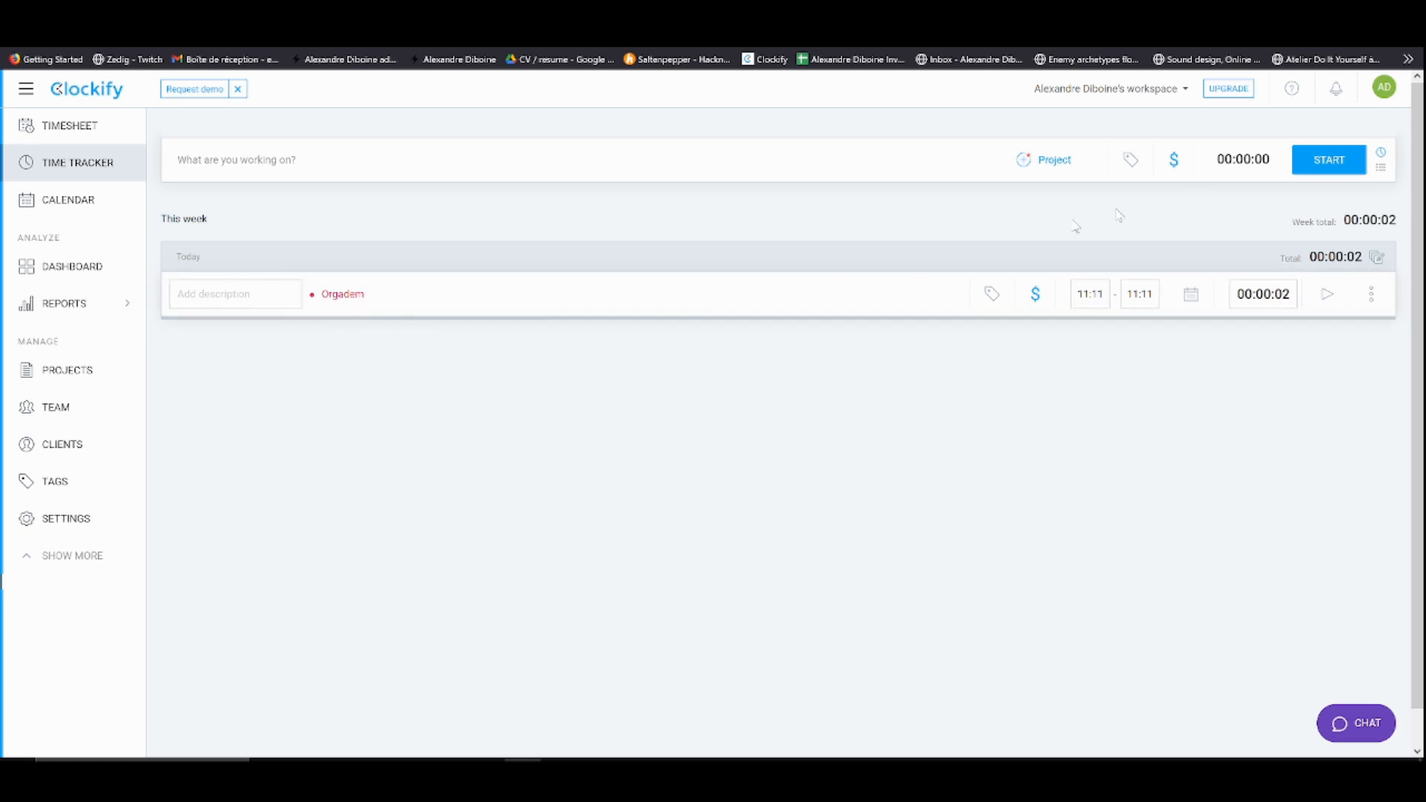
# Create an 'Inside _ Door' task under the Orgadem project, checking the name on the board
pyautogui.click(1053, 161)
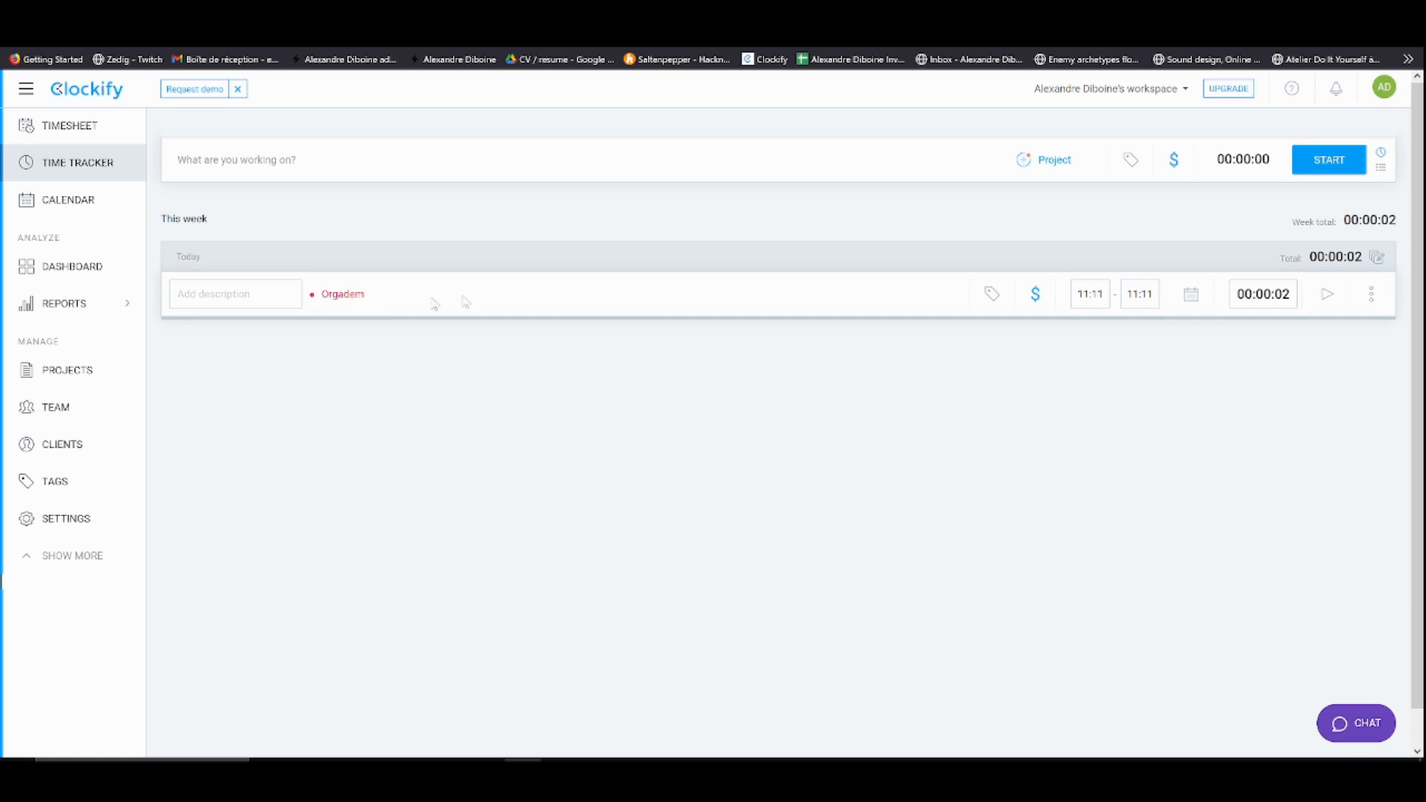
pyautogui.click(1048, 158)
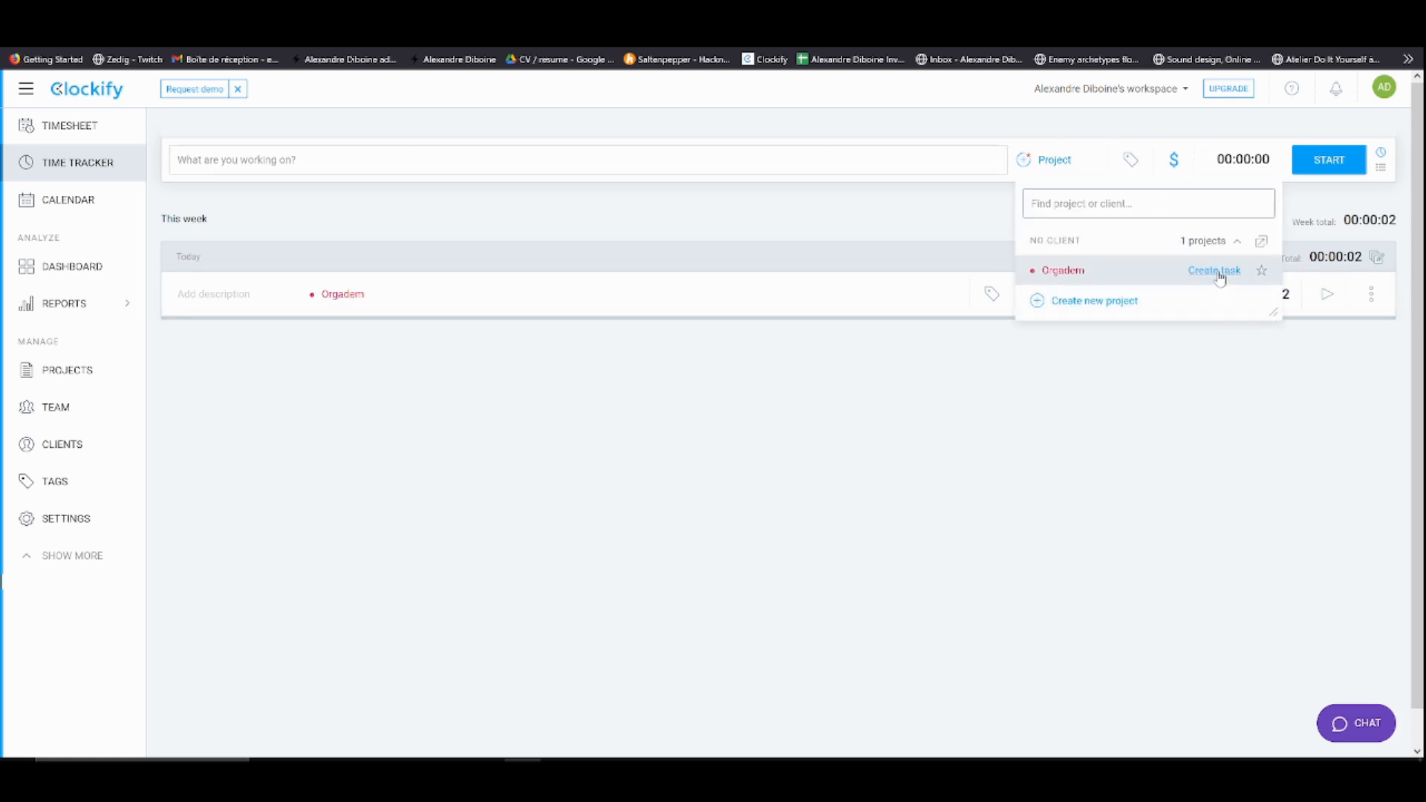
pyautogui.click(1215, 270)
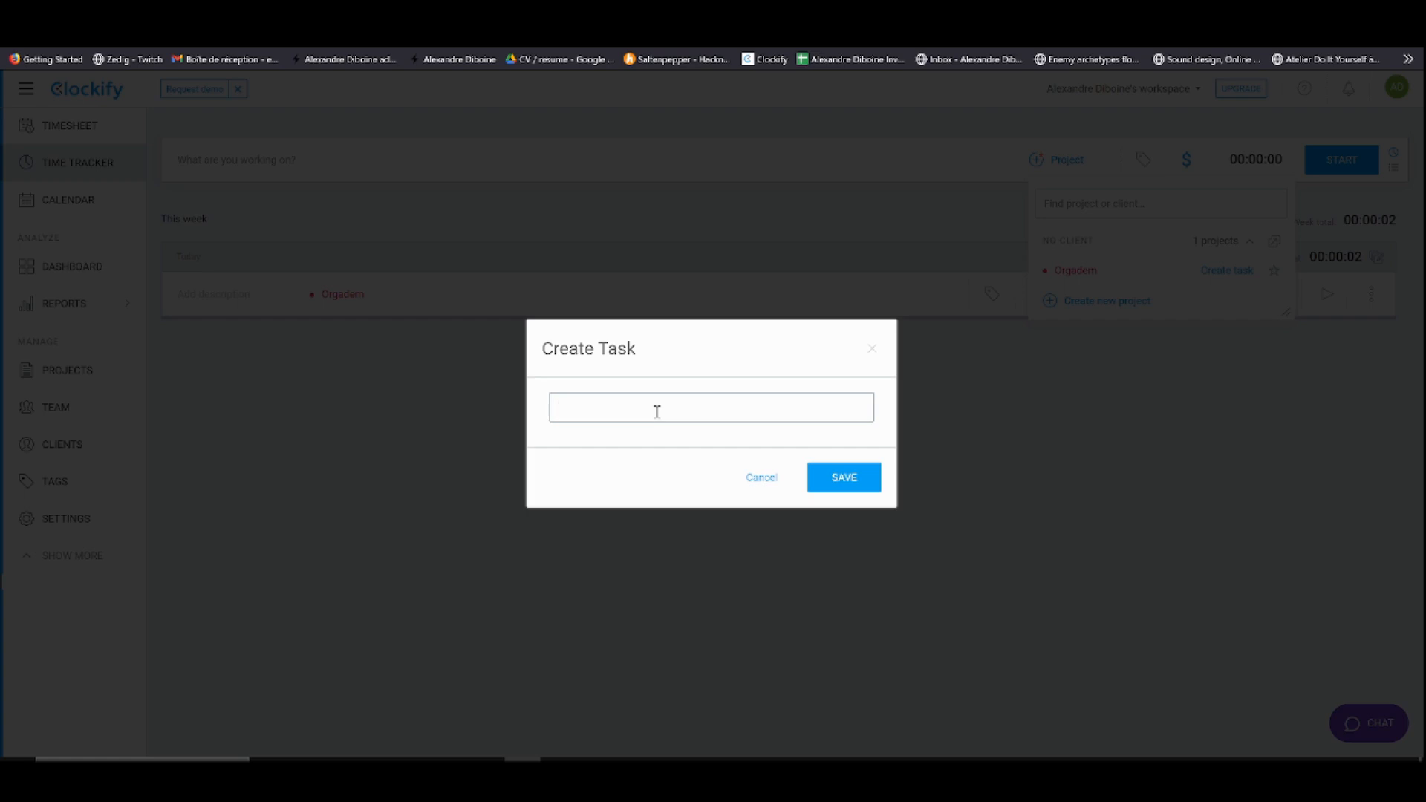
pyautogui.click(710, 406)
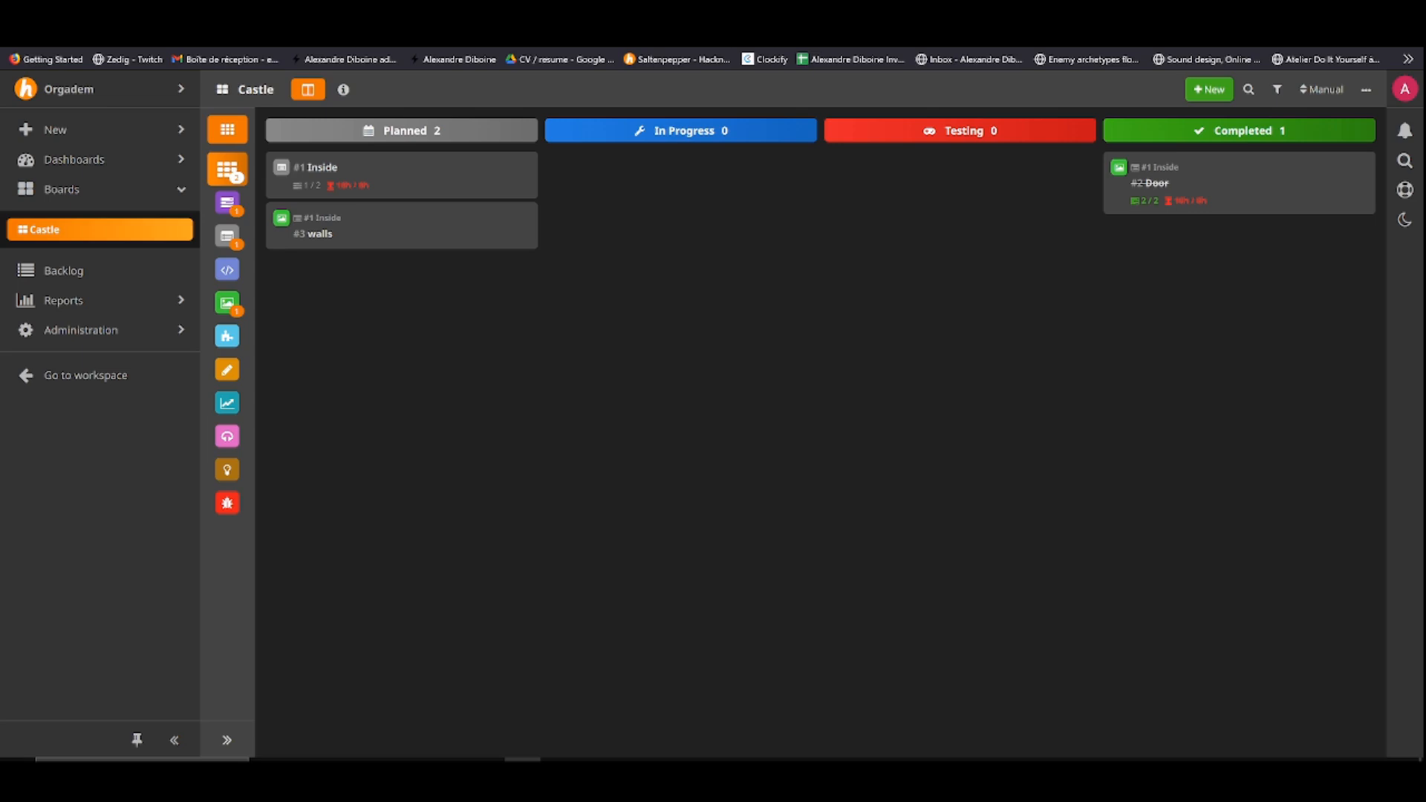
pyautogui.moveTo(1268, 196)
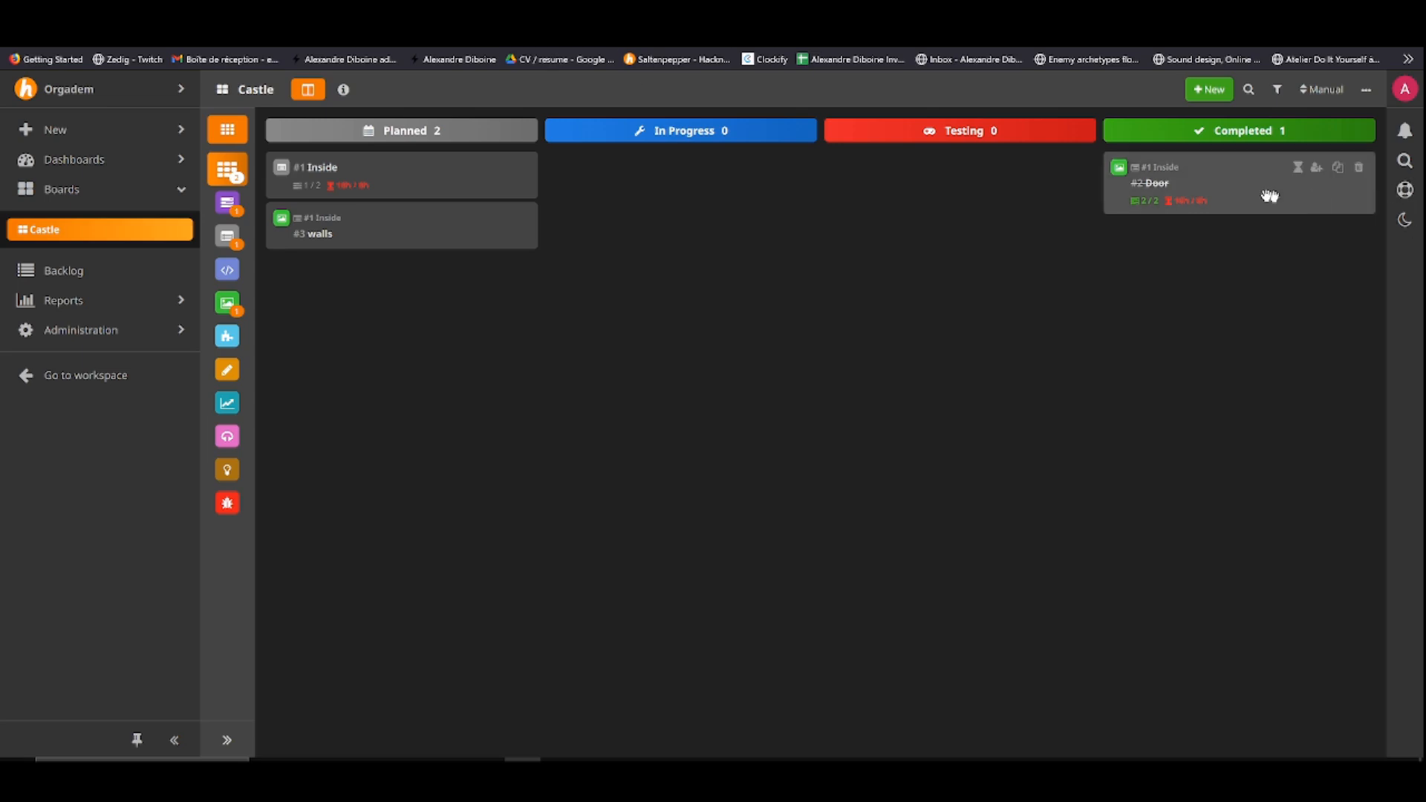
pyautogui.moveTo(1237, 182); pyautogui.dragTo(681, 181)
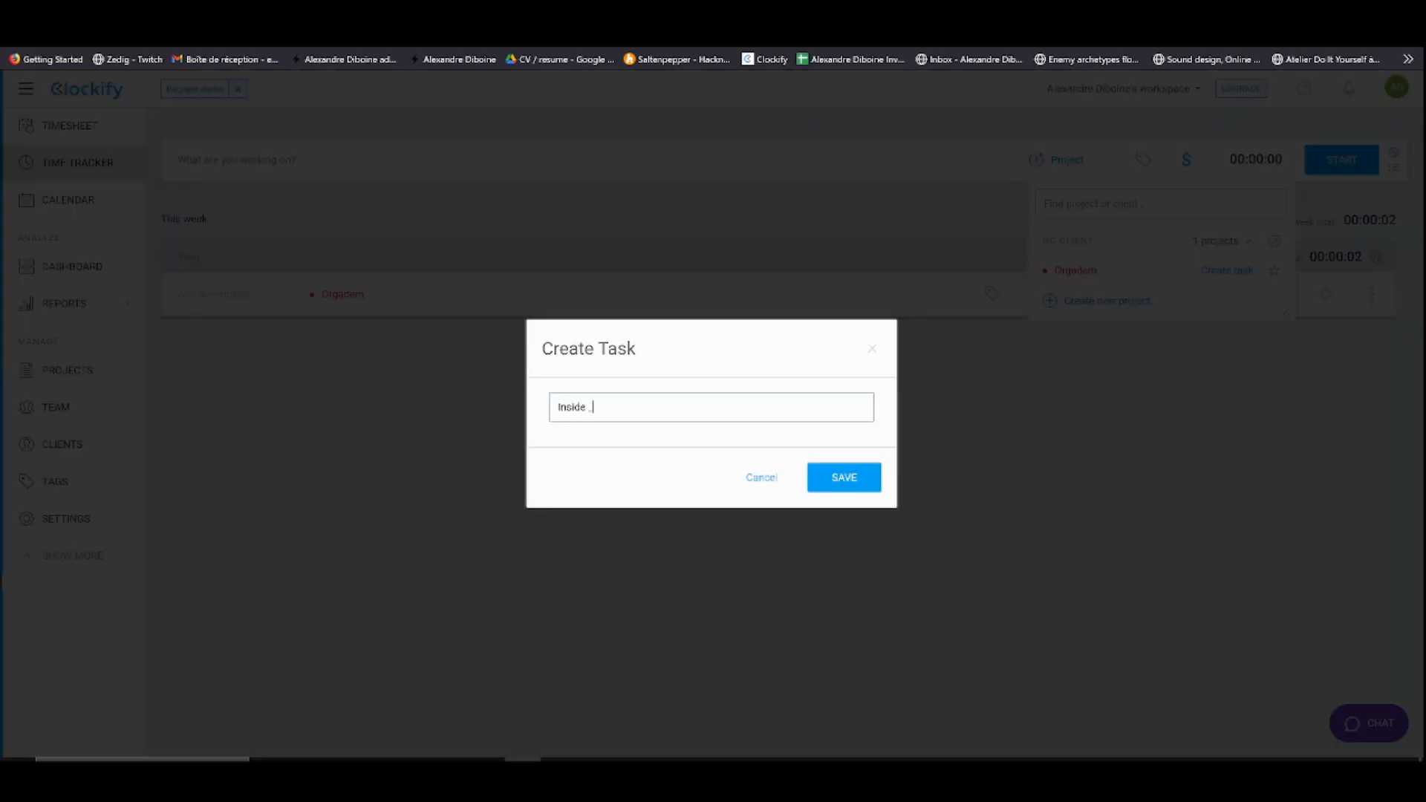
pyautogui.write('Door')
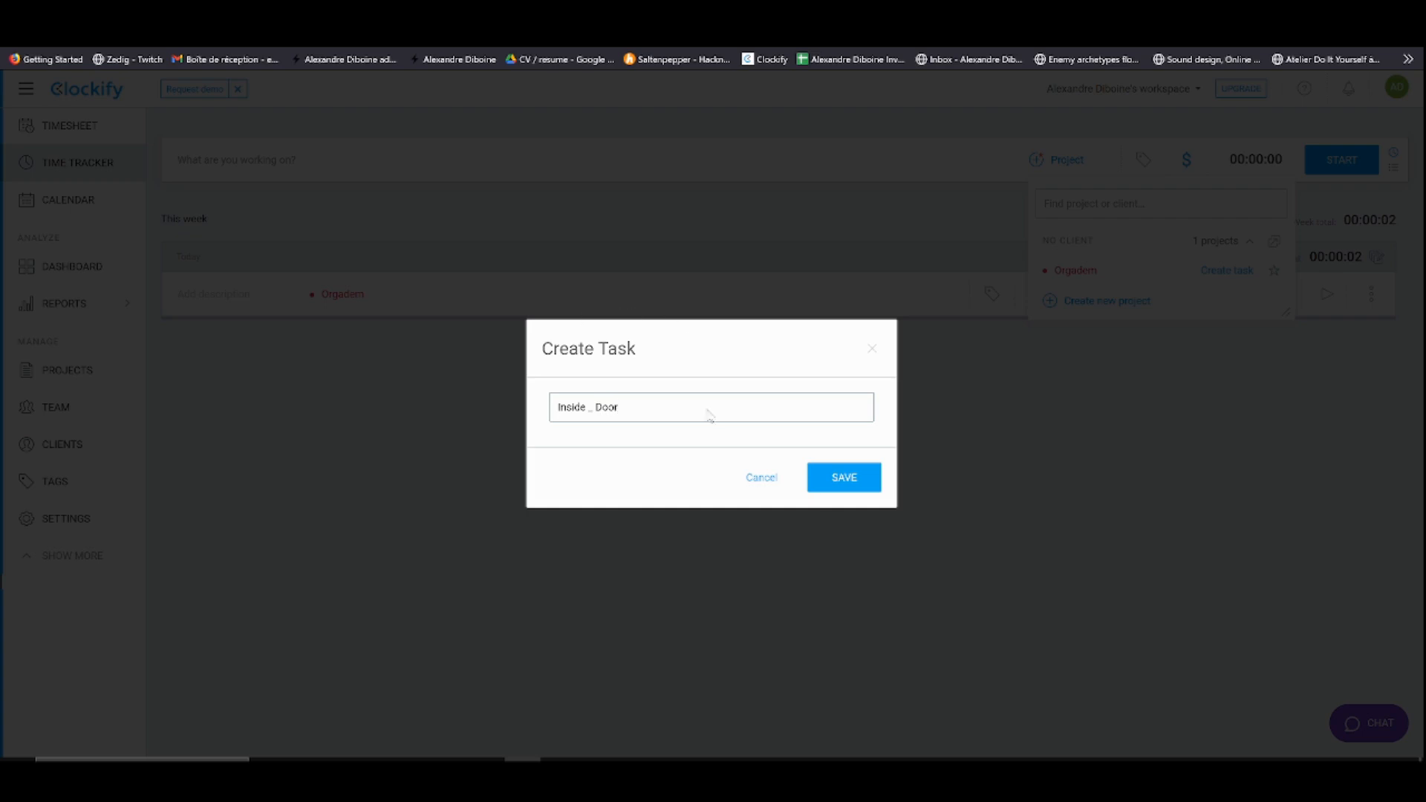
pyautogui.click(844, 477)
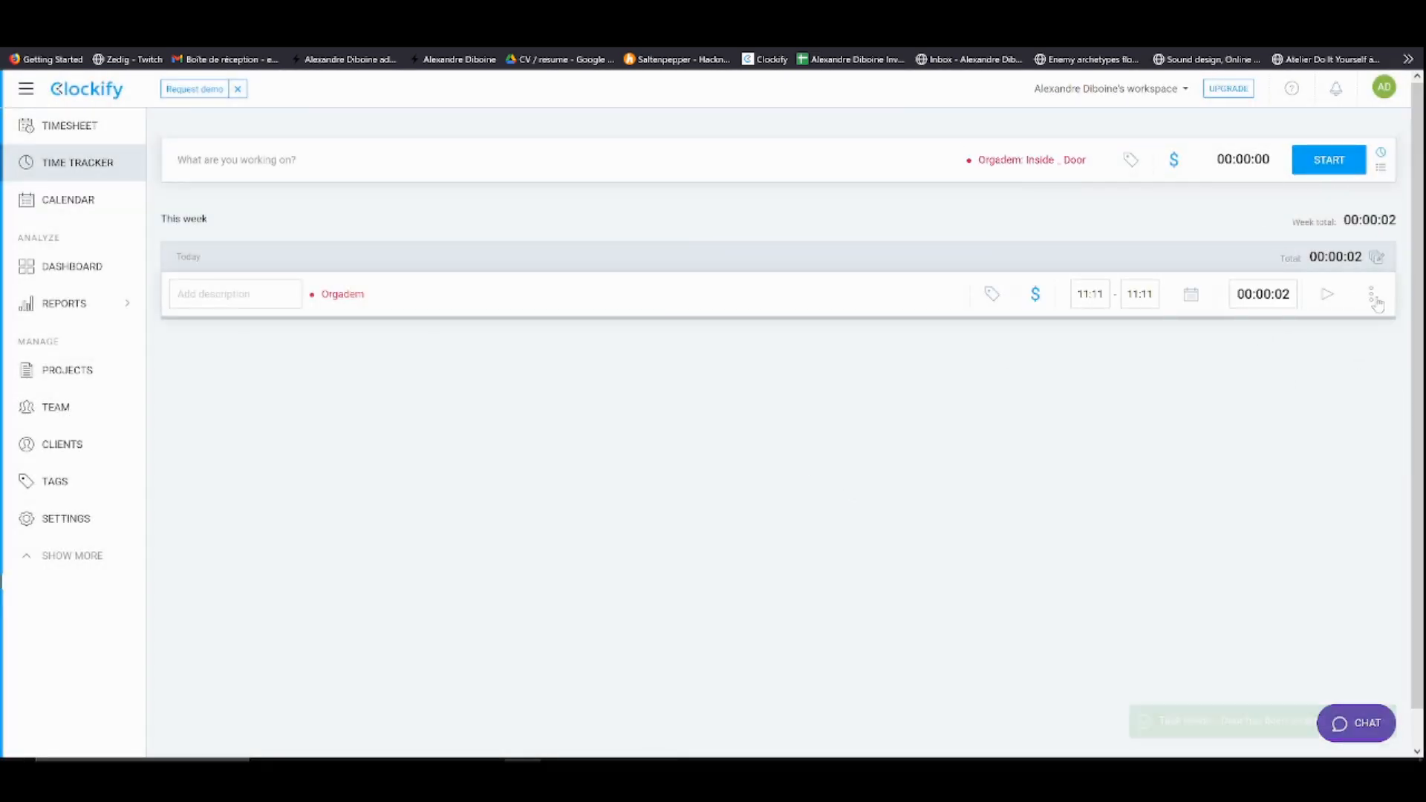
# Delete the old untagged entry and record a short entry for Inside _ Door
pyautogui.click(1373, 294)
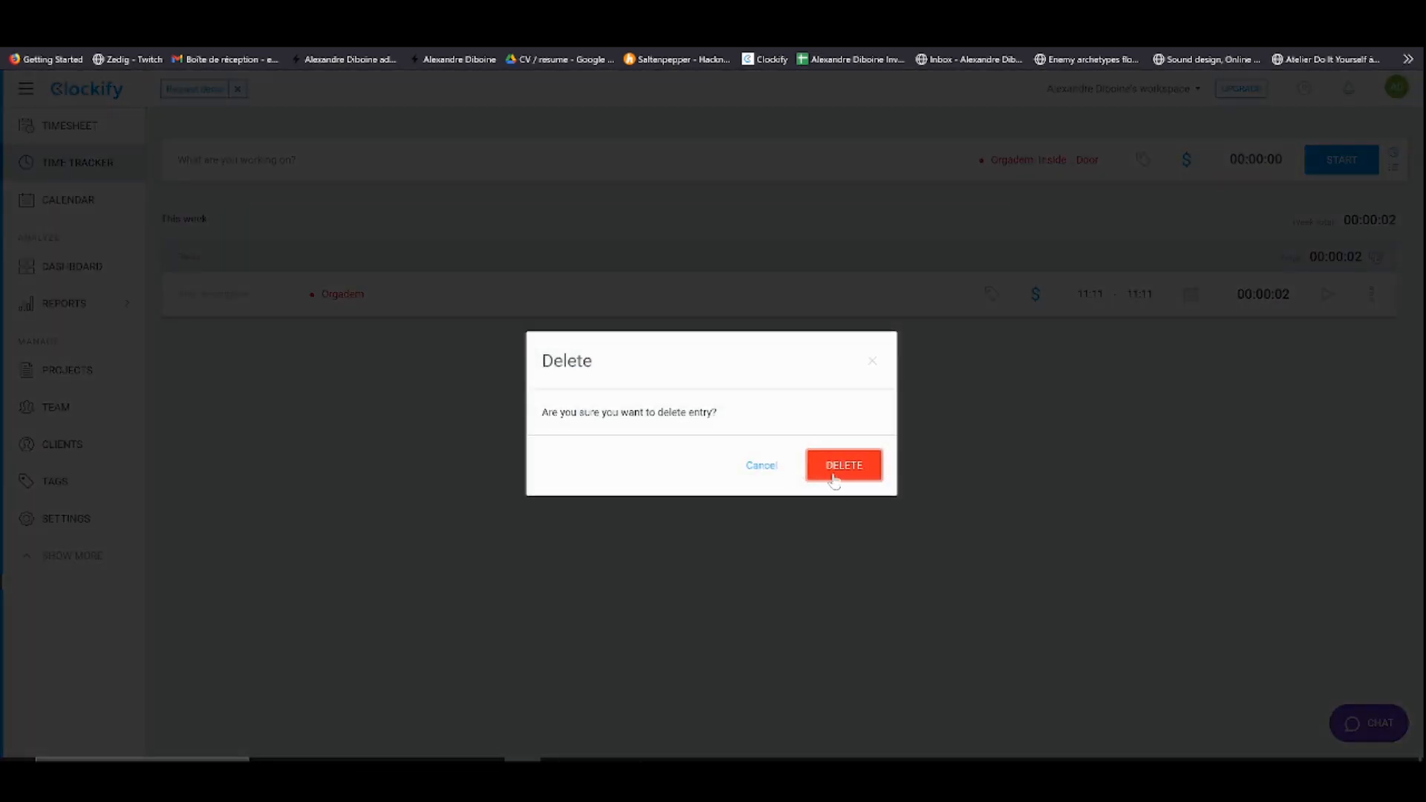
pyautogui.click(841, 465)
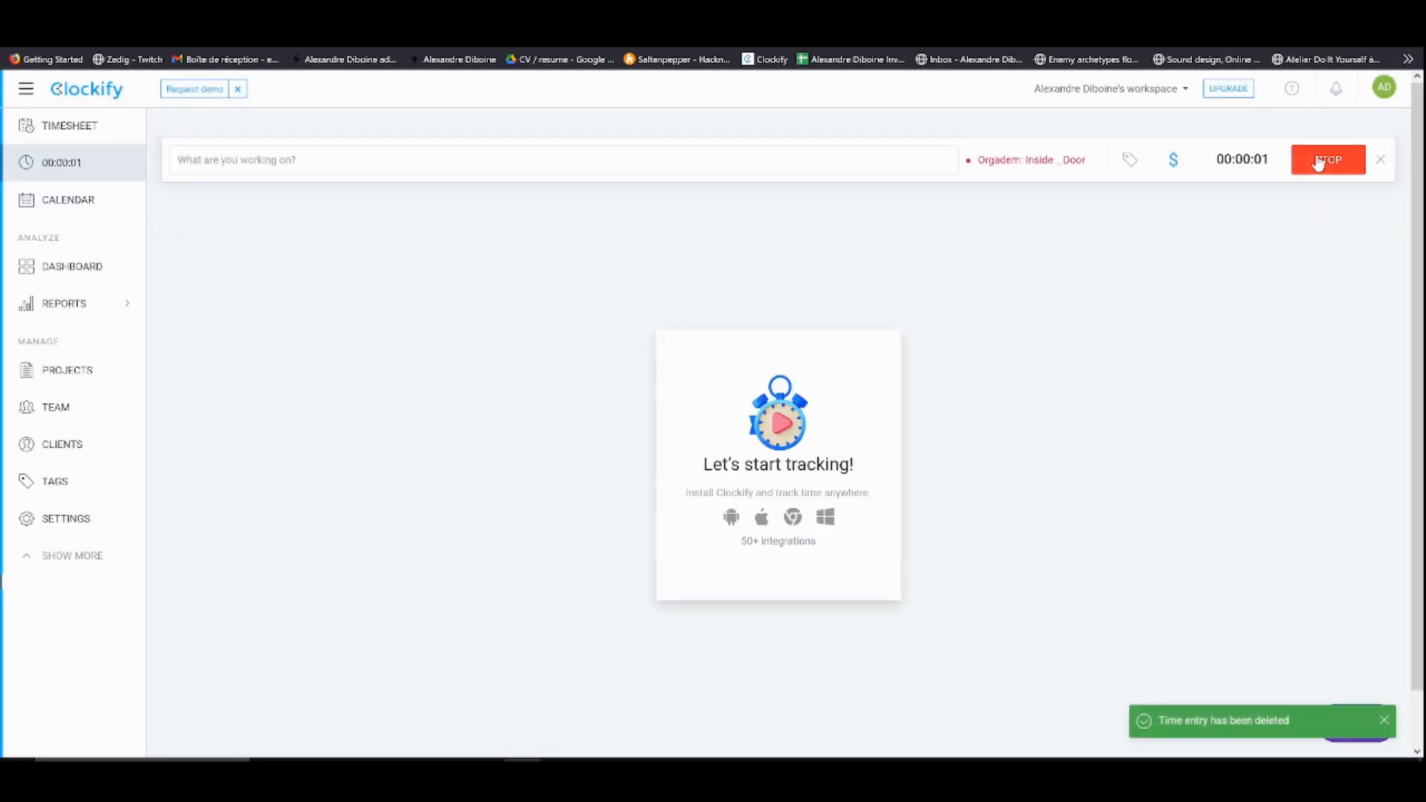
pyautogui.click(1327, 159)
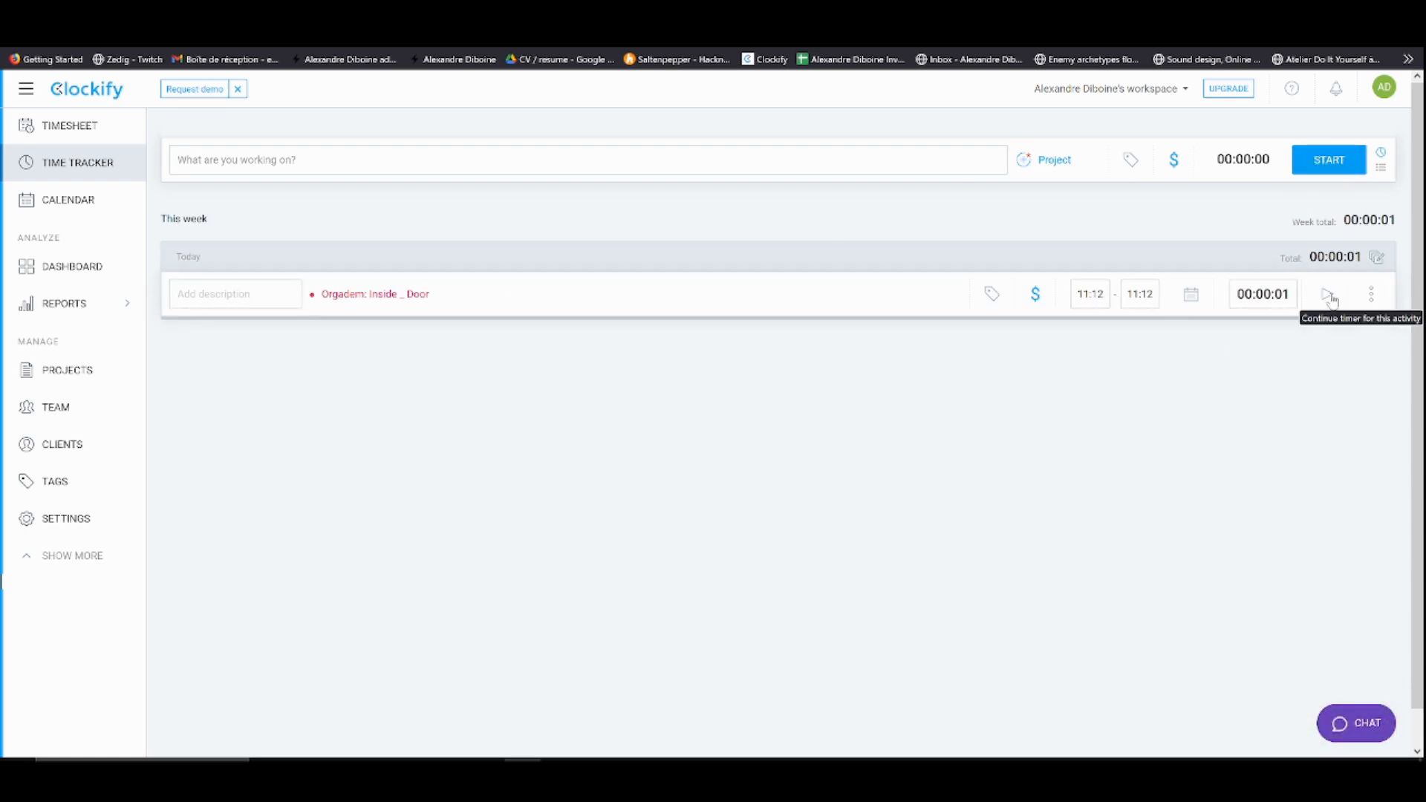
# Add another Inside _ Door entry and stretch its duration to about five hours
pyautogui.click(1328, 293)
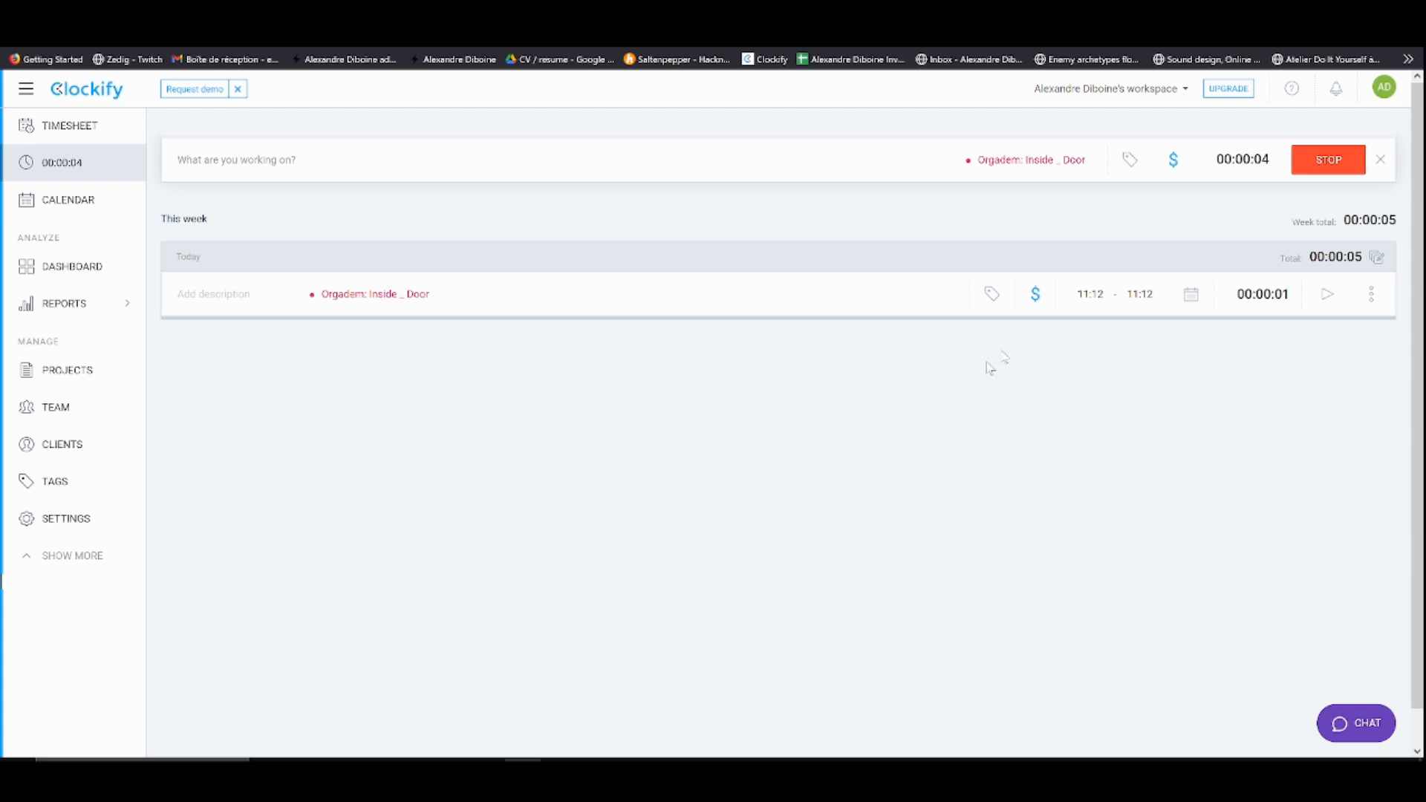
pyautogui.click(1327, 159)
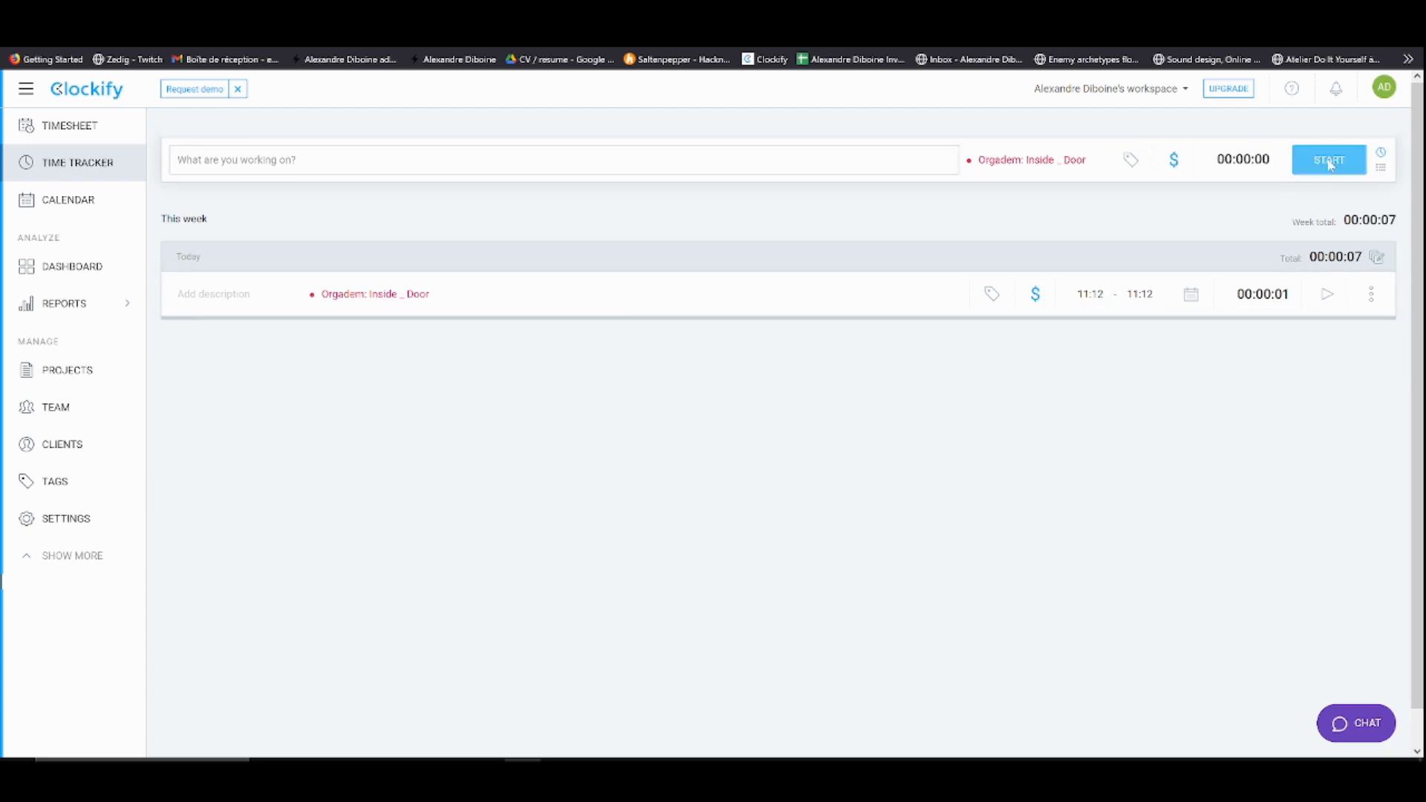
pyautogui.click(1328, 159)
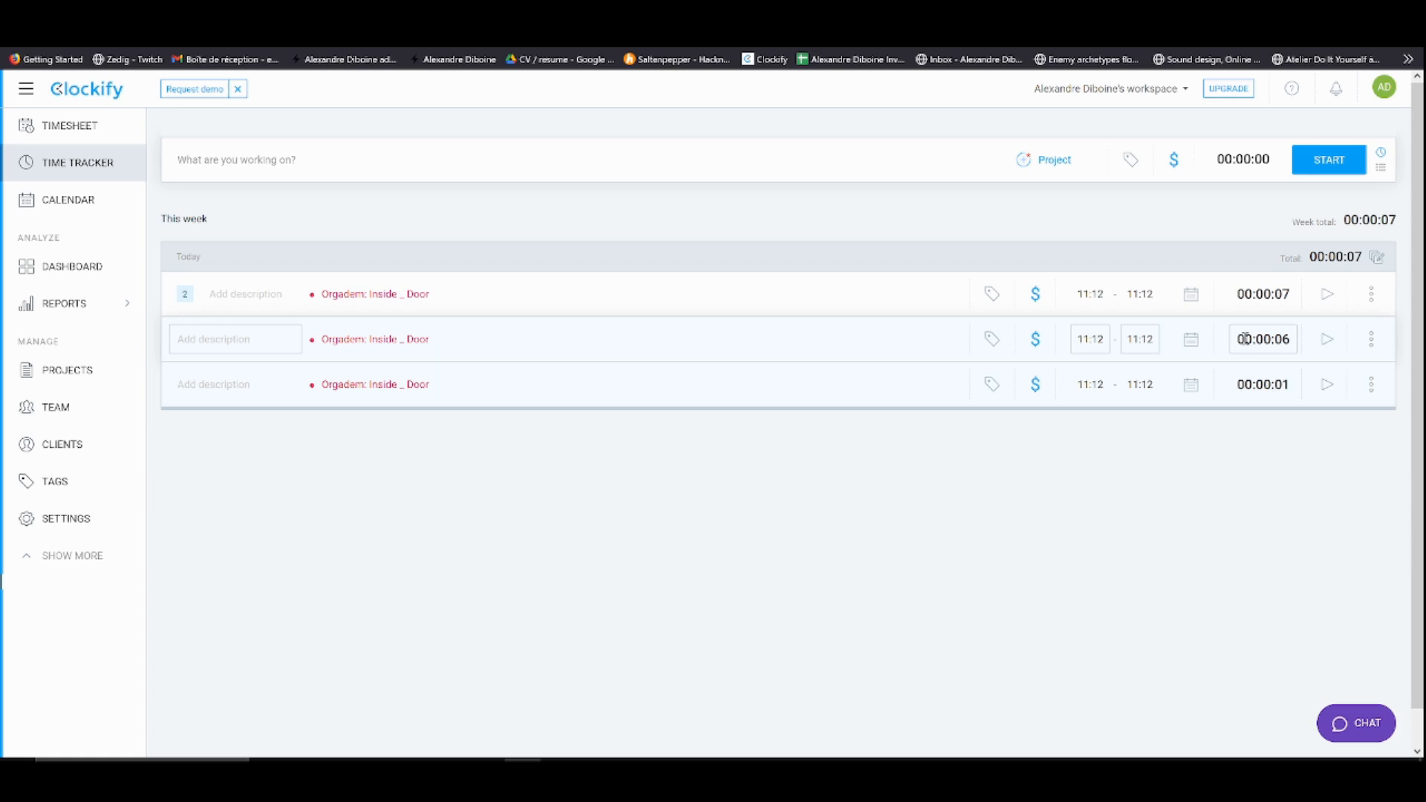
pyautogui.click(1247, 339)
pyautogui.write('5')
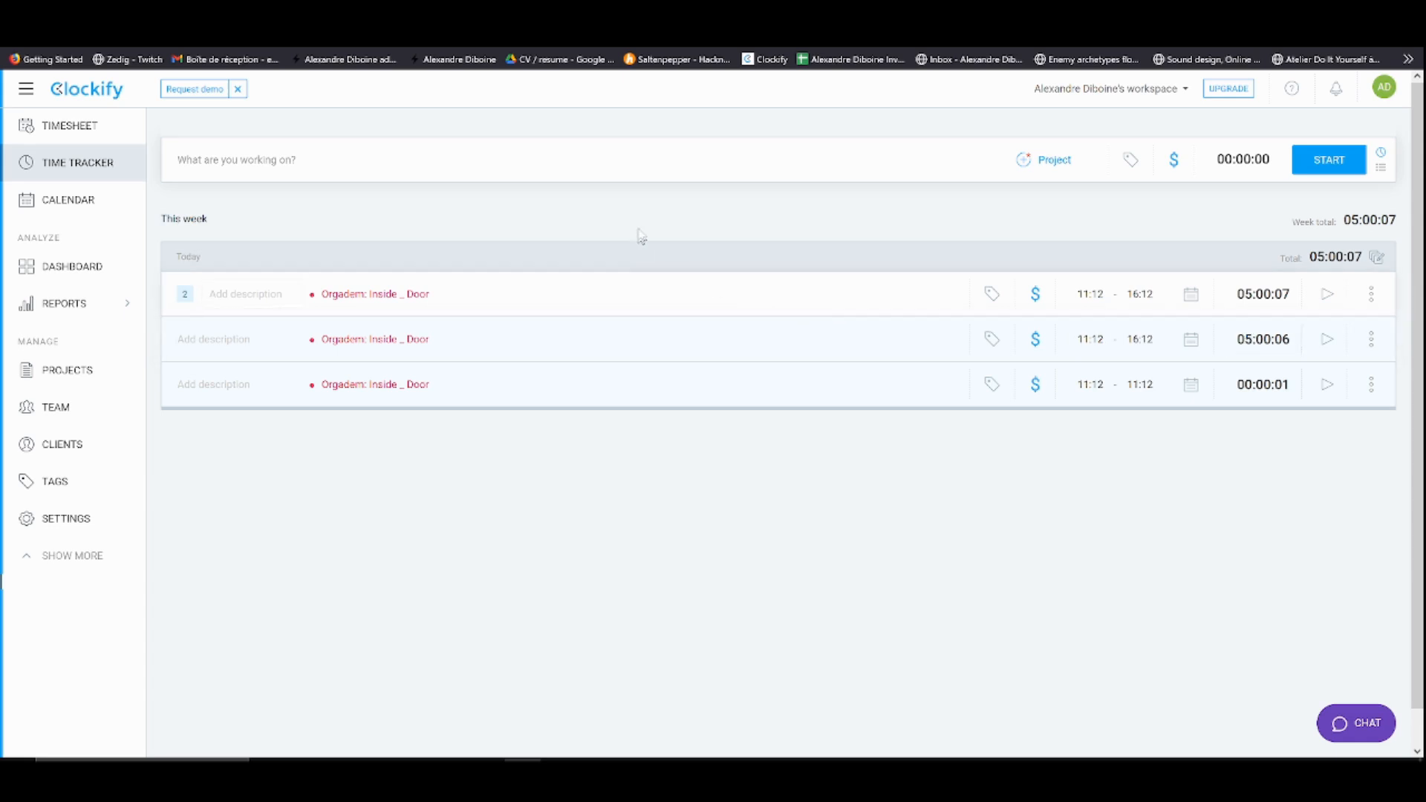
pyautogui.moveTo(661, 217)
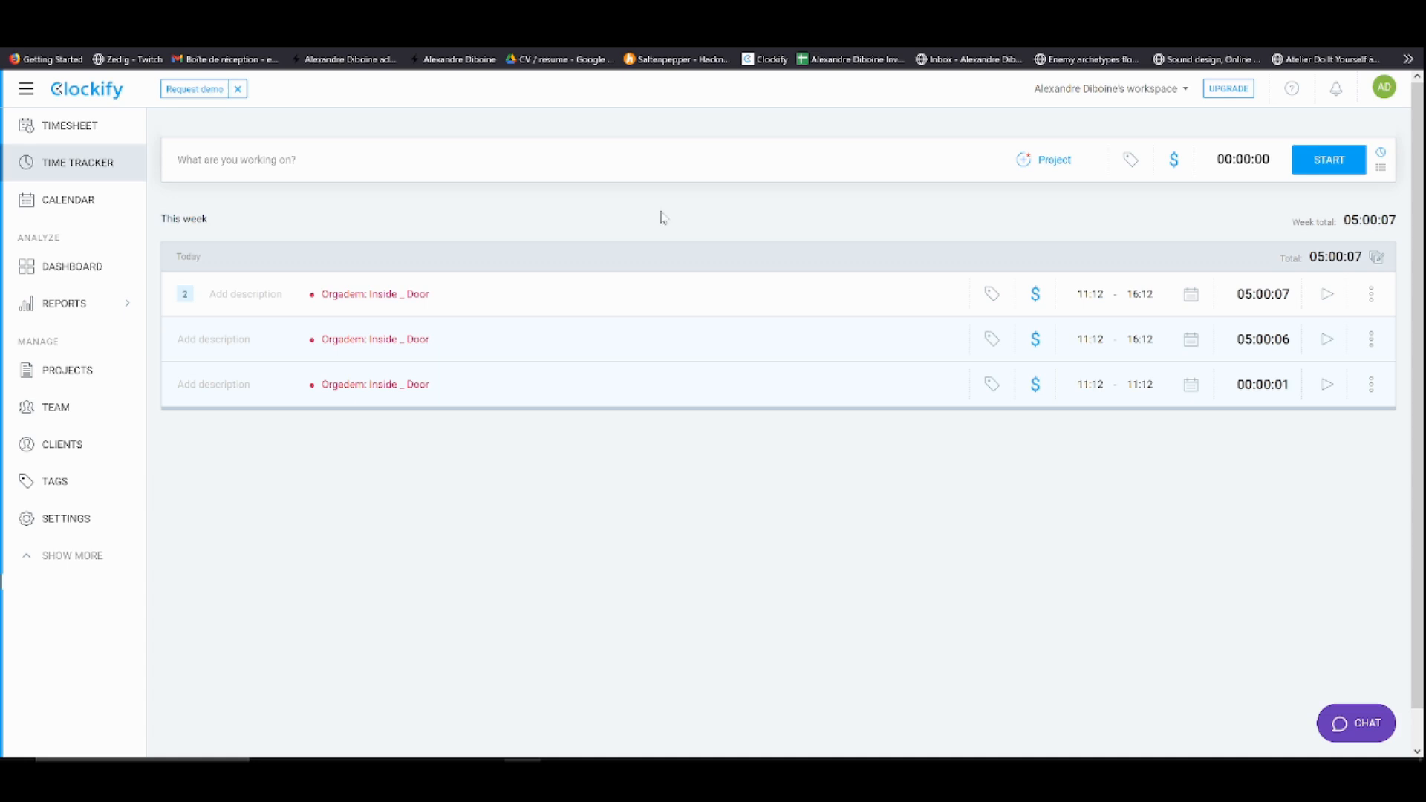
# Return to HacknPlan and bring up the Log work form for the Door task showing 10h
pyautogui.click(64, 303)
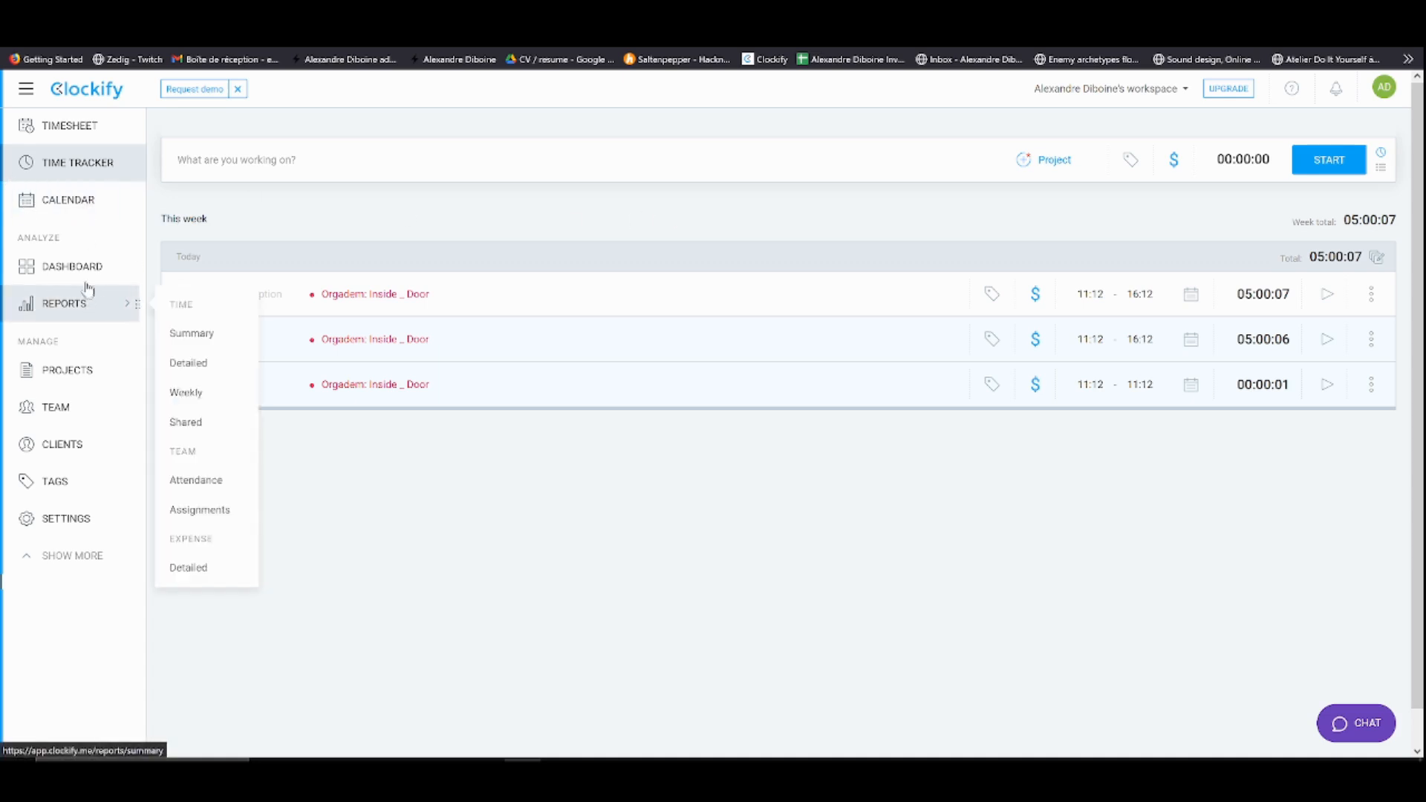
pyautogui.click(71, 266)
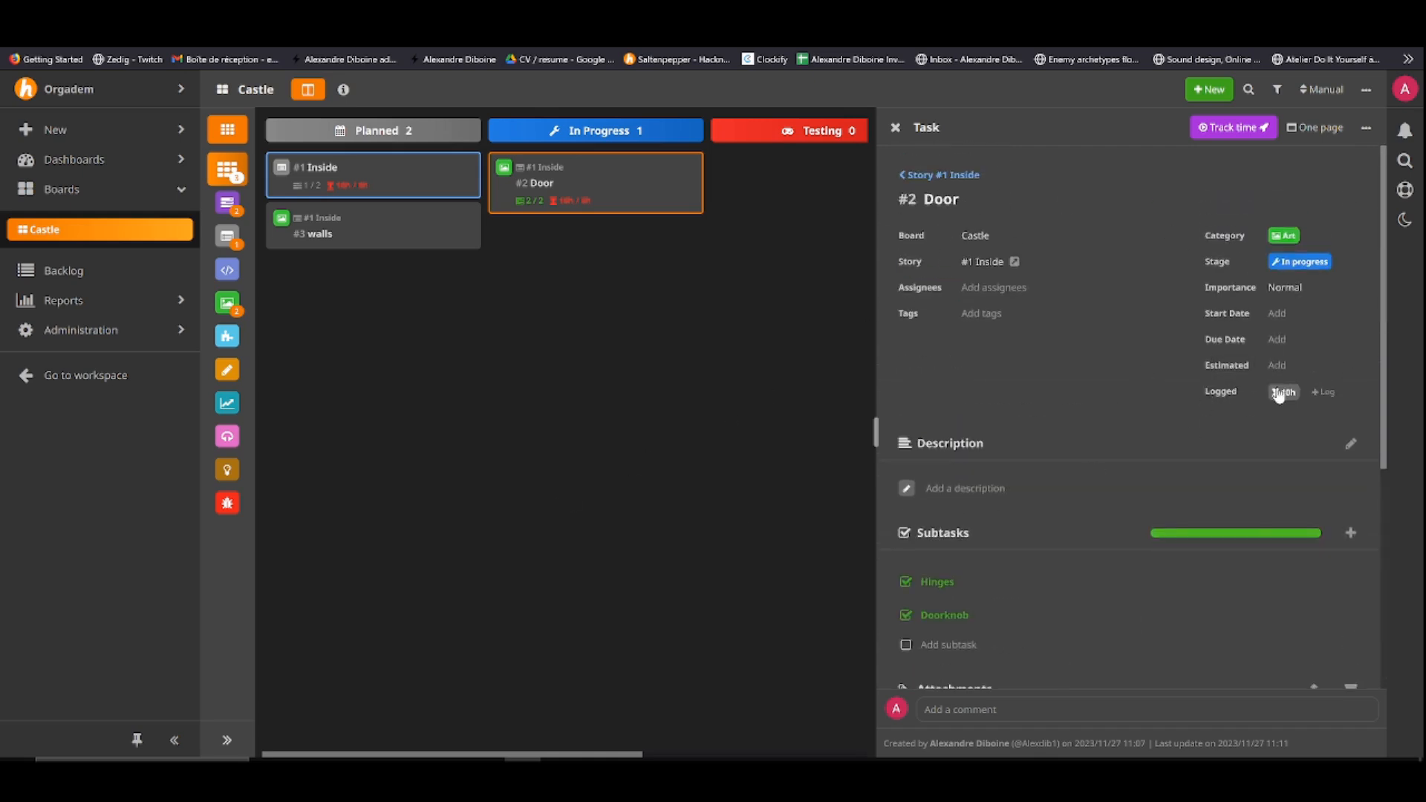
pyautogui.click(1323, 390)
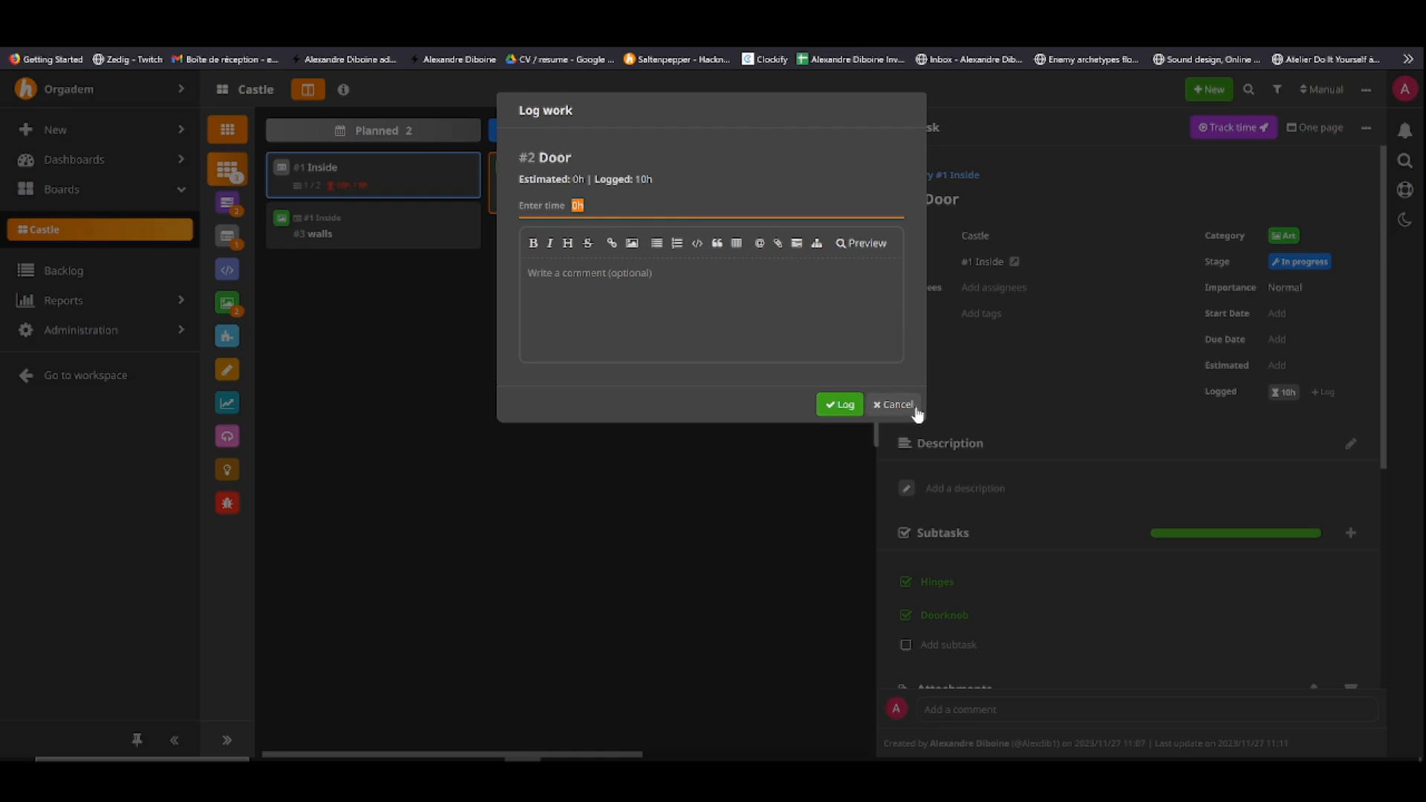
# Log -5 hours to bring Door down to 5h, then switch to the invoice spreadsheet
pyautogui.write('5')
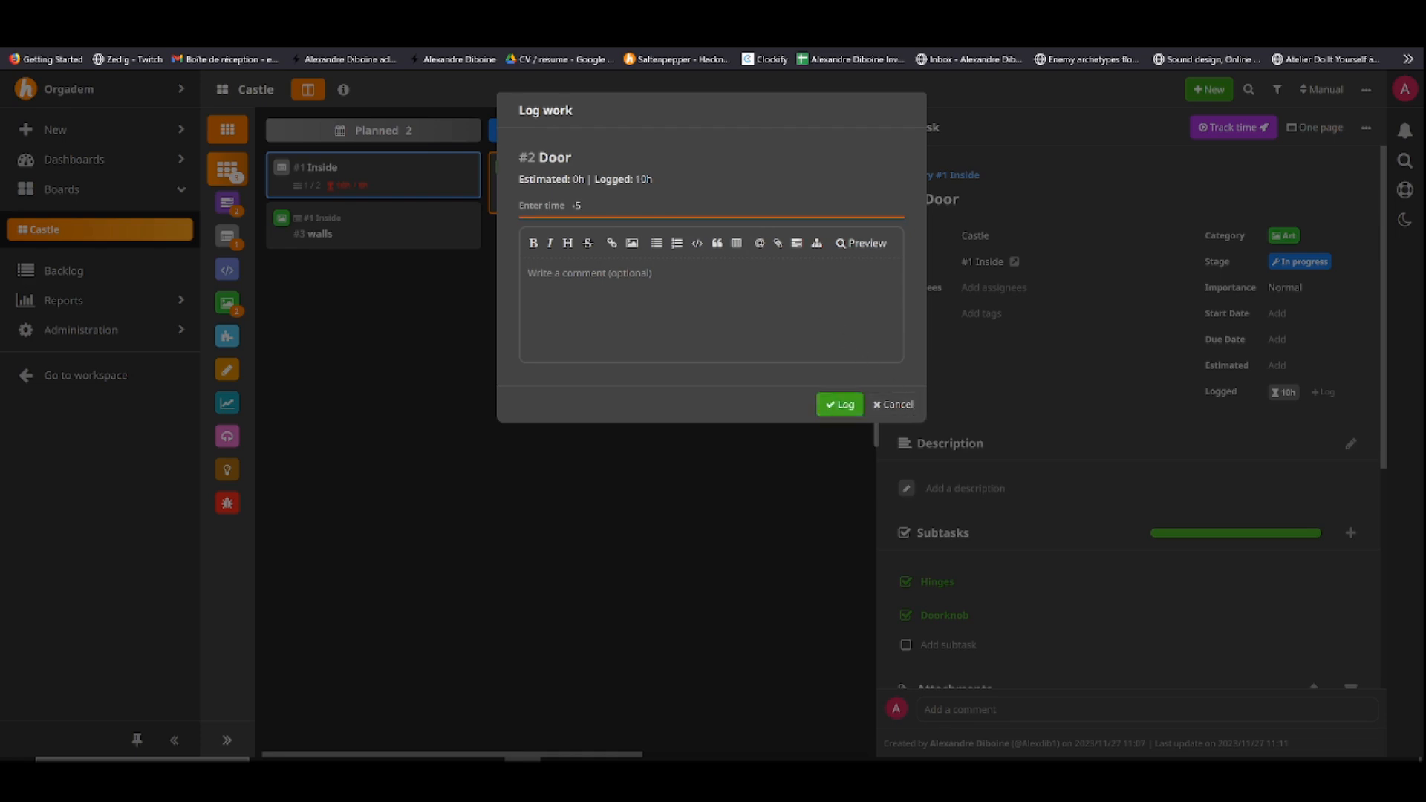
pyautogui.click(837, 404)
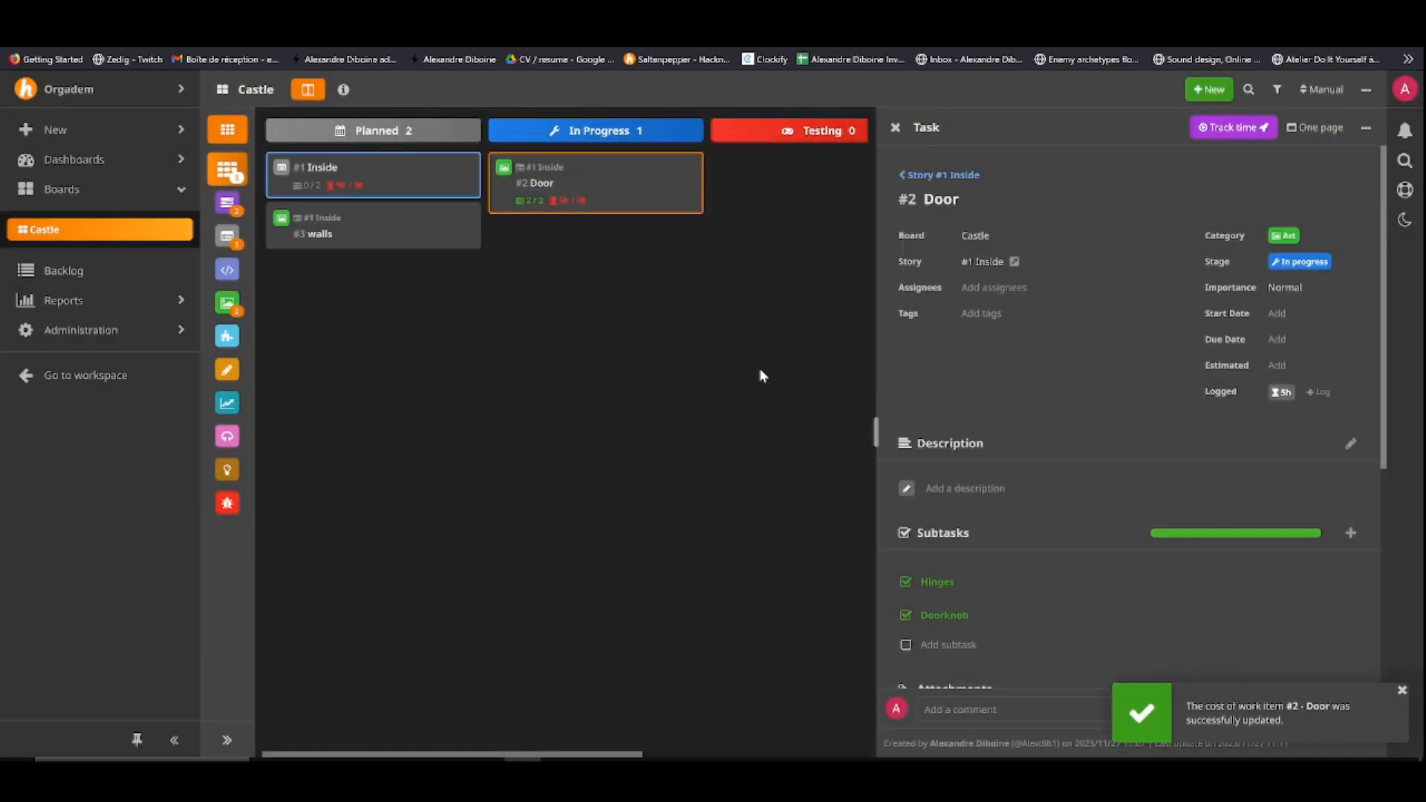
pyautogui.click(894, 126)
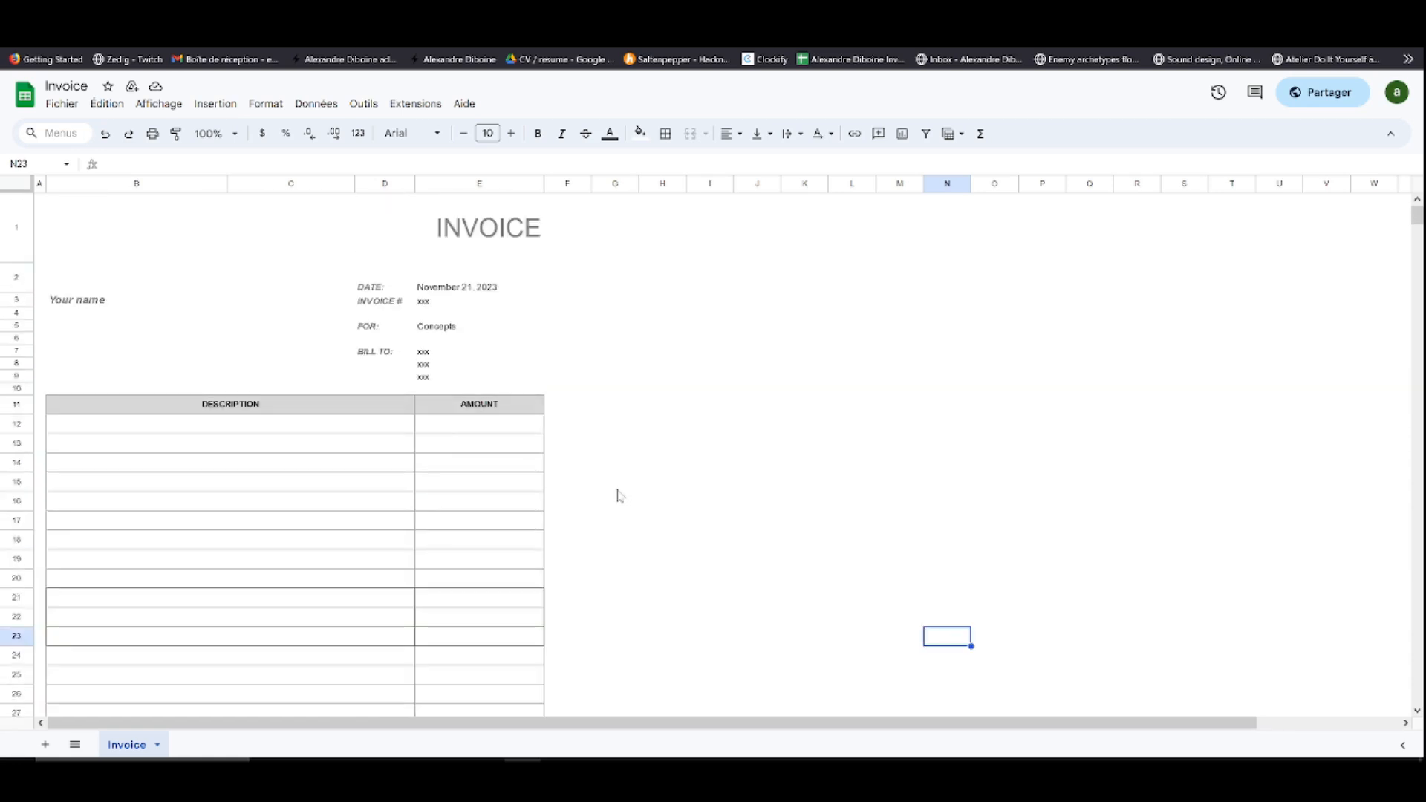
# Enter 'inside_door 5h' as the invoice's first description line with amount 500
pyautogui.scroll(-3)
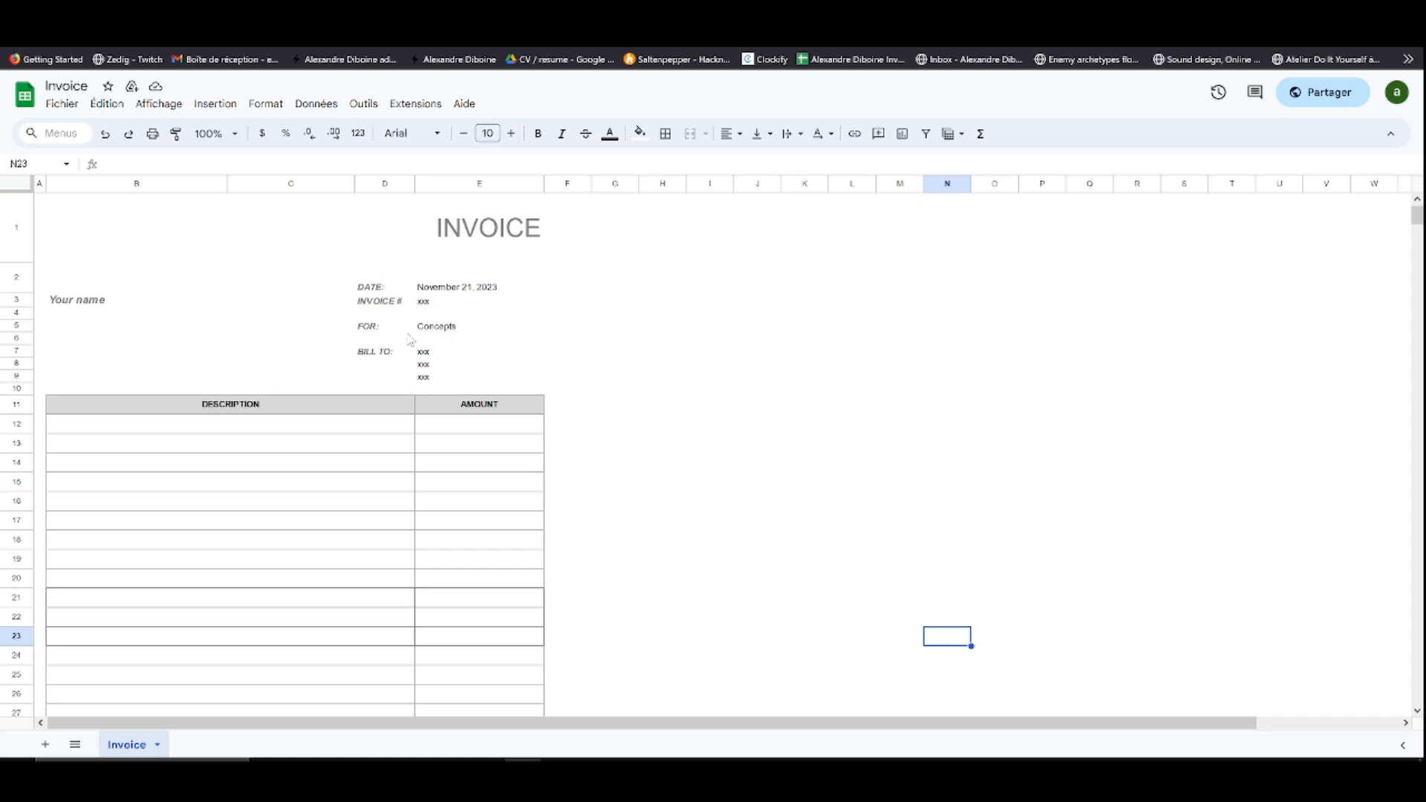
pyautogui.scroll(-3)
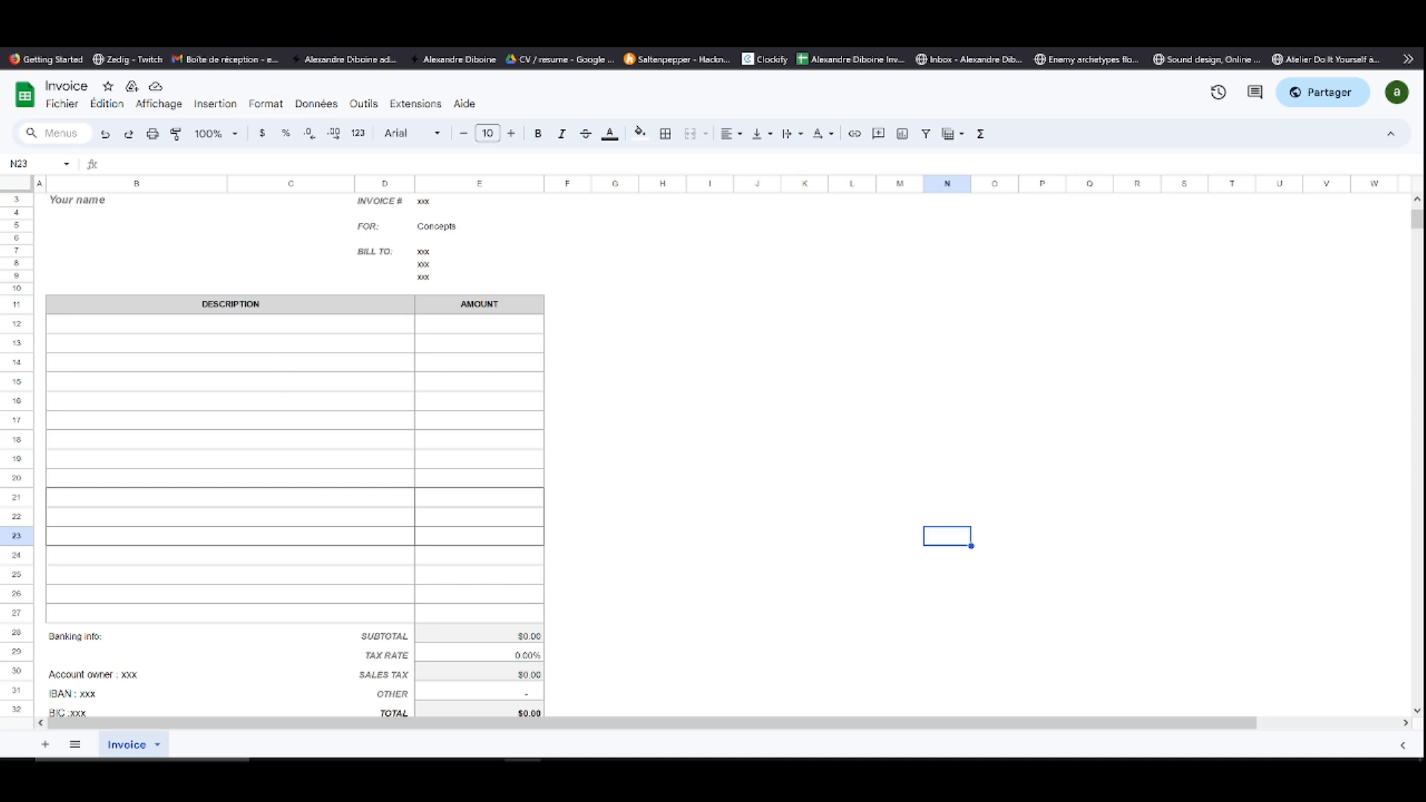
pyautogui.click(226, 59)
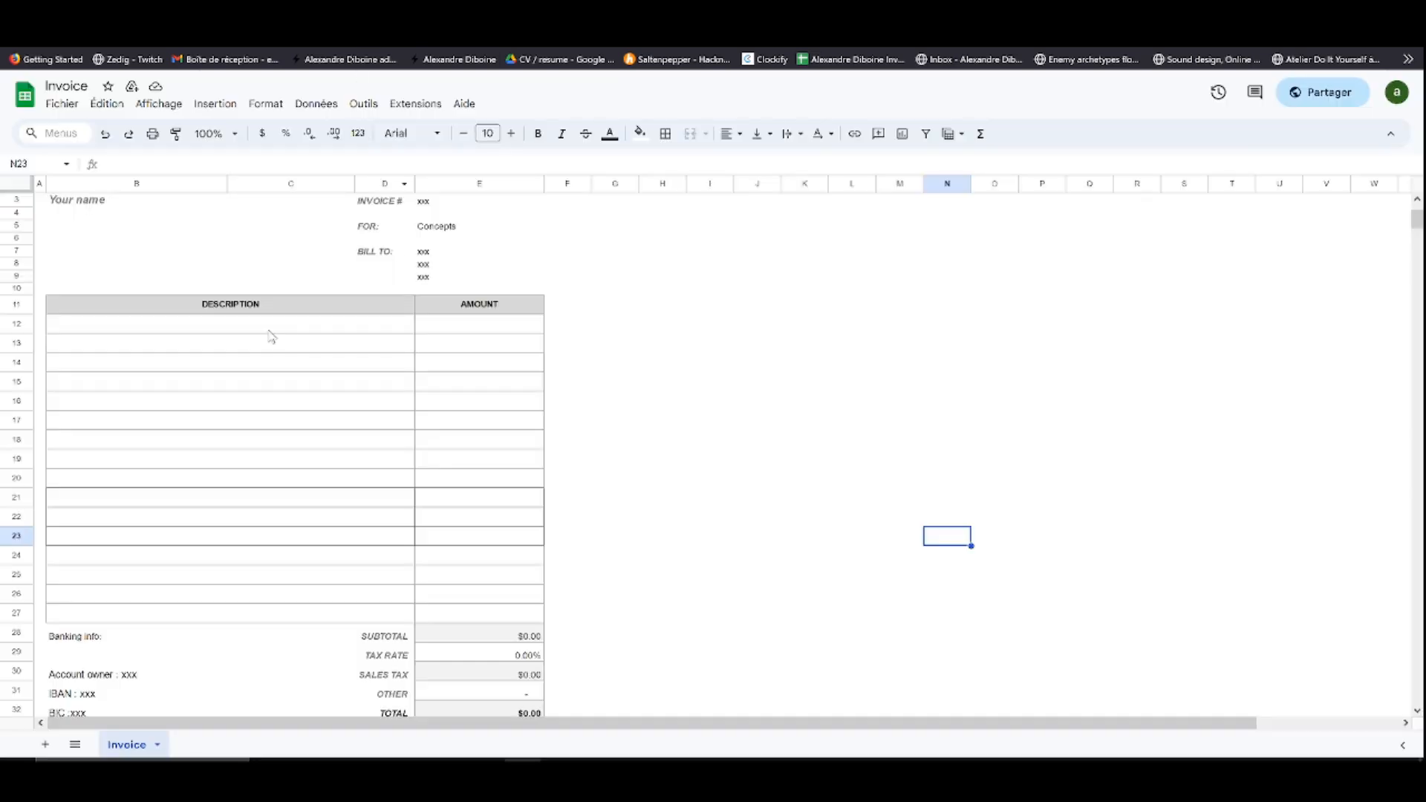
pyautogui.write('insi')
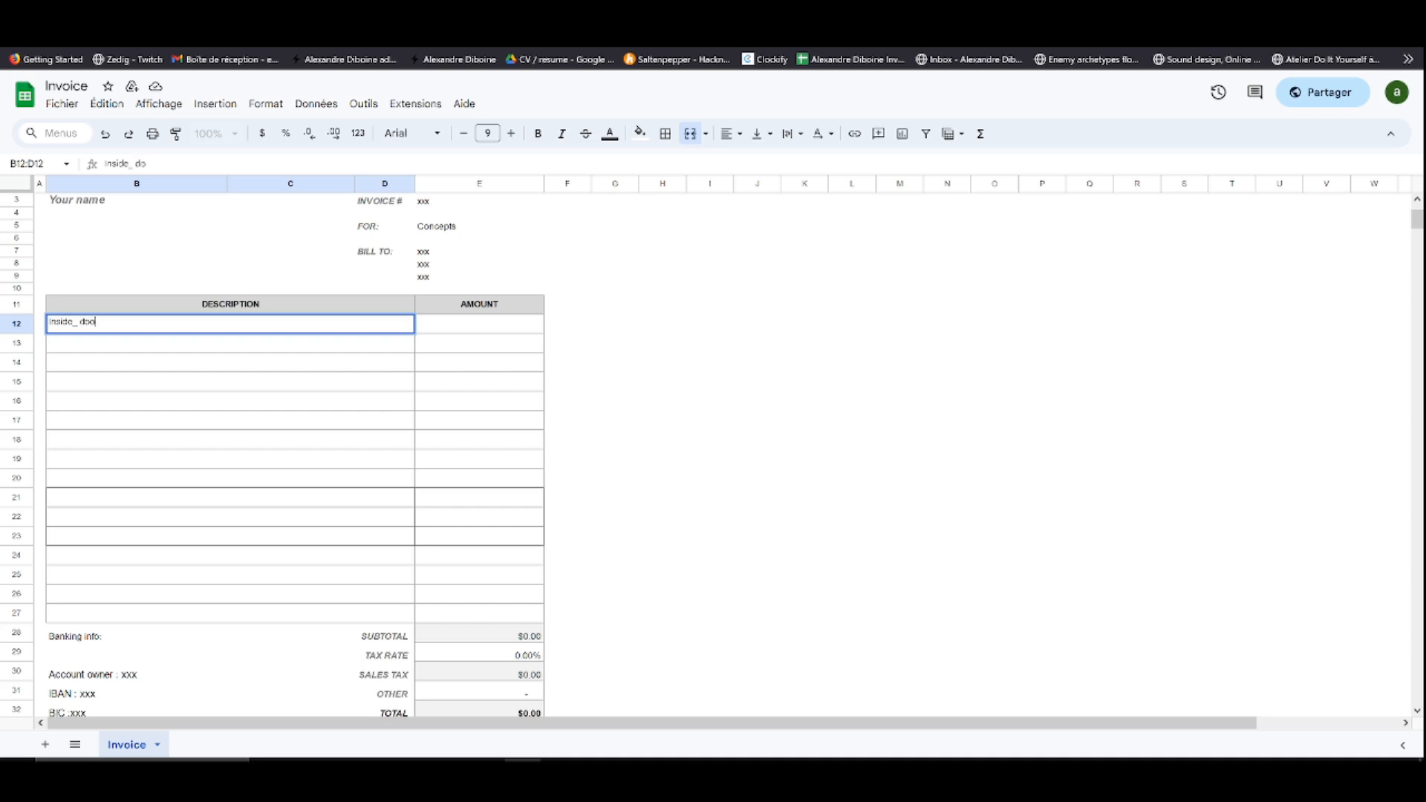
pyautogui.write('r 5h')
pyautogui.press('enter')
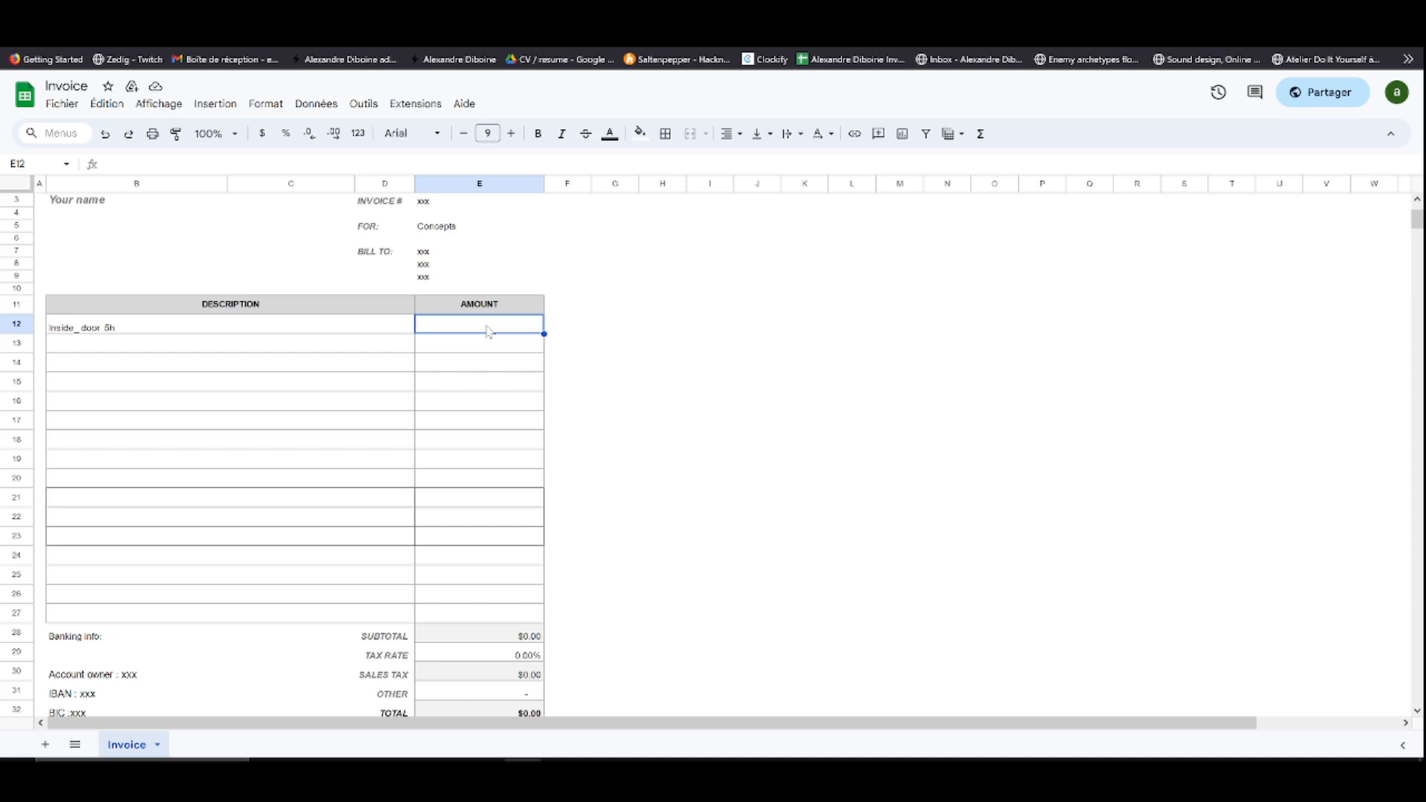
pyautogui.write('500')
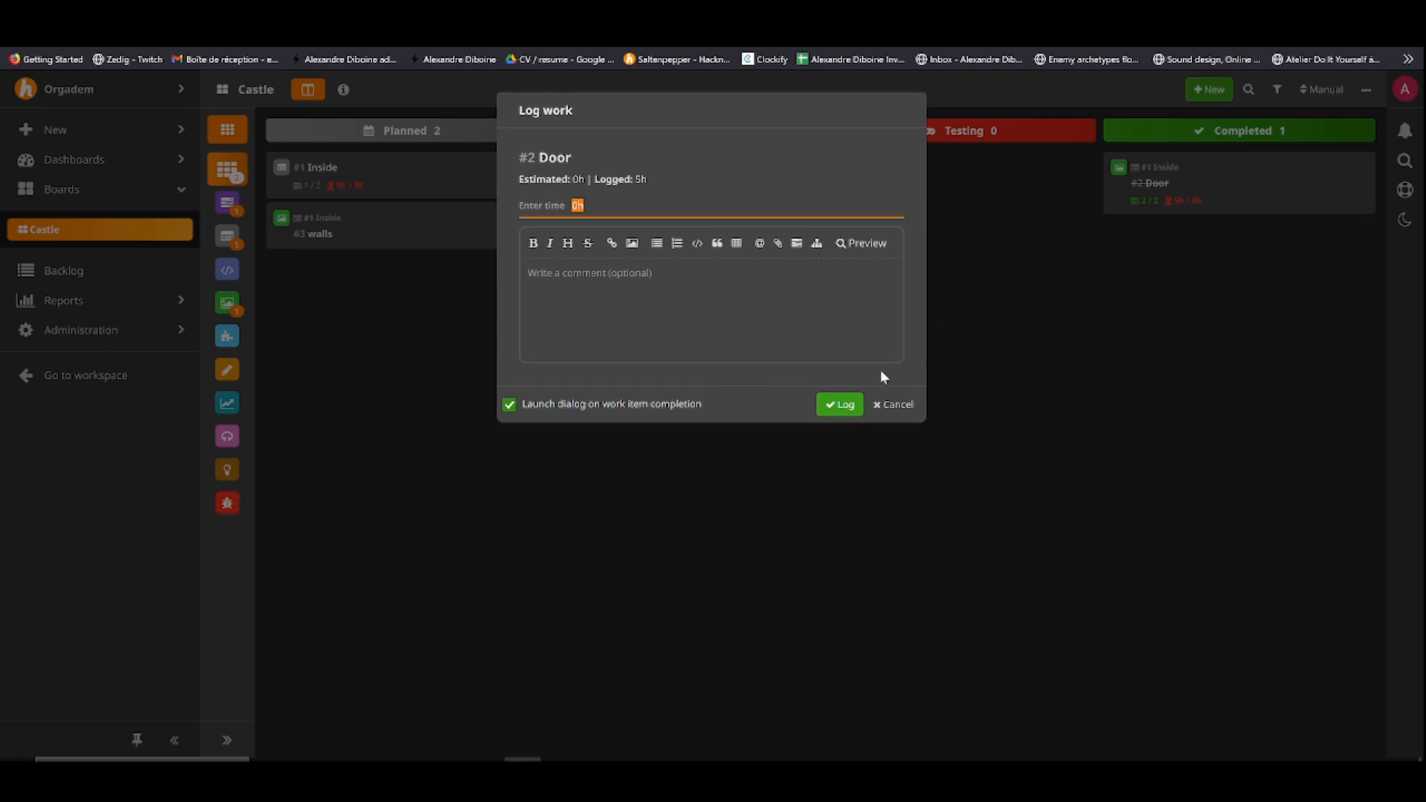
pyautogui.click(837, 404)
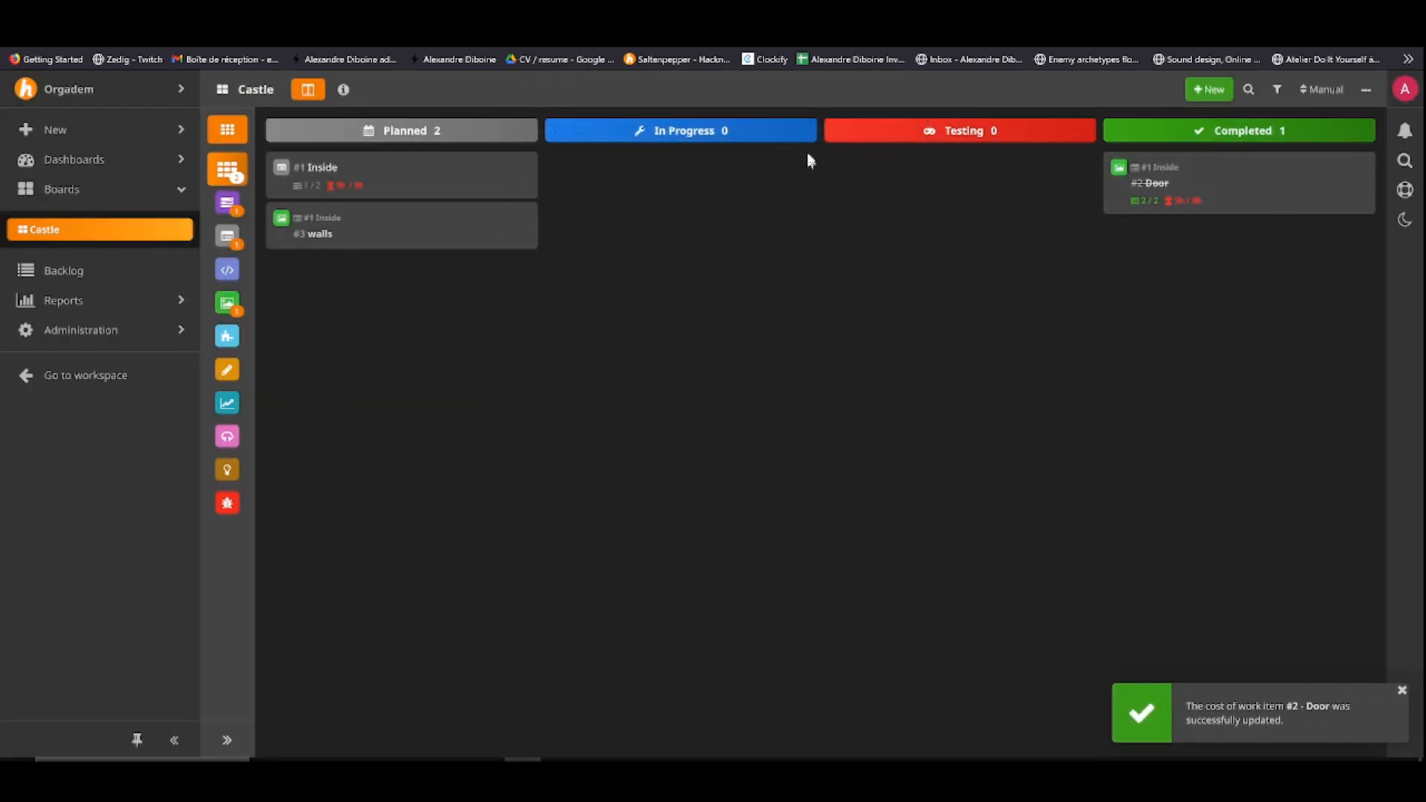
pyautogui.moveTo(853, 688)
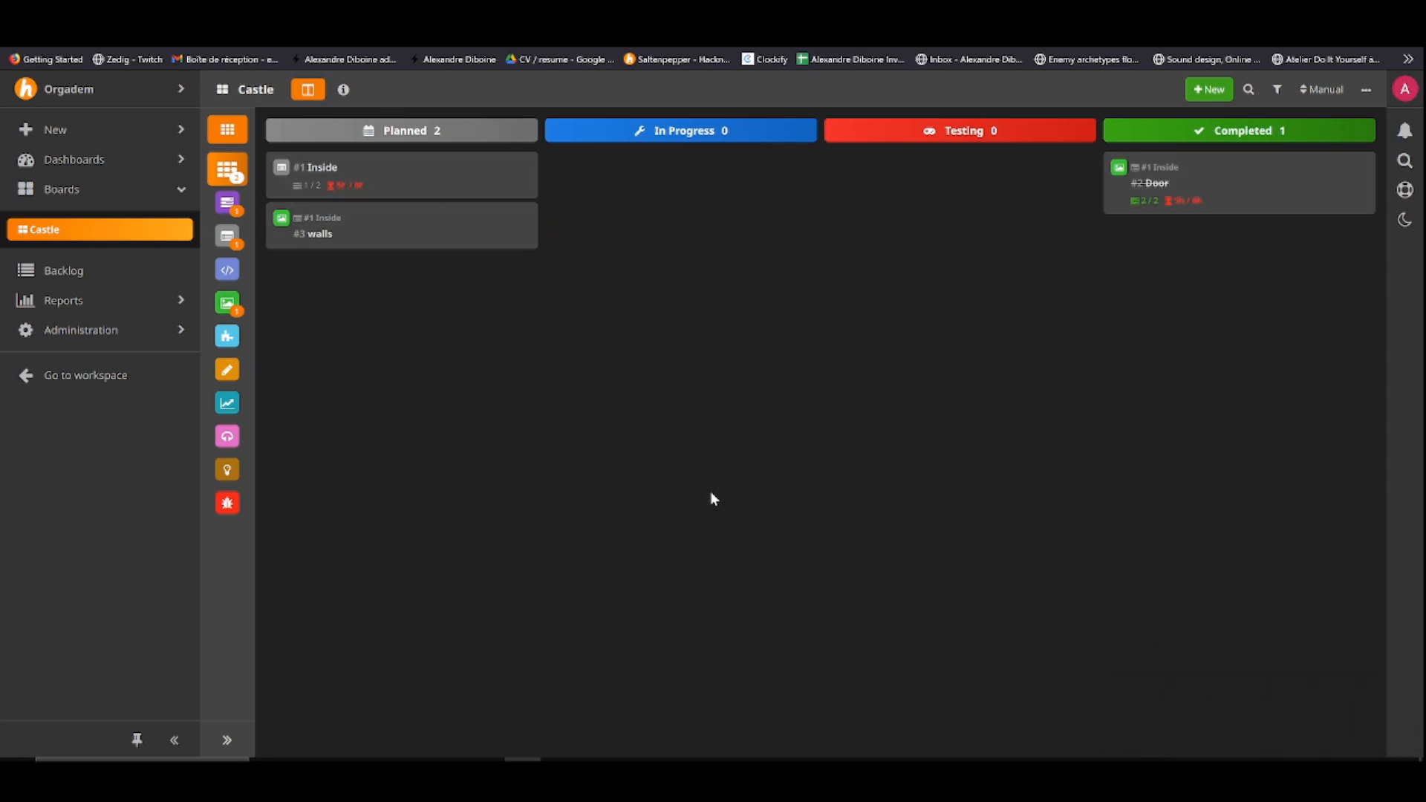
pyautogui.moveTo(700, 499)
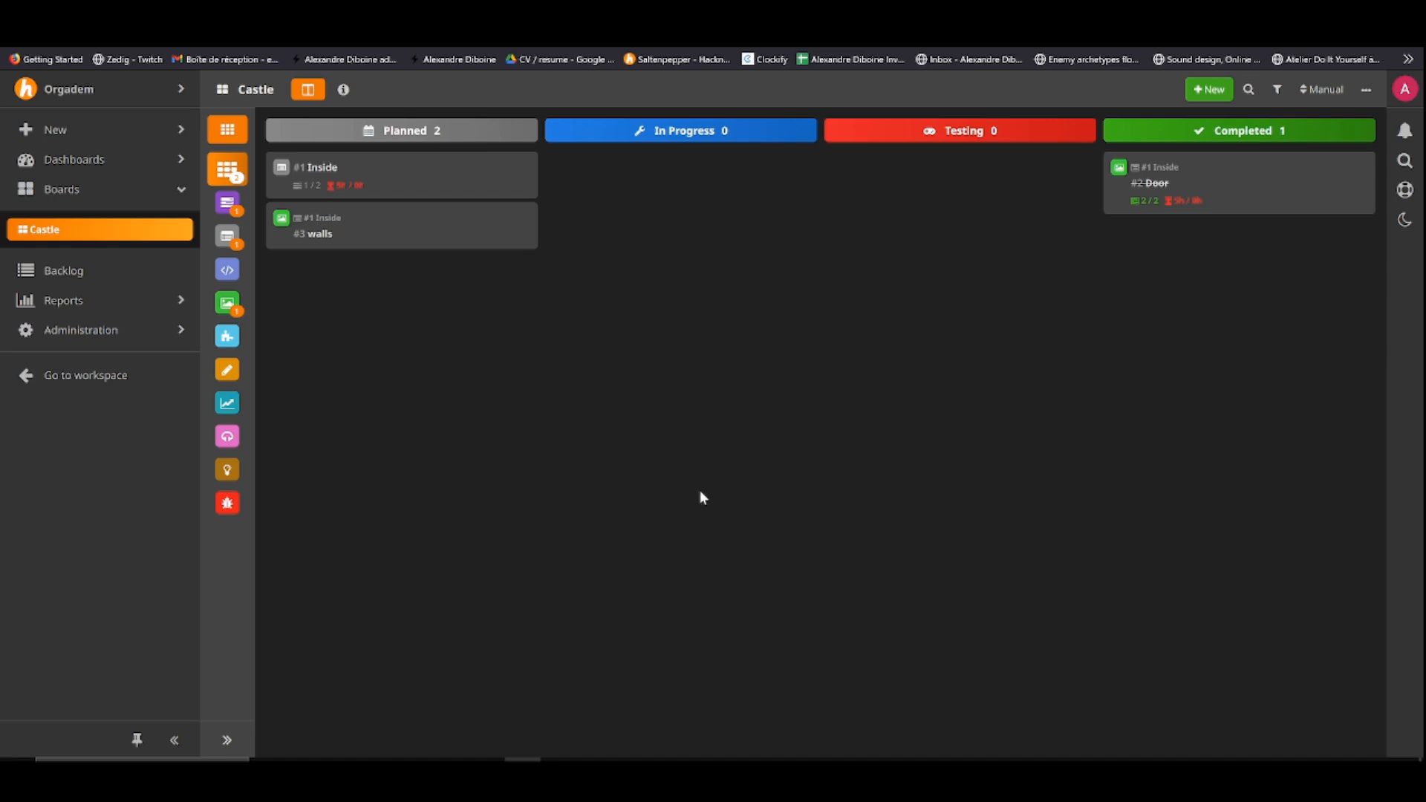
pyautogui.moveTo(536, 536)
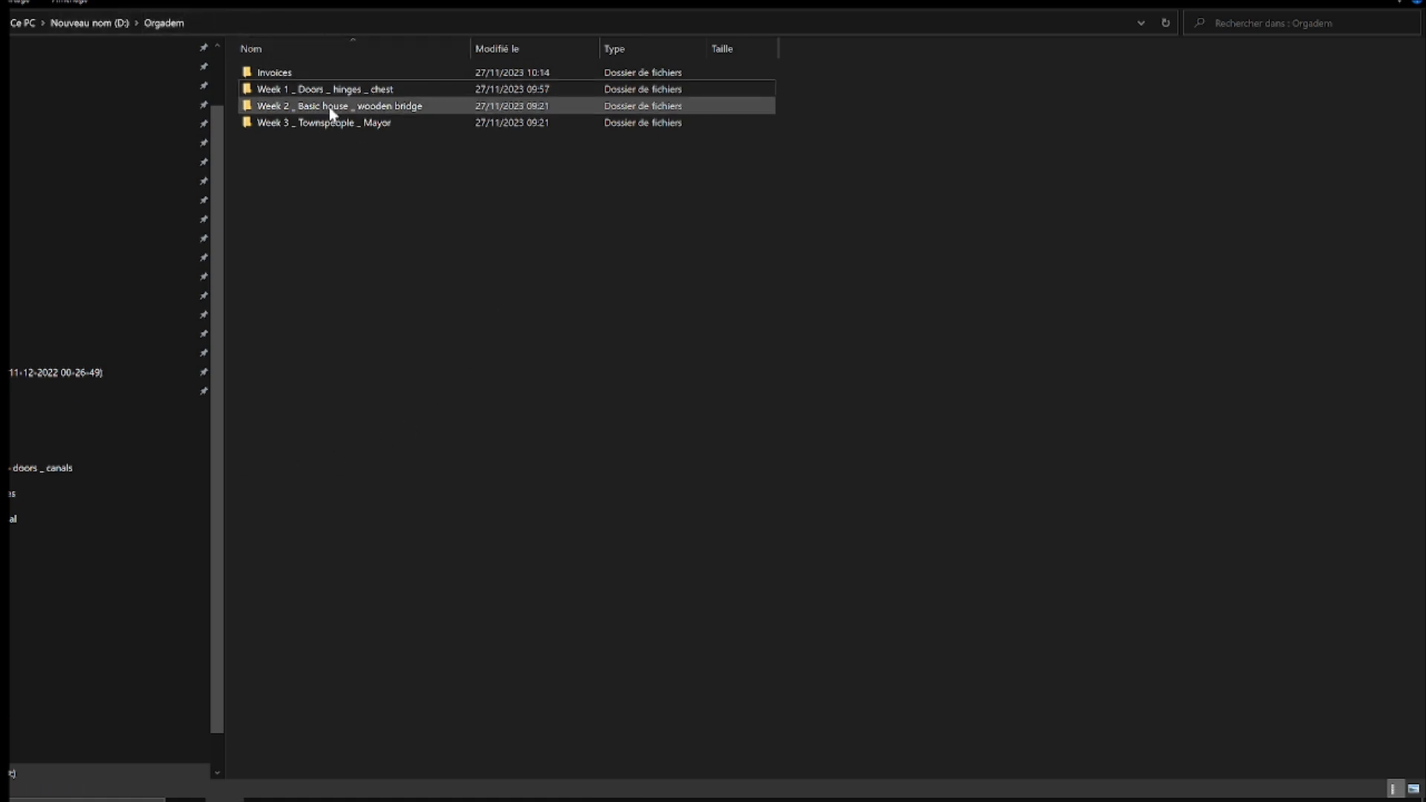
# Show the Orgadem folders in Content layout and open Week 1 _ Doors _ hinges _ chest
pyautogui.click(313, 72)
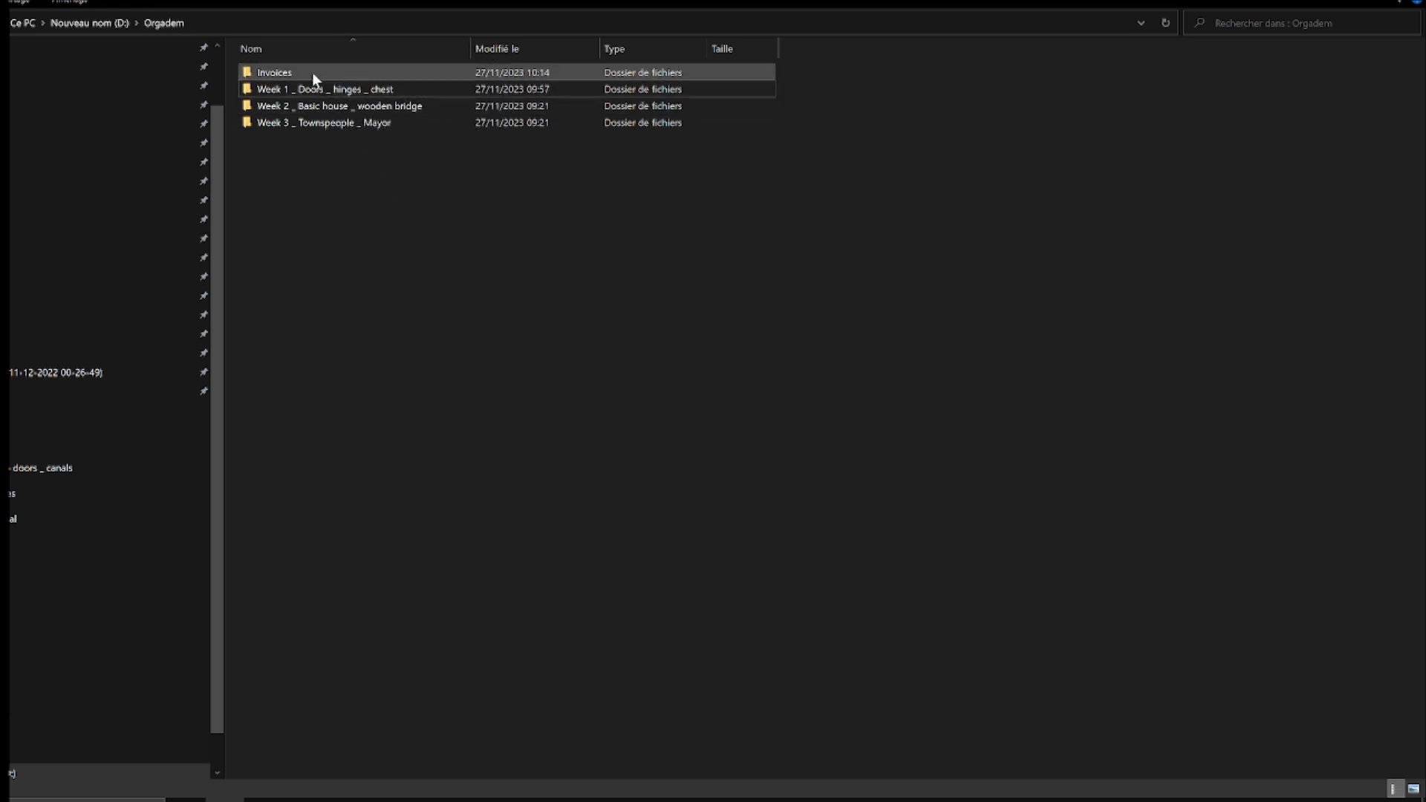
pyautogui.moveTo(321, 89)
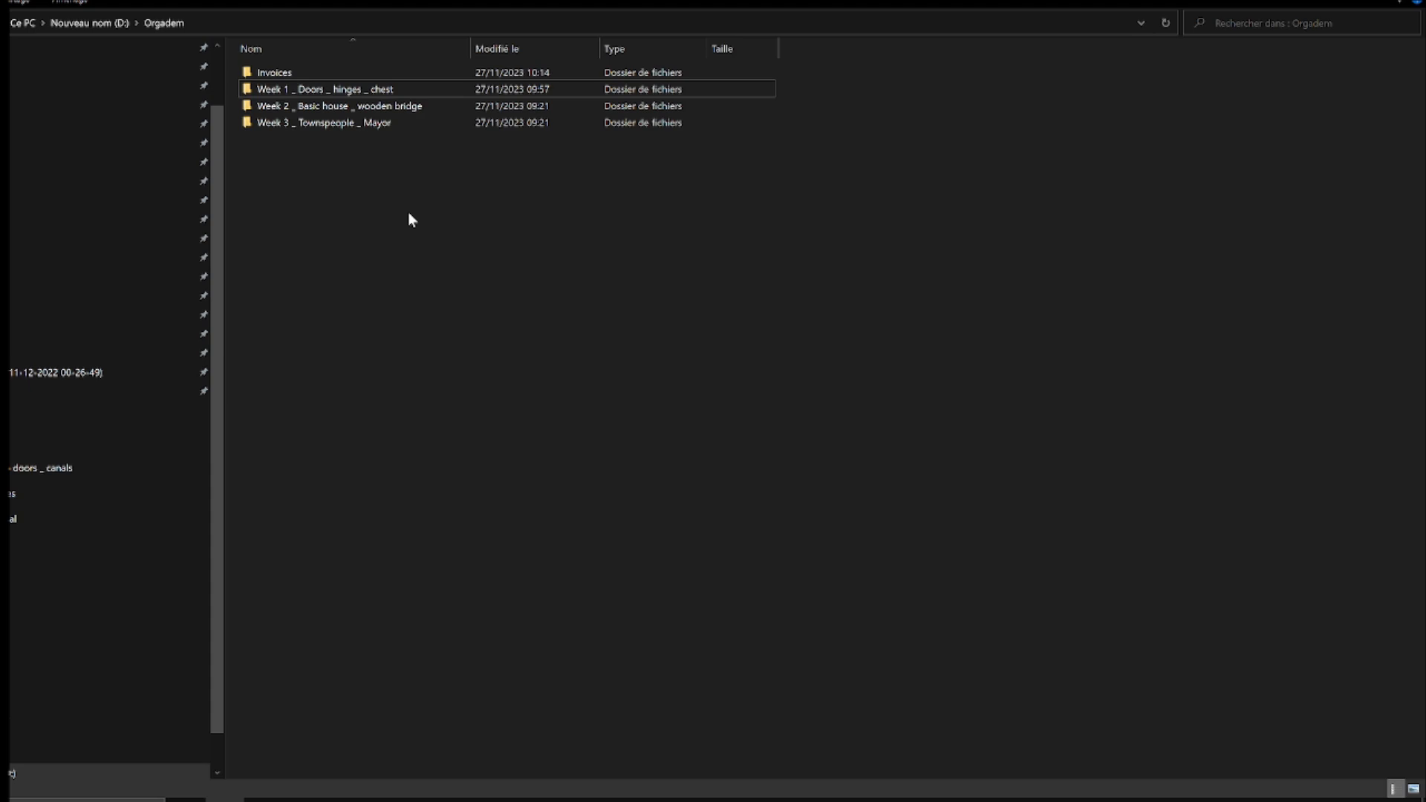
pyautogui.click(325, 122)
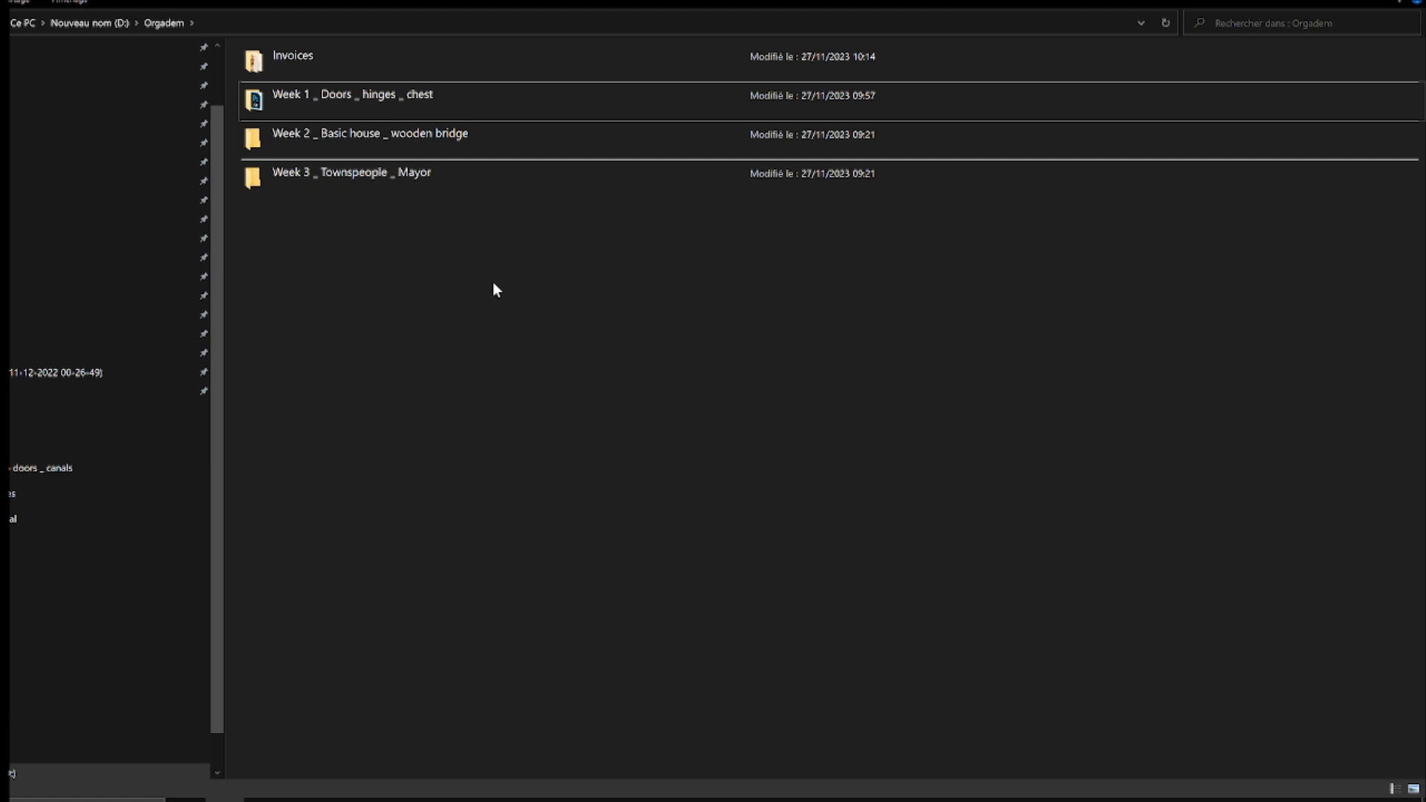
pyautogui.click(377, 95)
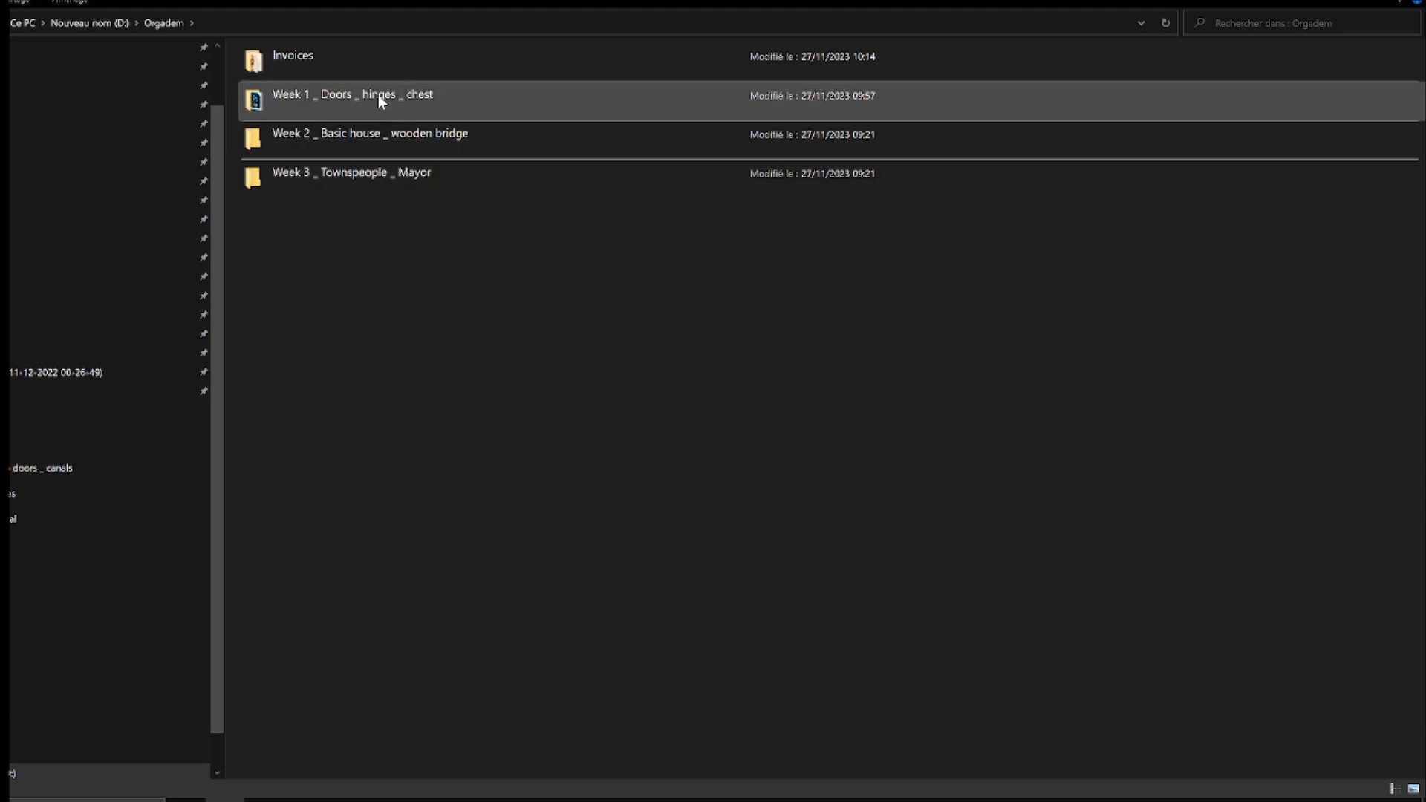
pyautogui.doubleClick(354, 95)
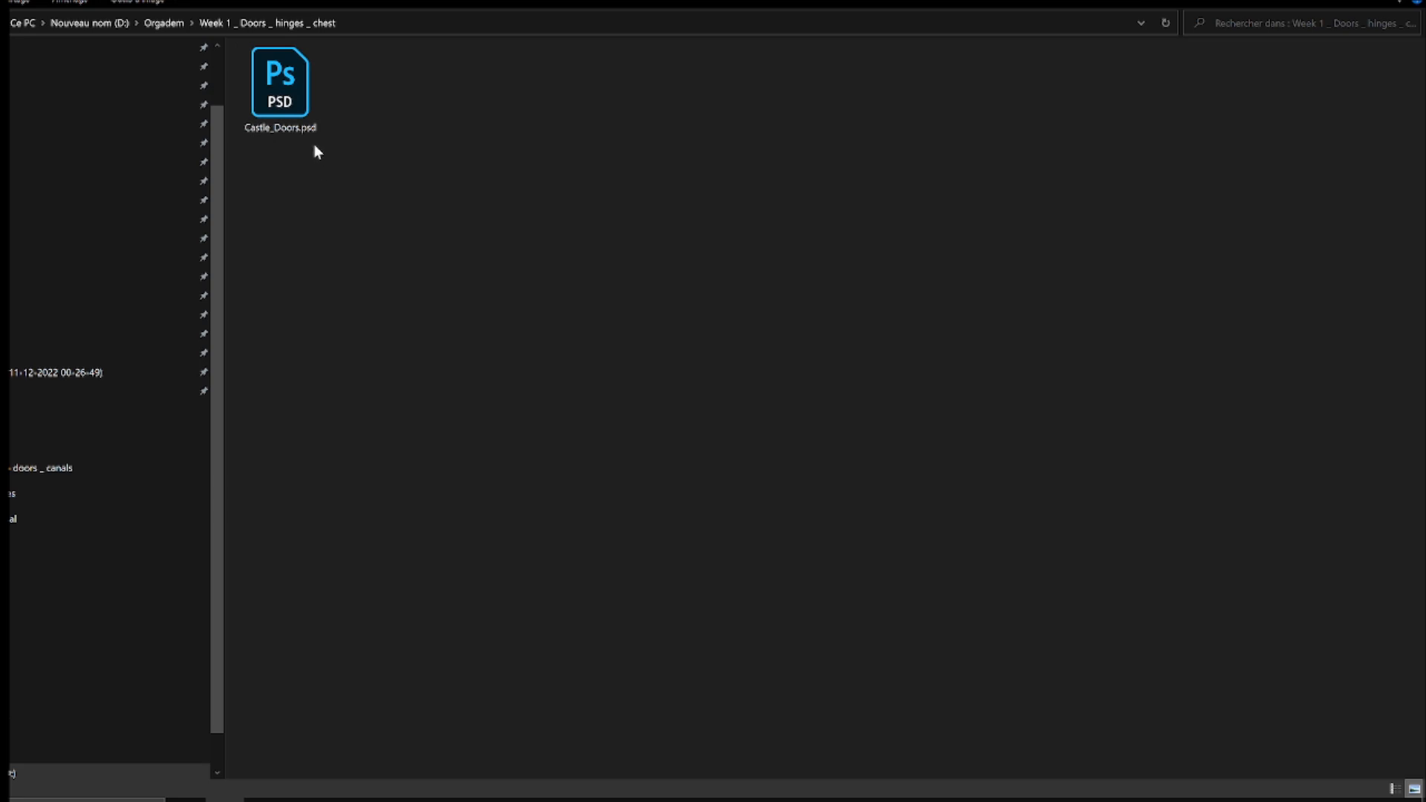
# Open Castle_Doors.psd in Photoshop from the Week 1 folder
pyautogui.click(281, 82)
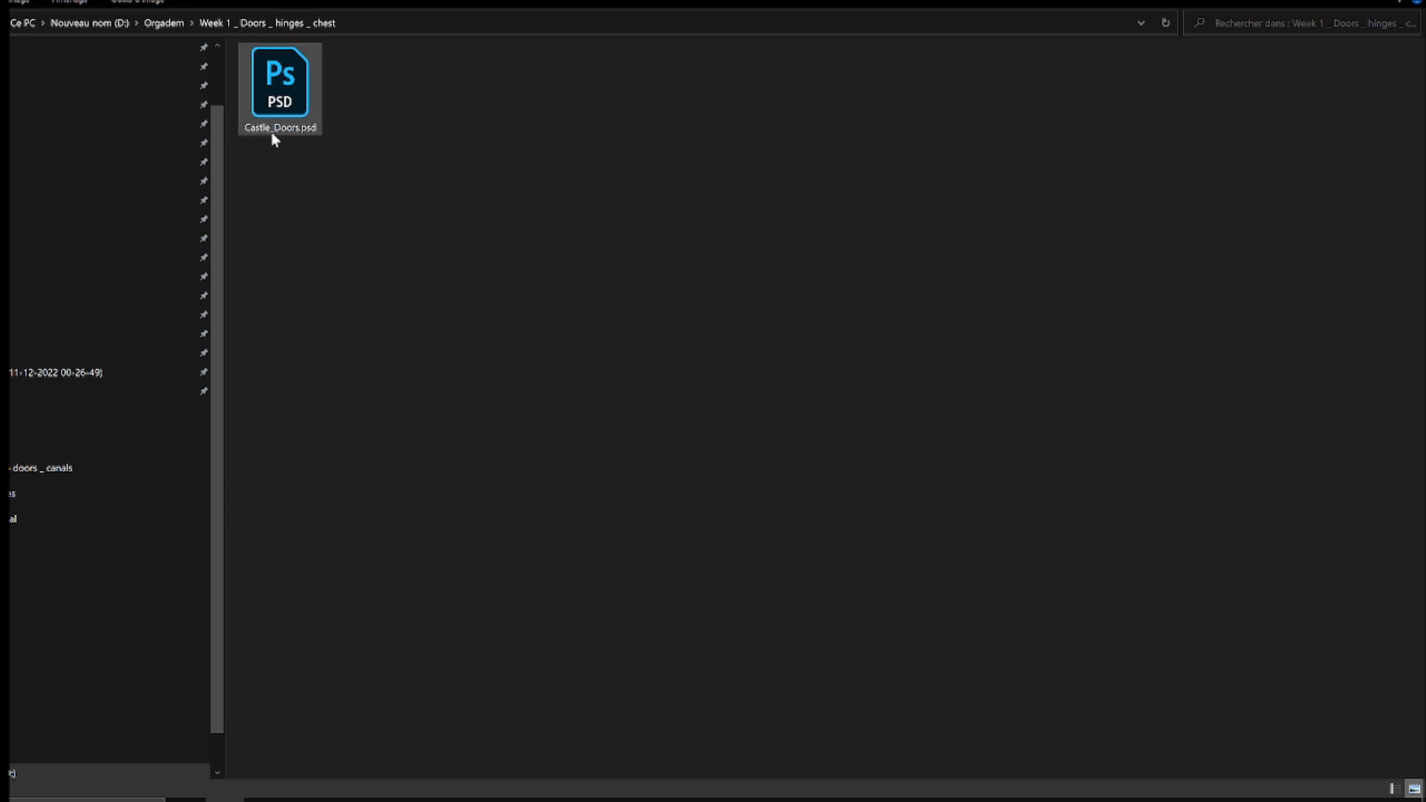
pyautogui.moveTo(309, 136)
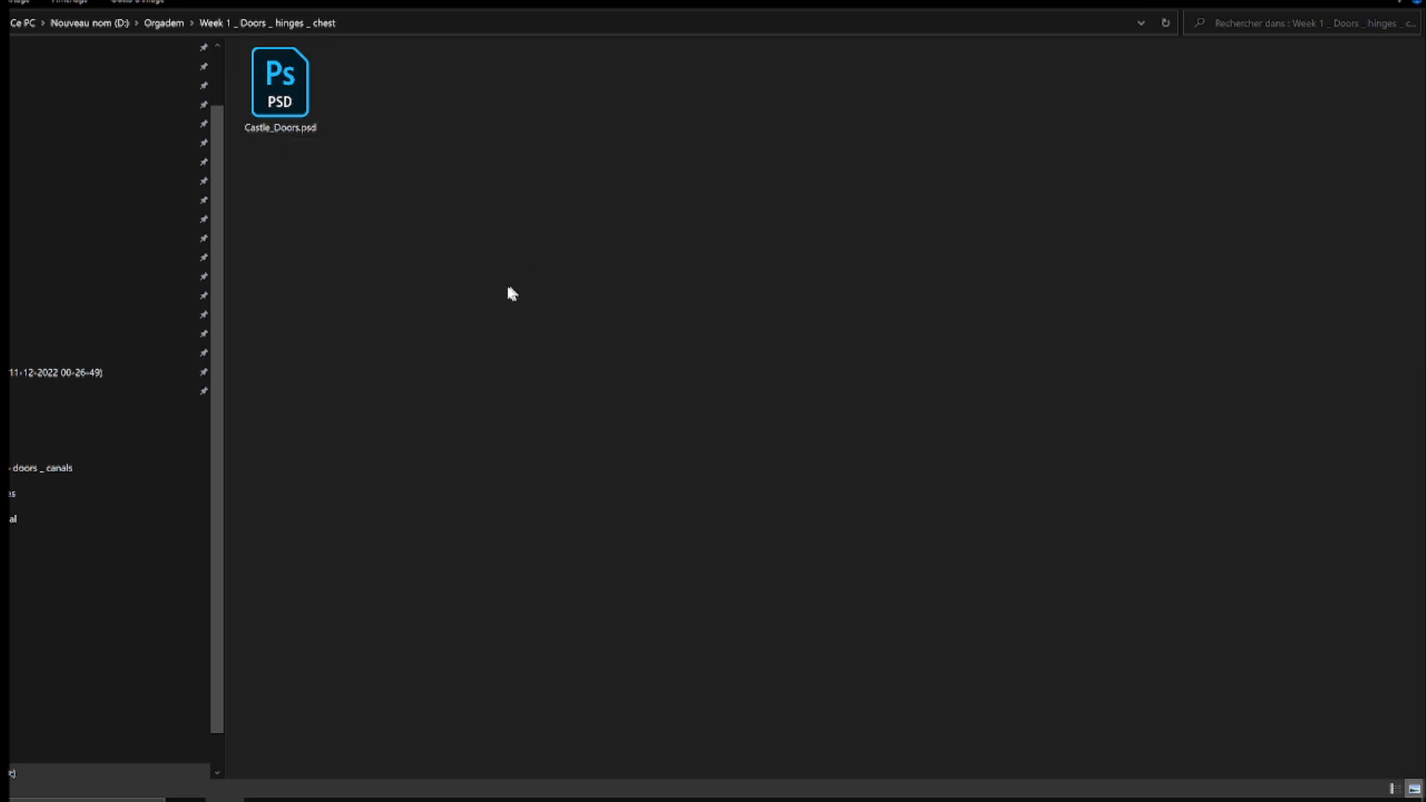
pyautogui.moveTo(484, 285)
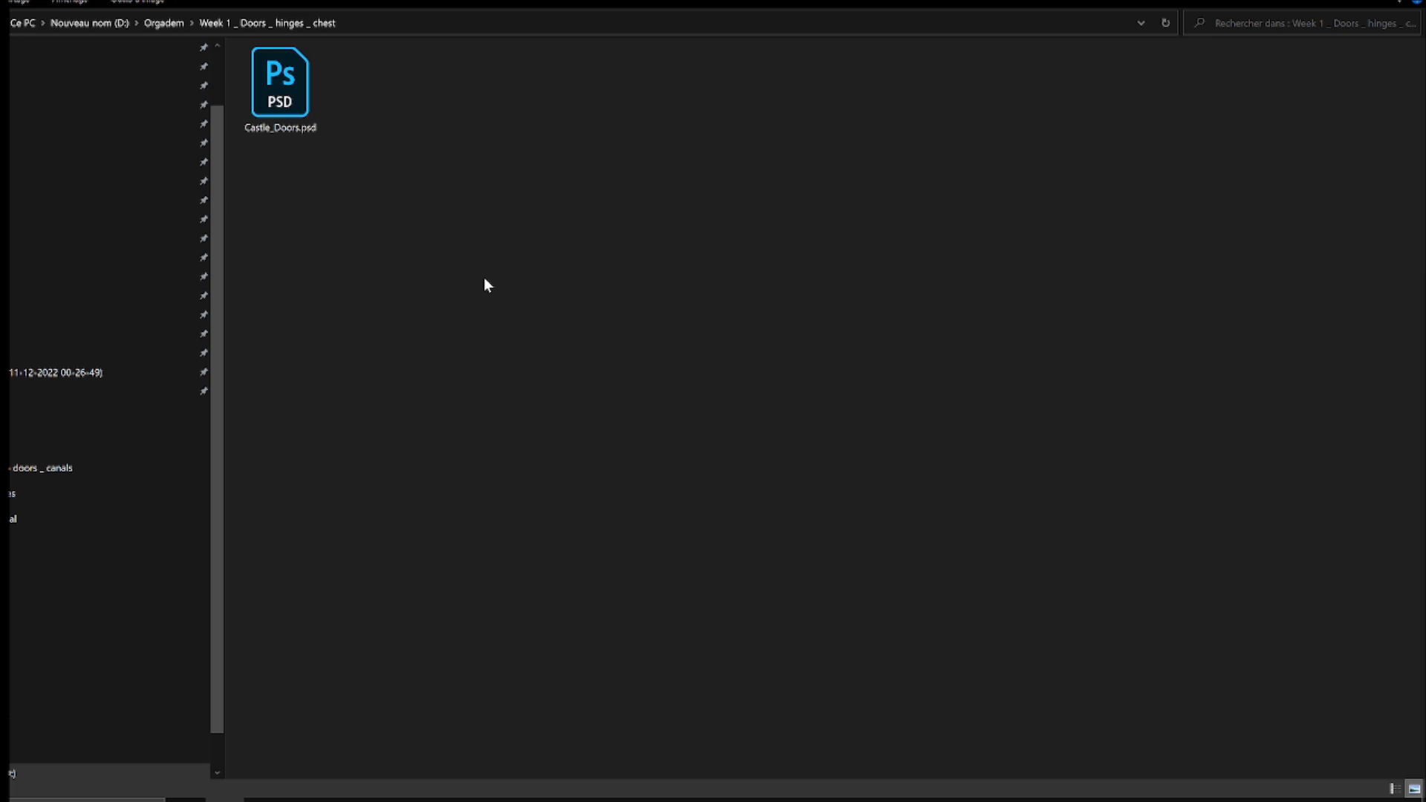
pyautogui.moveTo(509, 410)
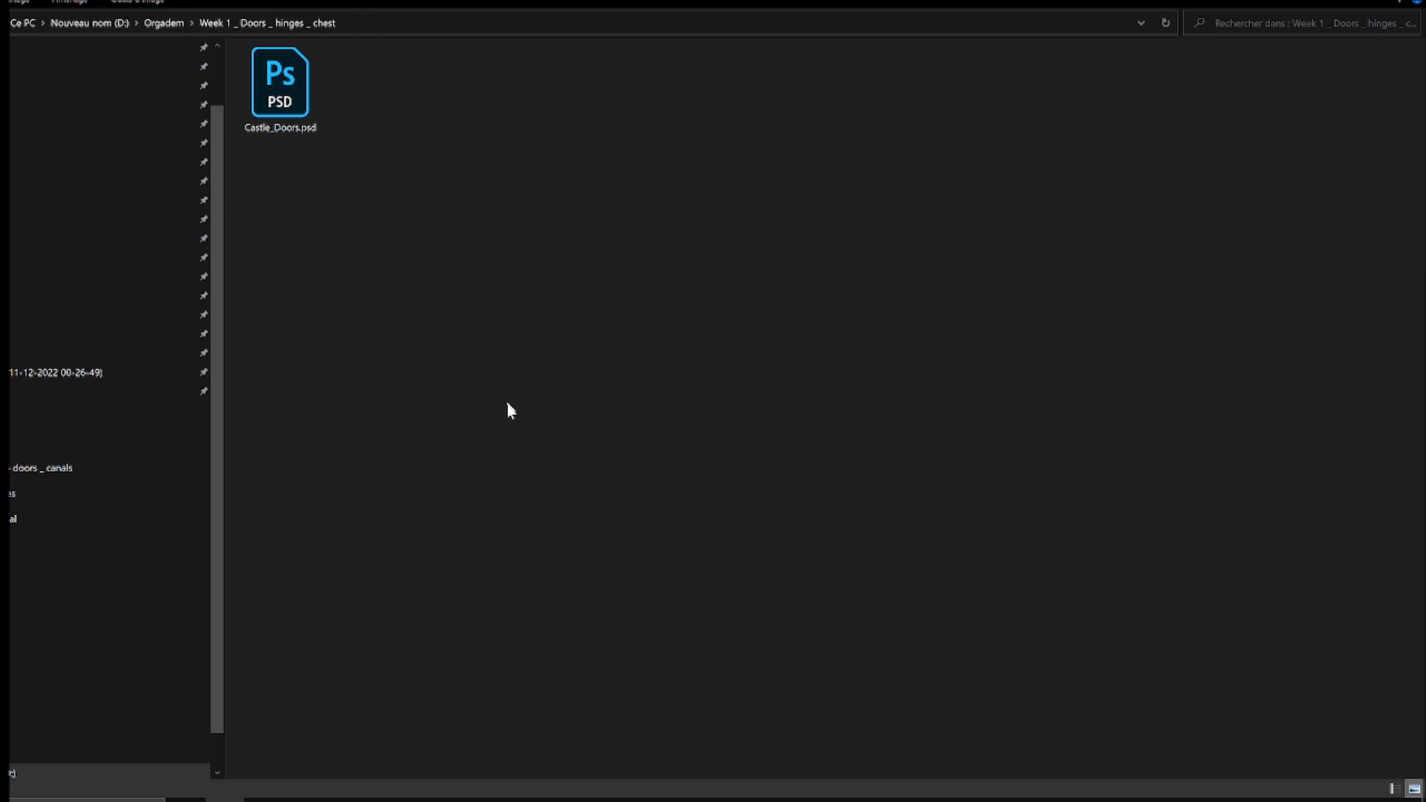
pyautogui.moveTo(471, 443)
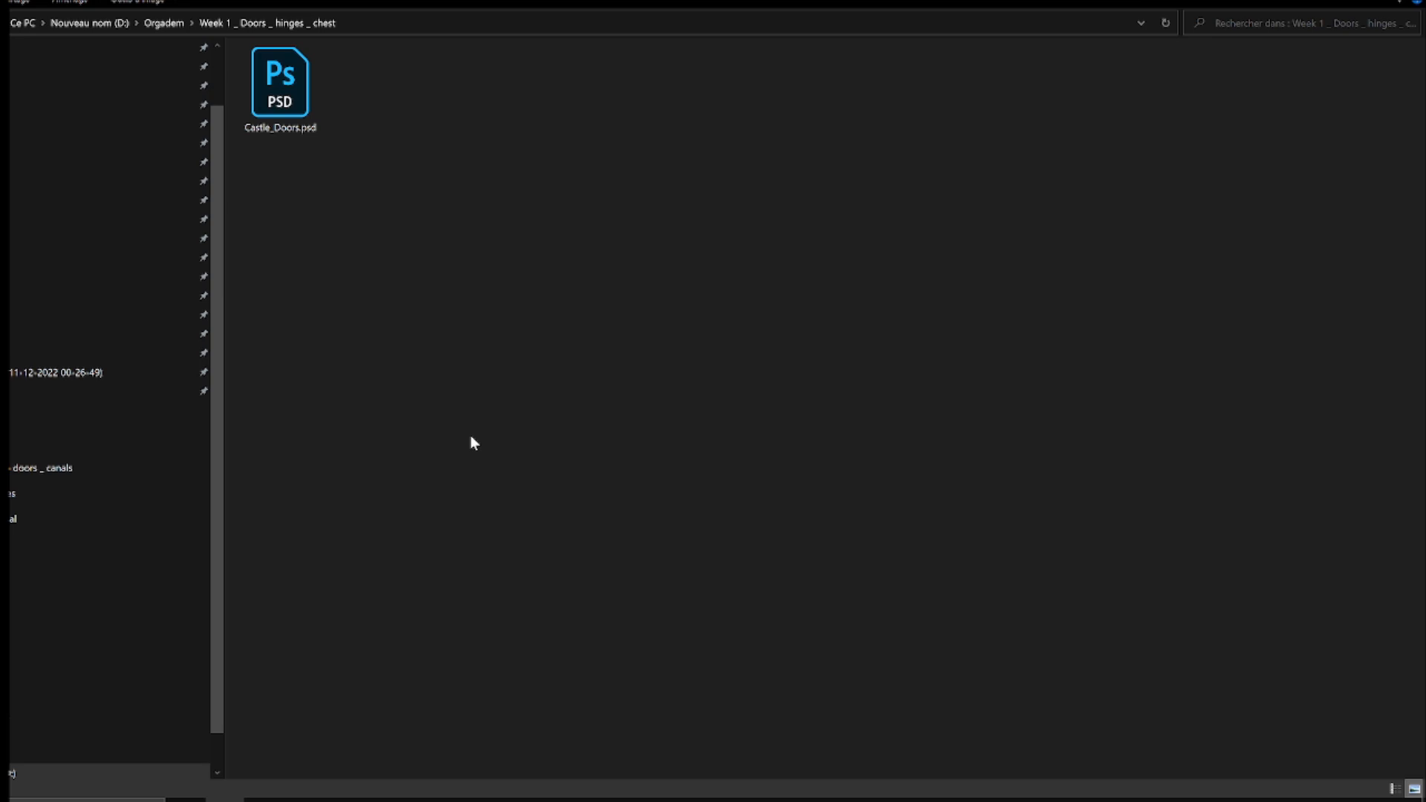
pyautogui.moveTo(484, 707)
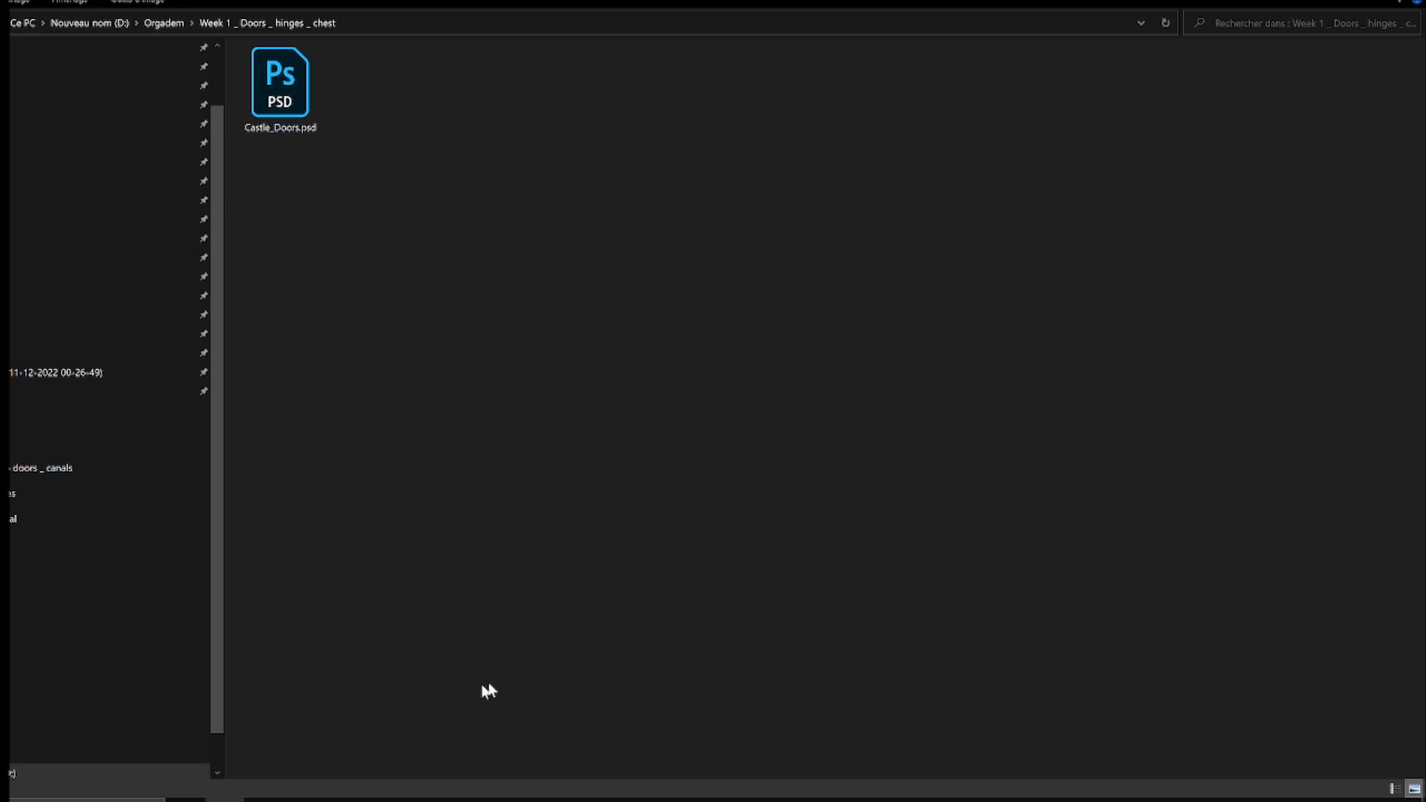
pyautogui.doubleClick(281, 80)
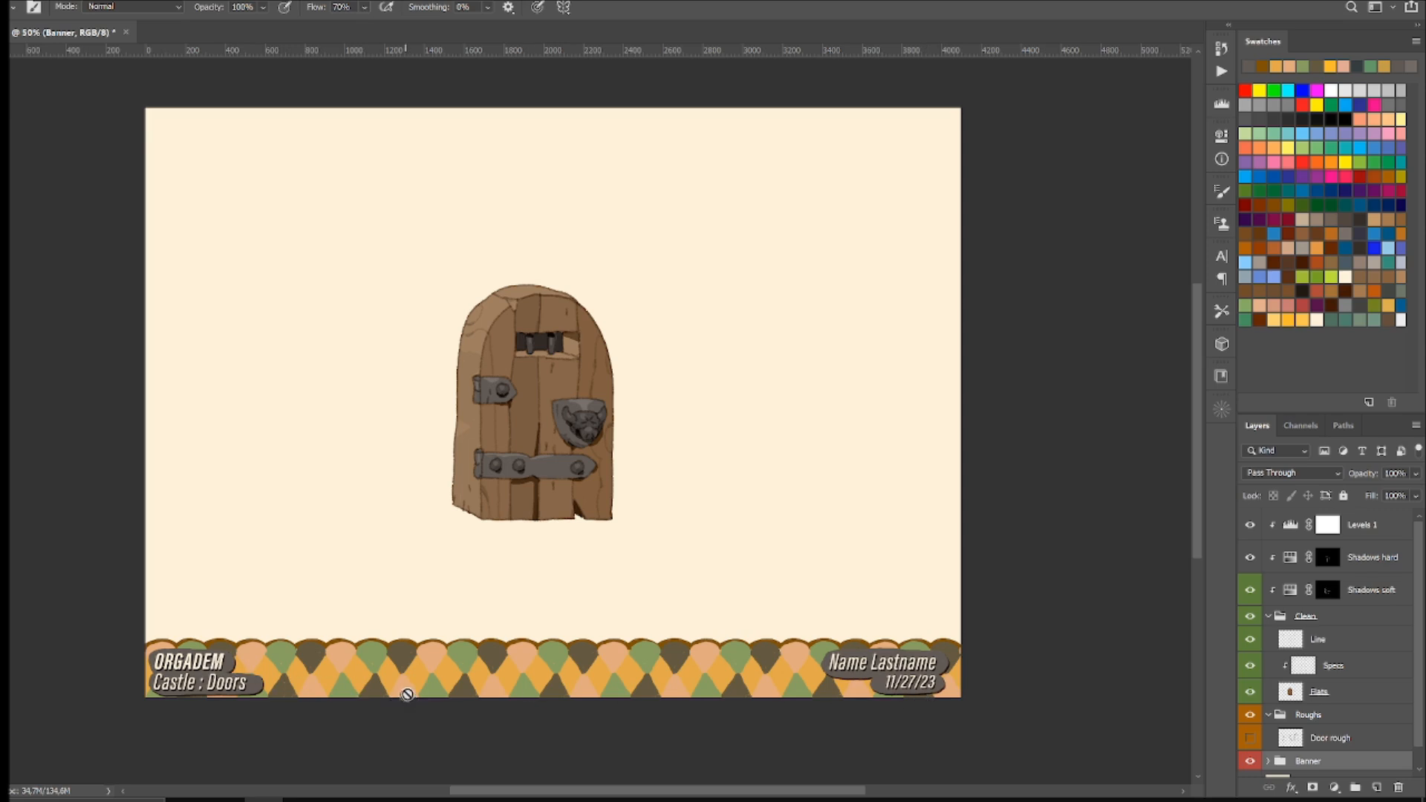
pyautogui.moveTo(466, 693)
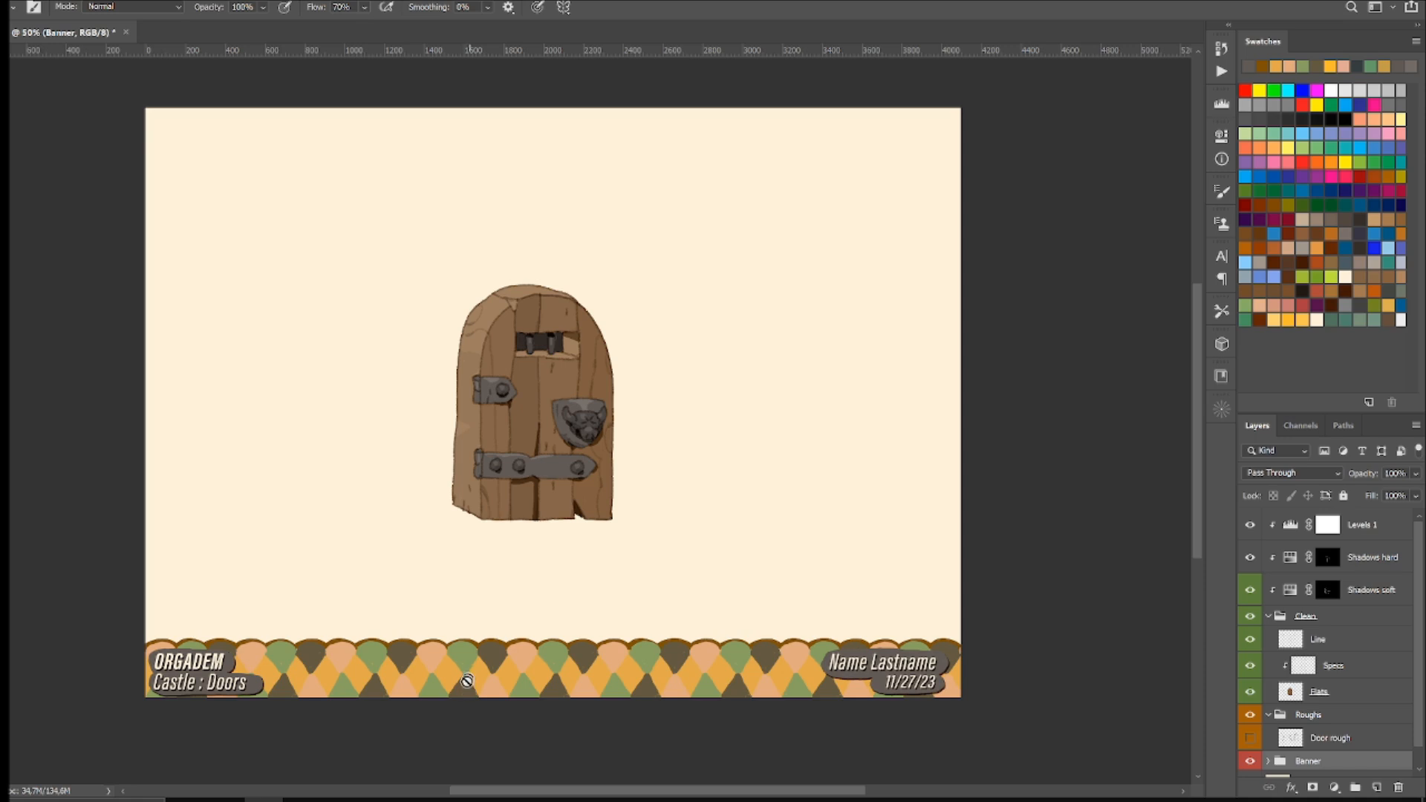
pyautogui.moveTo(335, 719)
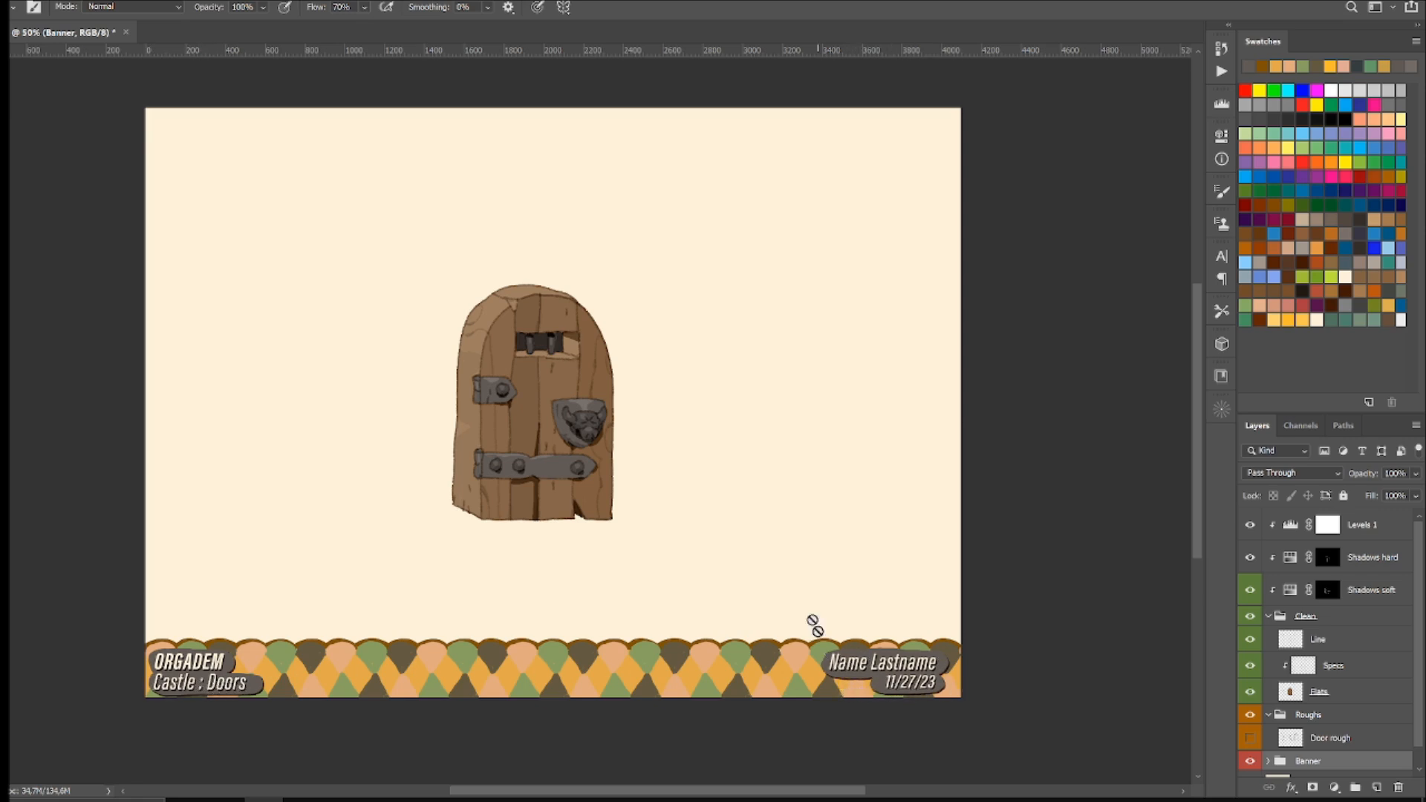
pyautogui.moveTo(652, 360)
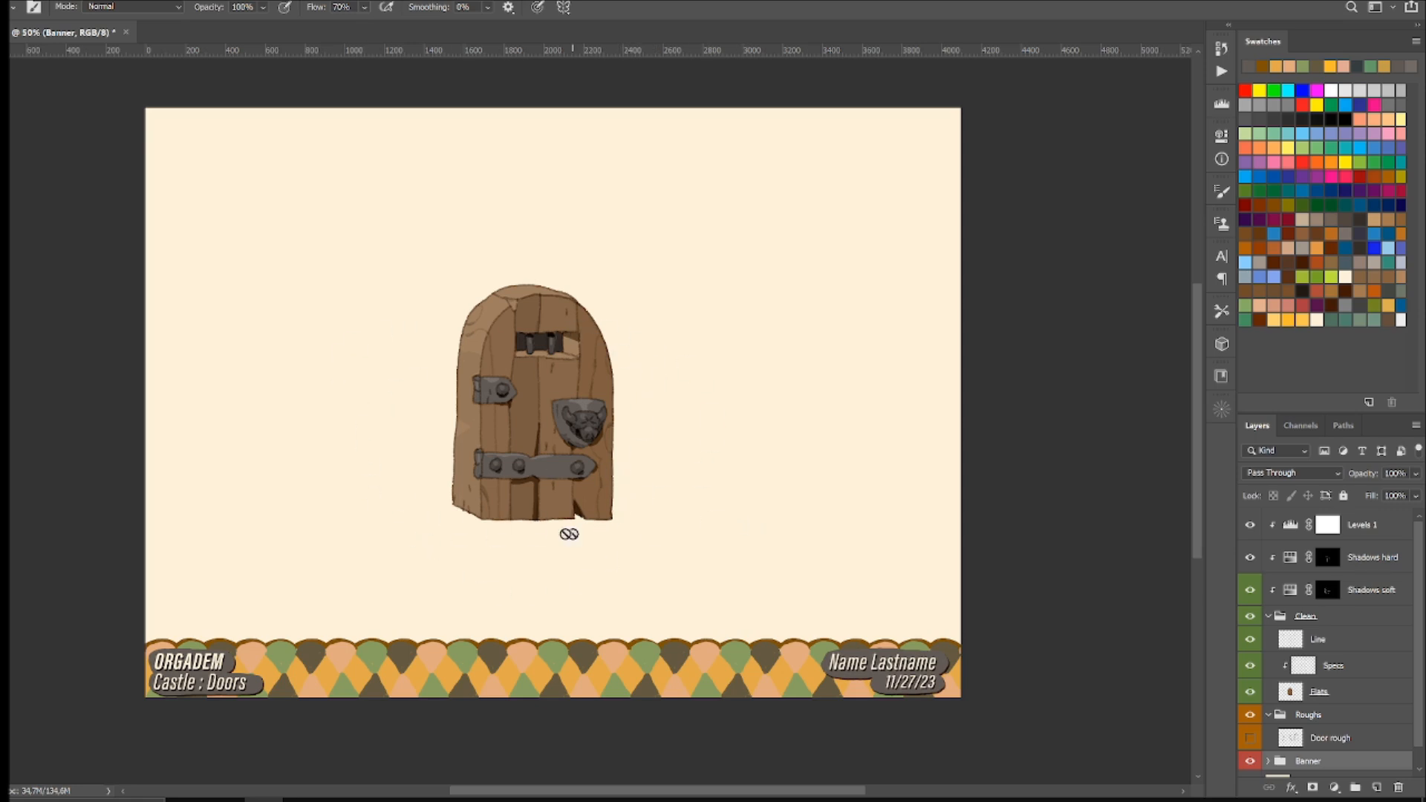
pyautogui.moveTo(1345, 643)
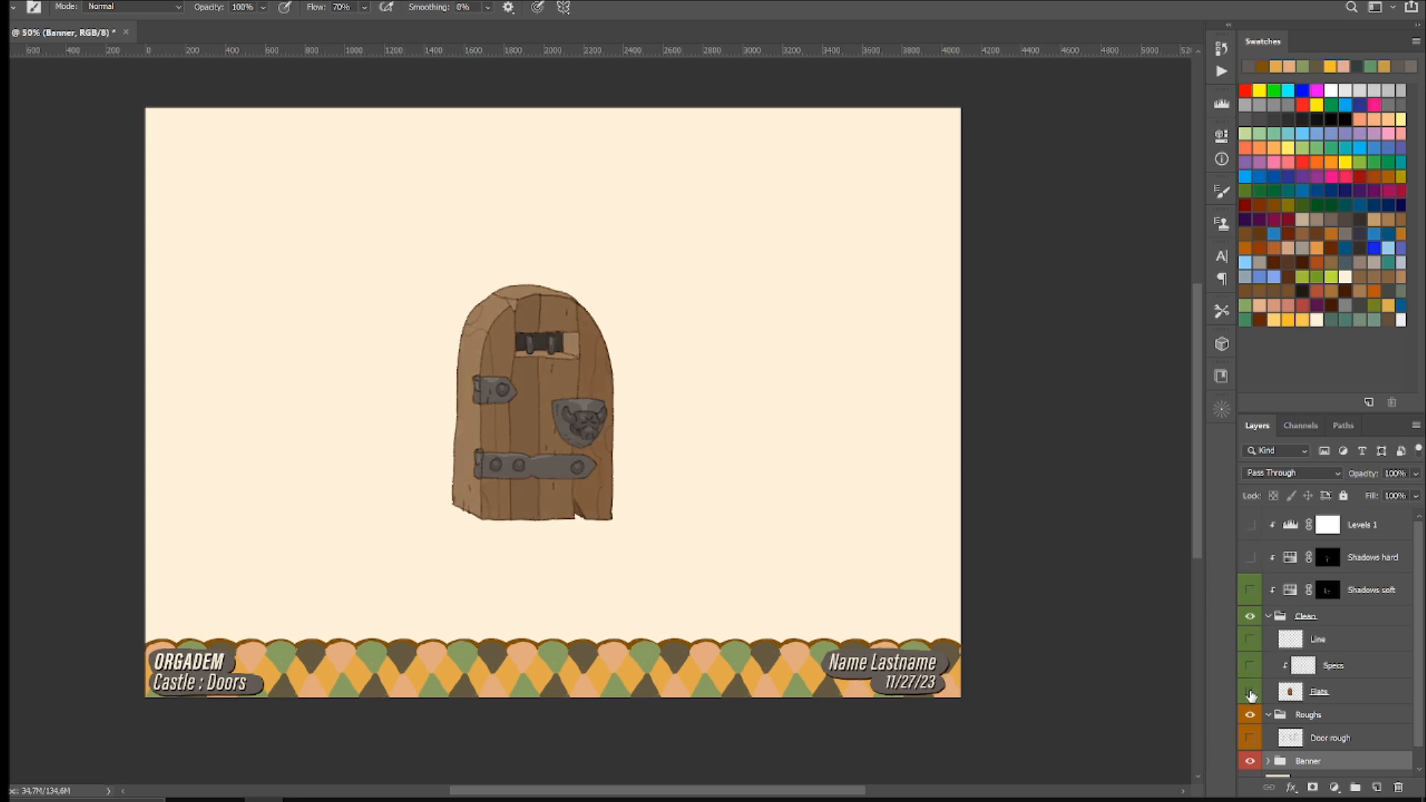
# Recolour the emblem gold across the Flats and Specs layers, then select the Shadows soft layer mask
pyautogui.click(1250, 626)
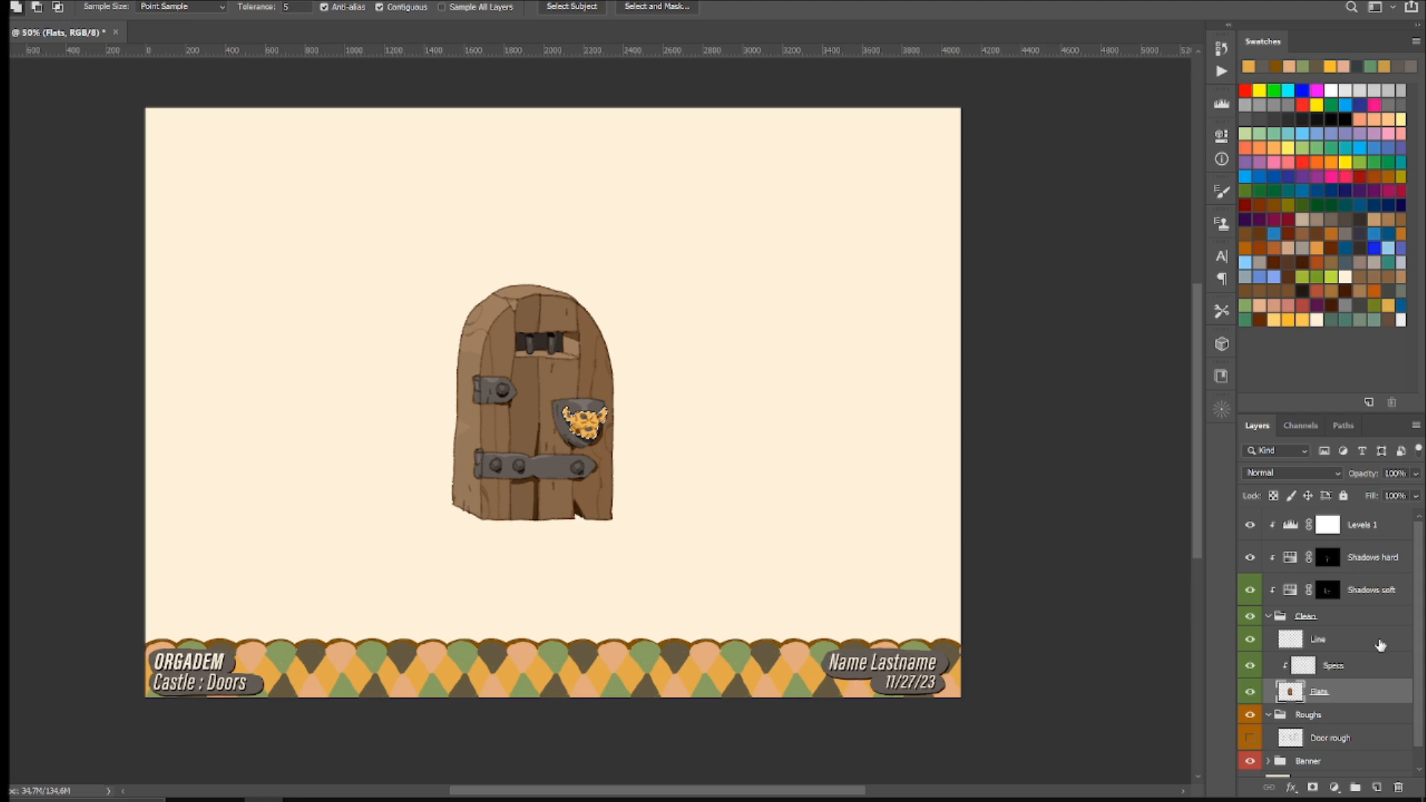
pyautogui.click(1332, 665)
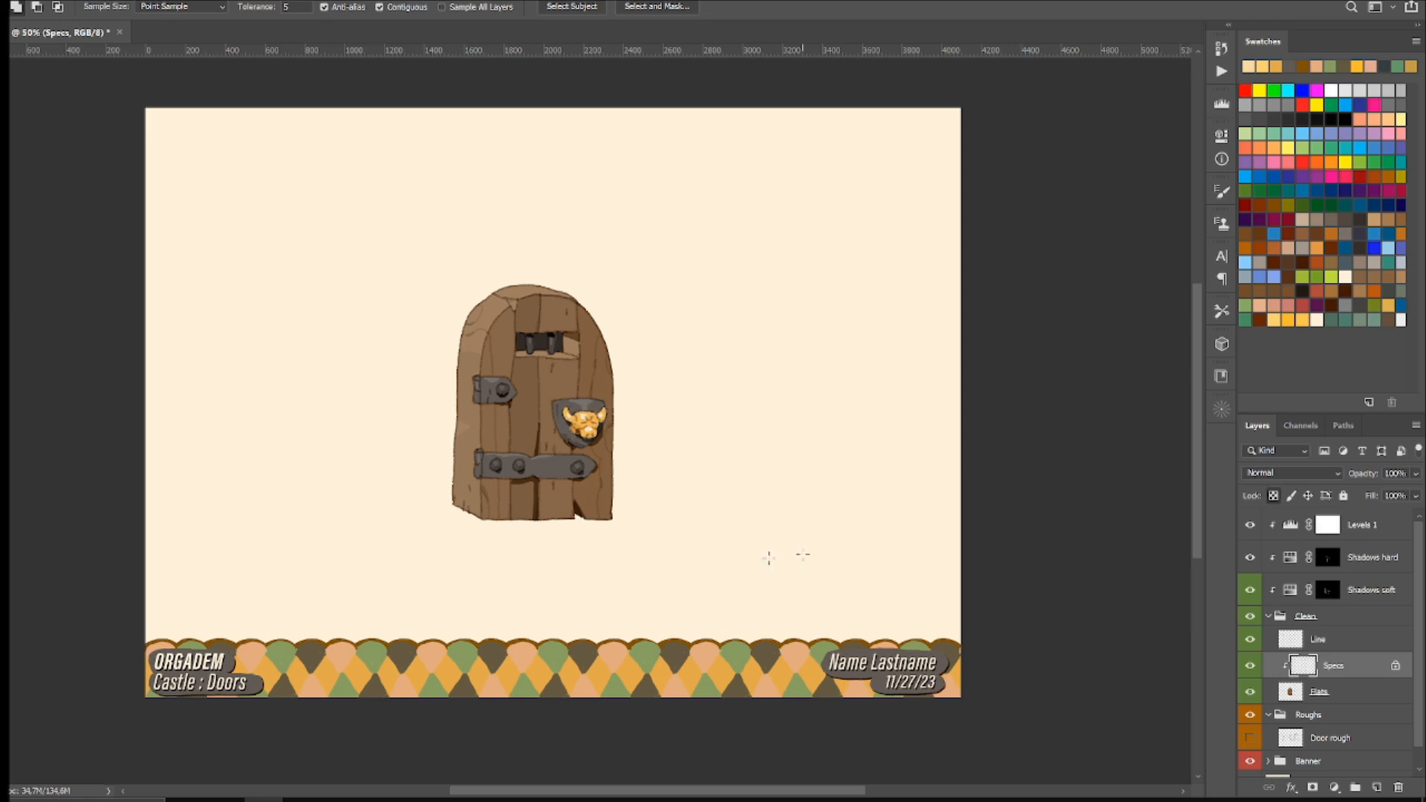
pyautogui.moveTo(913, 509)
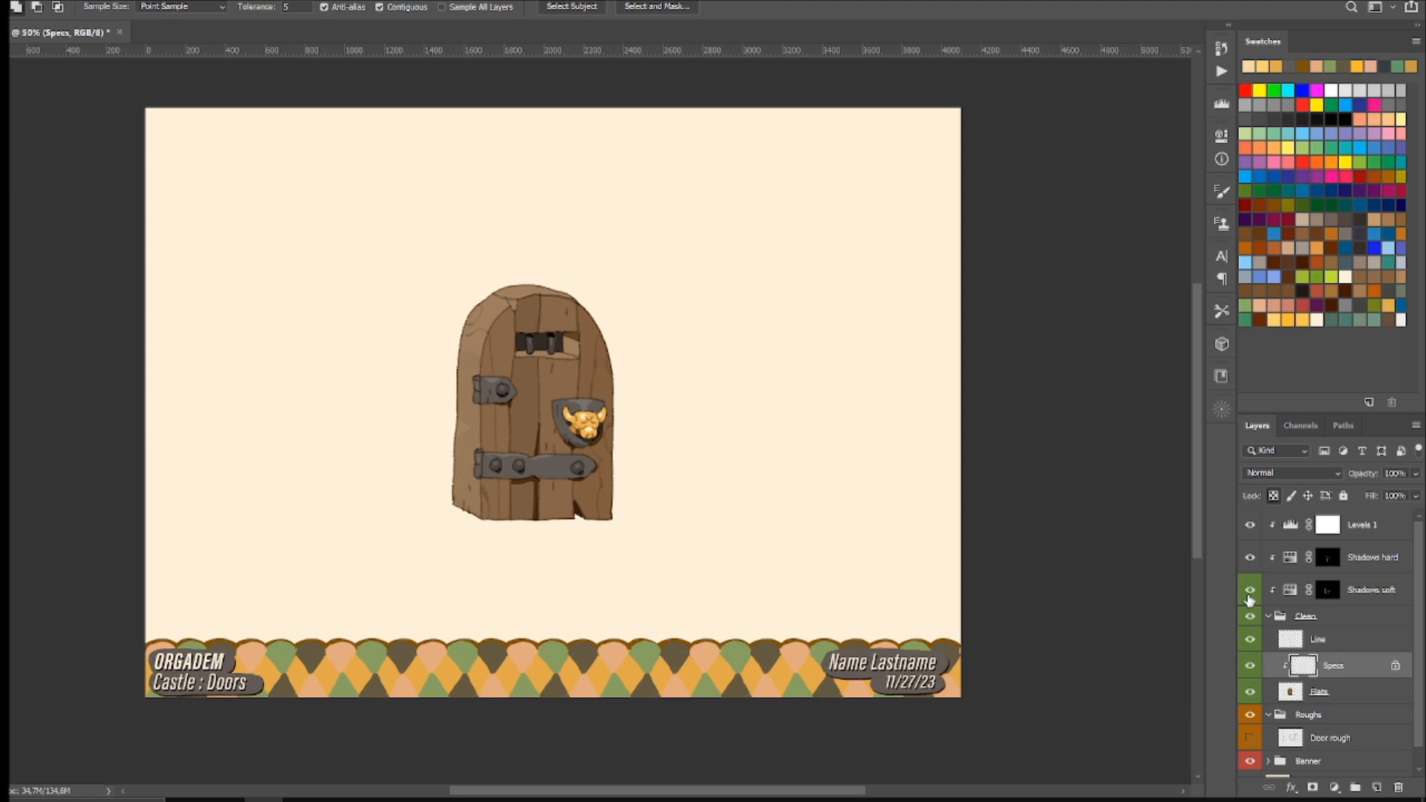
pyautogui.click(1326, 590)
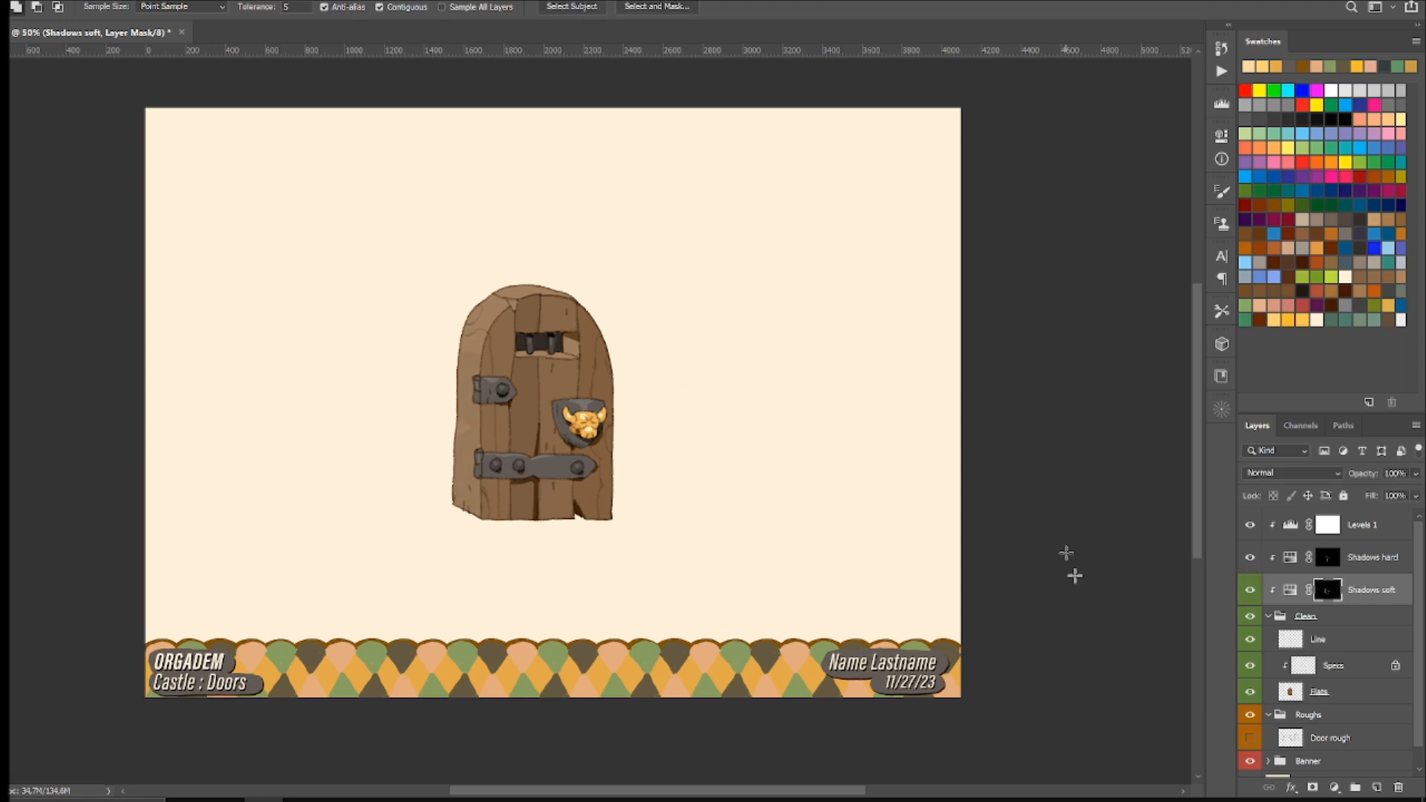
pyautogui.moveTo(996, 573)
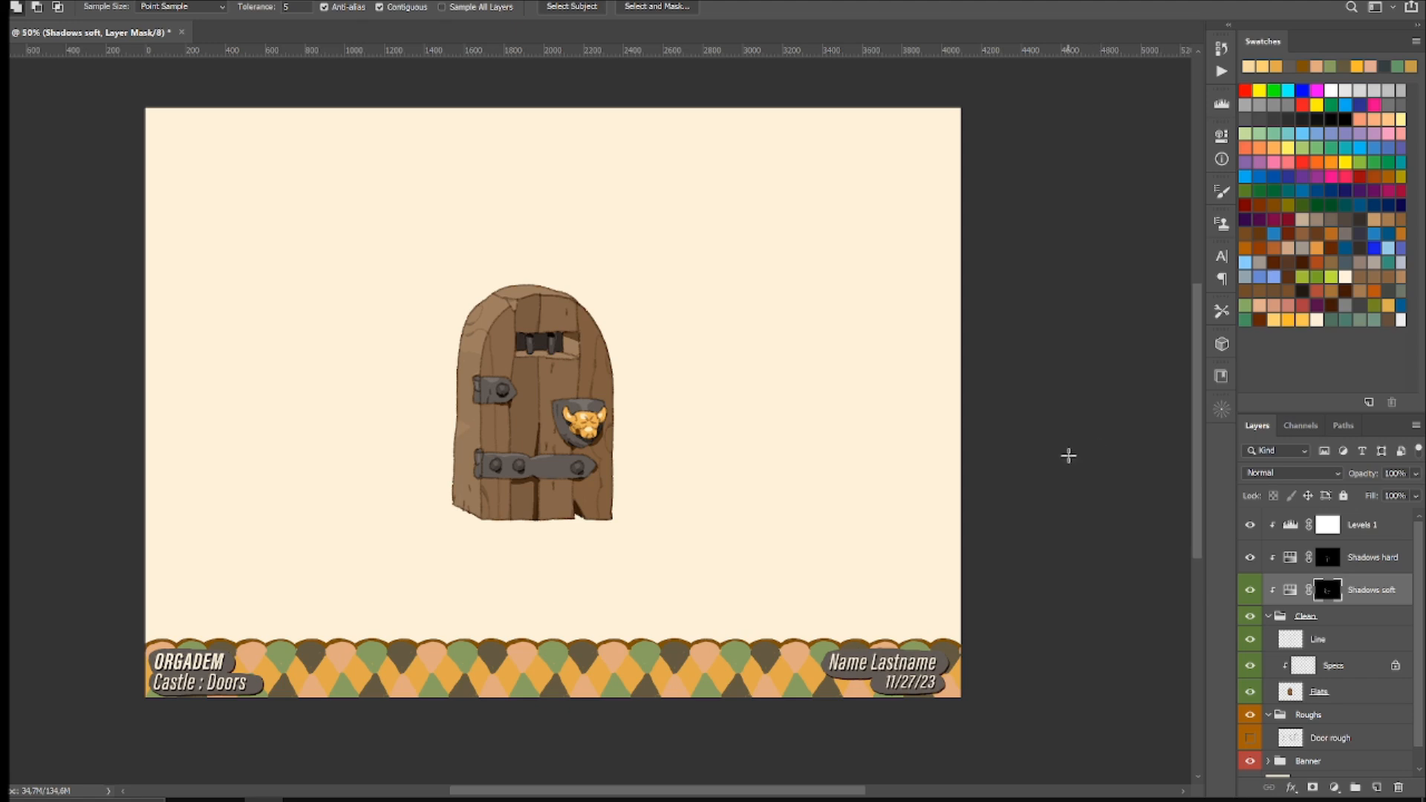
pyautogui.moveTo(1055, 465)
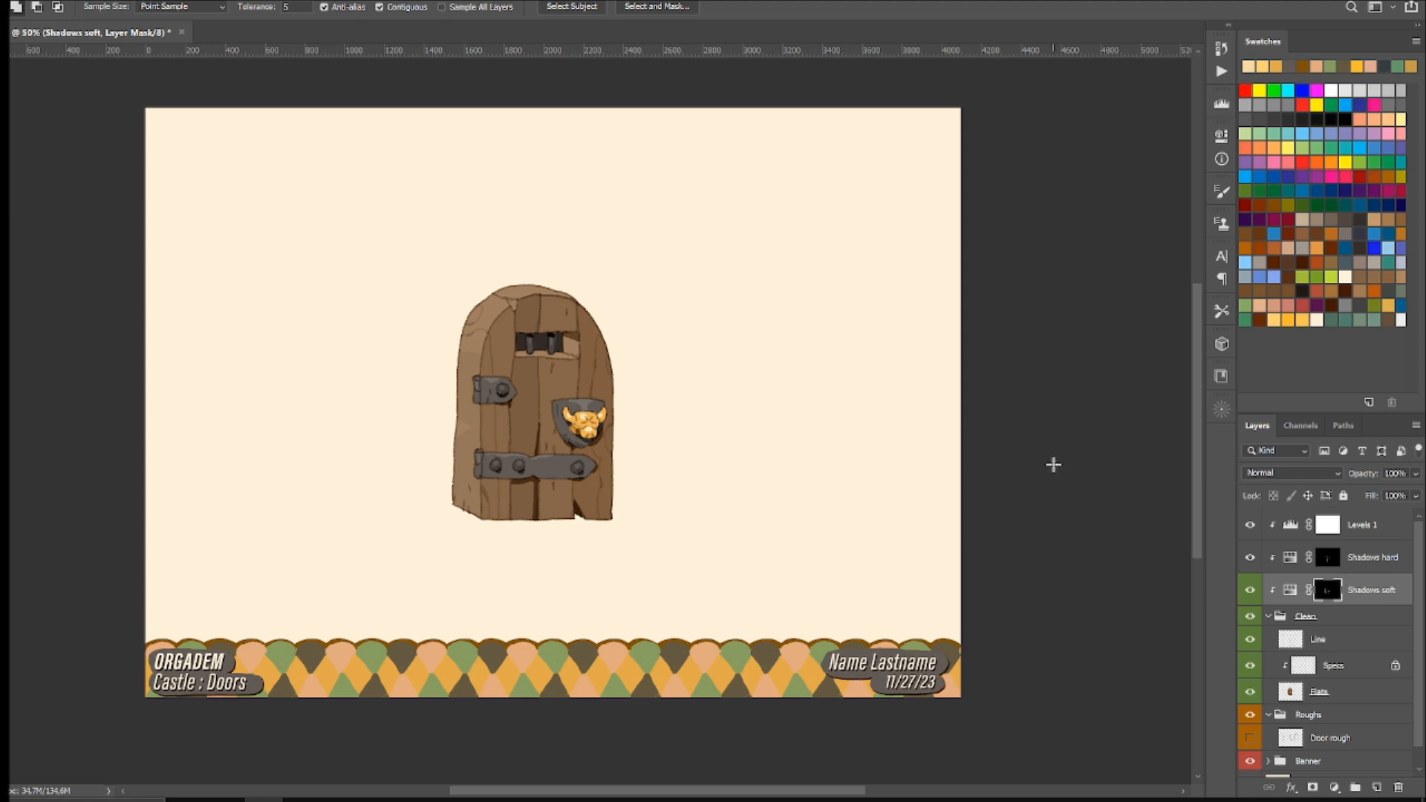
pyautogui.moveTo(245, 555)
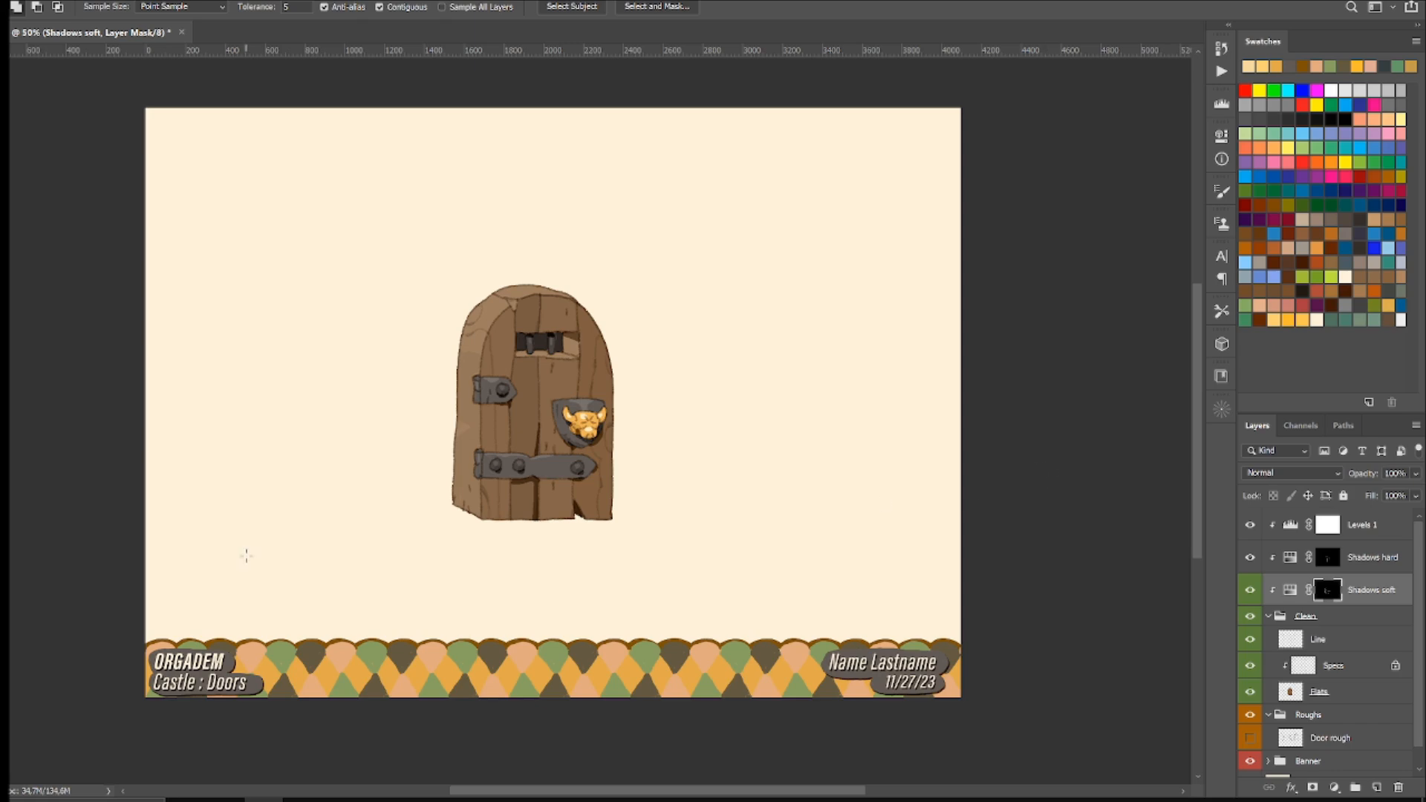